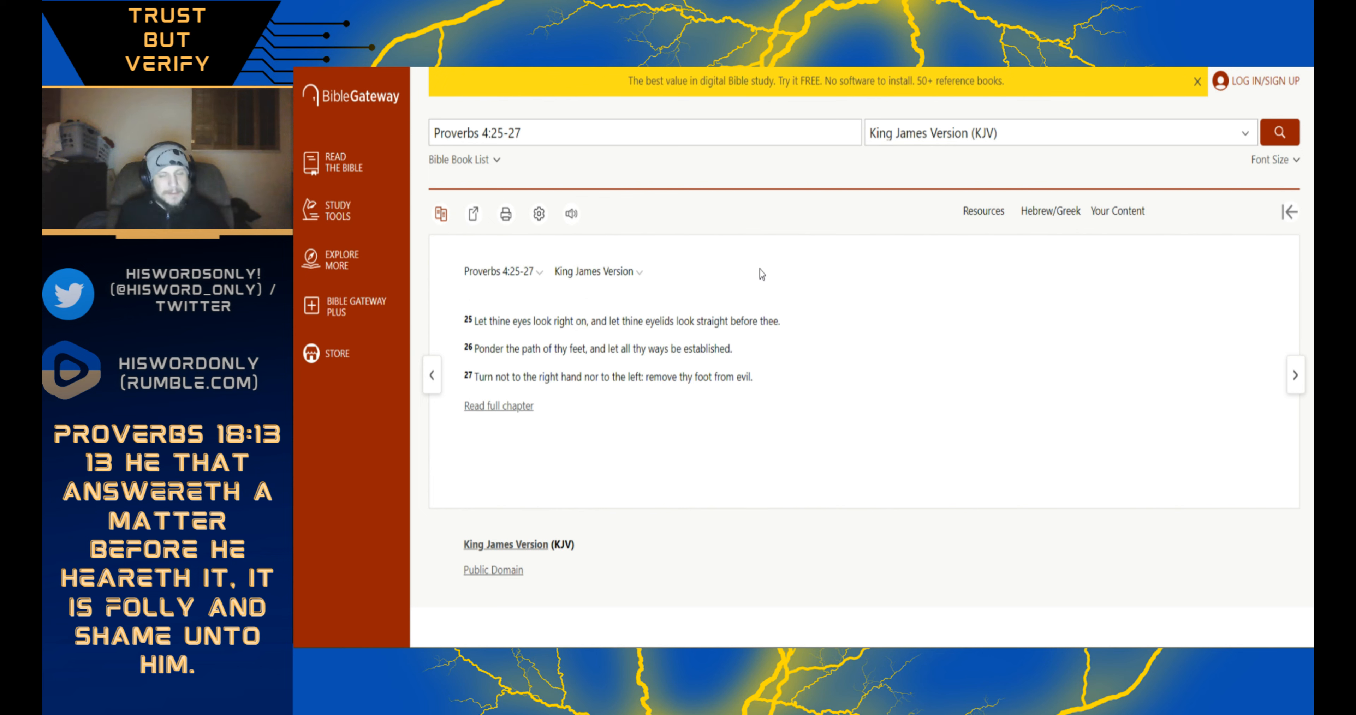
{"action": "mouse_move", "coordinate": [539, 329]}
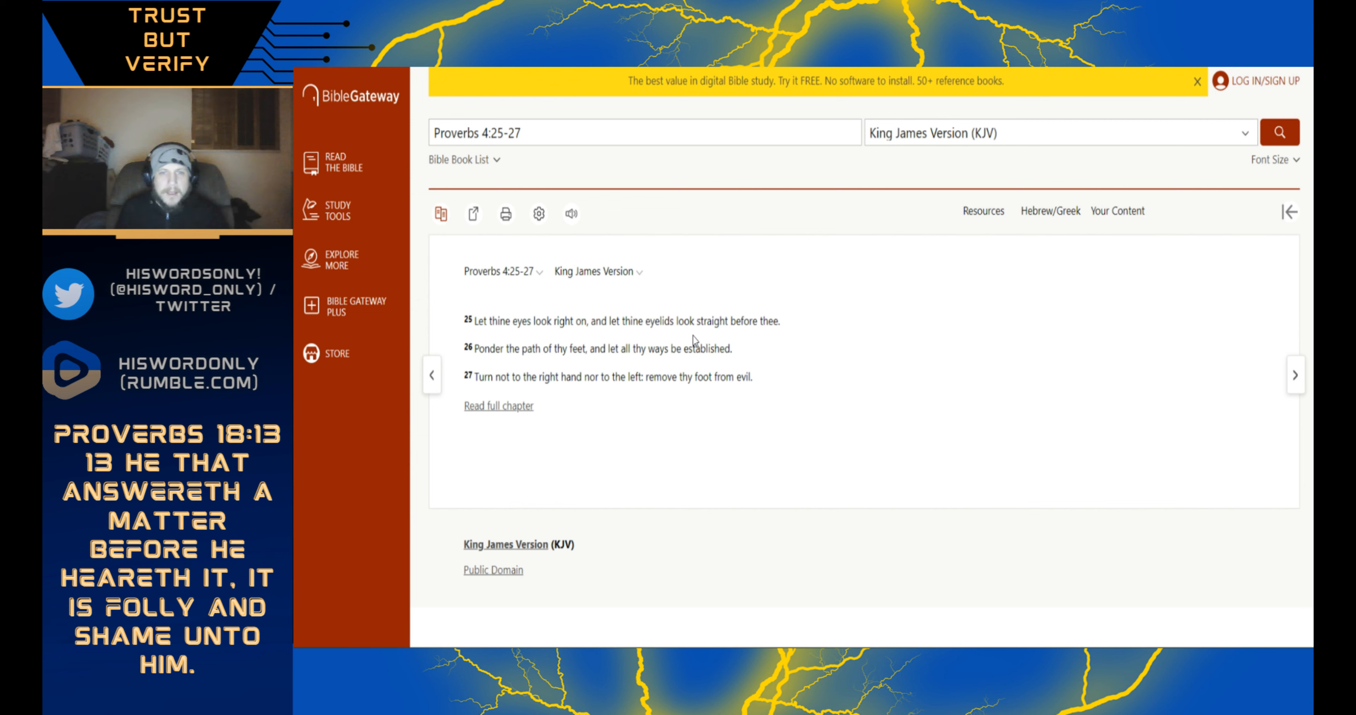
{"action": "mouse_move", "coordinate": [558, 385]}
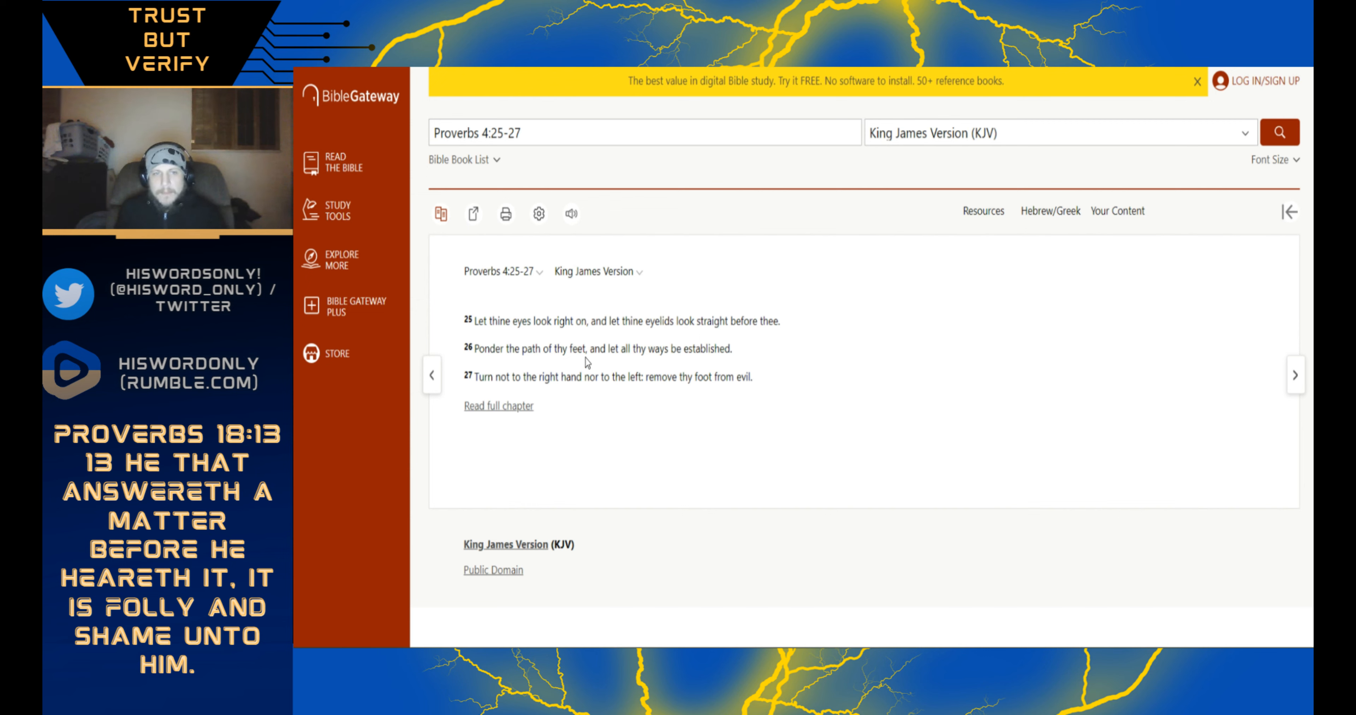
{"action": "mouse_move", "coordinate": [742, 359]}
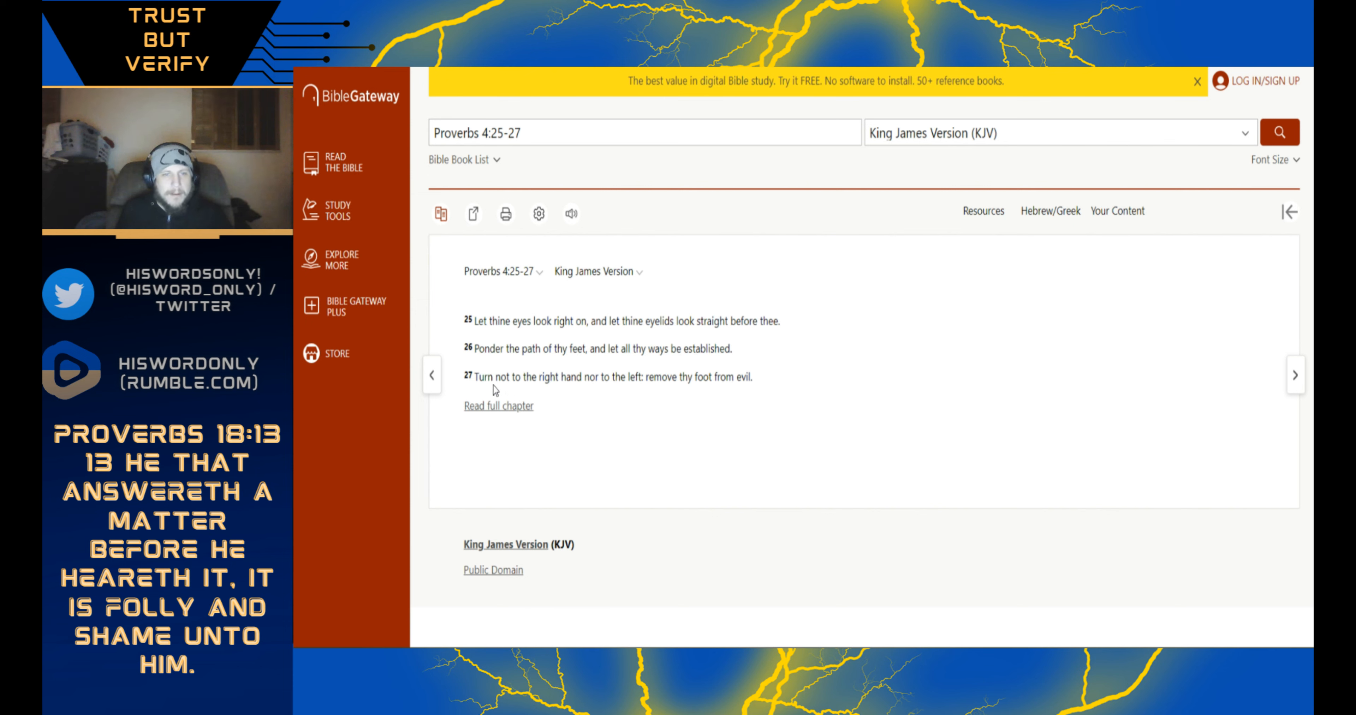
{"action": "mouse_move", "coordinate": [547, 398]}
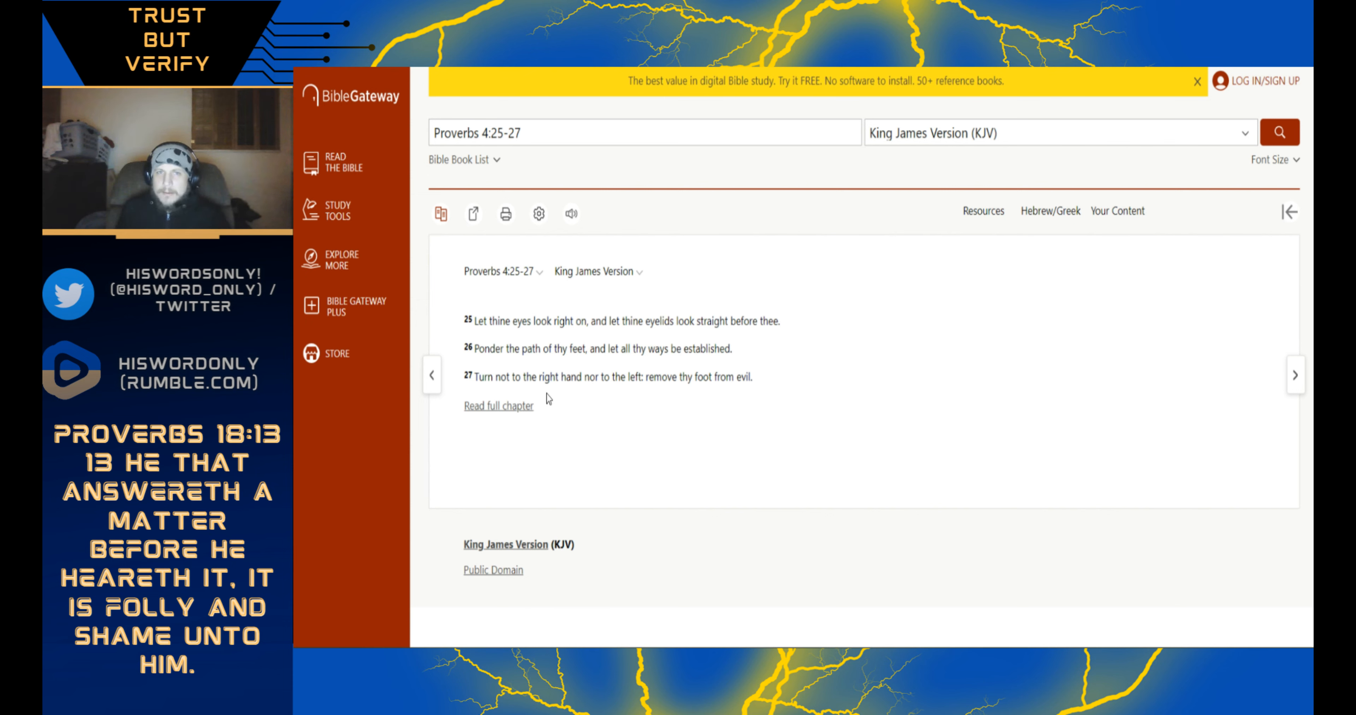
{"action": "mouse_move", "coordinate": [646, 400]}
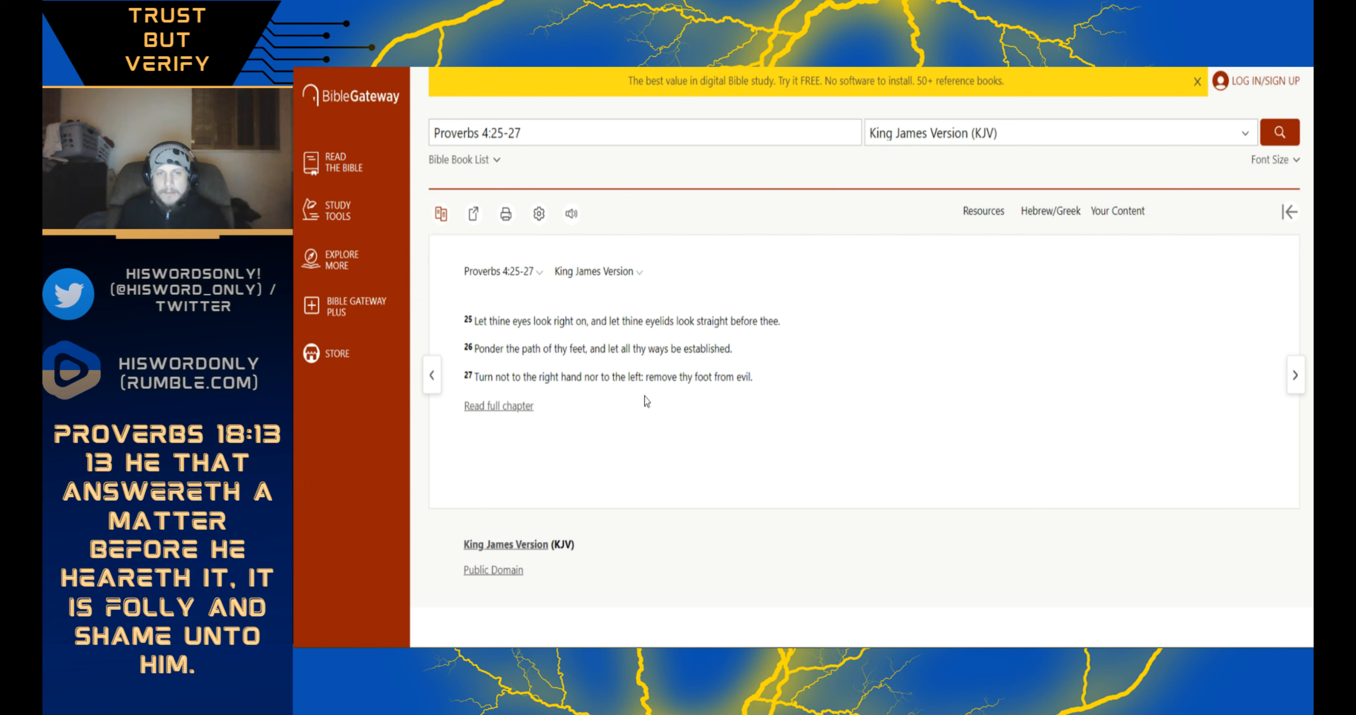
{"action": "mouse_move", "coordinate": [738, 408]}
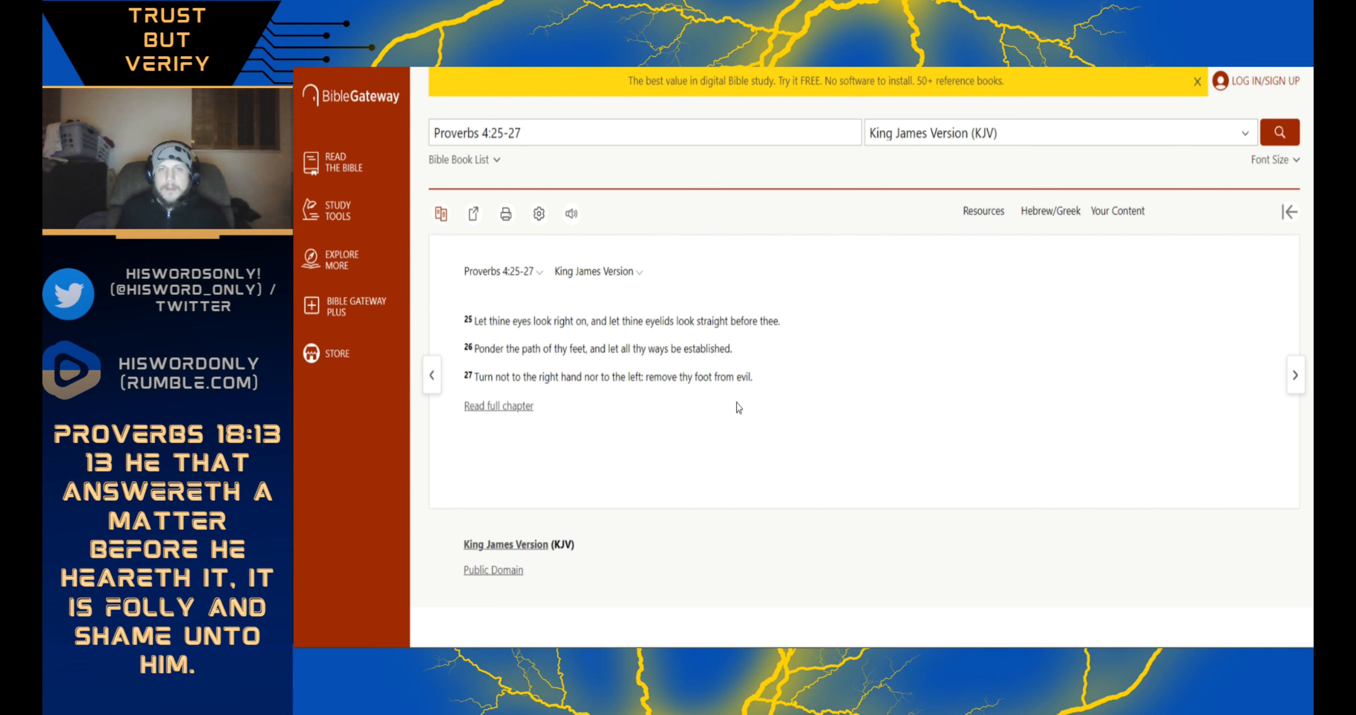
{"action": "mouse_move", "coordinate": [750, 395]}
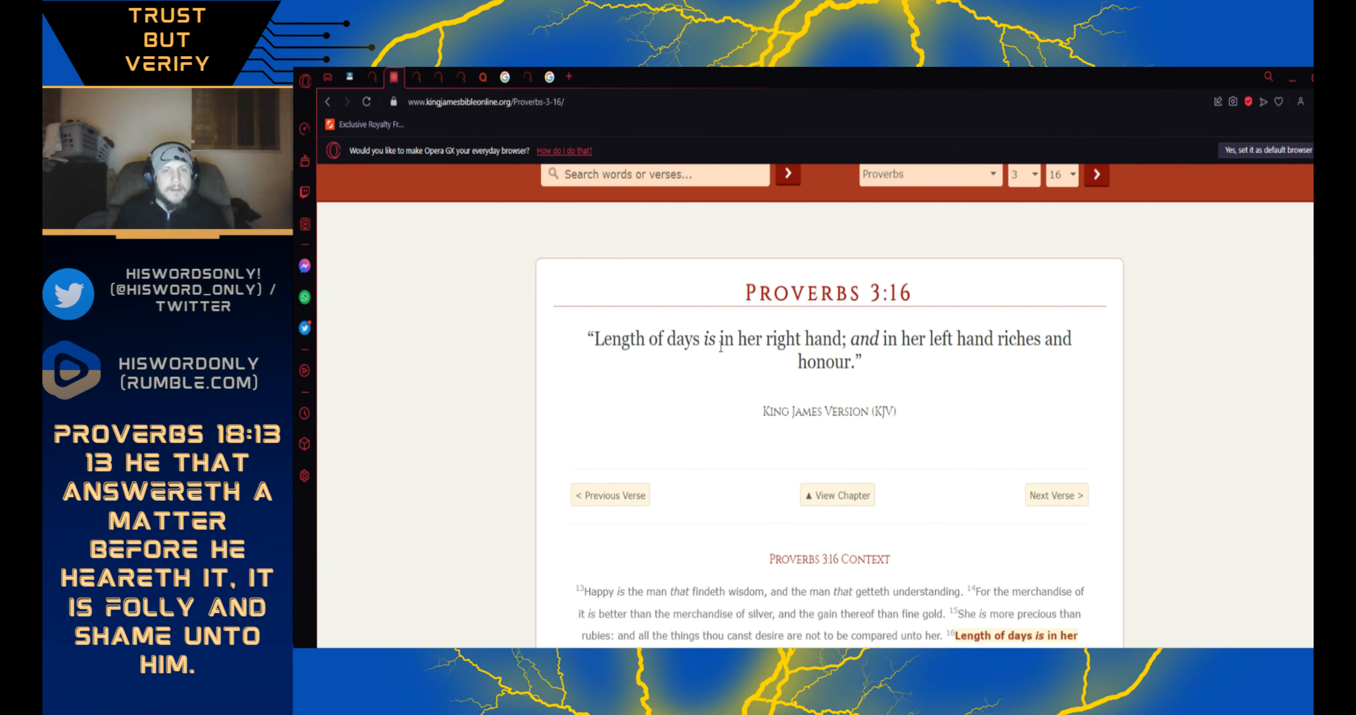
{"action": "mouse_move", "coordinate": [692, 360]}
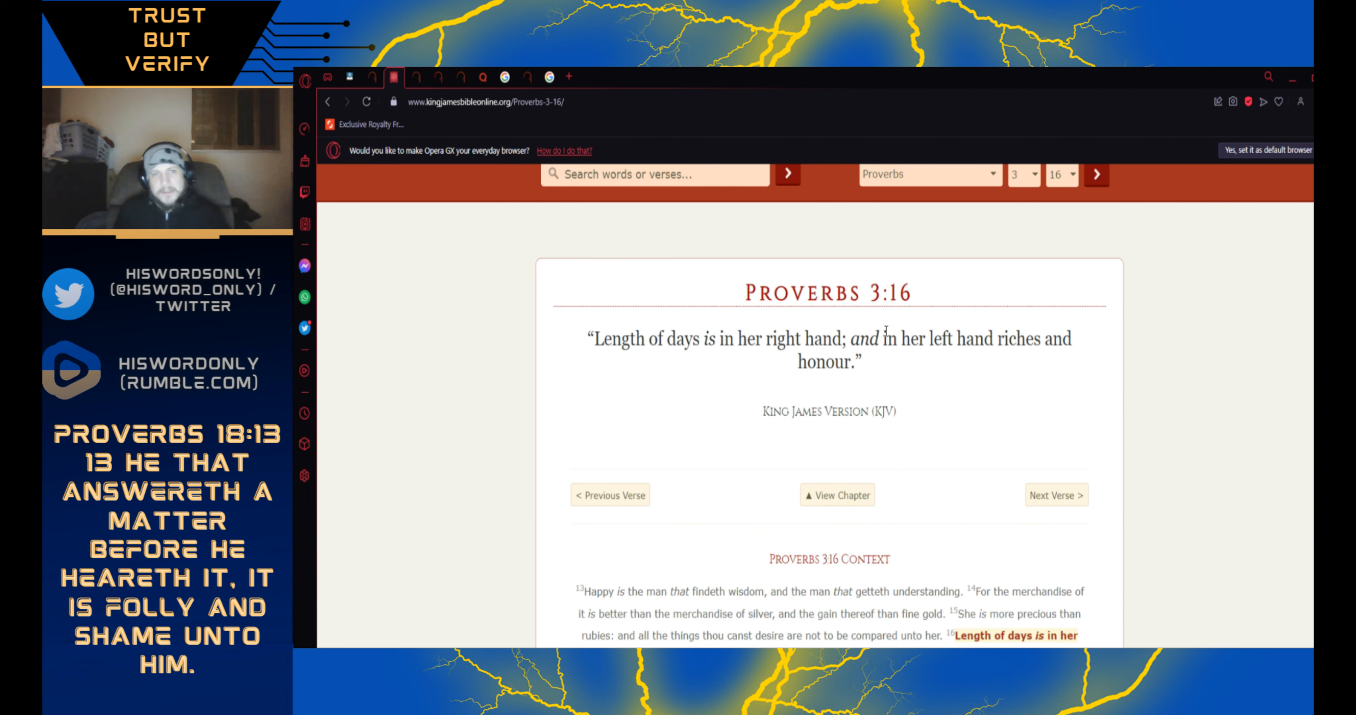
{"action": "mouse_move", "coordinate": [677, 370]}
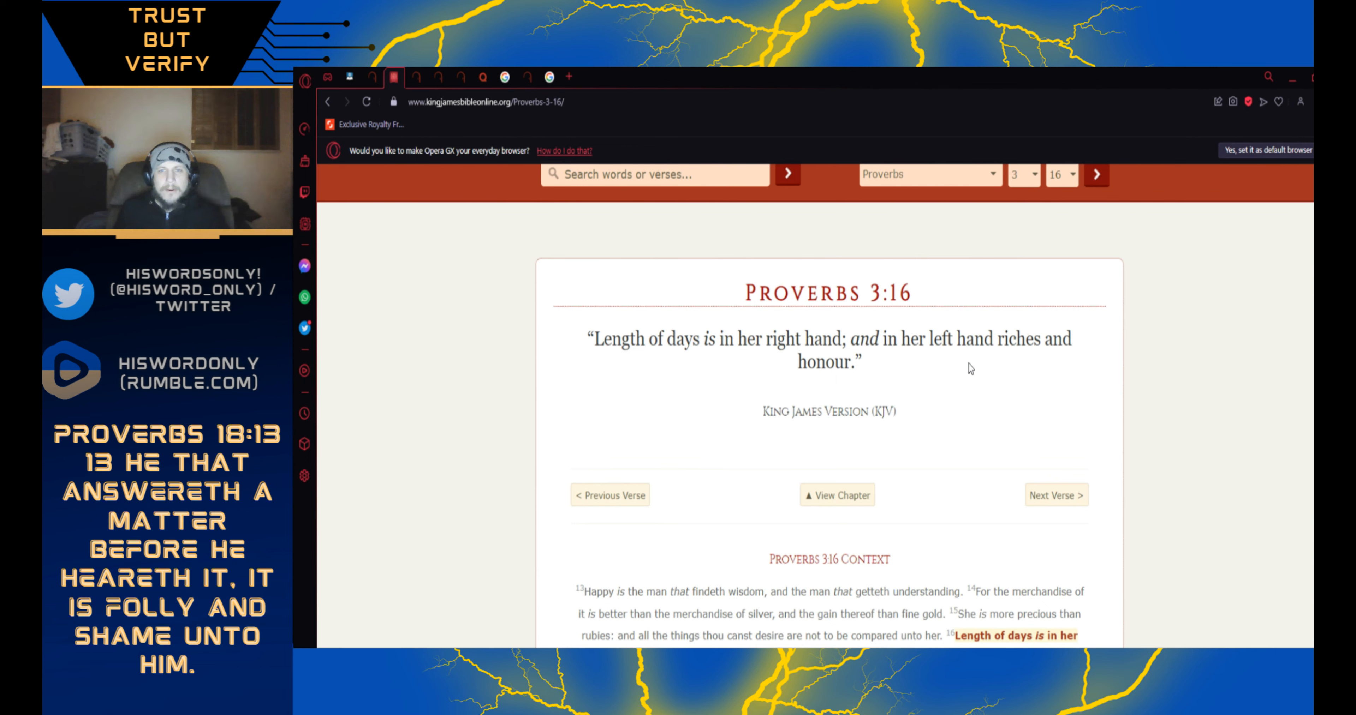
{"action": "mouse_move", "coordinate": [866, 377]}
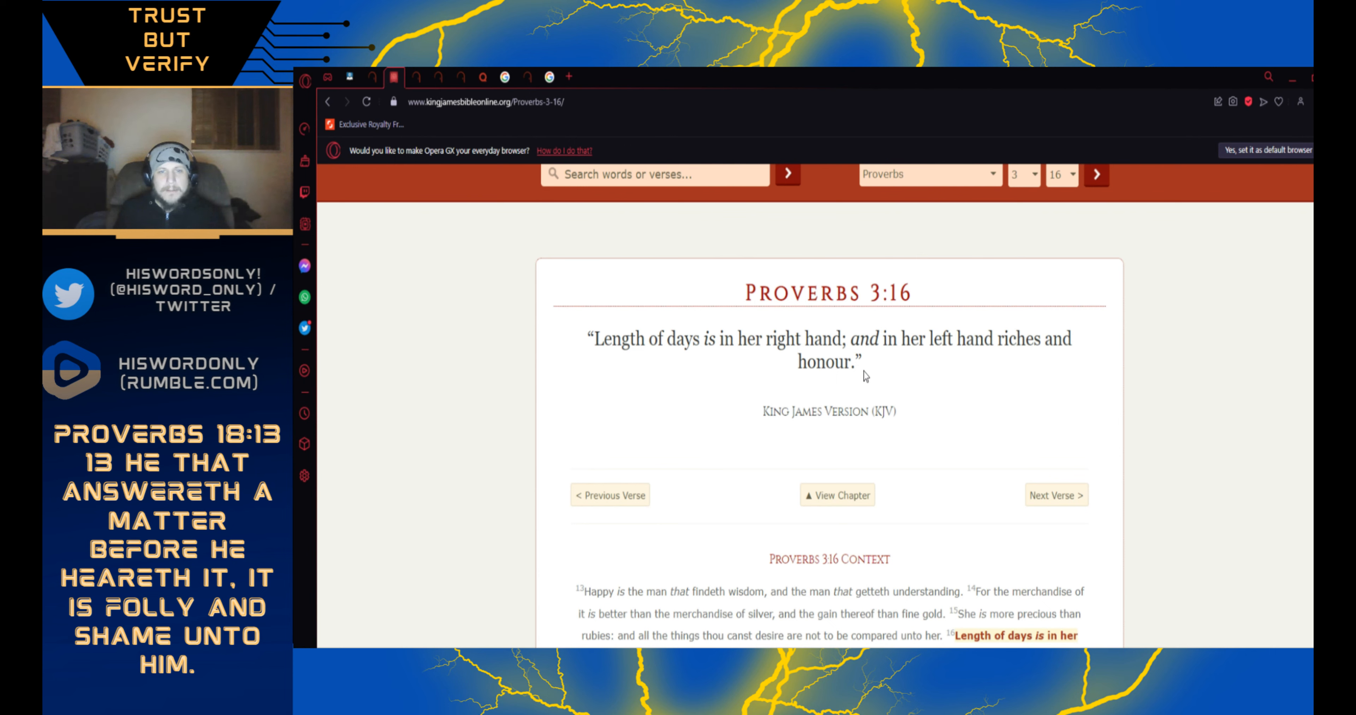
{"action": "mouse_move", "coordinate": [707, 361]}
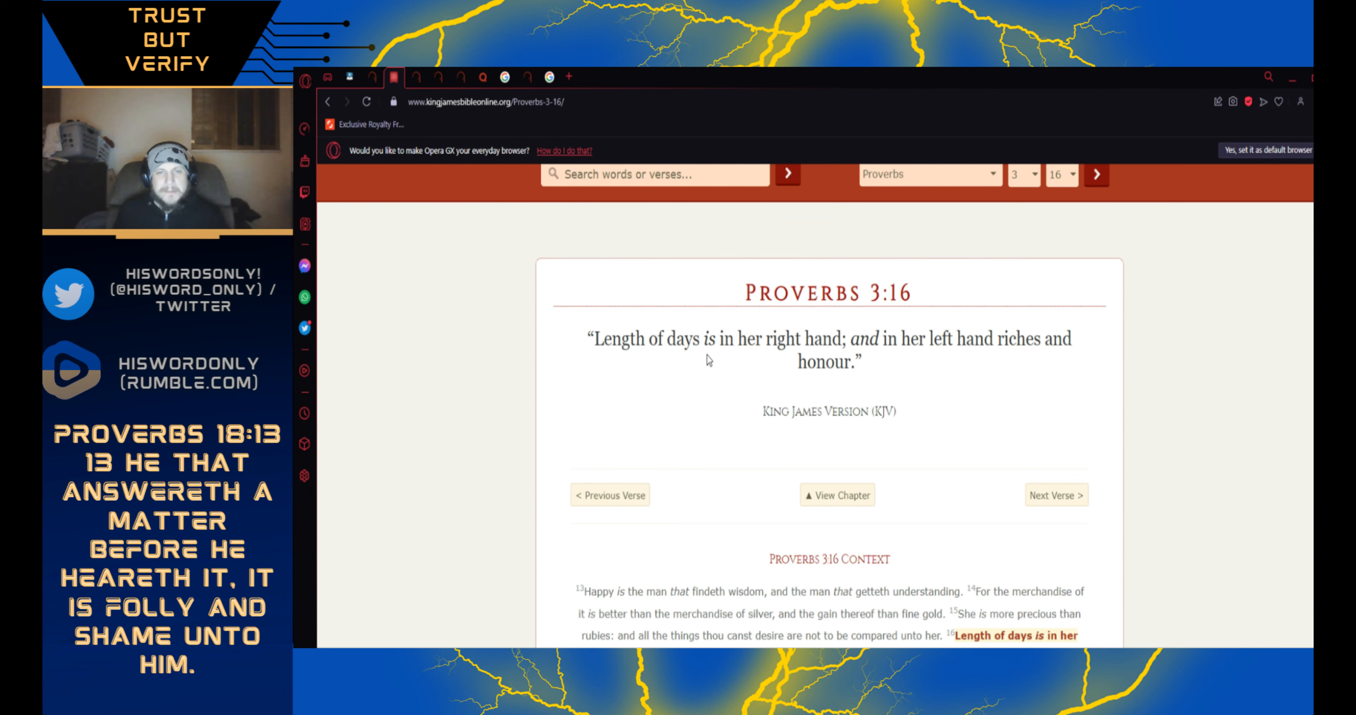
{"action": "mouse_move", "coordinate": [905, 362]}
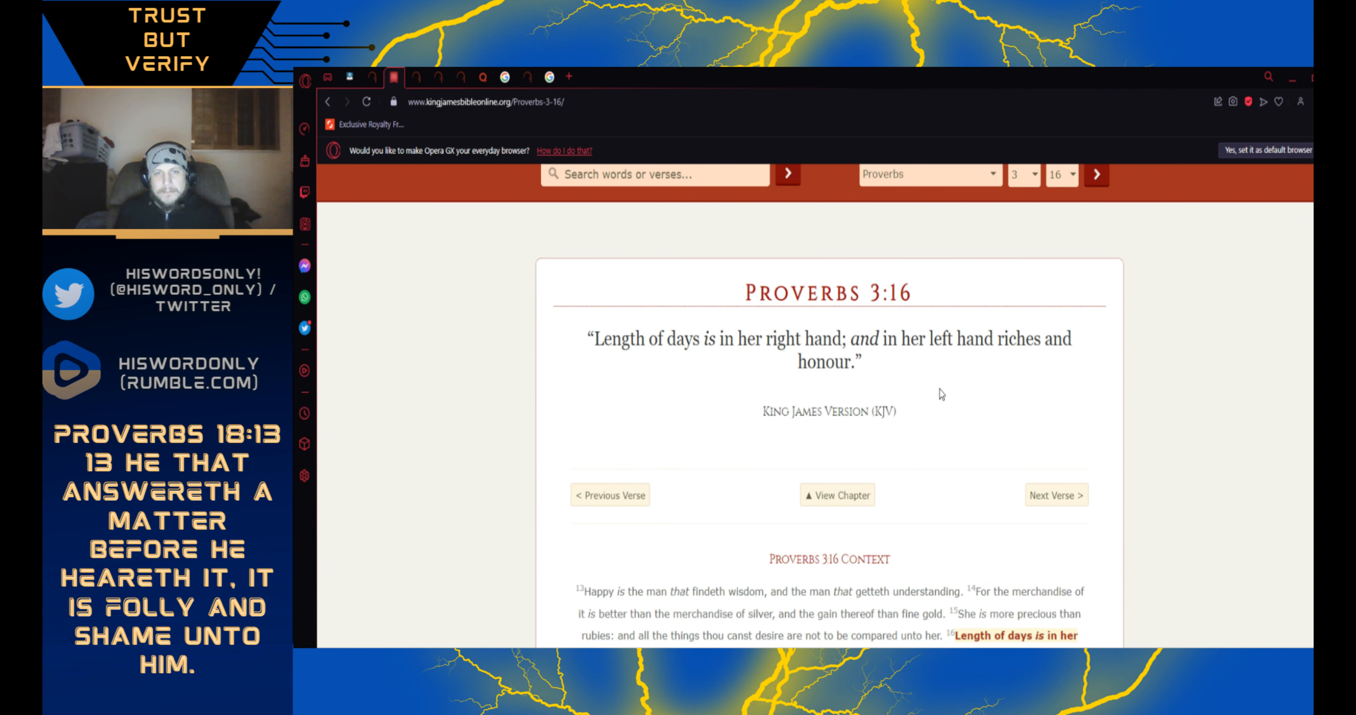
{"action": "mouse_move", "coordinate": [944, 507]}
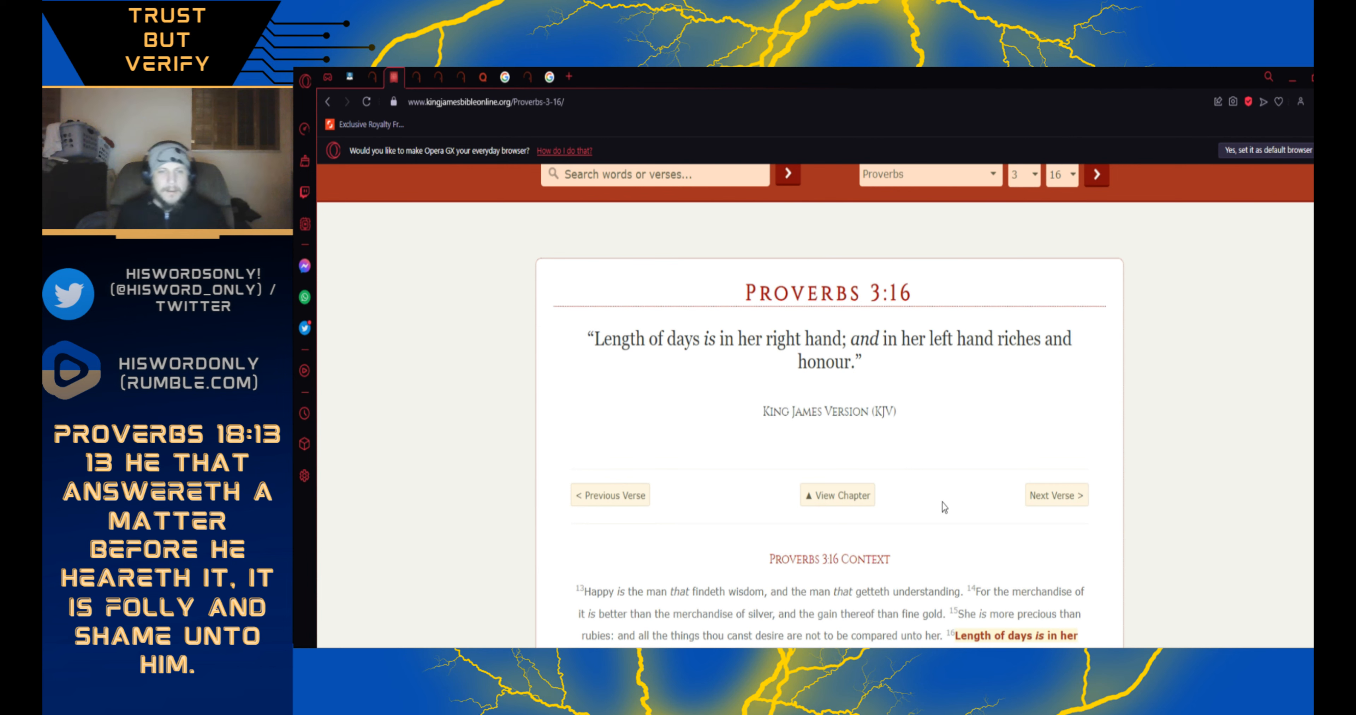
{"action": "mouse_move", "coordinate": [941, 512]}
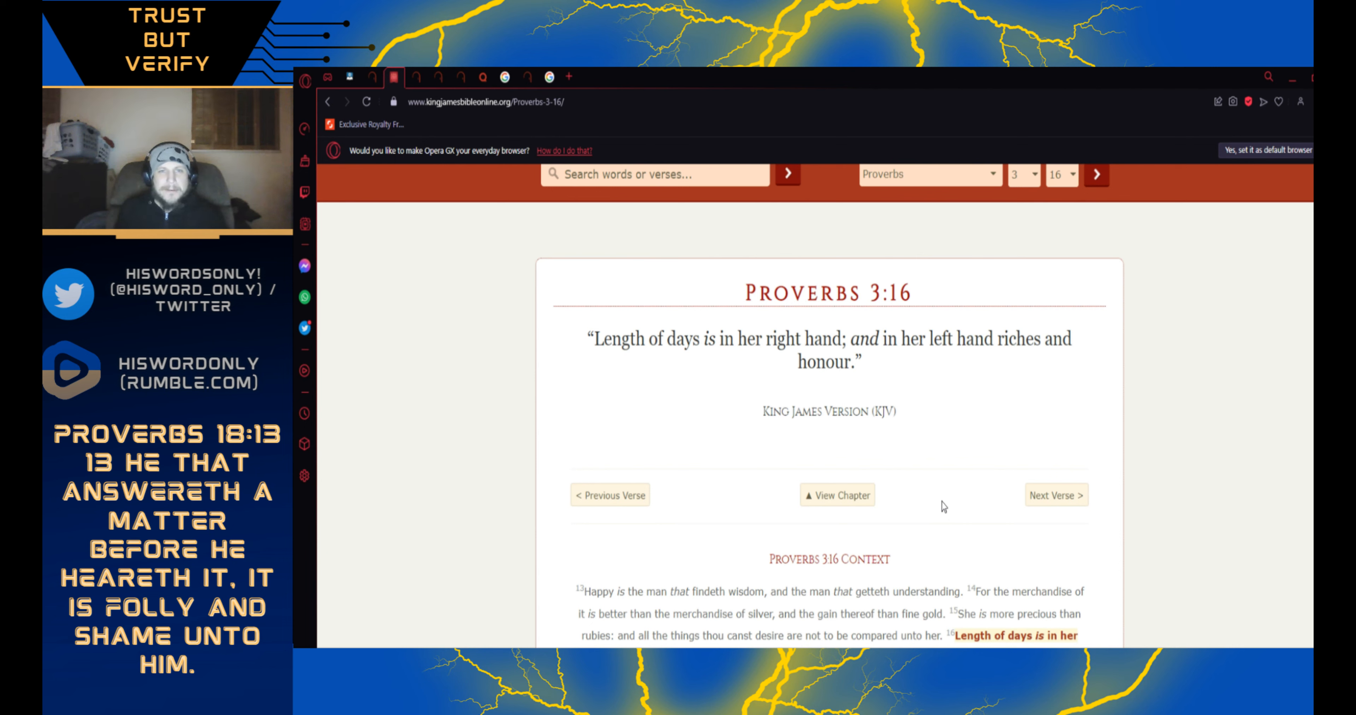
{"action": "mouse_move", "coordinate": [928, 401]}
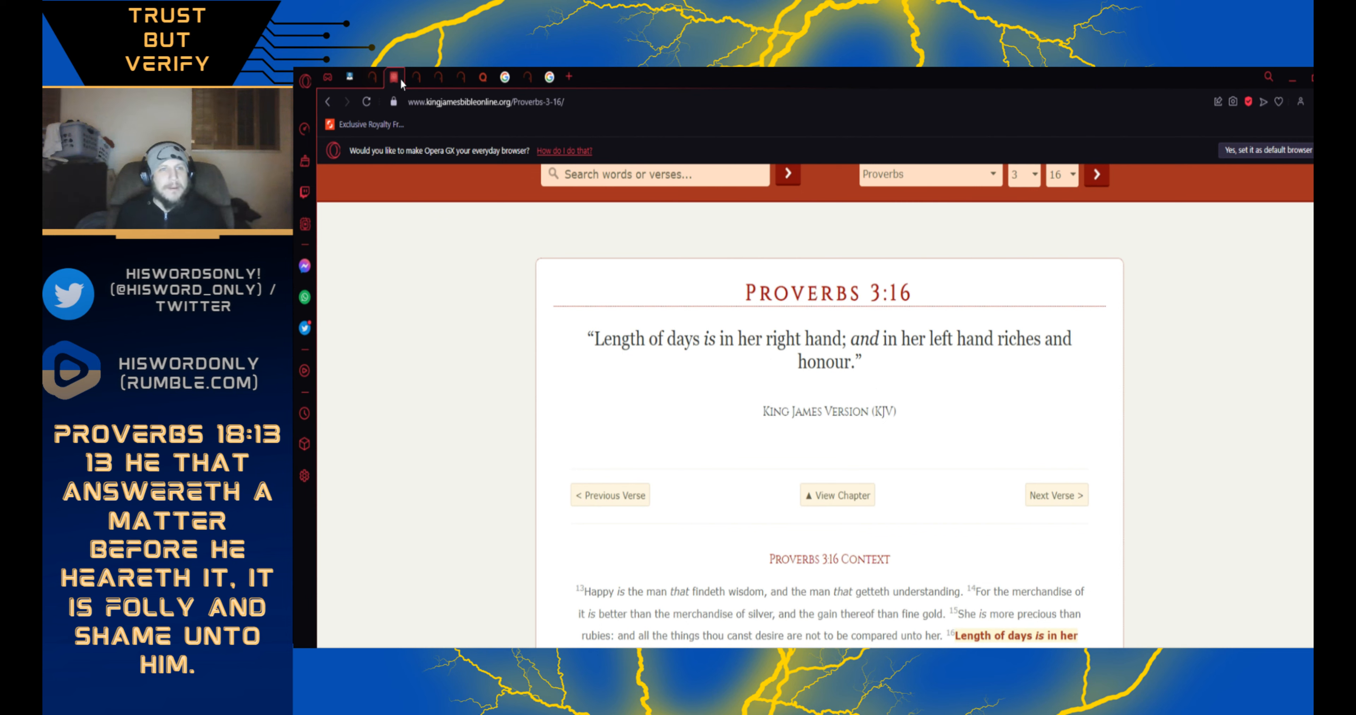
- After viewing Jonah 4:11, search Google for 'We wrestle not with flesh and kjv' in a new tab
{"action": "left_click", "coordinate": [415, 80]}
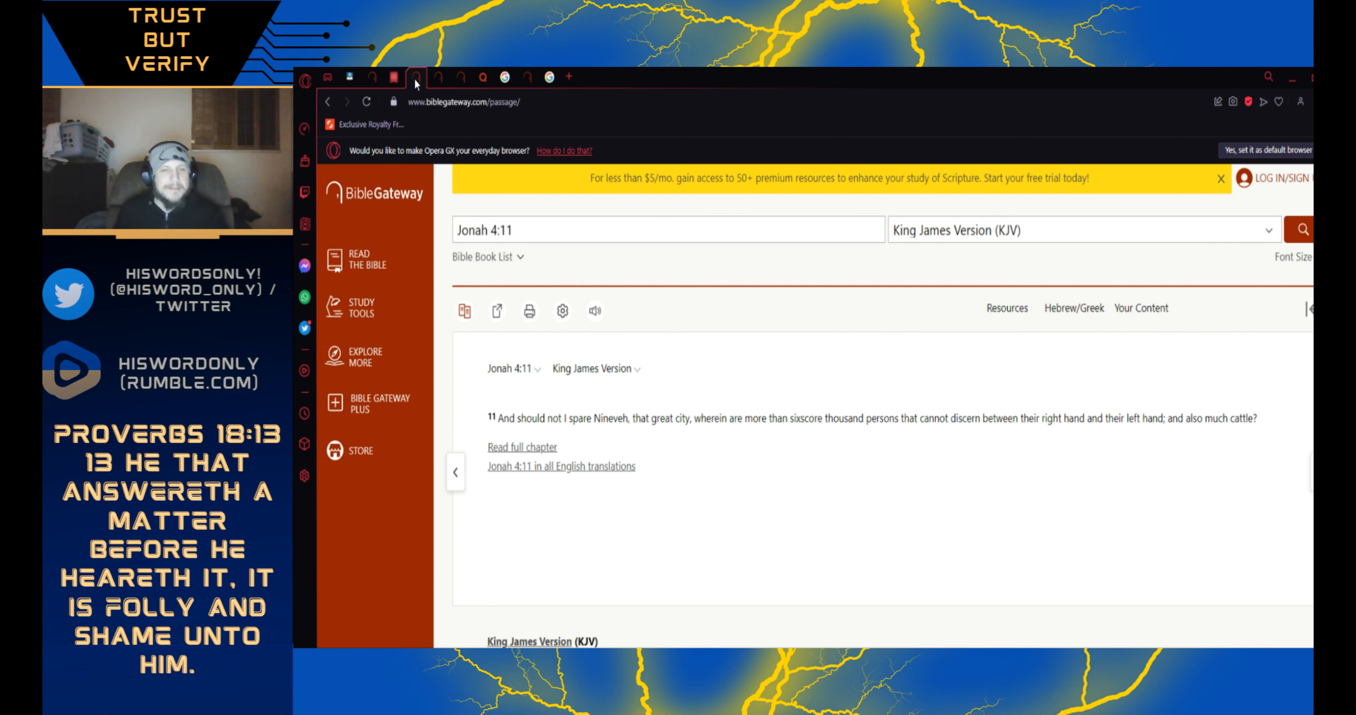
{"action": "mouse_move", "coordinate": [457, 77]}
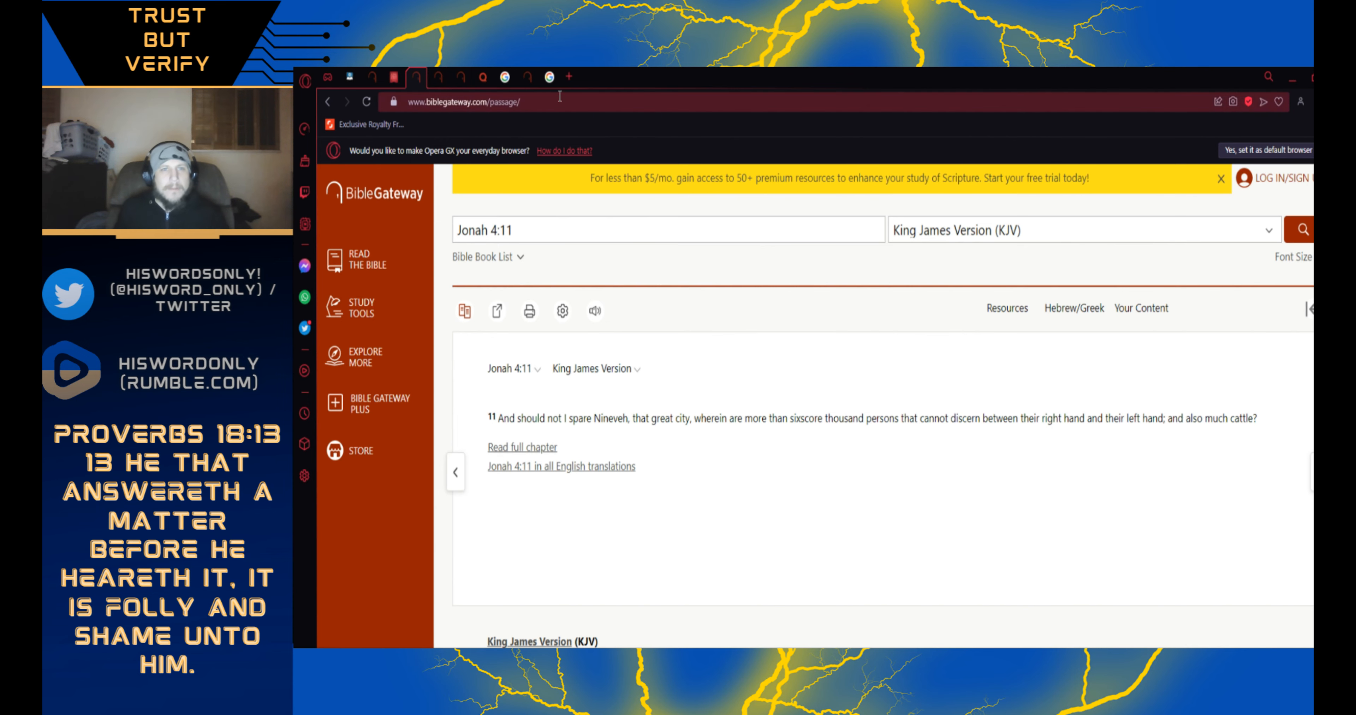
{"action": "left_click", "coordinate": [681, 77]}
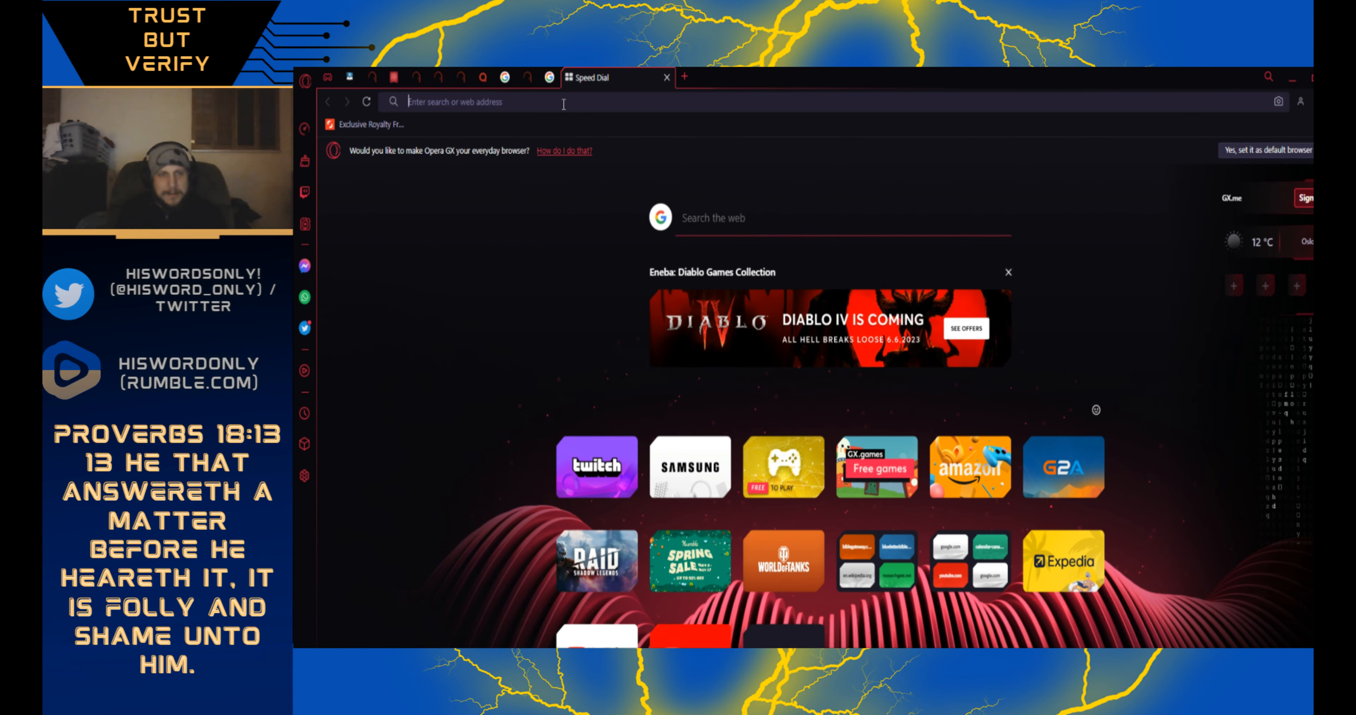
{"action": "type", "text": "We wrestle"}
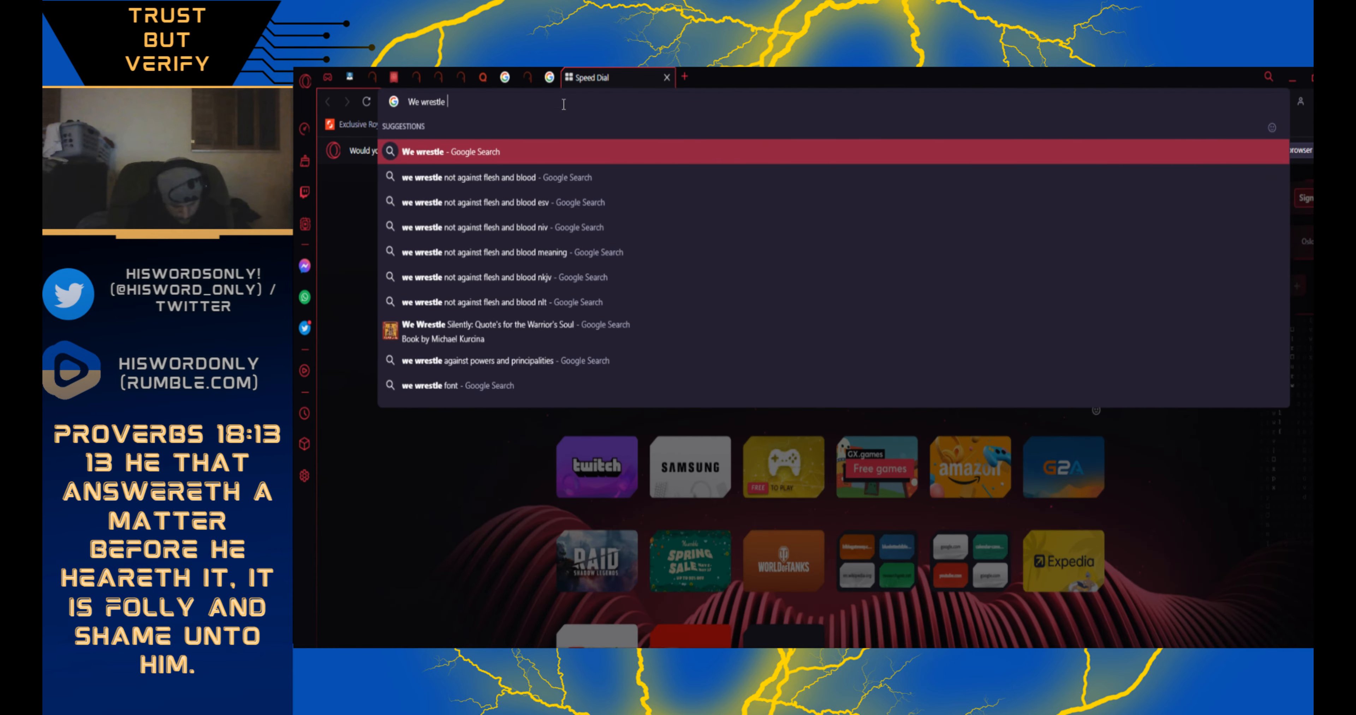
{"action": "type", "text": "not with flesh"}
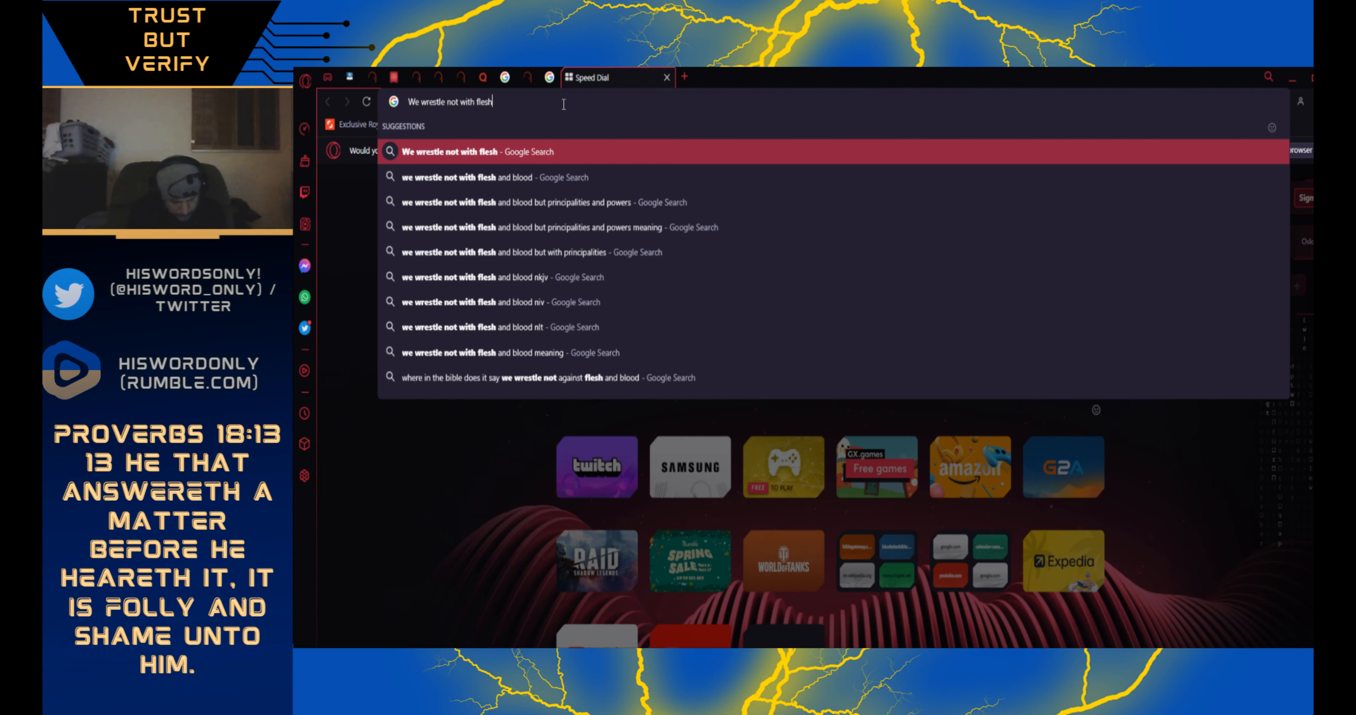
{"action": "type", "text": "and kjv"}
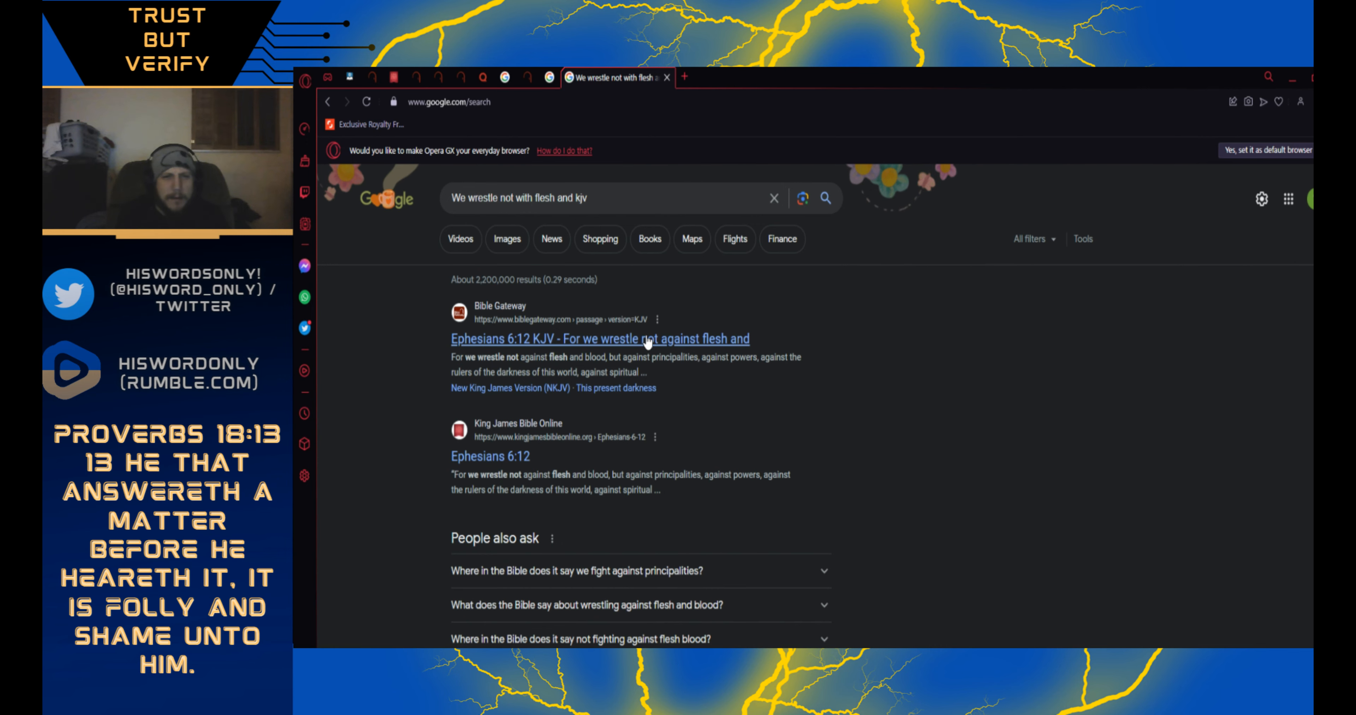
- Open the Bible Gateway Ephesians 6:12 KJV result from the Google listing
{"action": "left_click", "coordinate": [599, 338]}
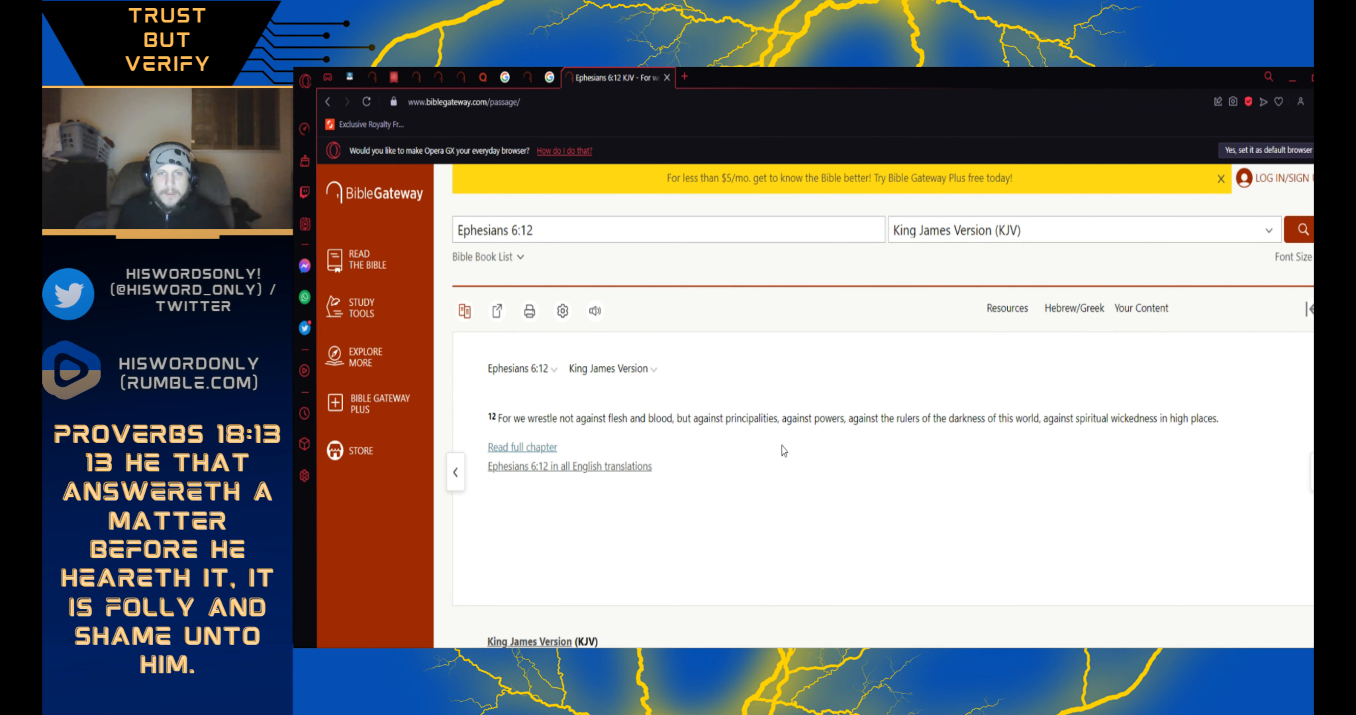
{"action": "mouse_move", "coordinate": [913, 485]}
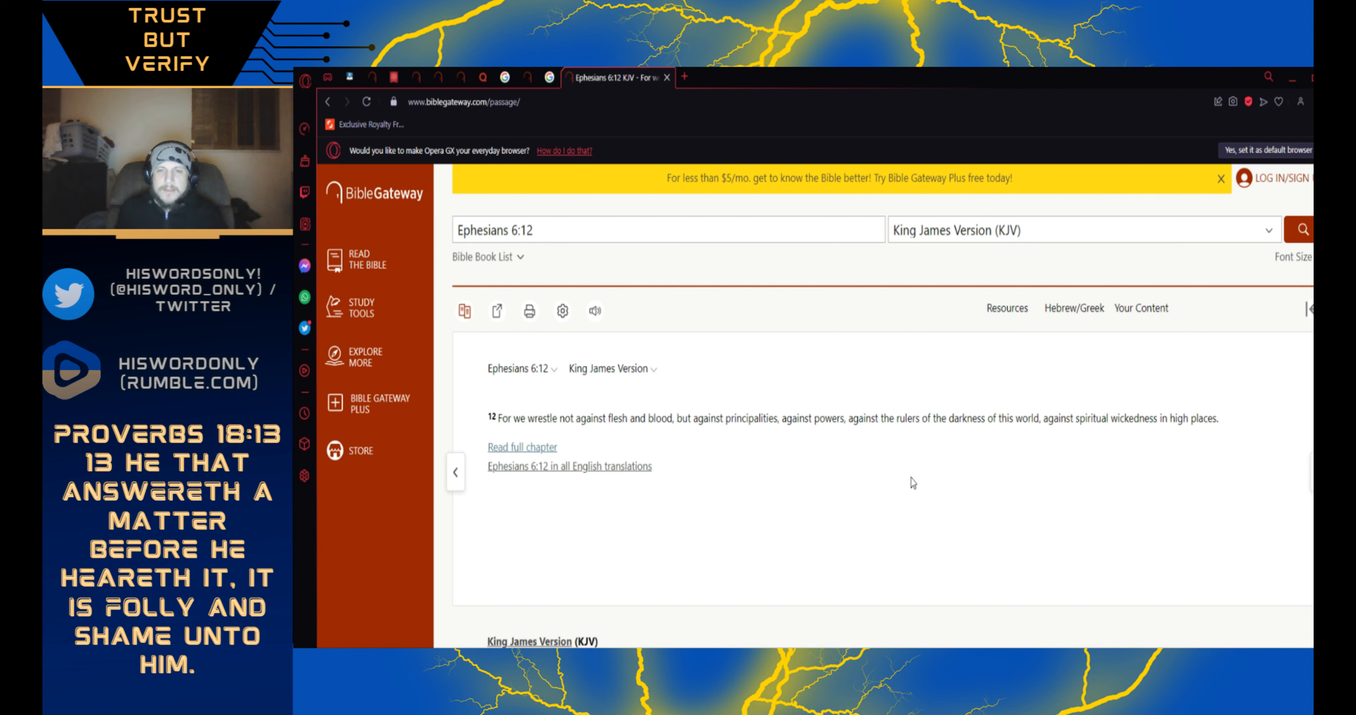
{"action": "mouse_move", "coordinate": [1027, 409]}
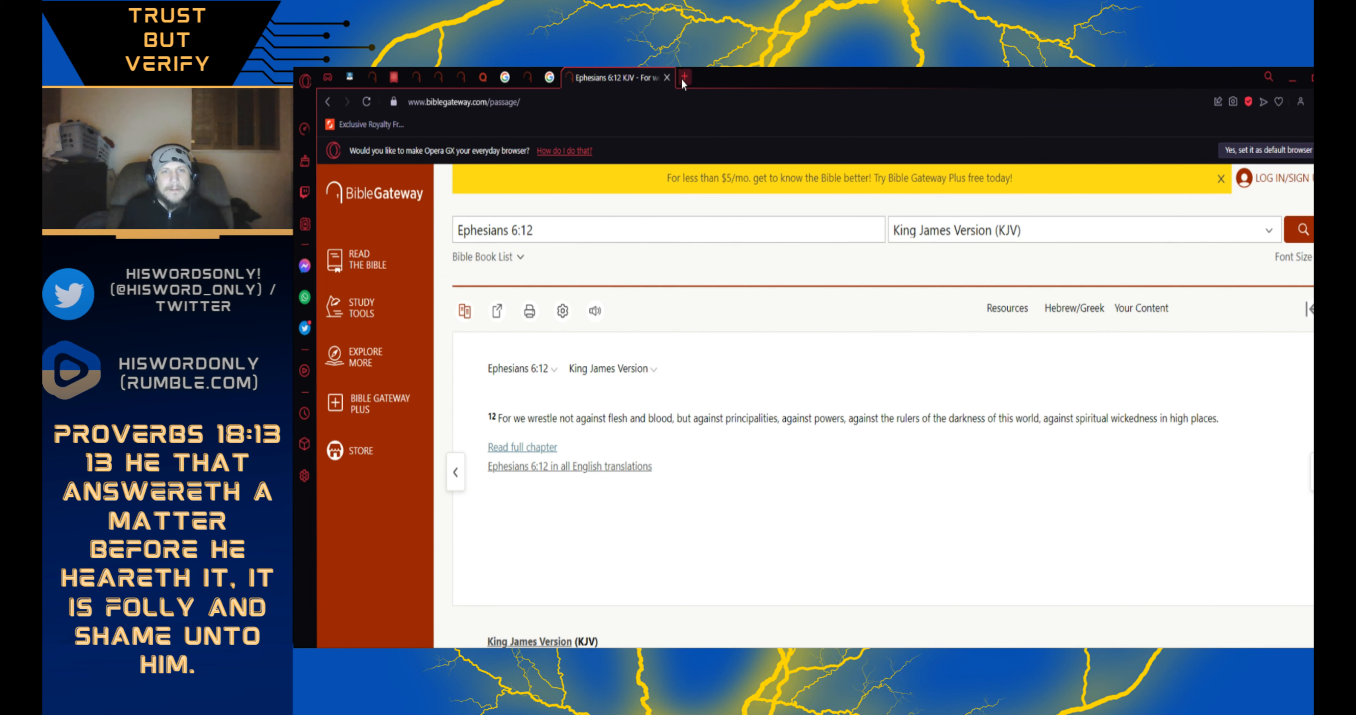
{"action": "mouse_move", "coordinate": [683, 77]}
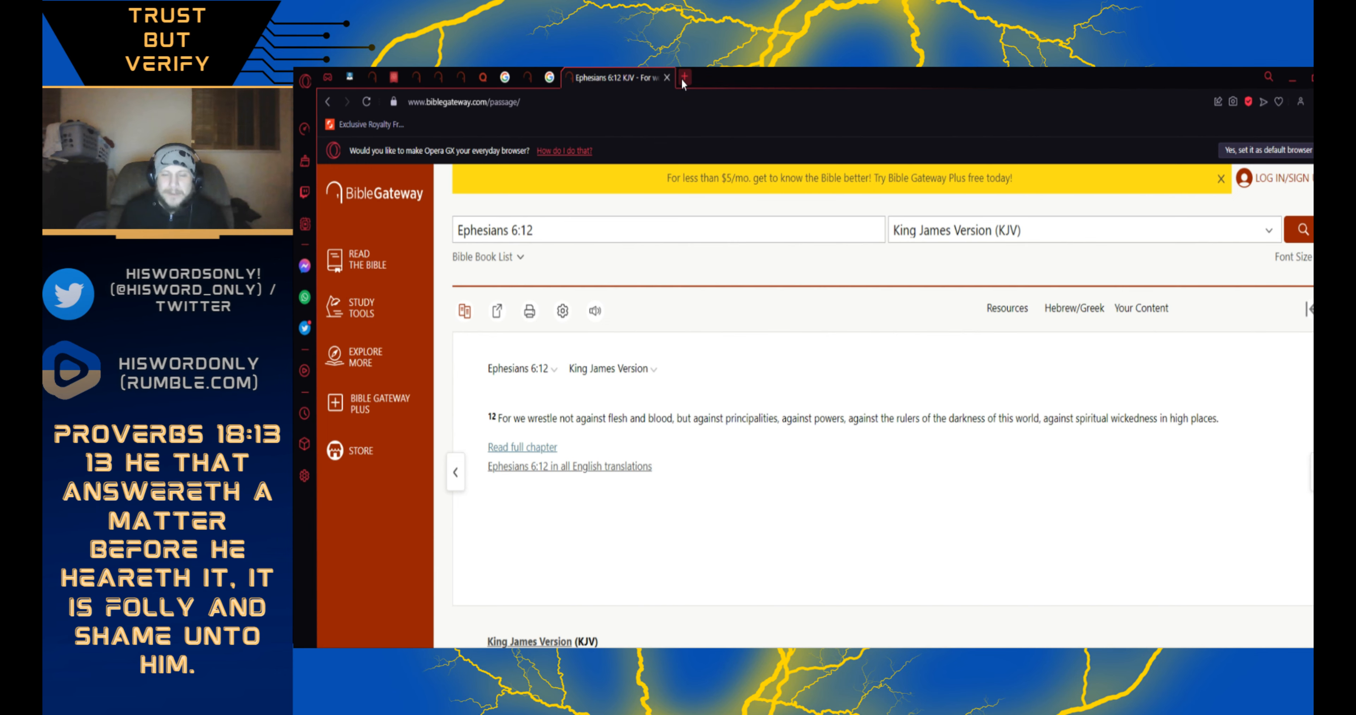
- Search Google for 'if you preach unto the ones you love what kjv' in a new tab and start rewording the query
{"action": "left_click", "coordinate": [684, 77]}
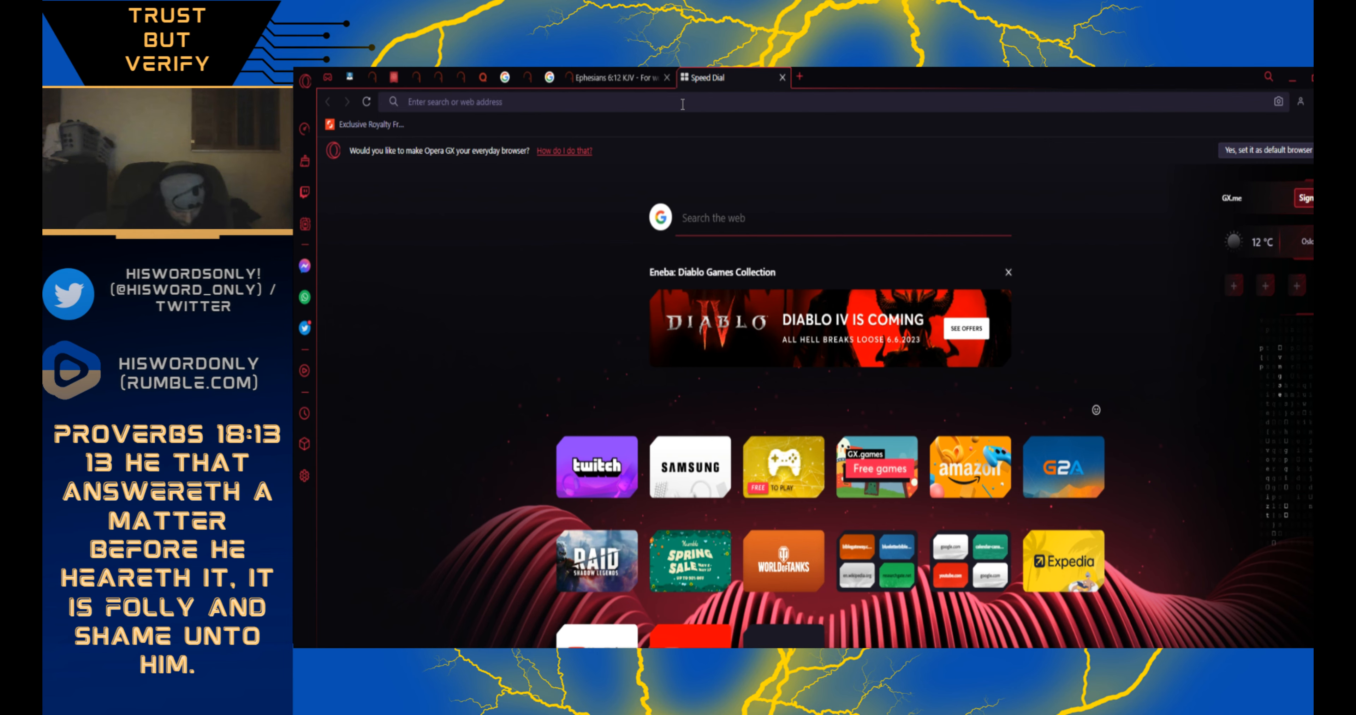
{"action": "type", "text": "if you preach unto the ones you lov"}
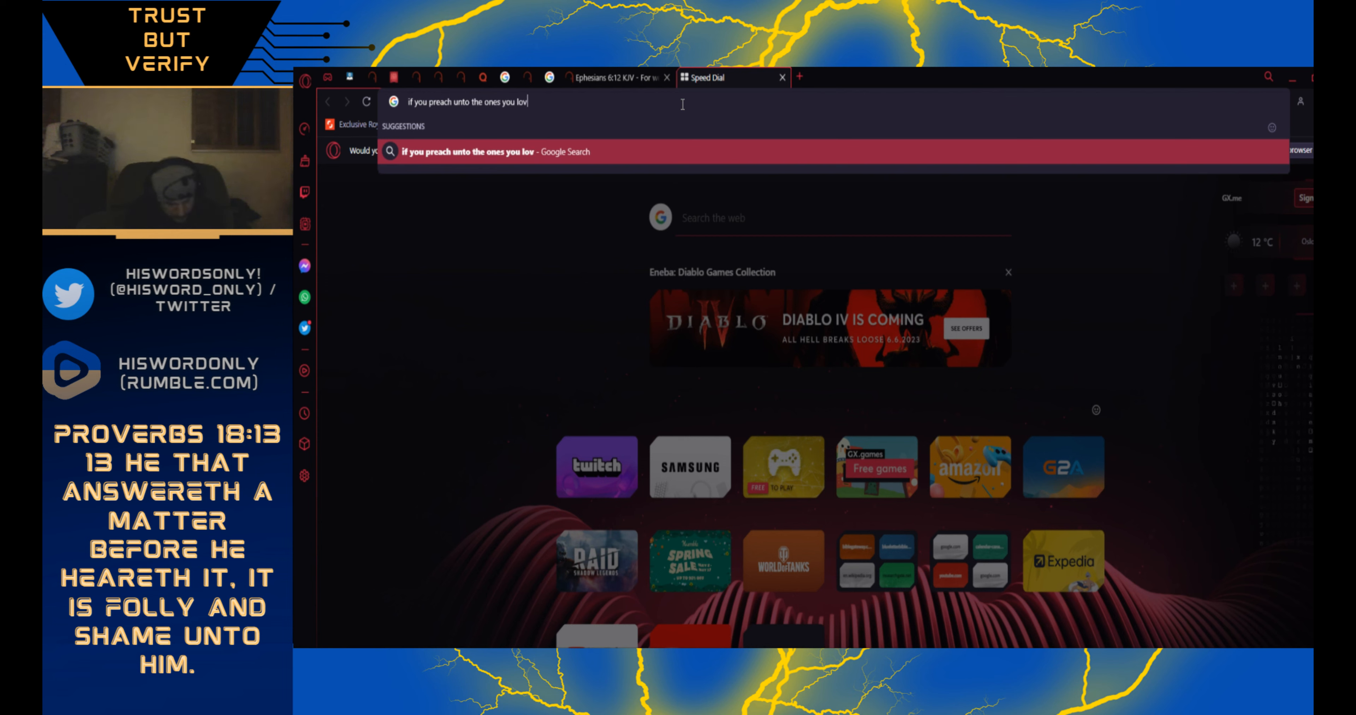
{"action": "type", "text": "e what kjv"}
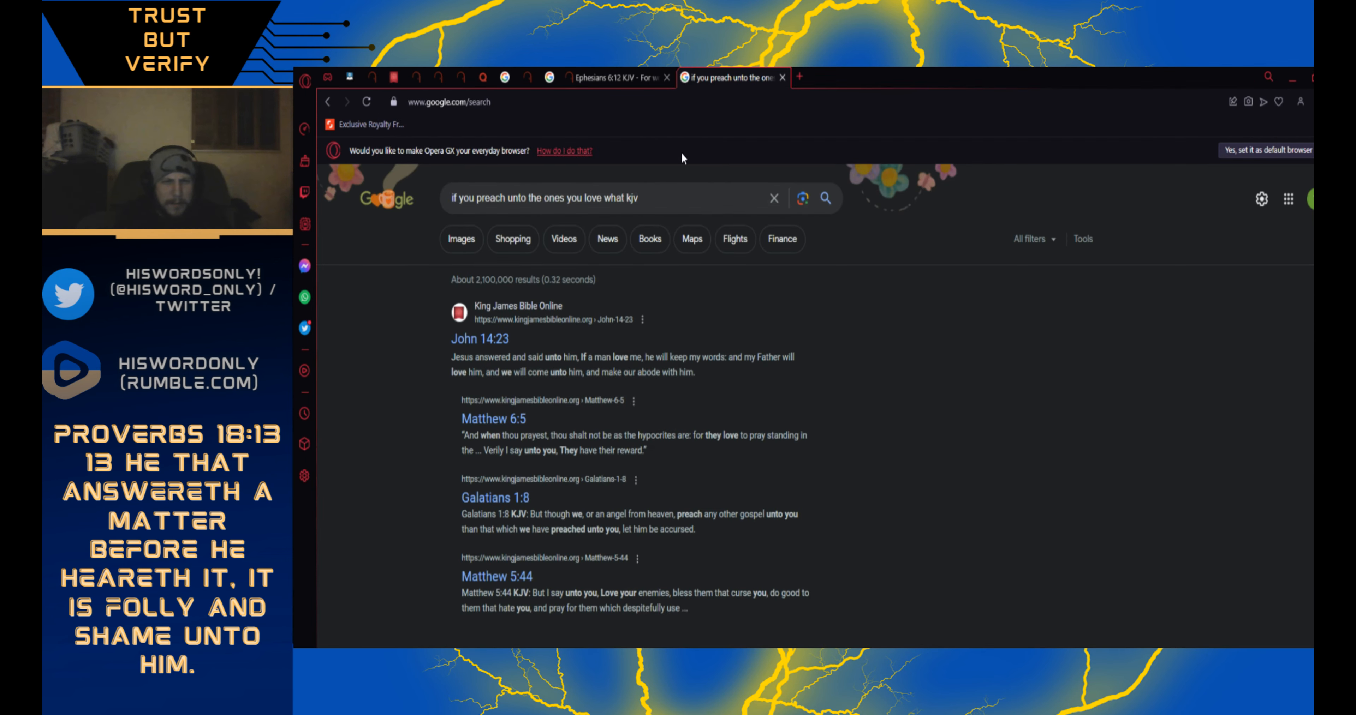
{"action": "mouse_move", "coordinate": [710, 391]}
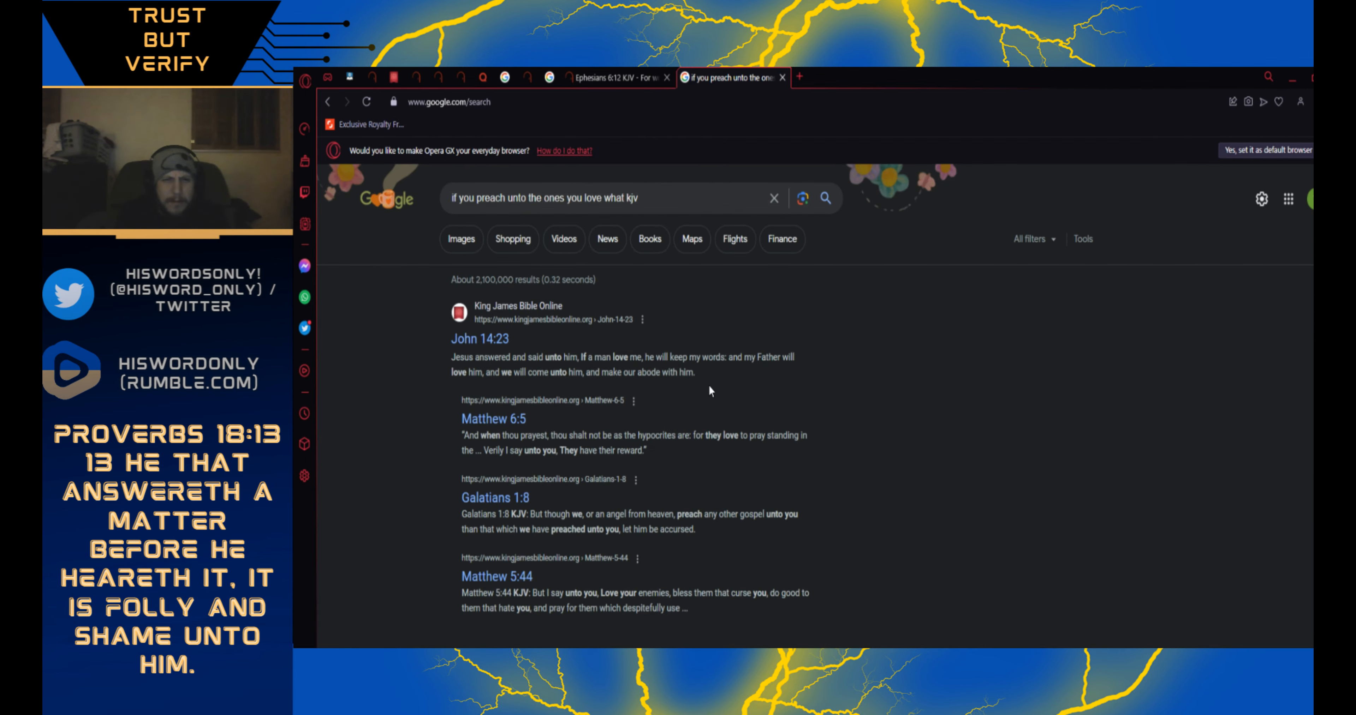
{"action": "mouse_move", "coordinate": [683, 497]}
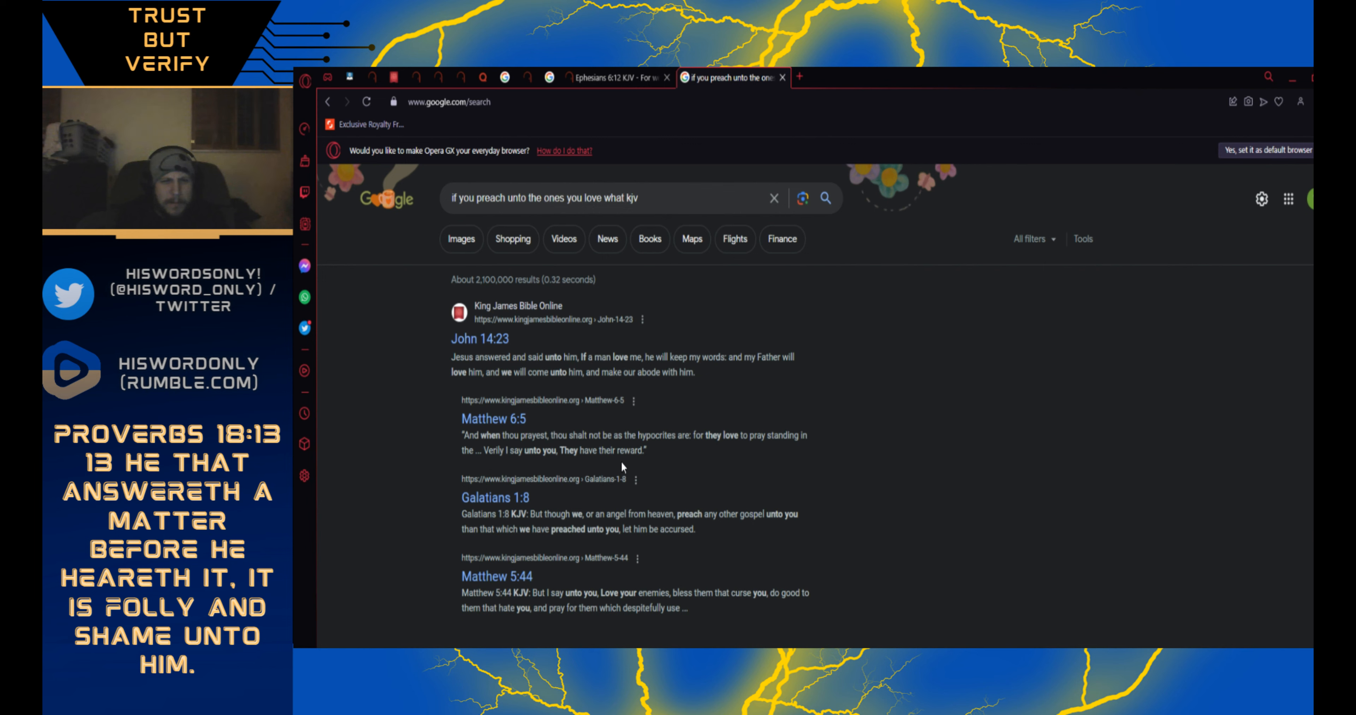
{"action": "mouse_move", "coordinate": [753, 450]}
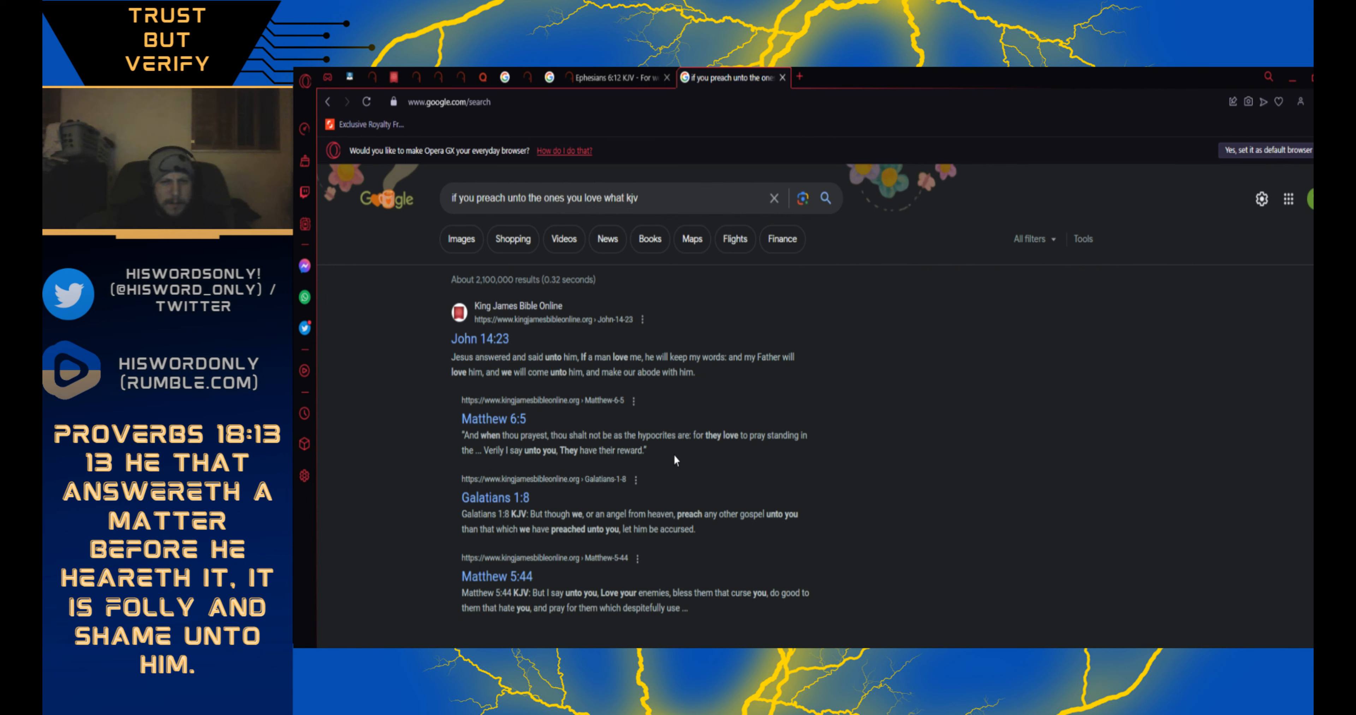
{"action": "scroll", "scroll_direction": "down", "scroll_amount": 3}
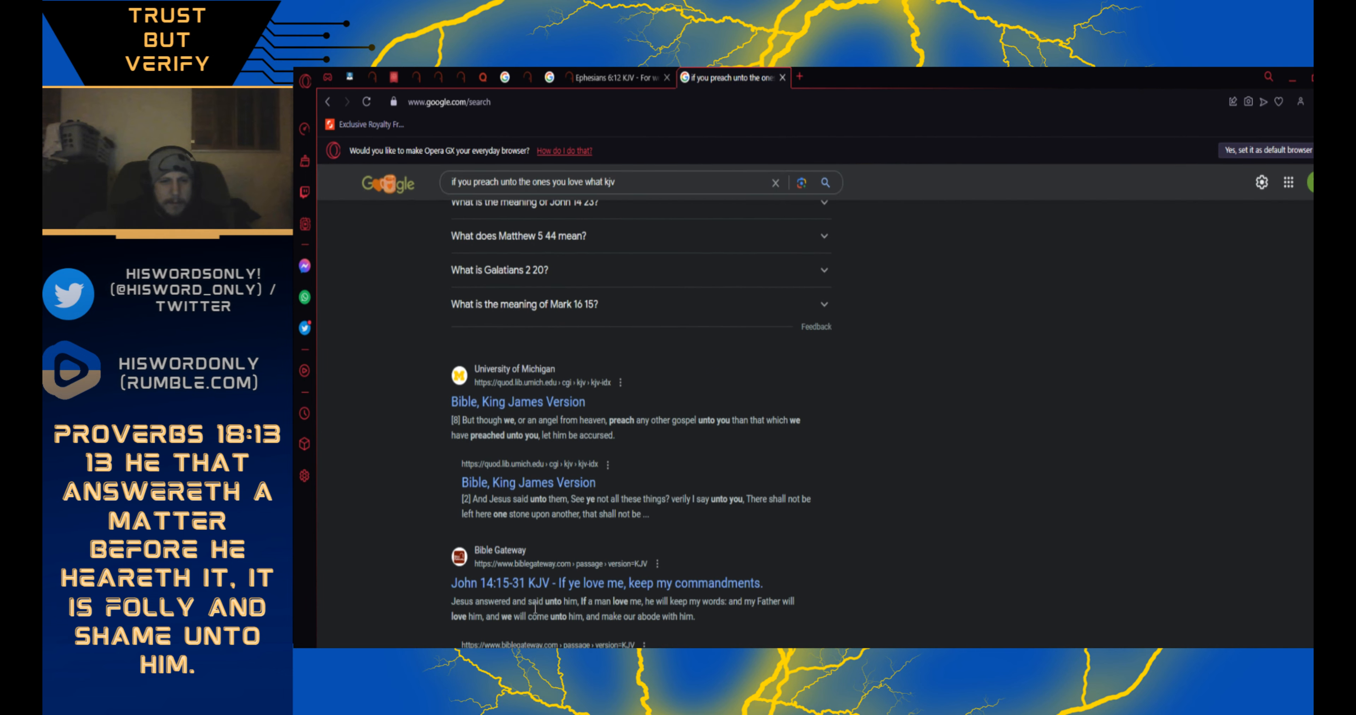
{"action": "mouse_move", "coordinate": [669, 574]}
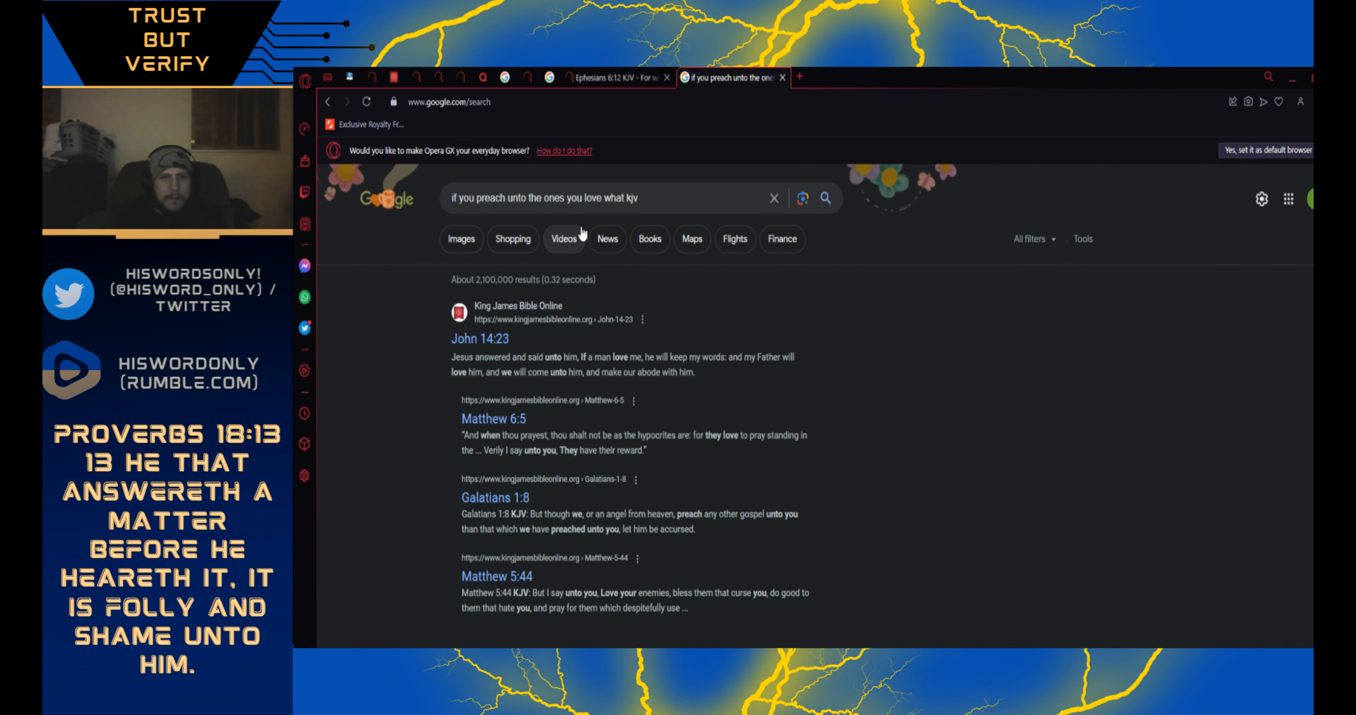
{"action": "left_click", "coordinate": [606, 197]}
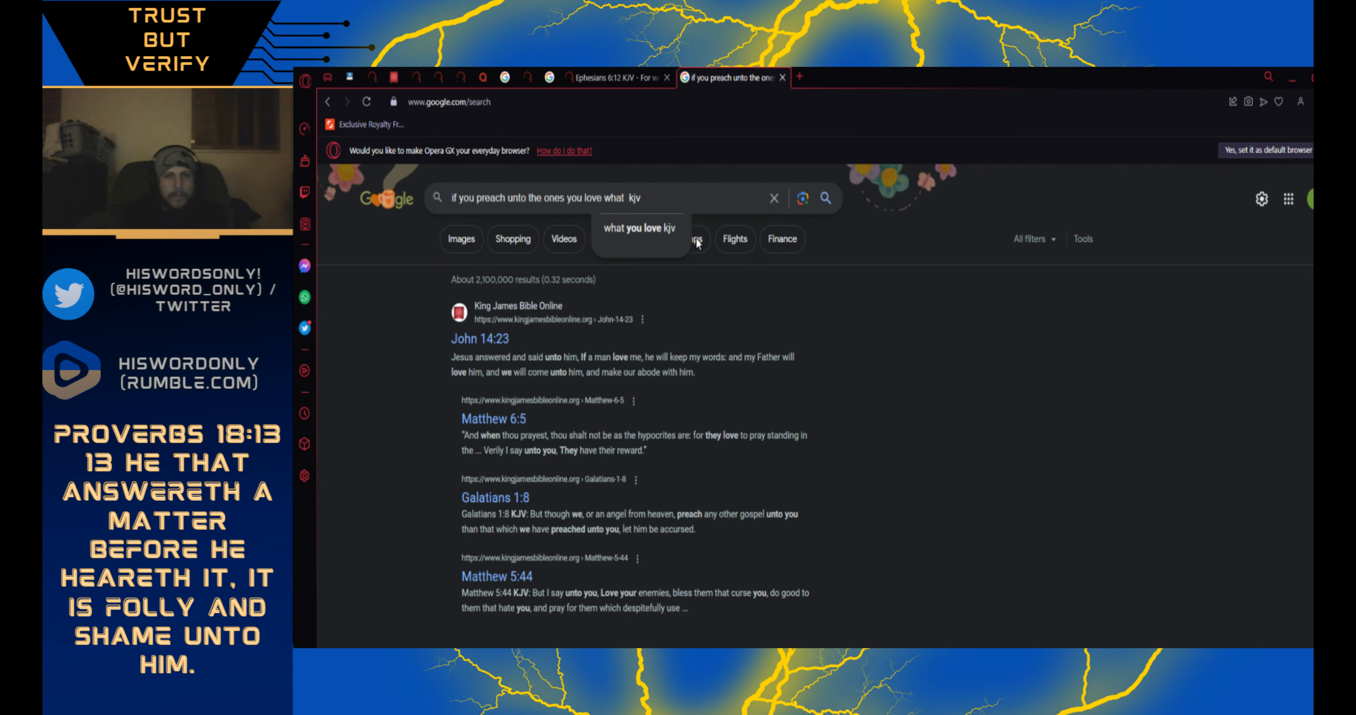
{"action": "type", "text": "gateway"}
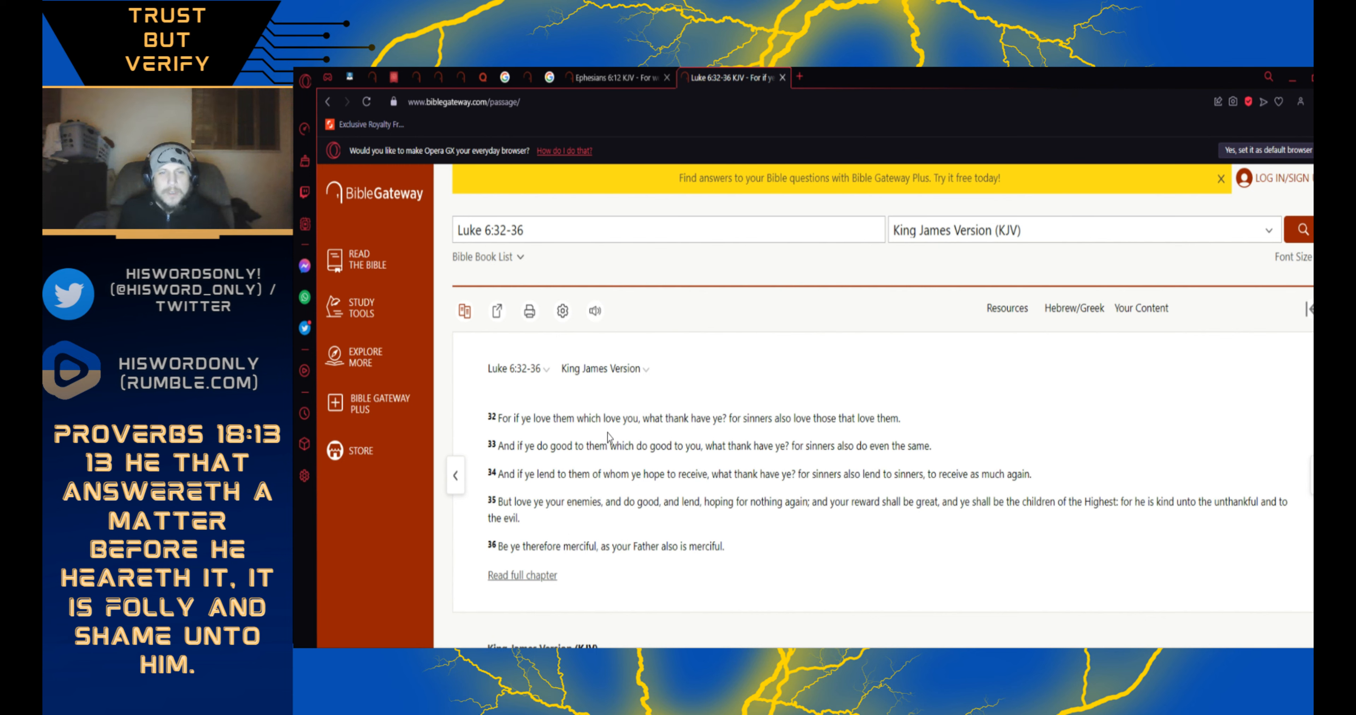
{"action": "mouse_move", "coordinate": [690, 432]}
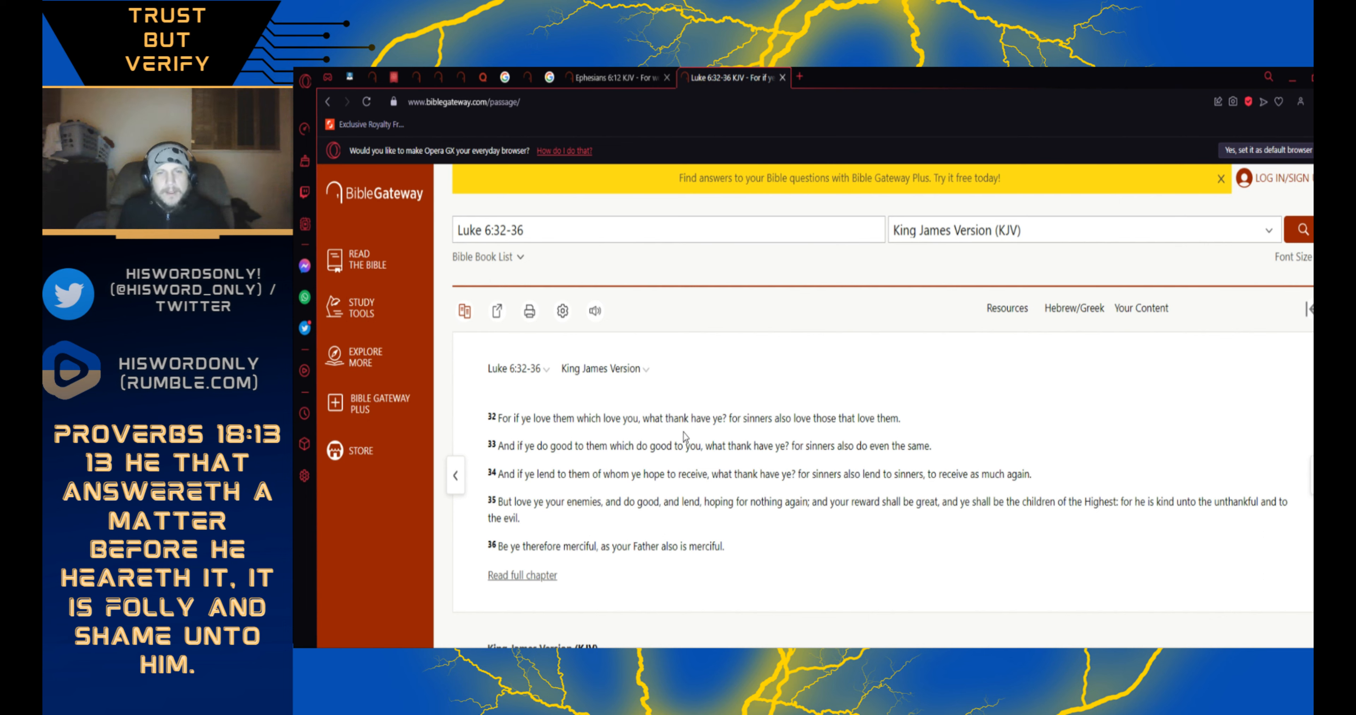
{"action": "mouse_move", "coordinate": [746, 442]}
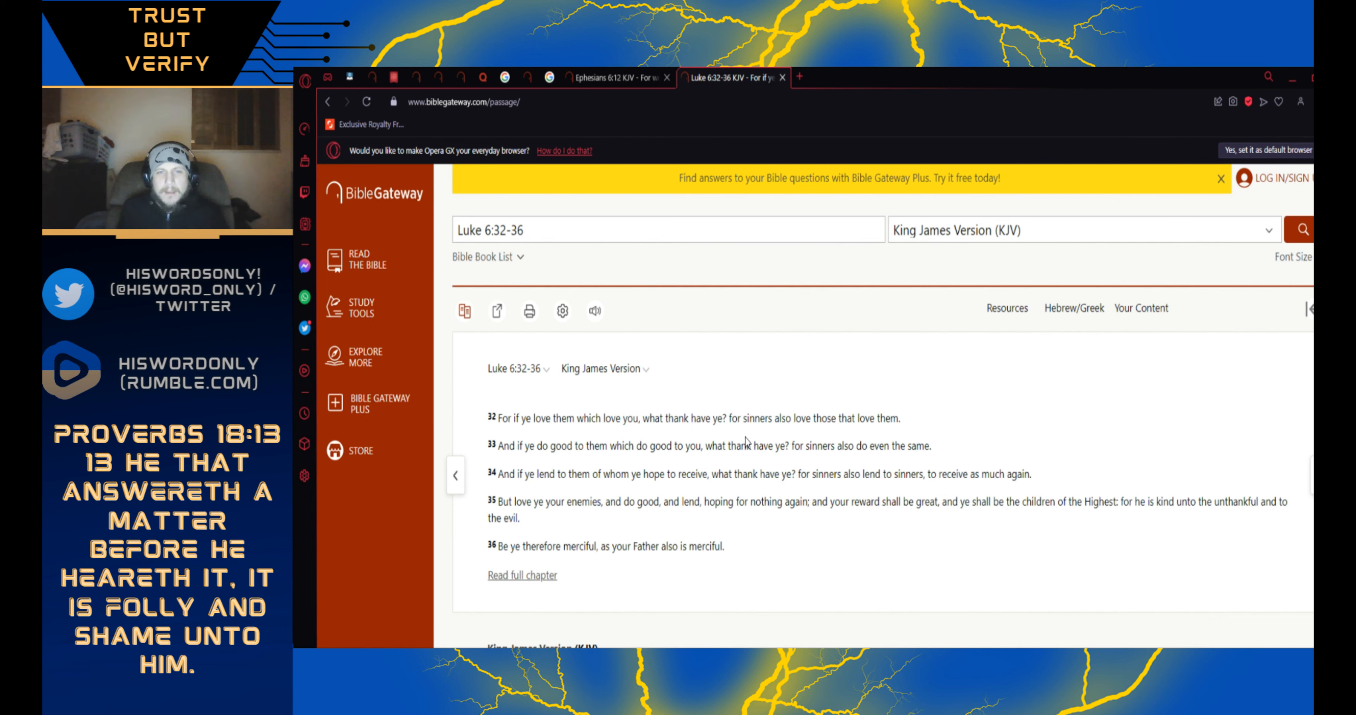
{"action": "mouse_move", "coordinate": [852, 441]}
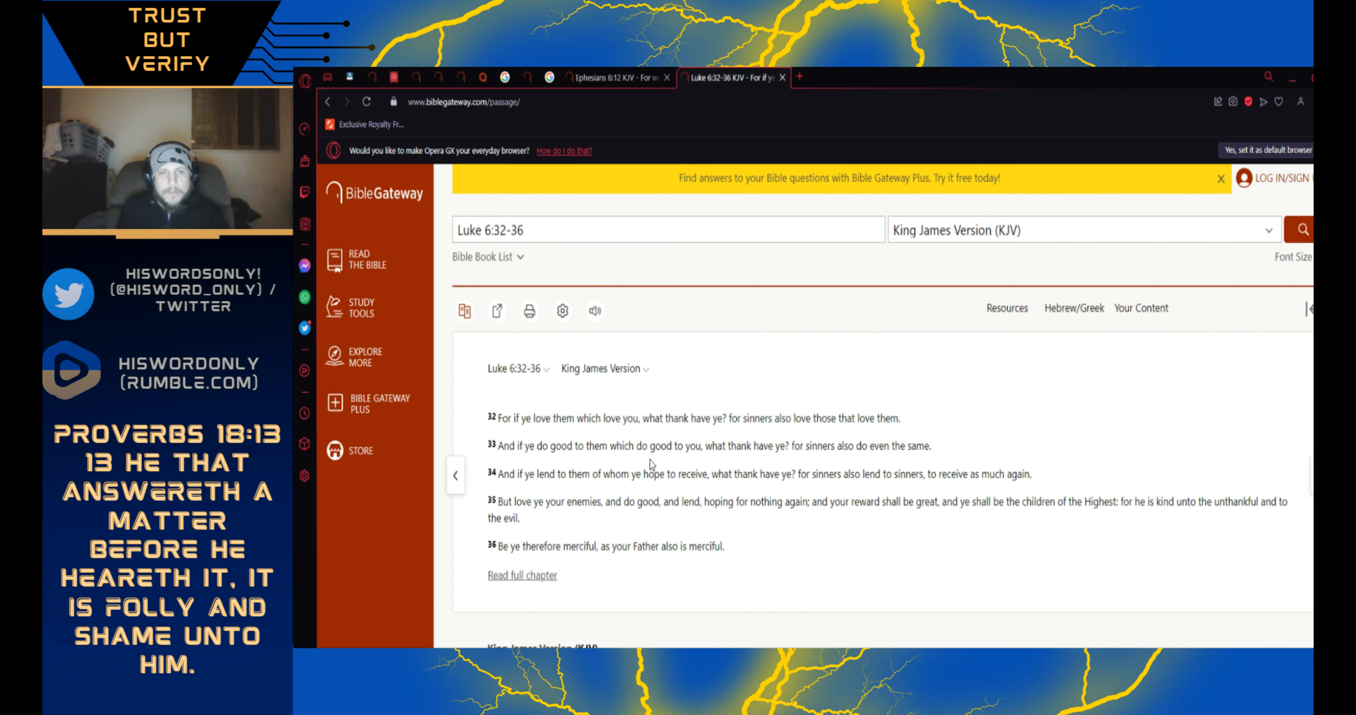
{"action": "mouse_move", "coordinate": [765, 487]}
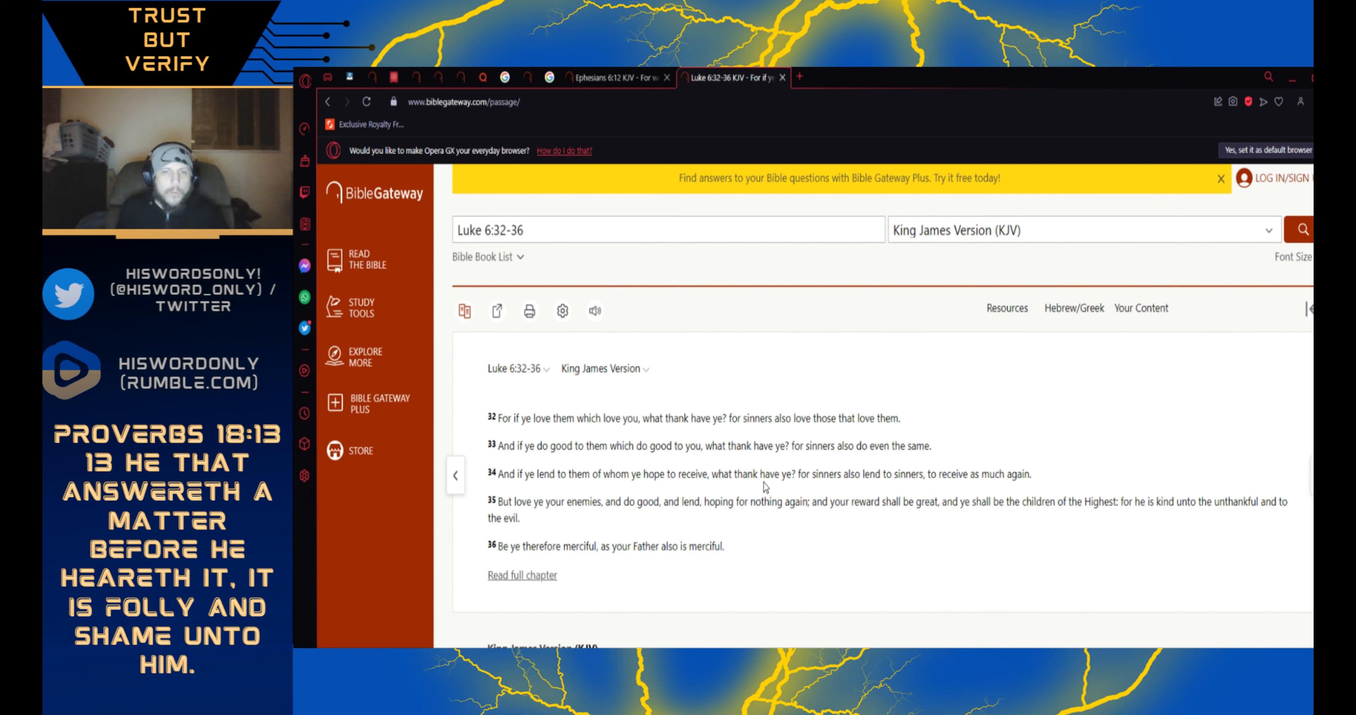
{"action": "mouse_move", "coordinate": [863, 466]}
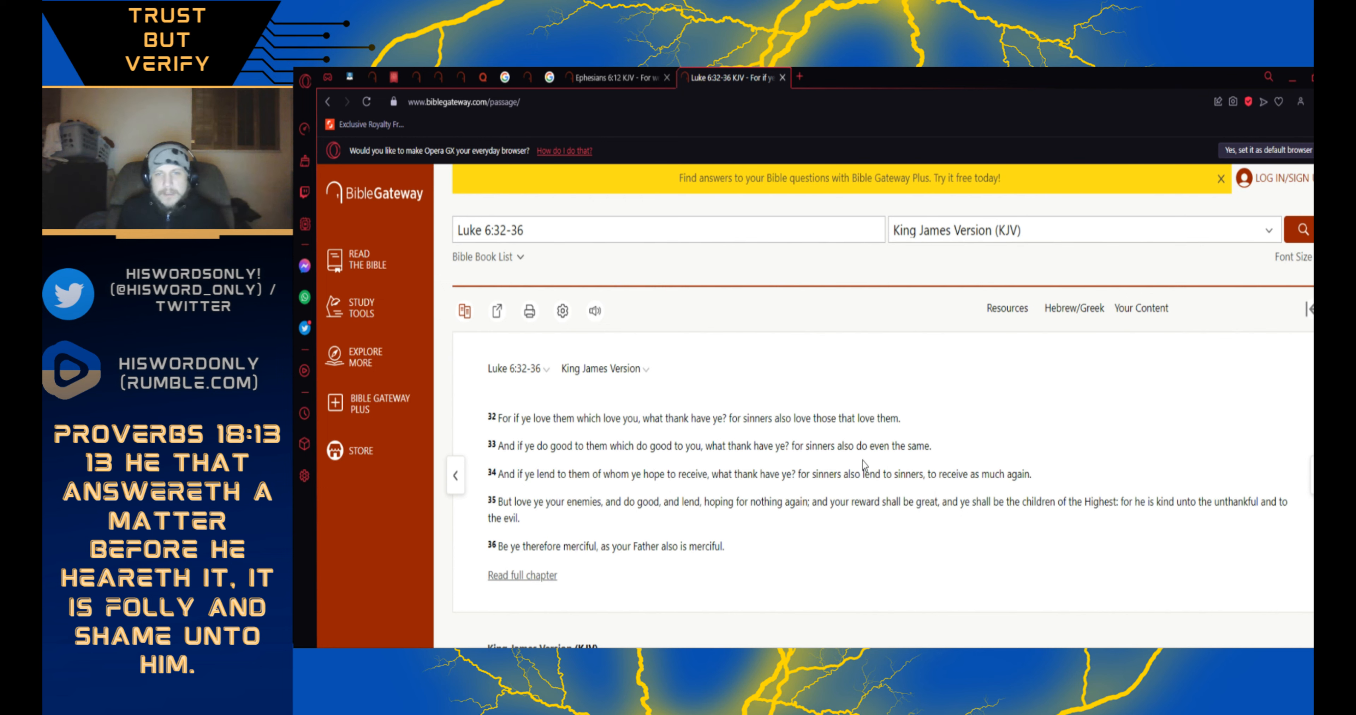
{"action": "mouse_move", "coordinate": [519, 491]}
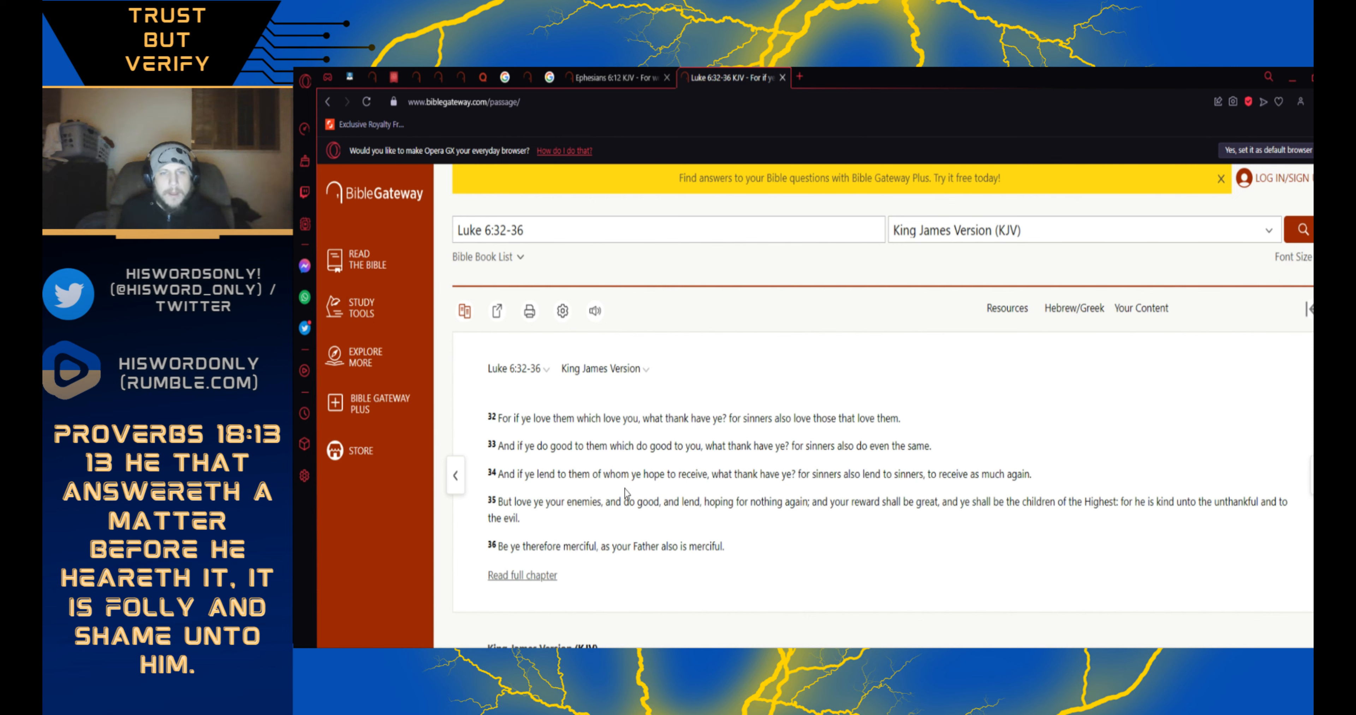
{"action": "mouse_move", "coordinate": [729, 493]}
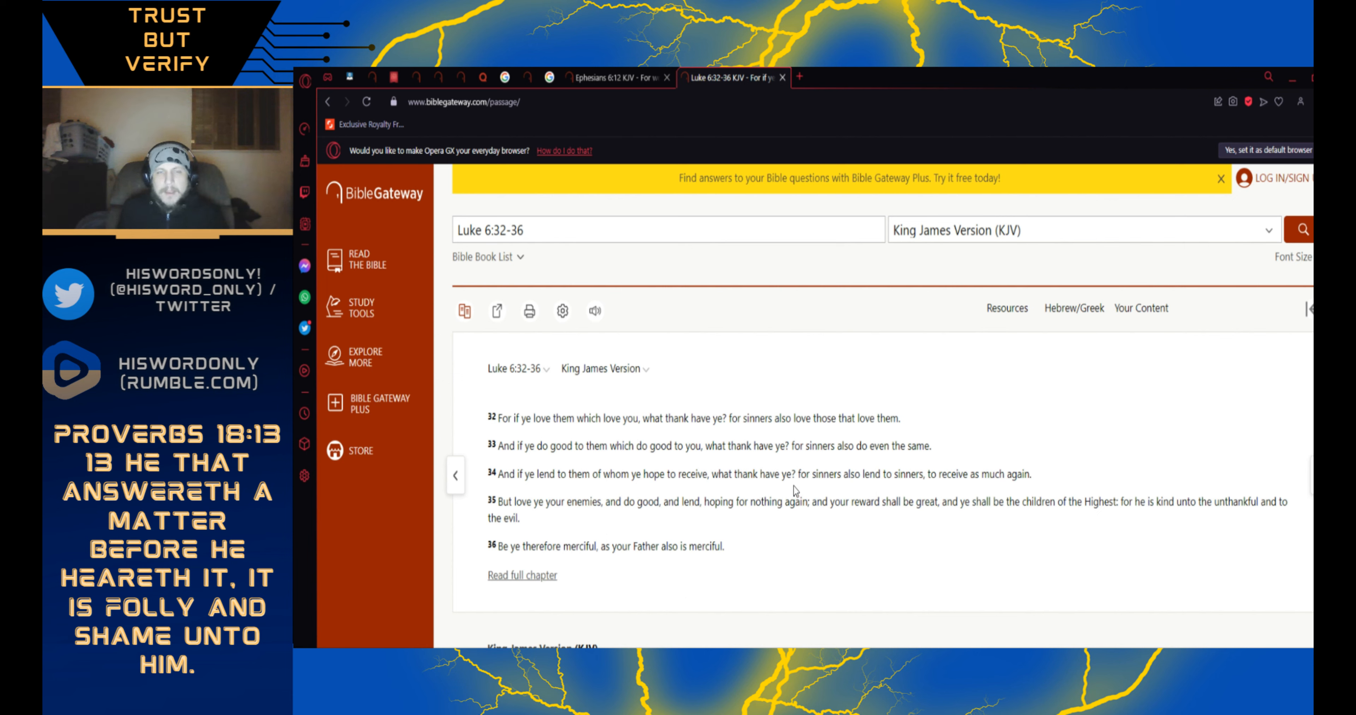
{"action": "mouse_move", "coordinate": [924, 497]}
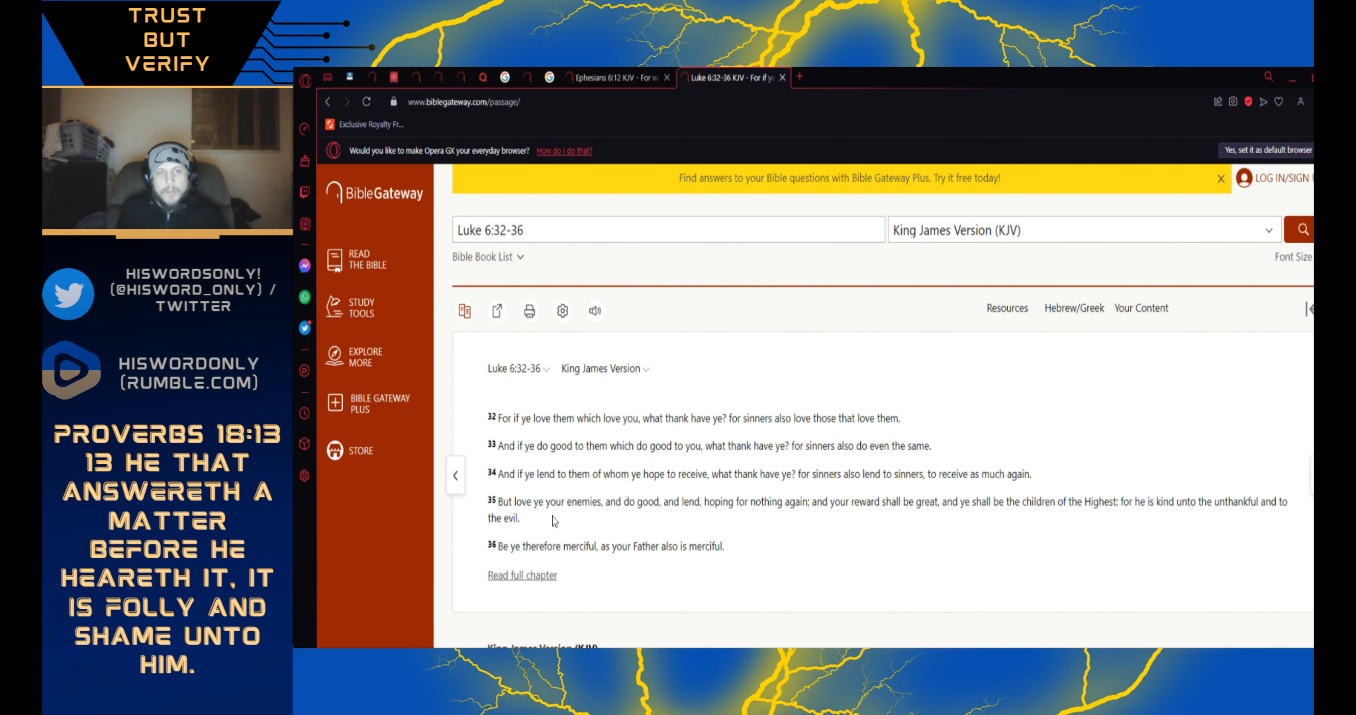
{"action": "mouse_move", "coordinate": [586, 522]}
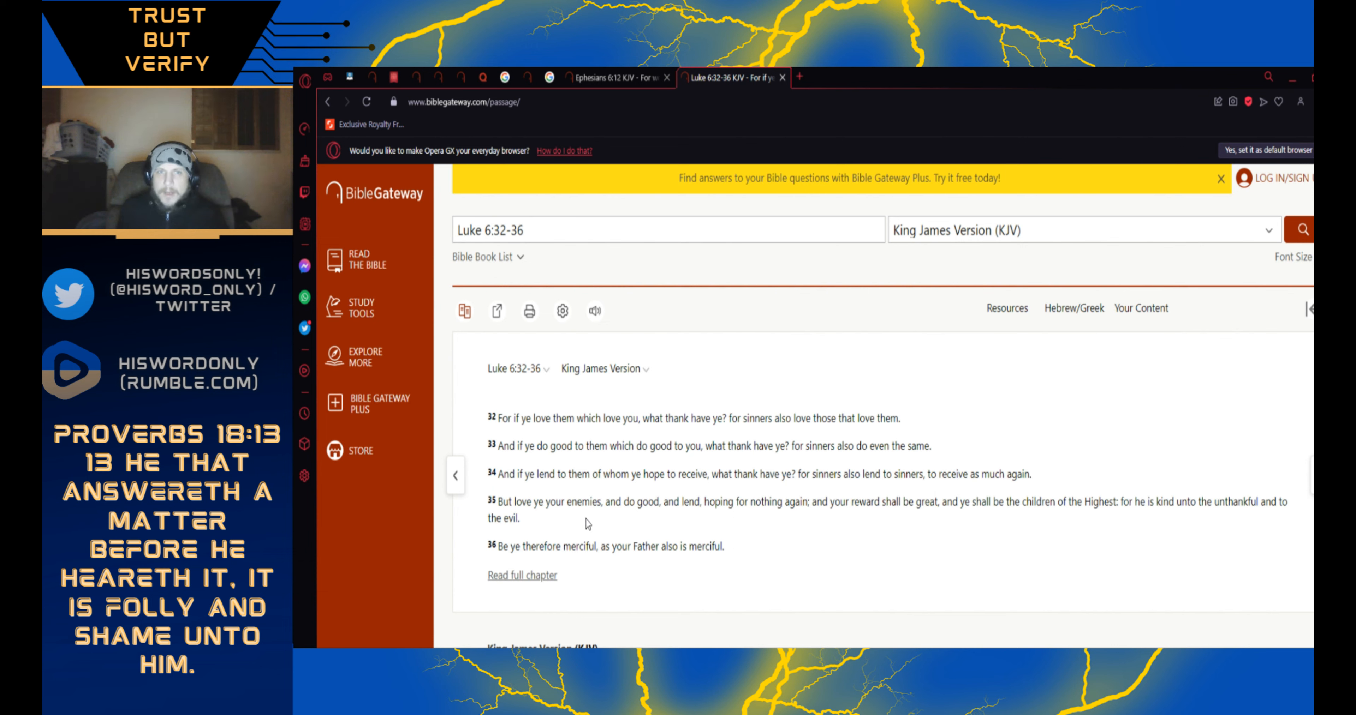
{"action": "mouse_move", "coordinate": [679, 526]}
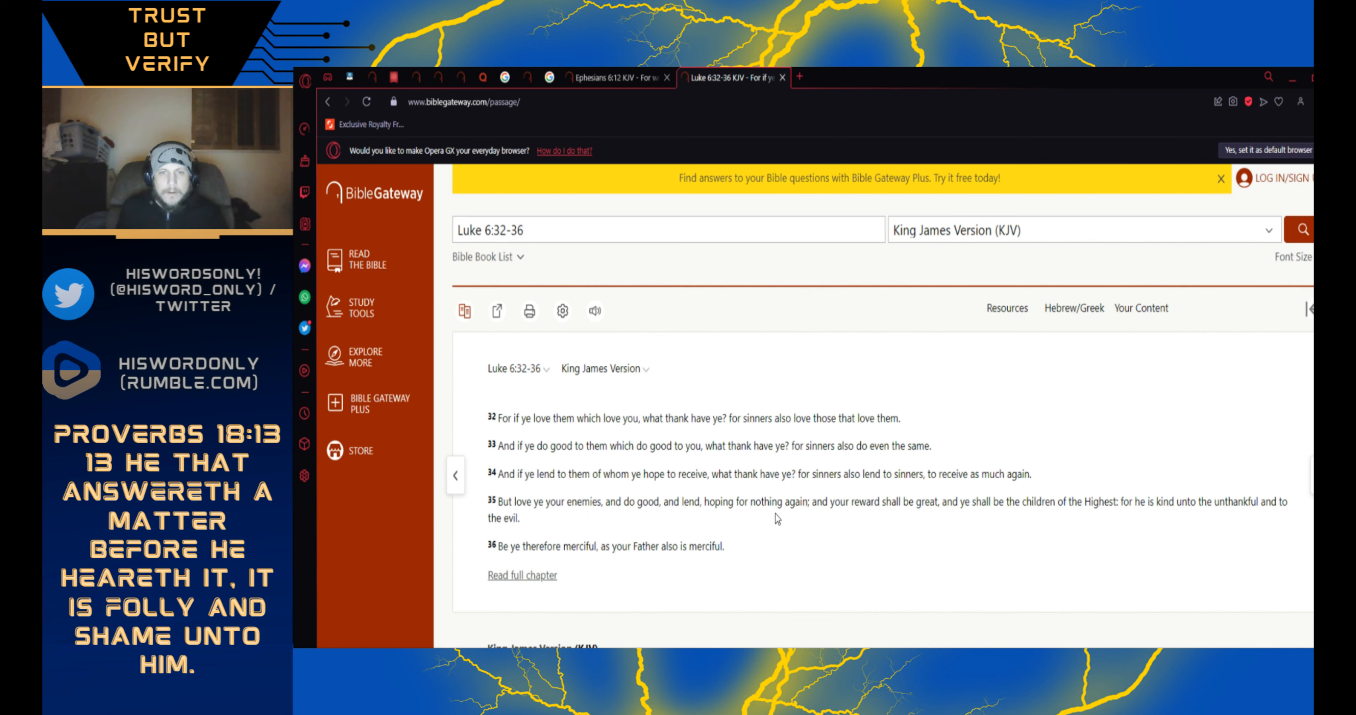
{"action": "mouse_move", "coordinate": [843, 544]}
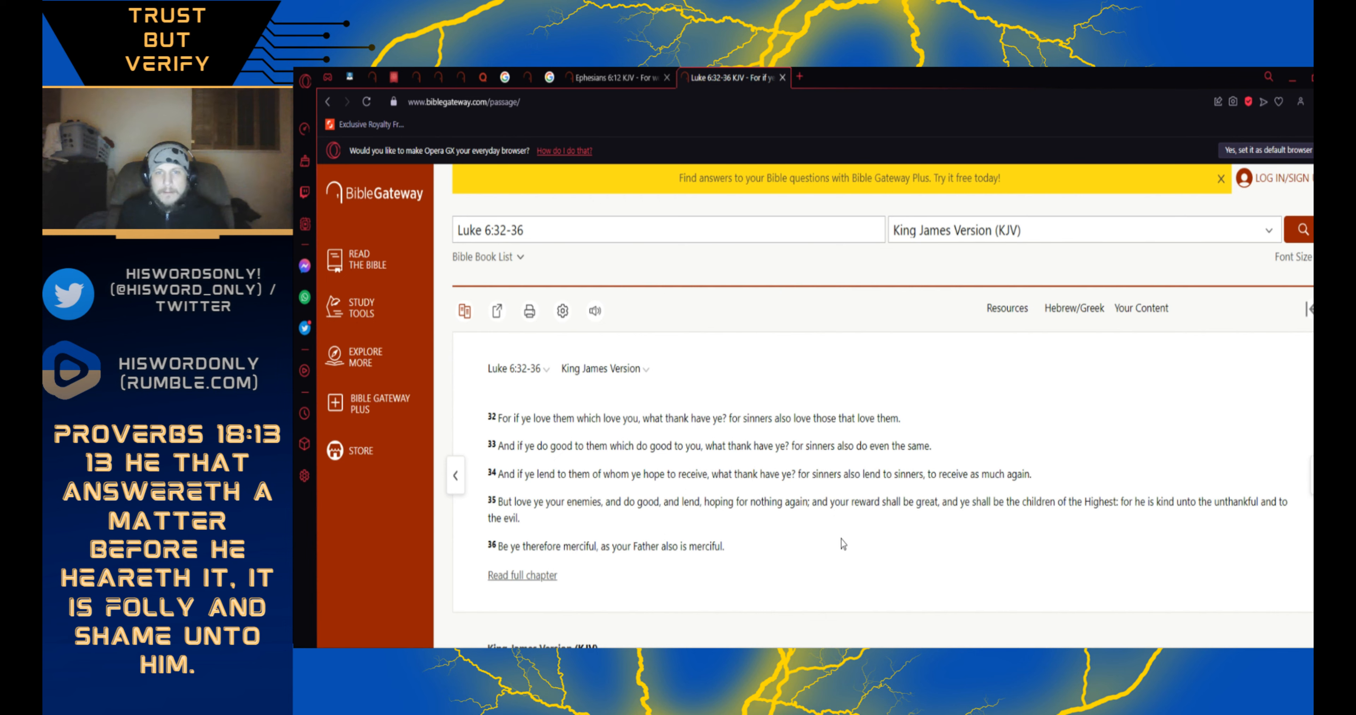
{"action": "mouse_move", "coordinate": [928, 522]}
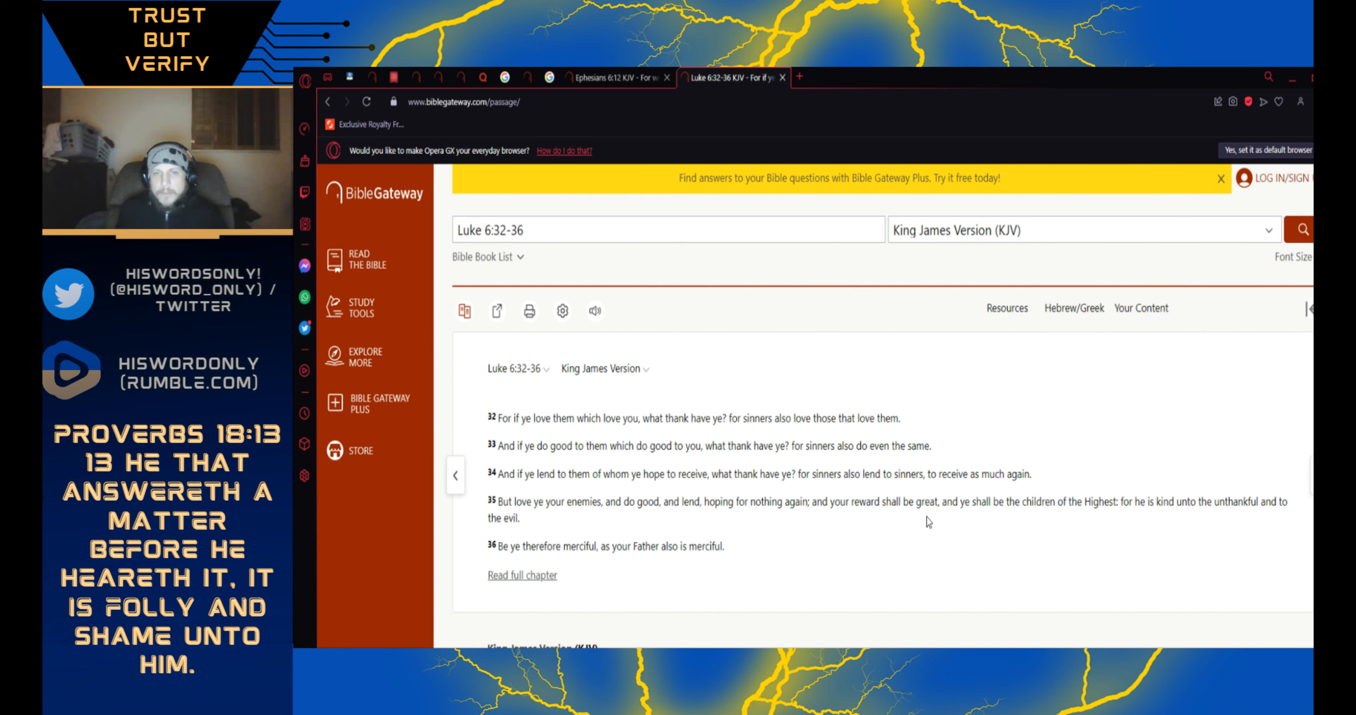
{"action": "mouse_move", "coordinate": [1044, 517]}
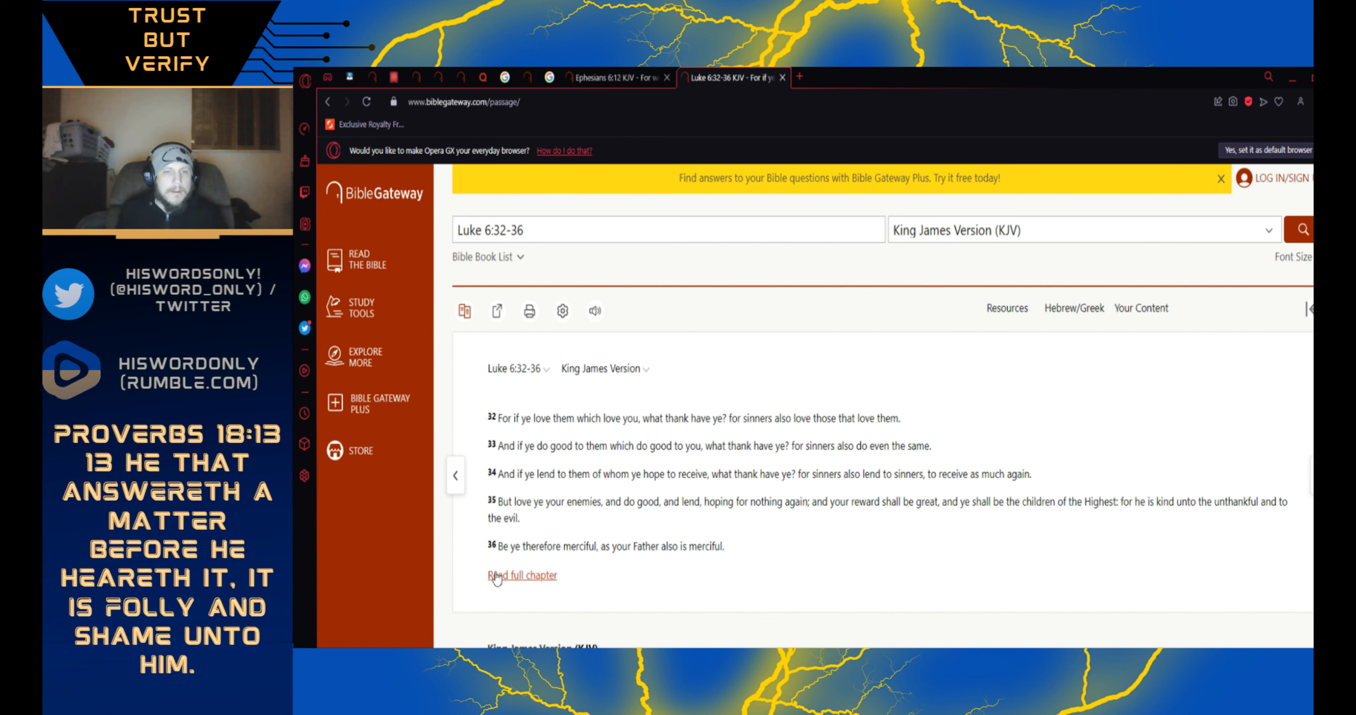
{"action": "mouse_move", "coordinate": [580, 561]}
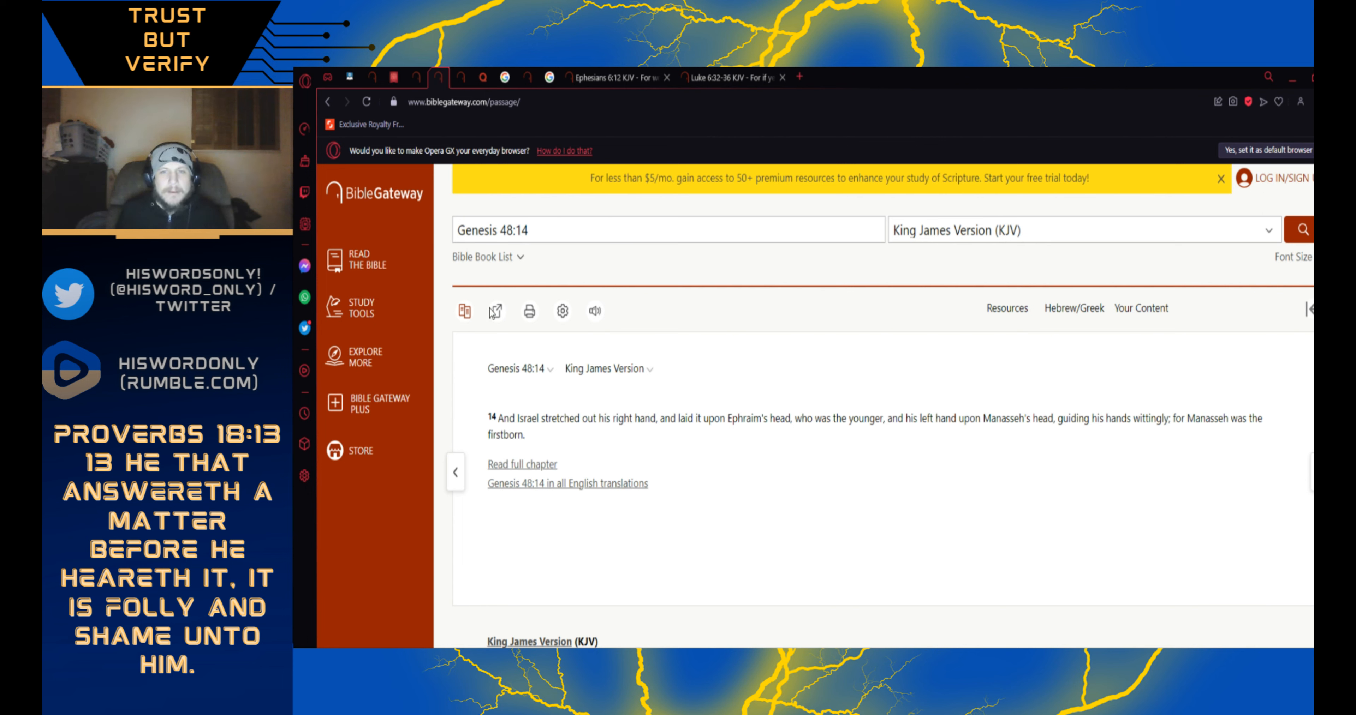
{"action": "mouse_move", "coordinate": [767, 371]}
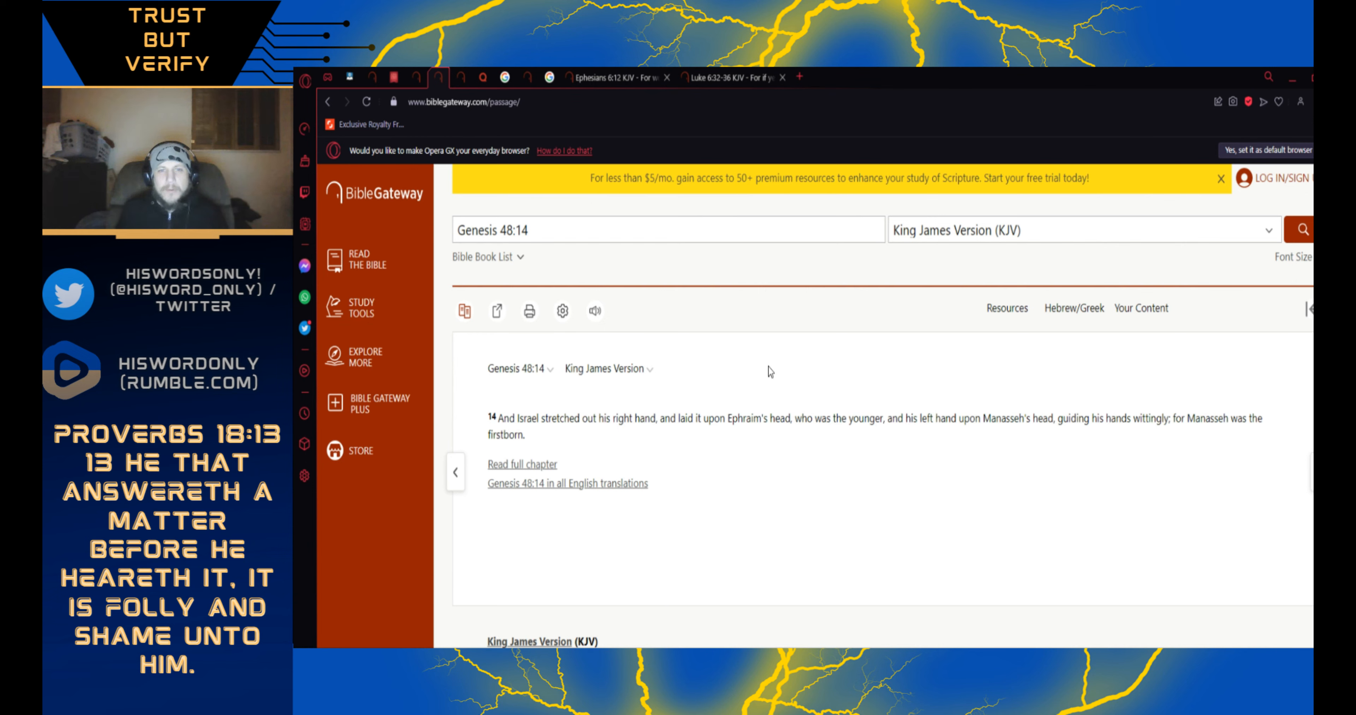
{"action": "mouse_move", "coordinate": [524, 400]}
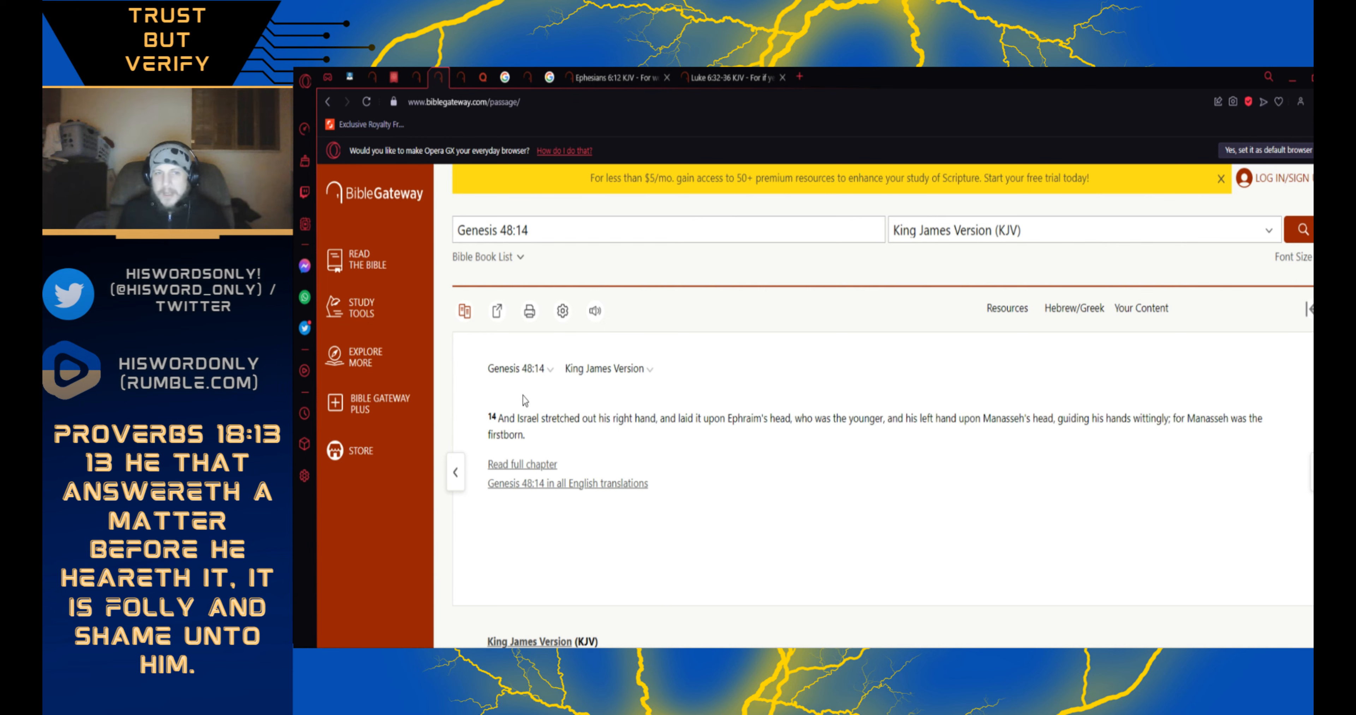
{"action": "mouse_move", "coordinate": [543, 500]}
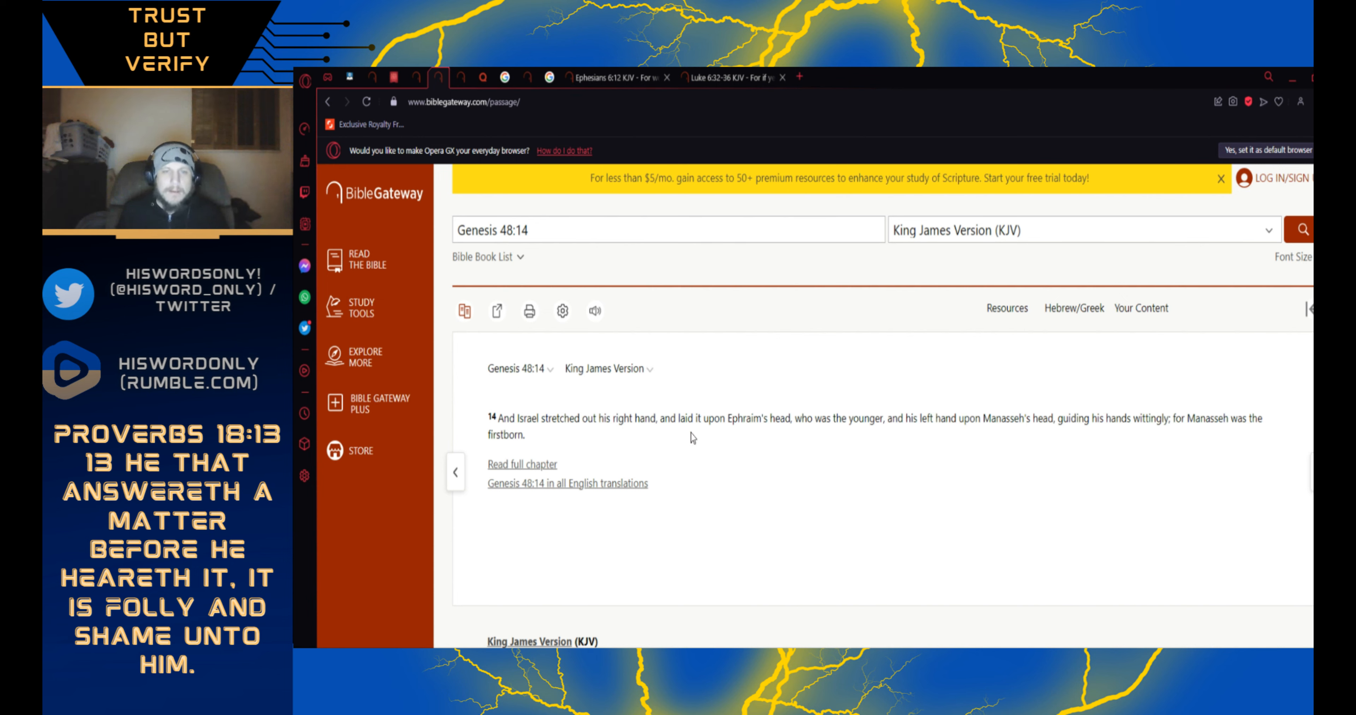
{"action": "mouse_move", "coordinate": [811, 442]}
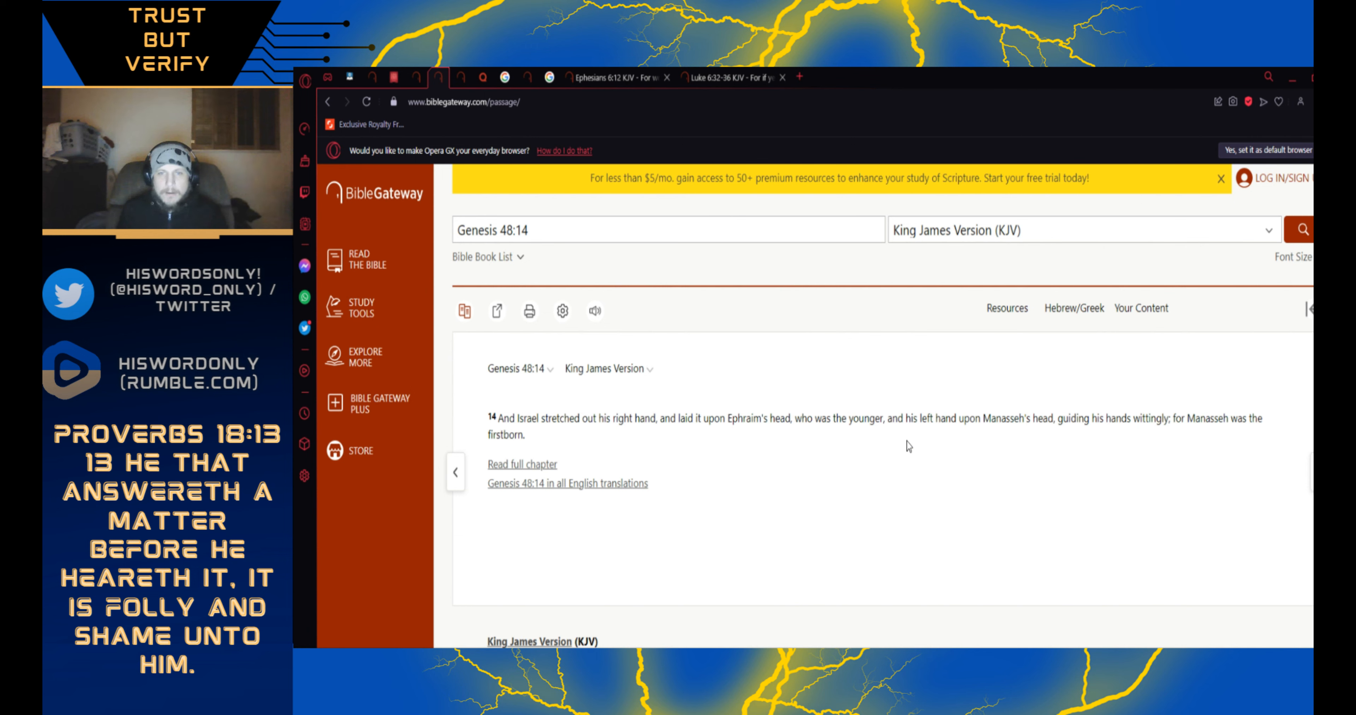
{"action": "mouse_move", "coordinate": [1044, 432]}
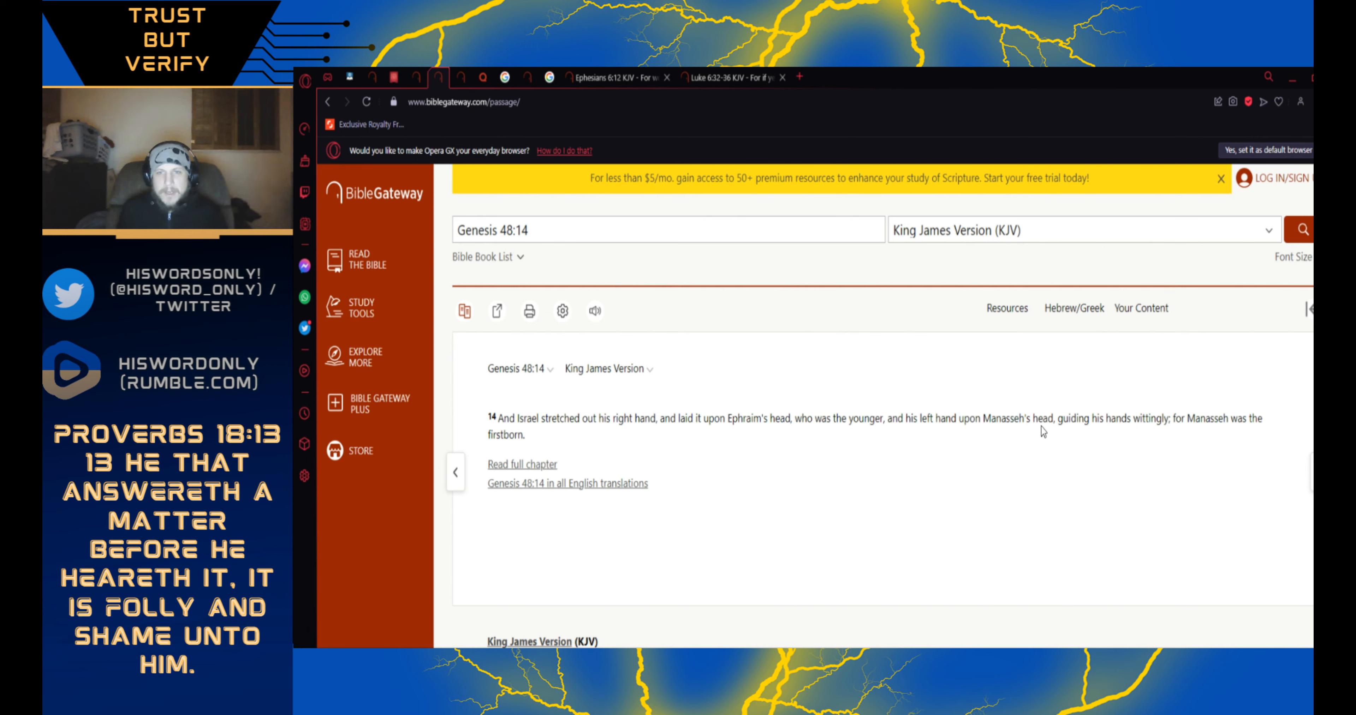
{"action": "mouse_move", "coordinate": [1174, 439]}
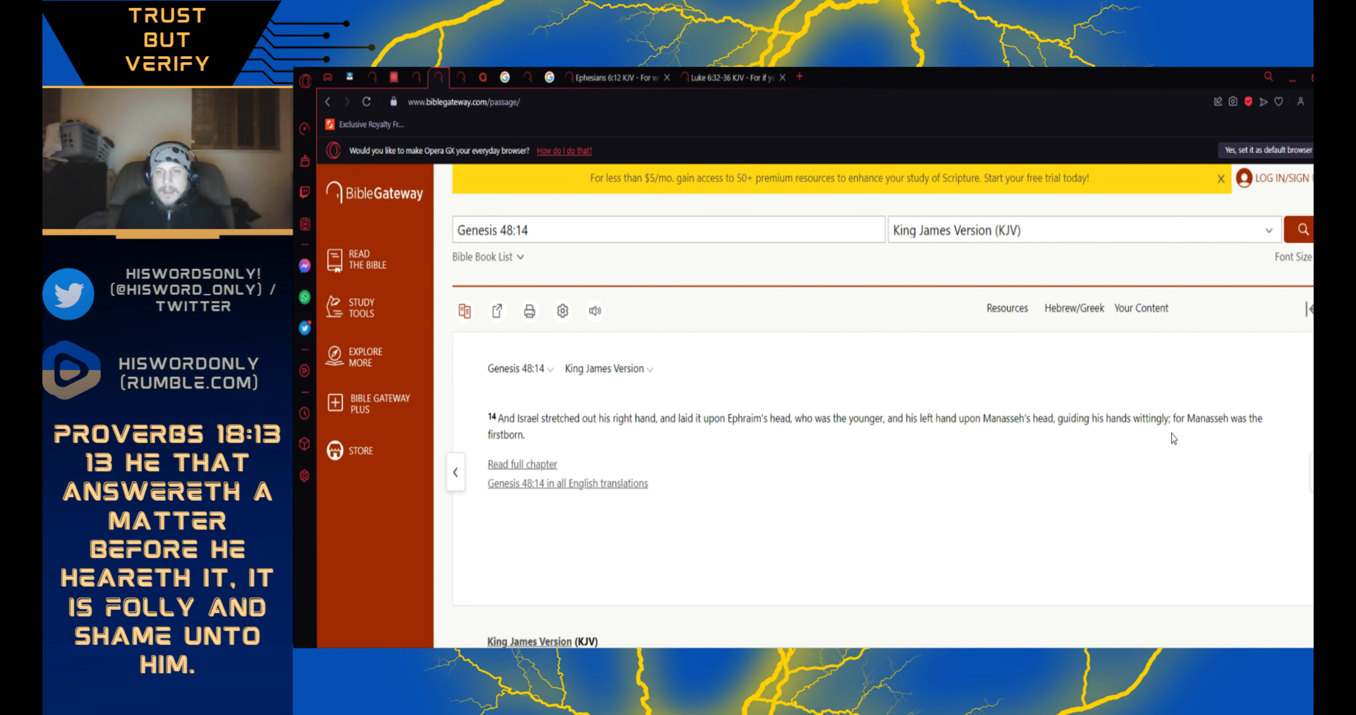
{"action": "mouse_move", "coordinate": [593, 454]}
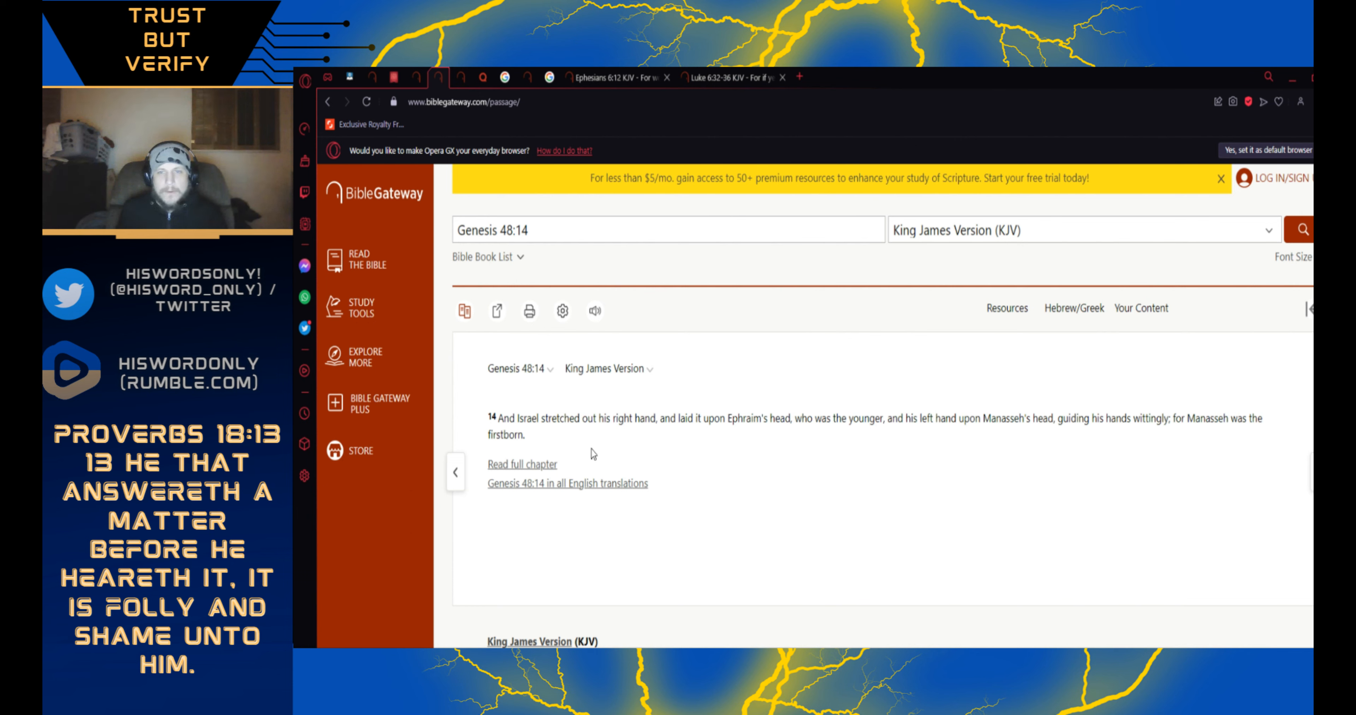
{"action": "mouse_move", "coordinate": [824, 486]}
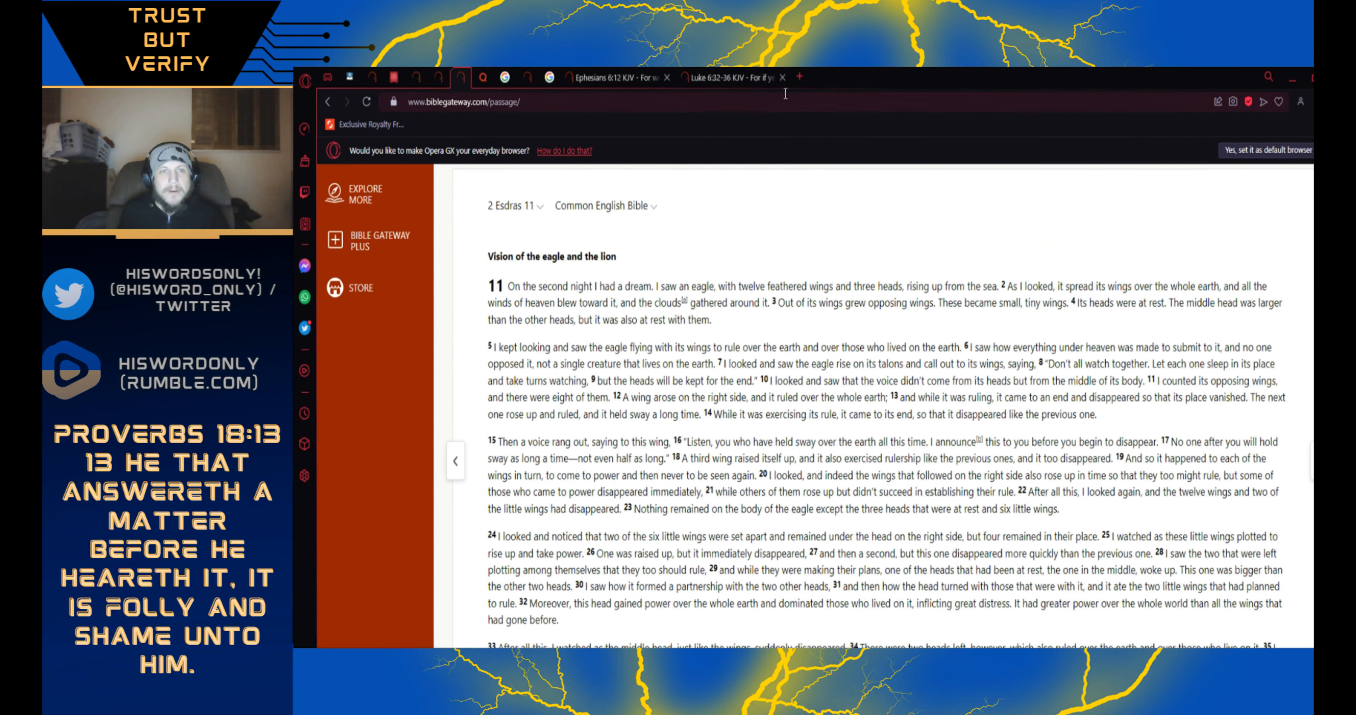
- Open a new blank Speed Dial tab beside the passage tabs
{"action": "left_click", "coordinate": [796, 77]}
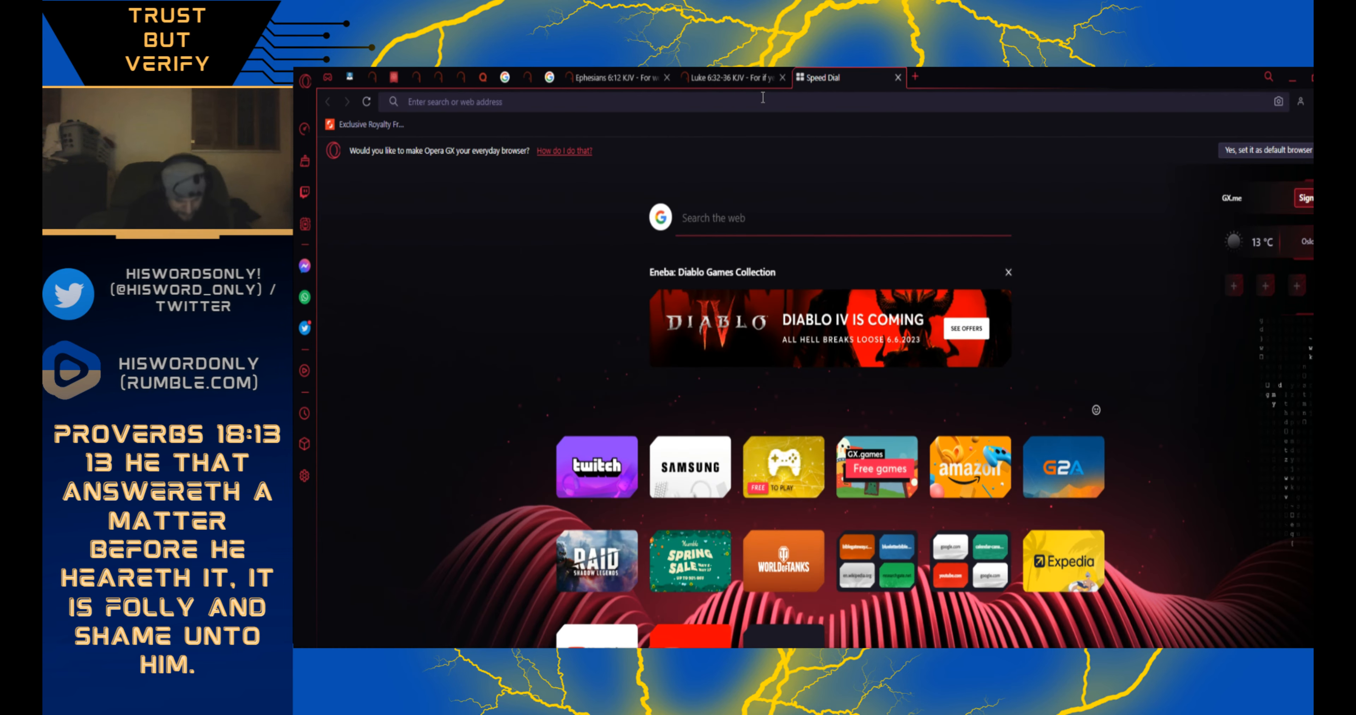
- Search Google for 'If a house divided kjv' and open the Mark 3:25 KJV Bible Gateway result
{"action": "type", "text": "if you preach unto the ones you love what good is it kjv"}
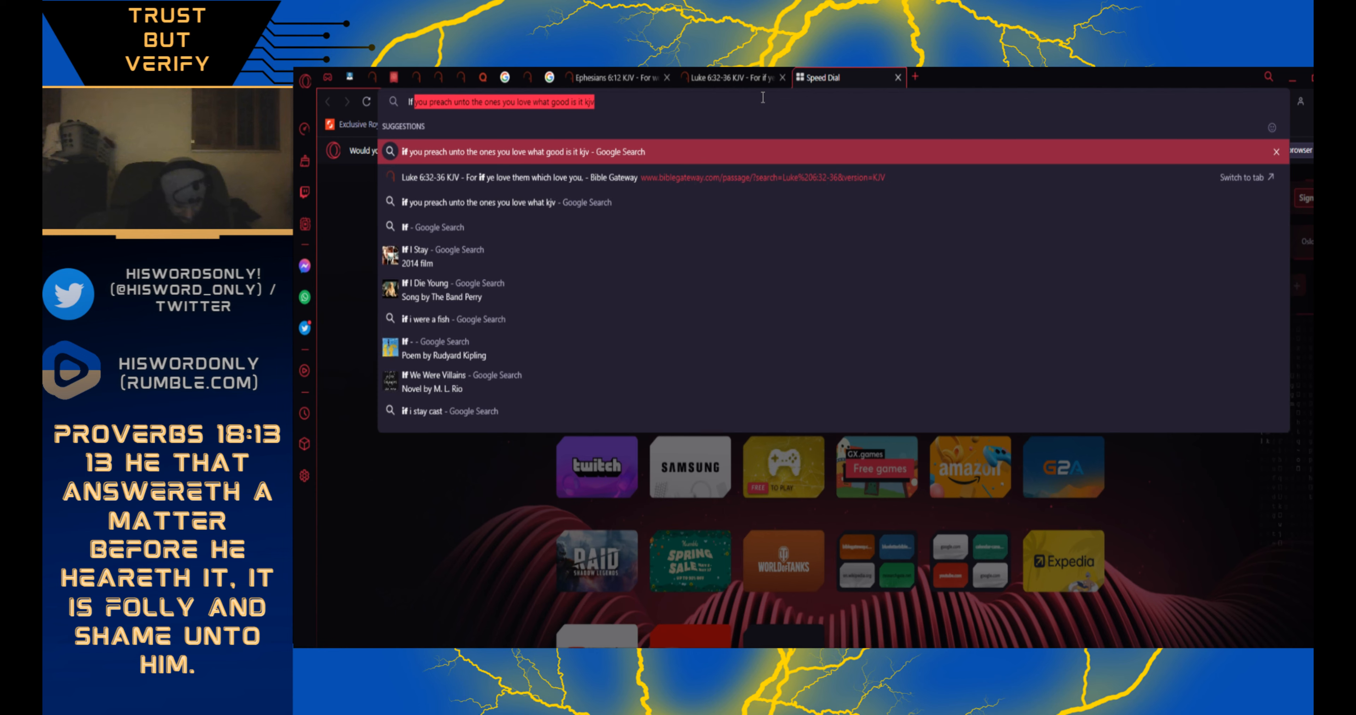
{"action": "type", "text": "If a house divided kjv"}
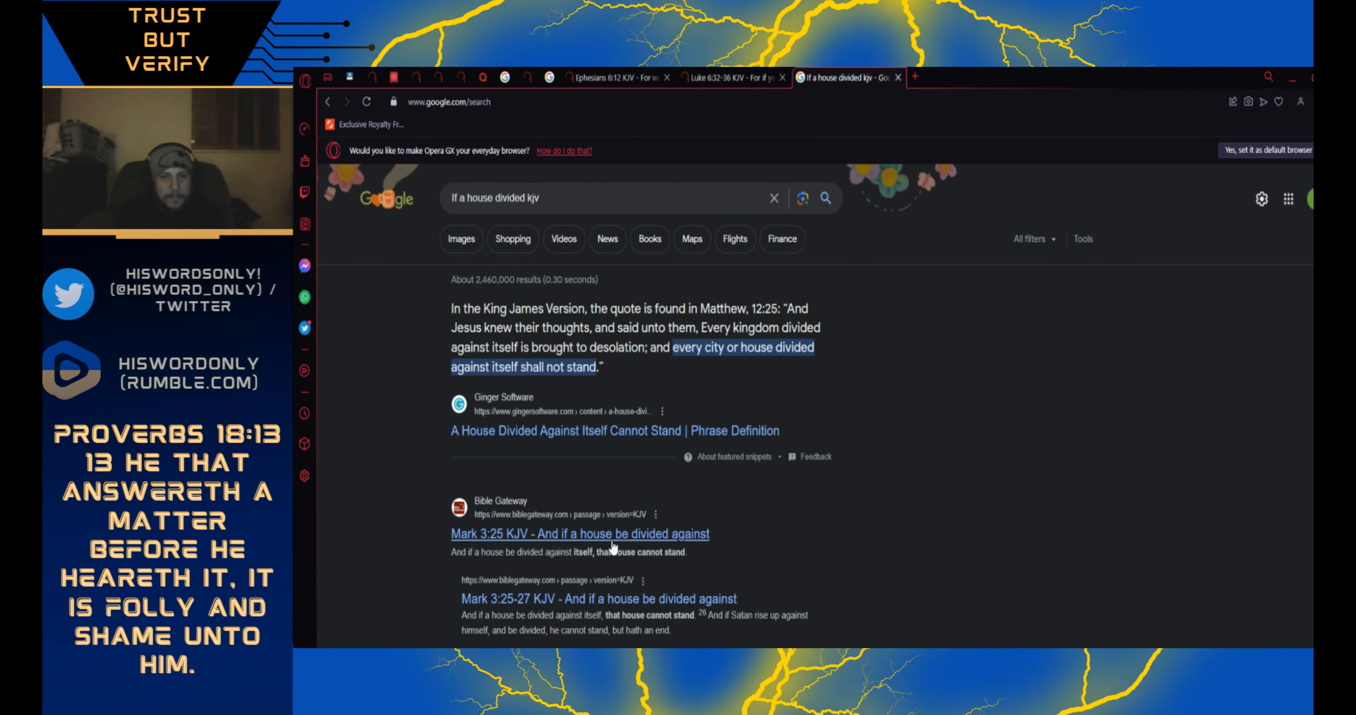
{"action": "left_click", "coordinate": [579, 534]}
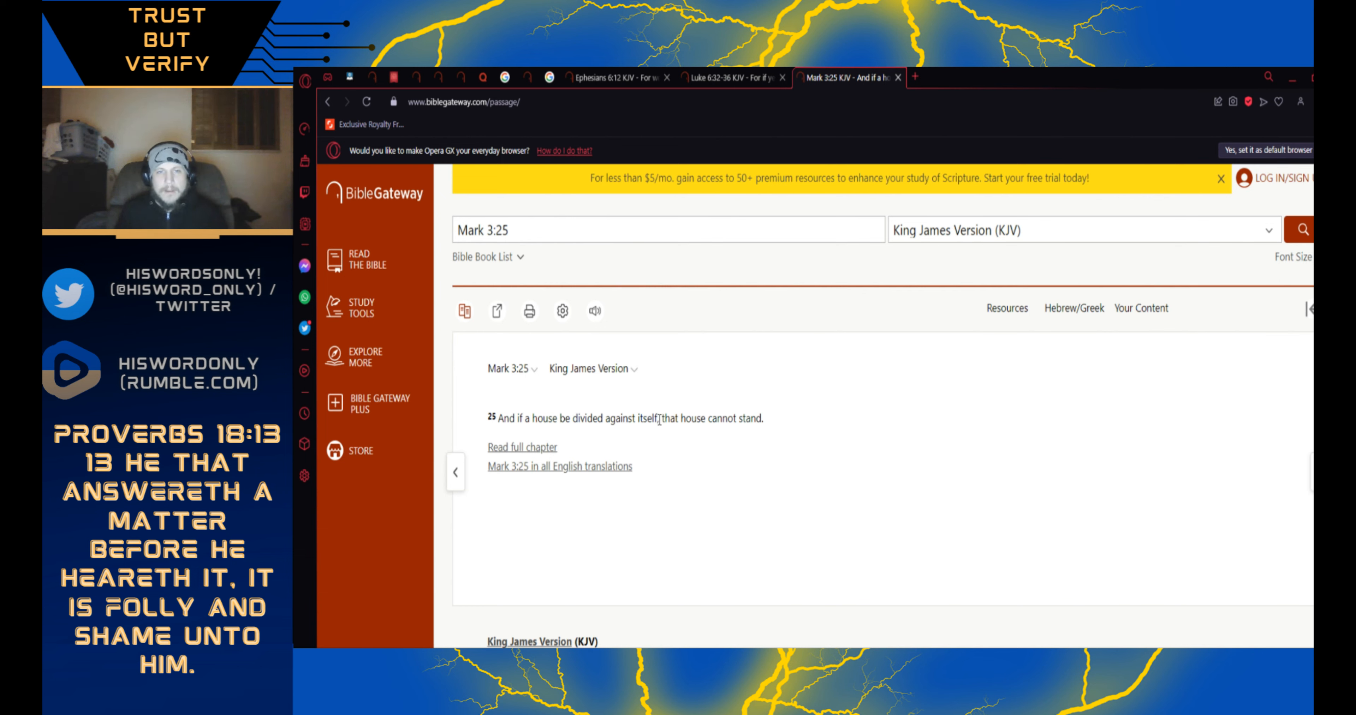
{"action": "mouse_move", "coordinate": [710, 418]}
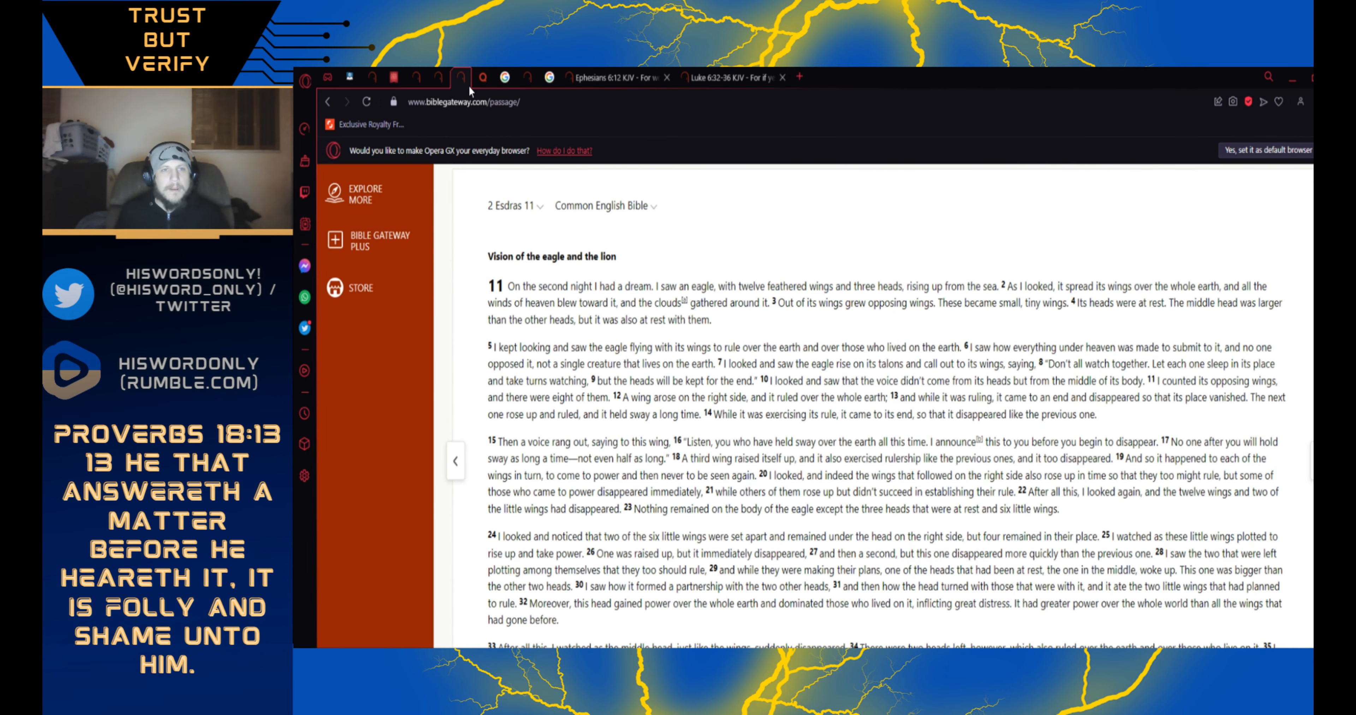
{"action": "mouse_move", "coordinate": [562, 313]}
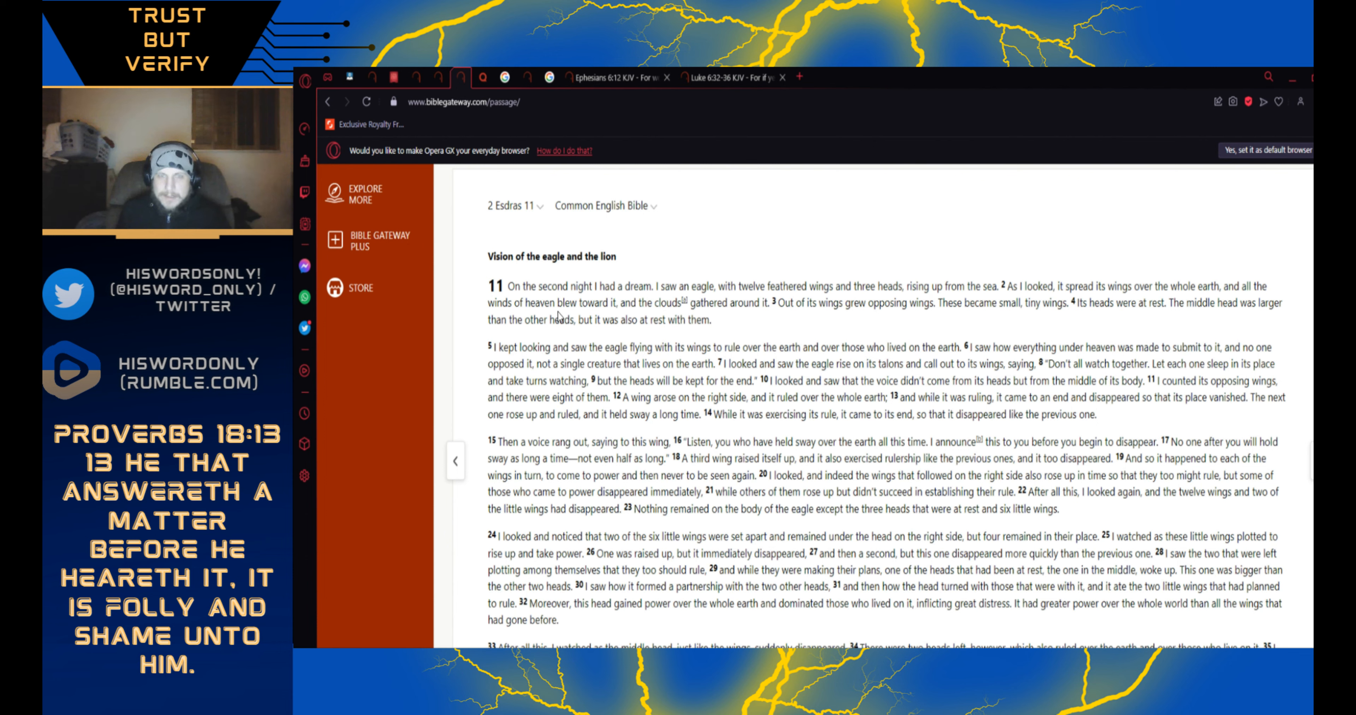
{"action": "mouse_move", "coordinate": [623, 275]}
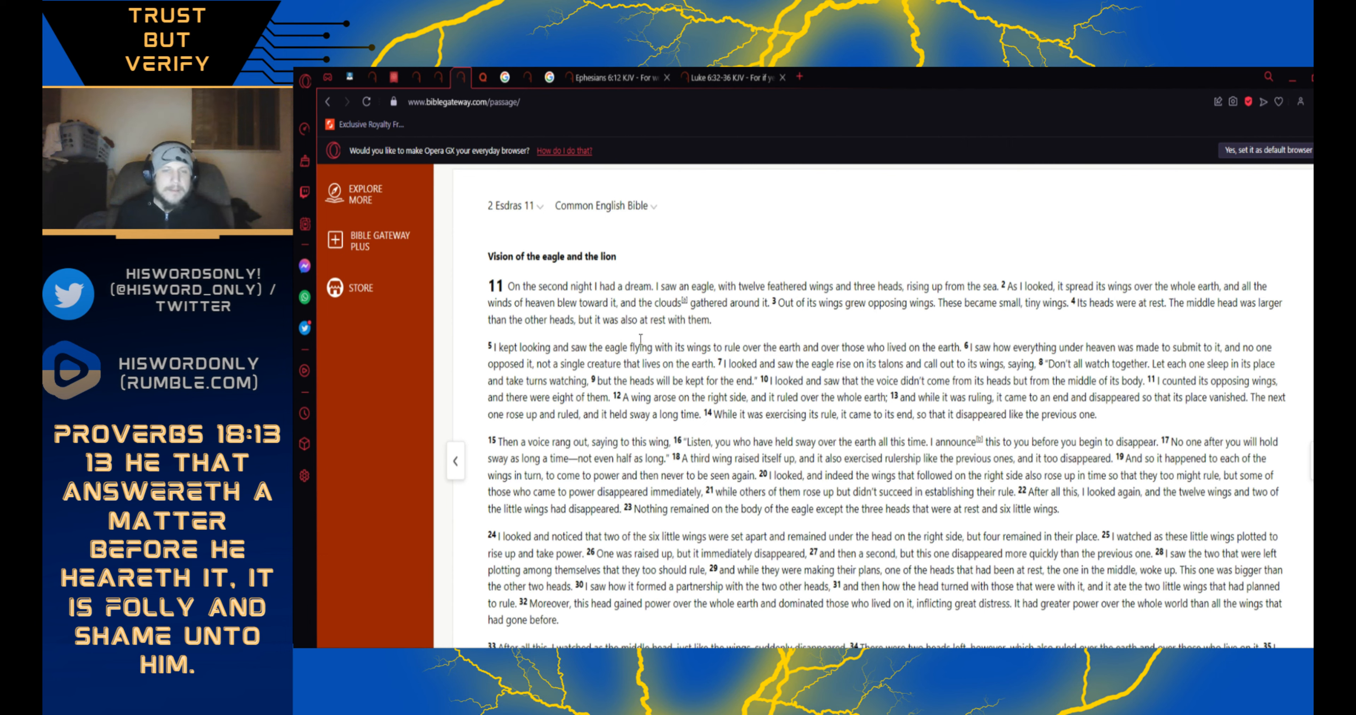
{"action": "mouse_move", "coordinate": [768, 320]}
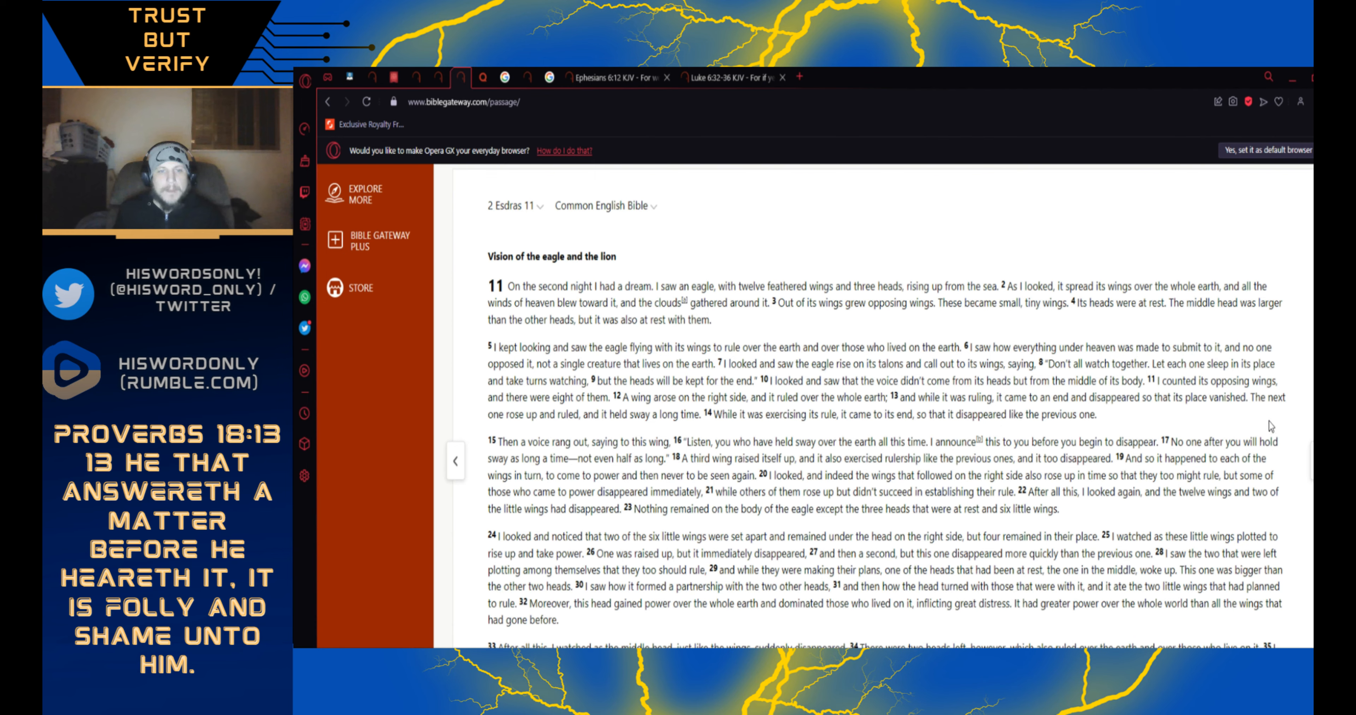
{"action": "scroll", "scroll_direction": "down", "scroll_amount": 3}
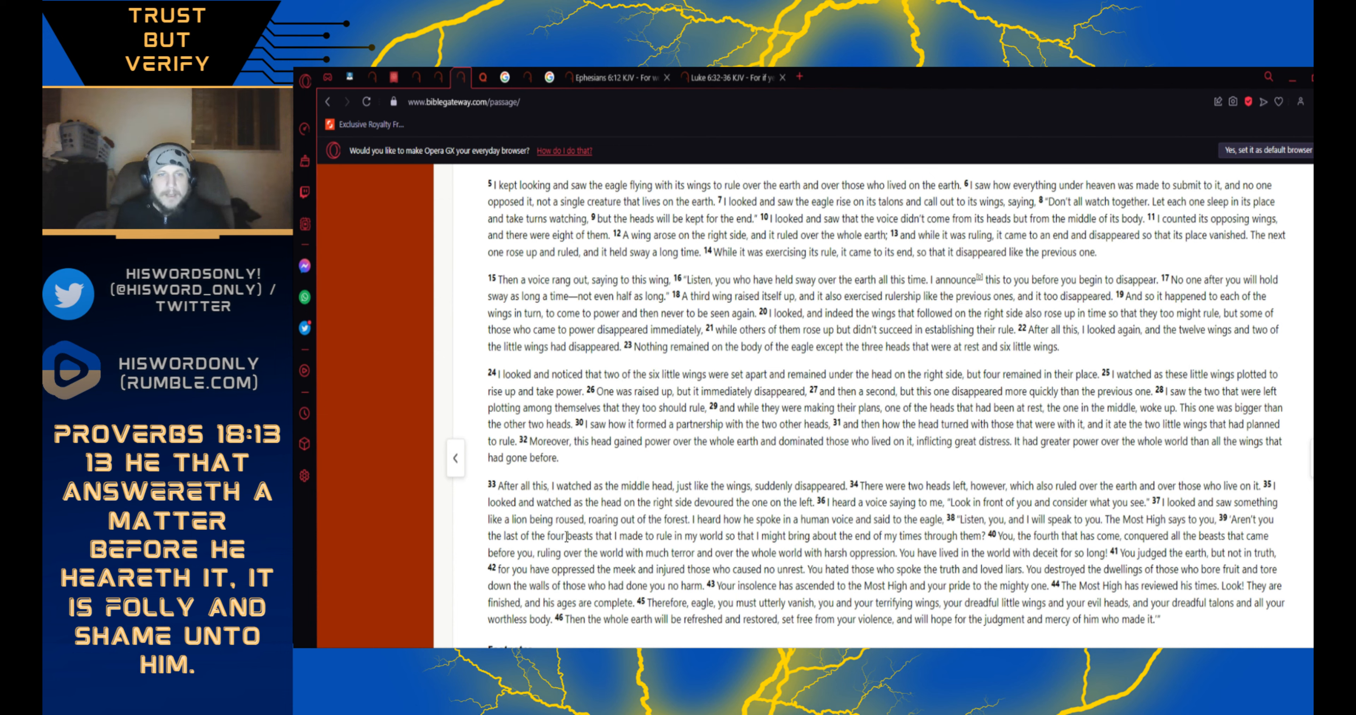
{"action": "mouse_move", "coordinate": [575, 437]}
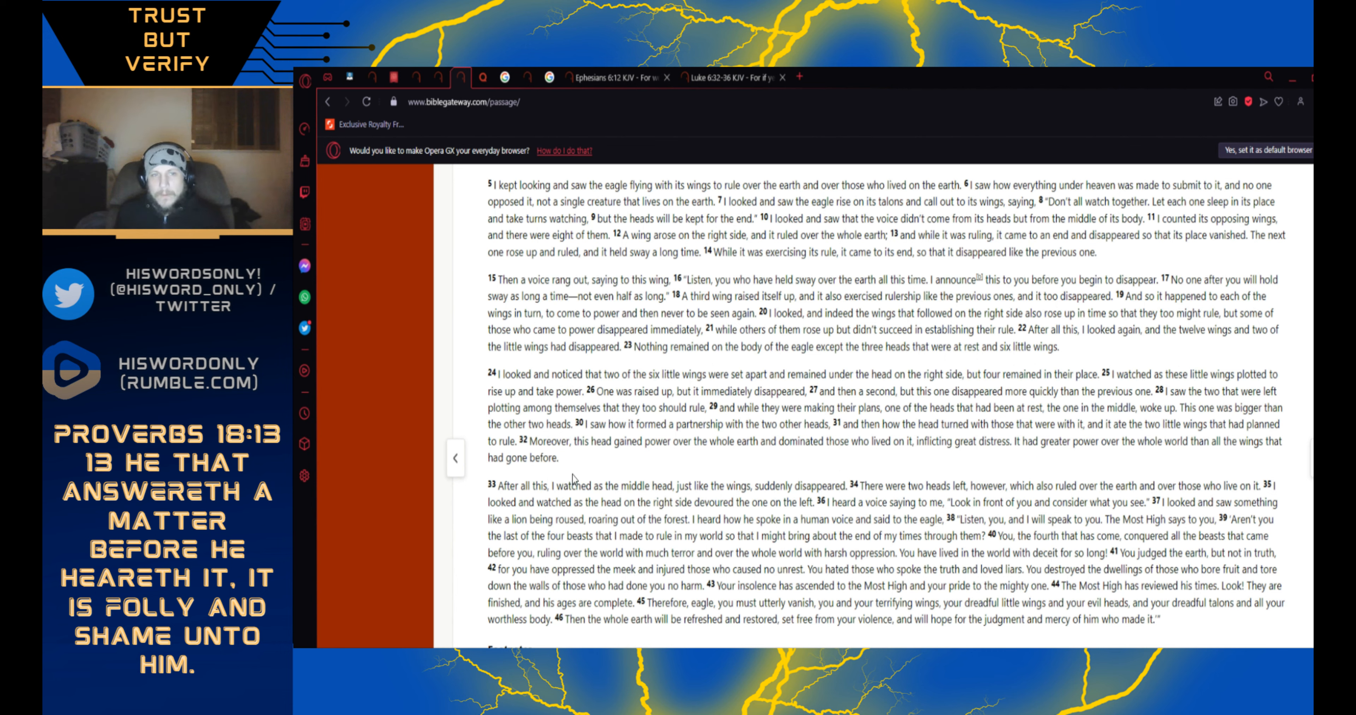
{"action": "mouse_move", "coordinate": [609, 468]}
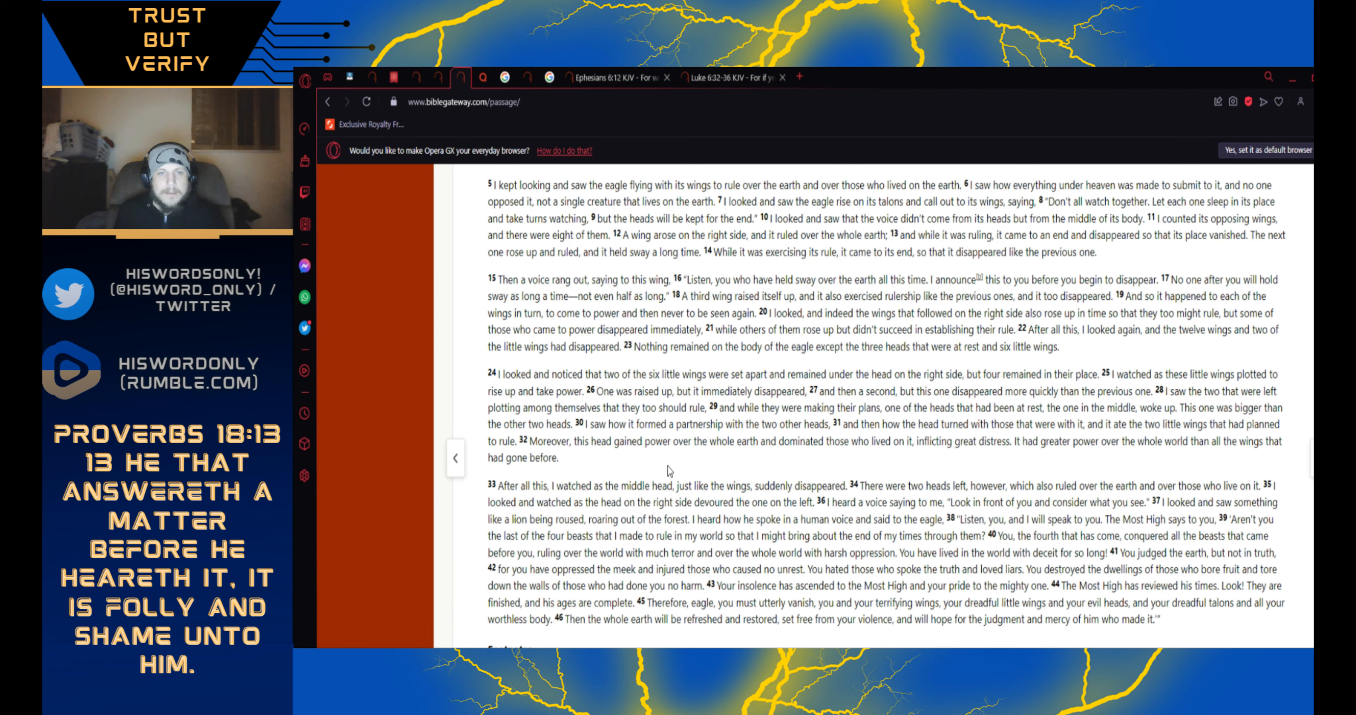
{"action": "mouse_move", "coordinate": [768, 458]}
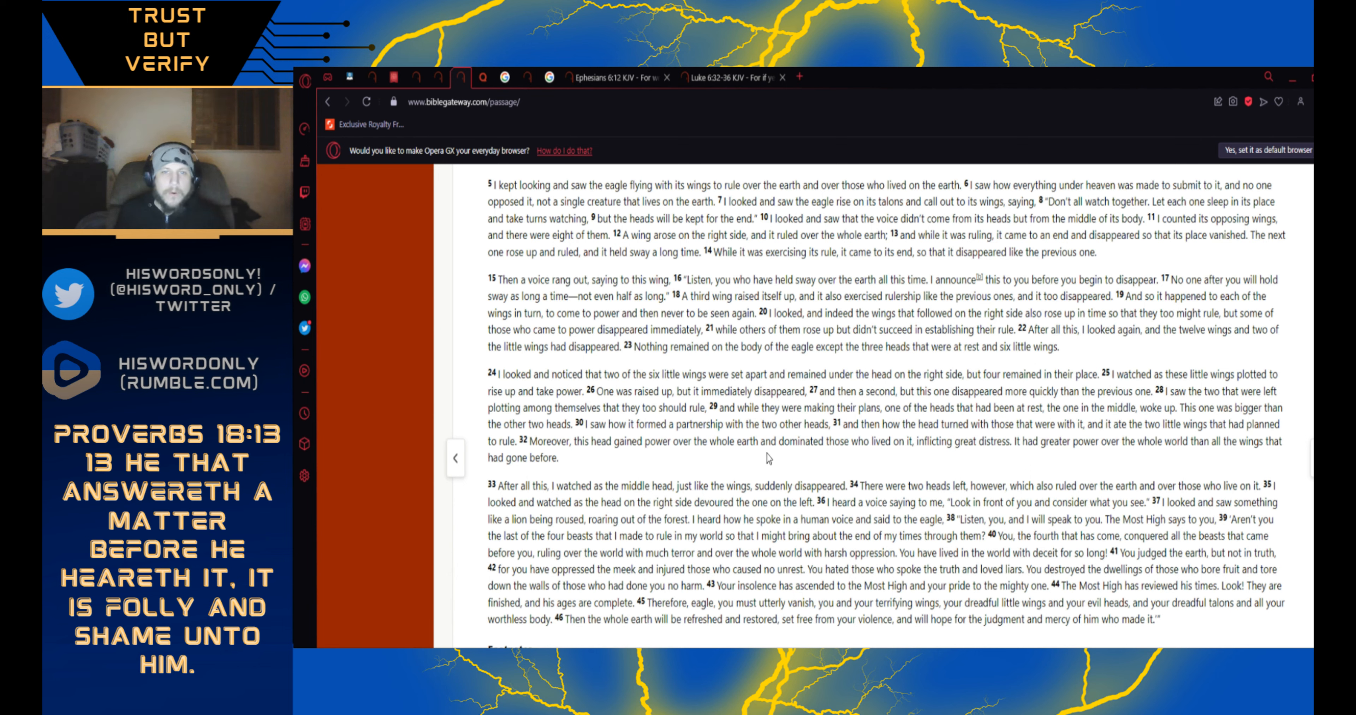
{"action": "mouse_move", "coordinate": [883, 465]}
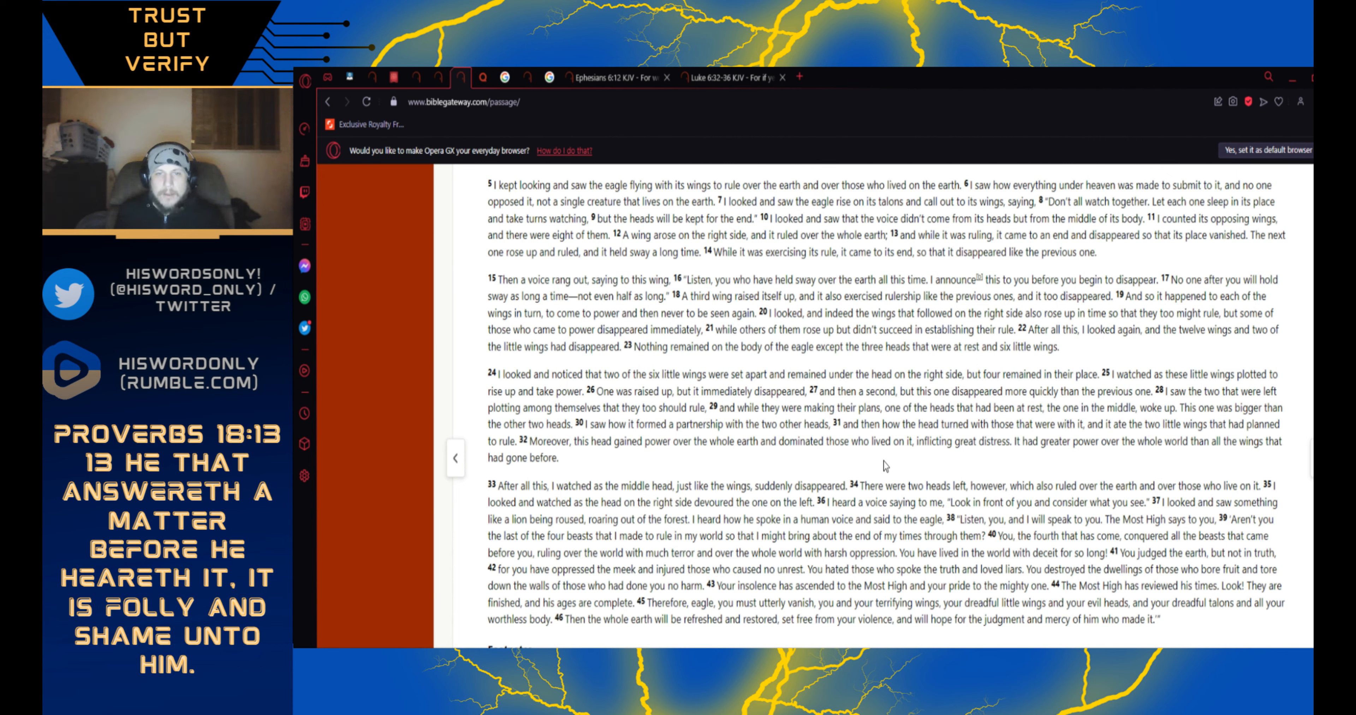
{"action": "mouse_move", "coordinate": [981, 462]}
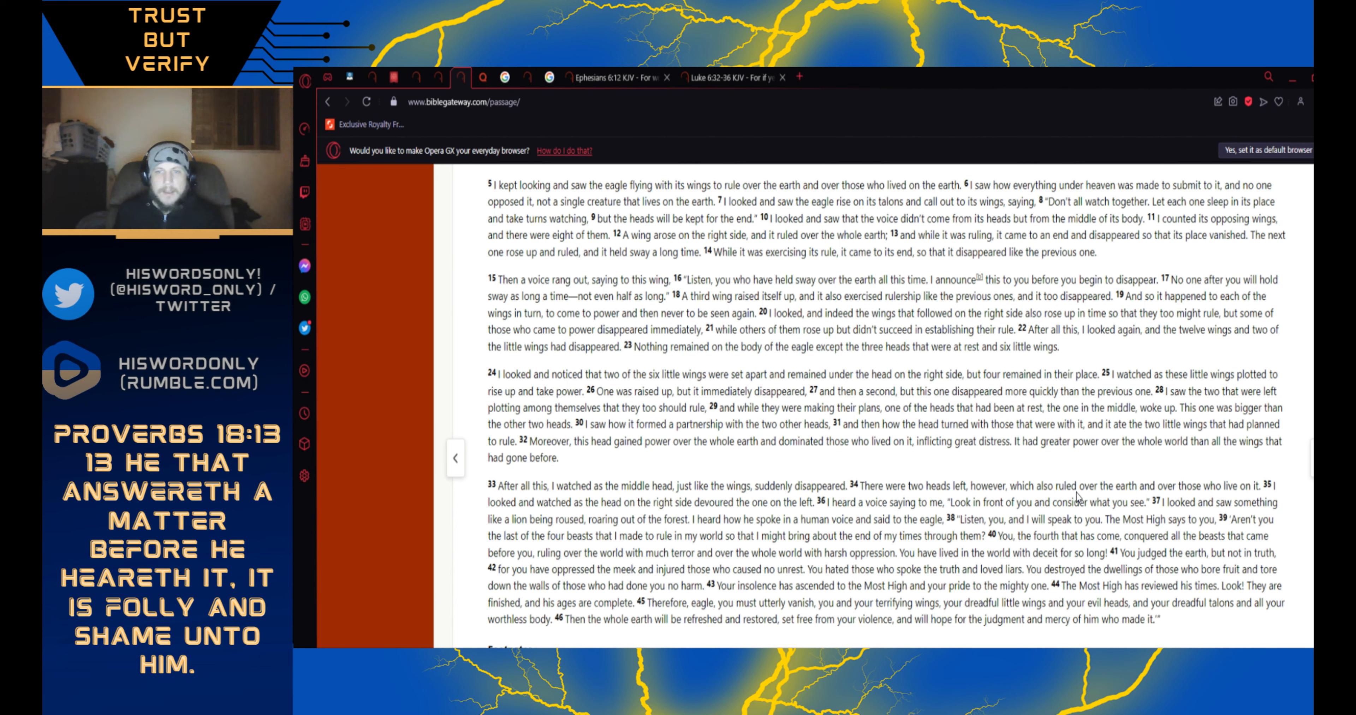
{"action": "mouse_move", "coordinate": [1207, 458]}
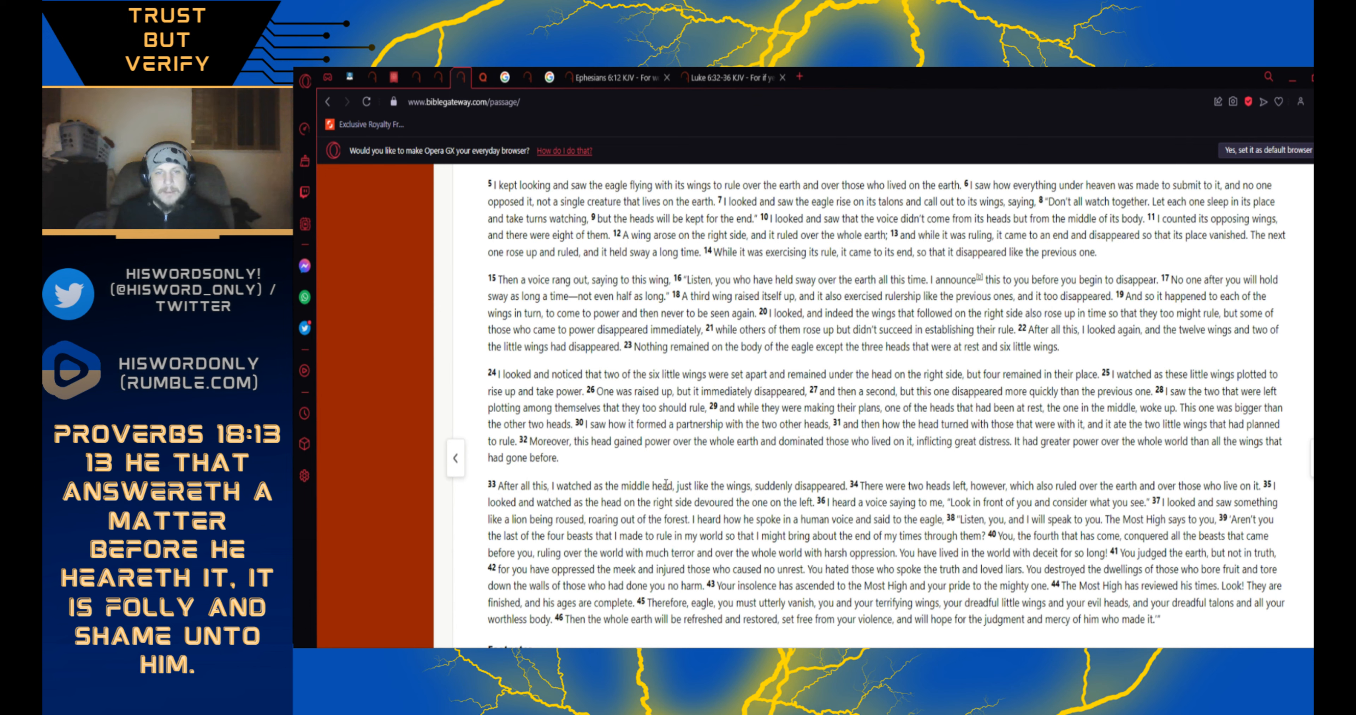
{"action": "double_click", "coordinate": [768, 486]}
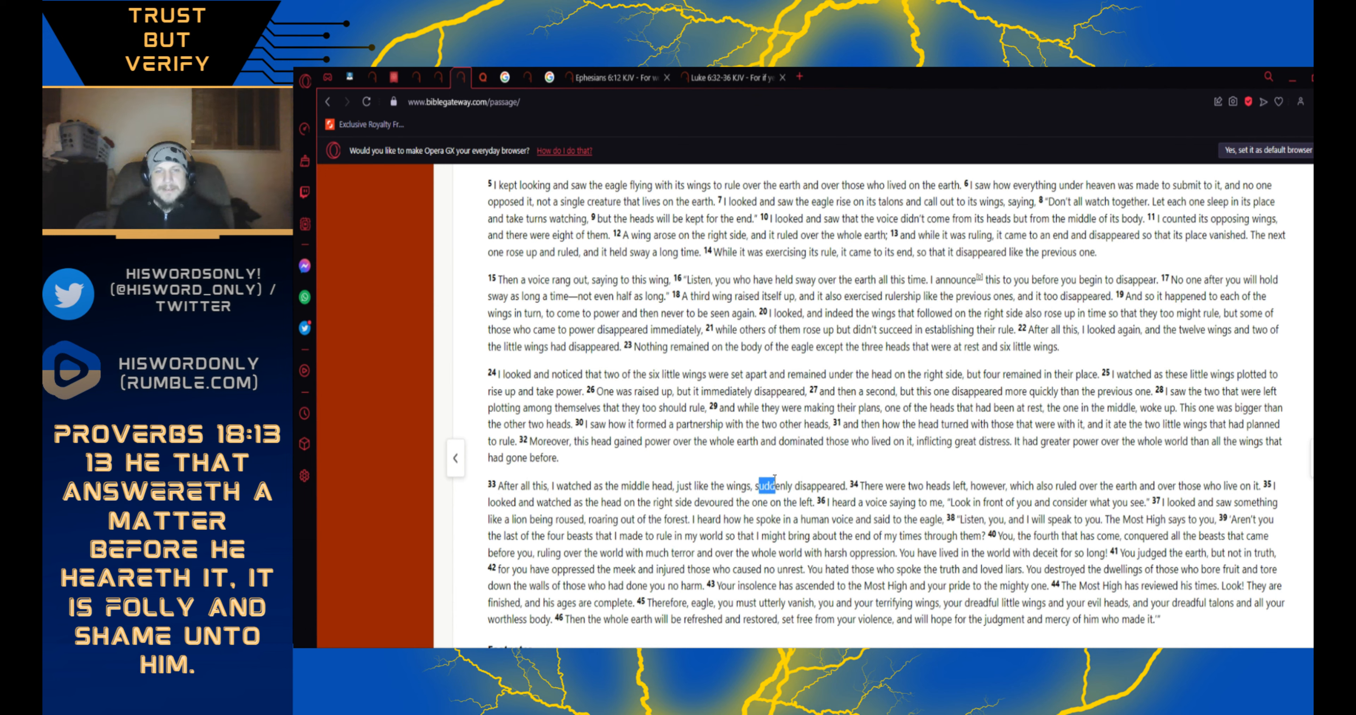
{"action": "left_click_drag", "start_coordinate": [774, 485], "coordinate": [843, 485]}
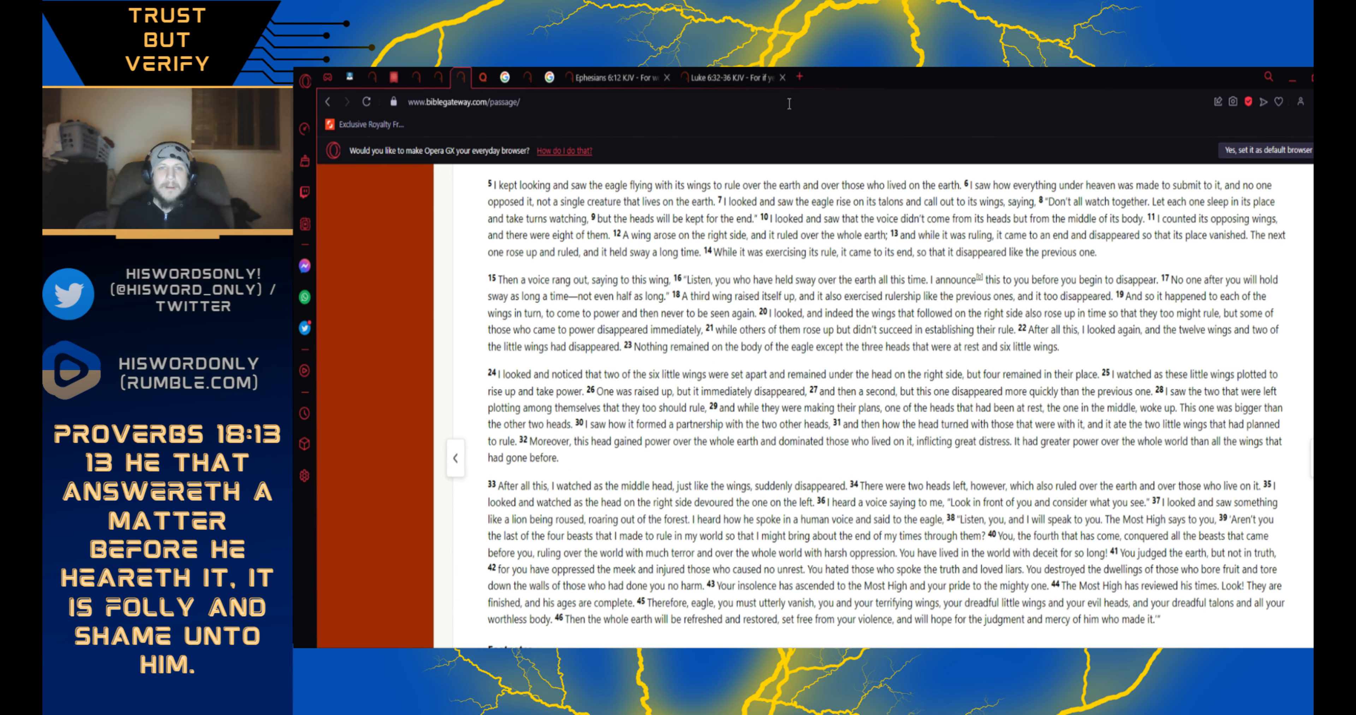
{"action": "left_click", "coordinate": [914, 77]}
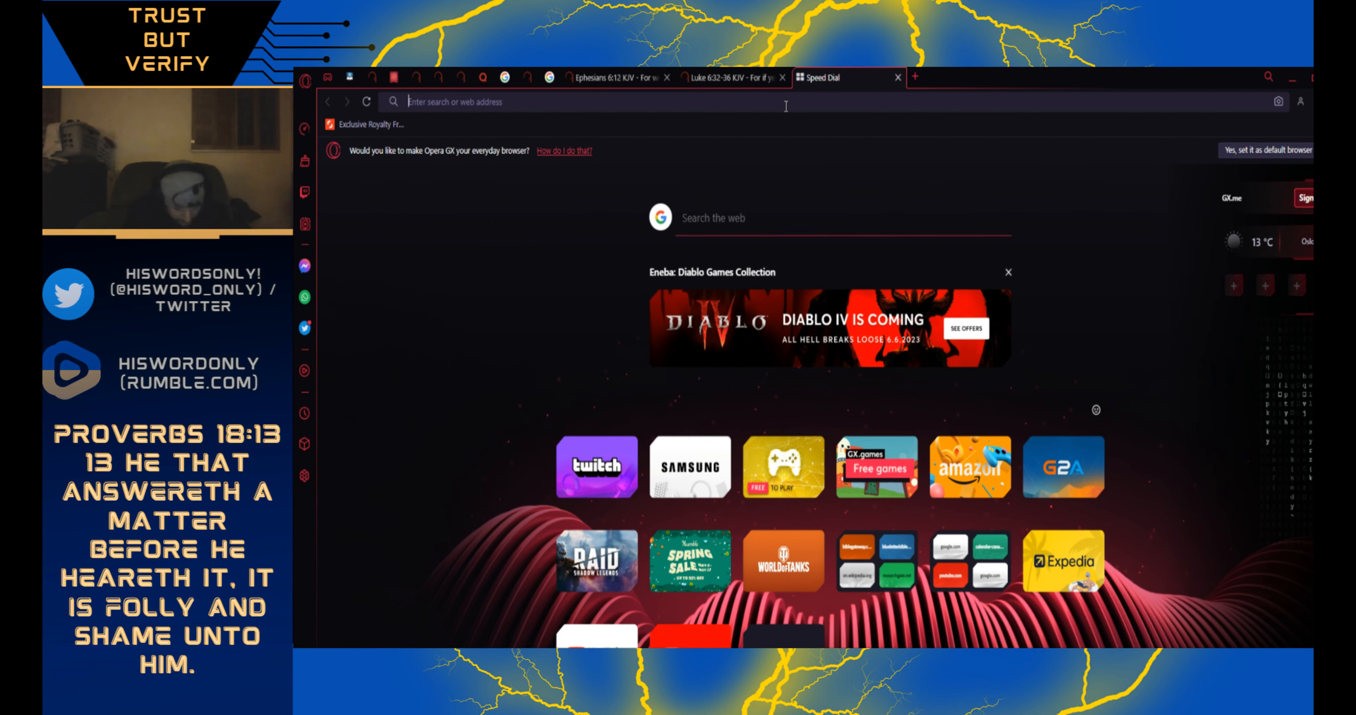
{"action": "type", "text": "now the prince of this world"}
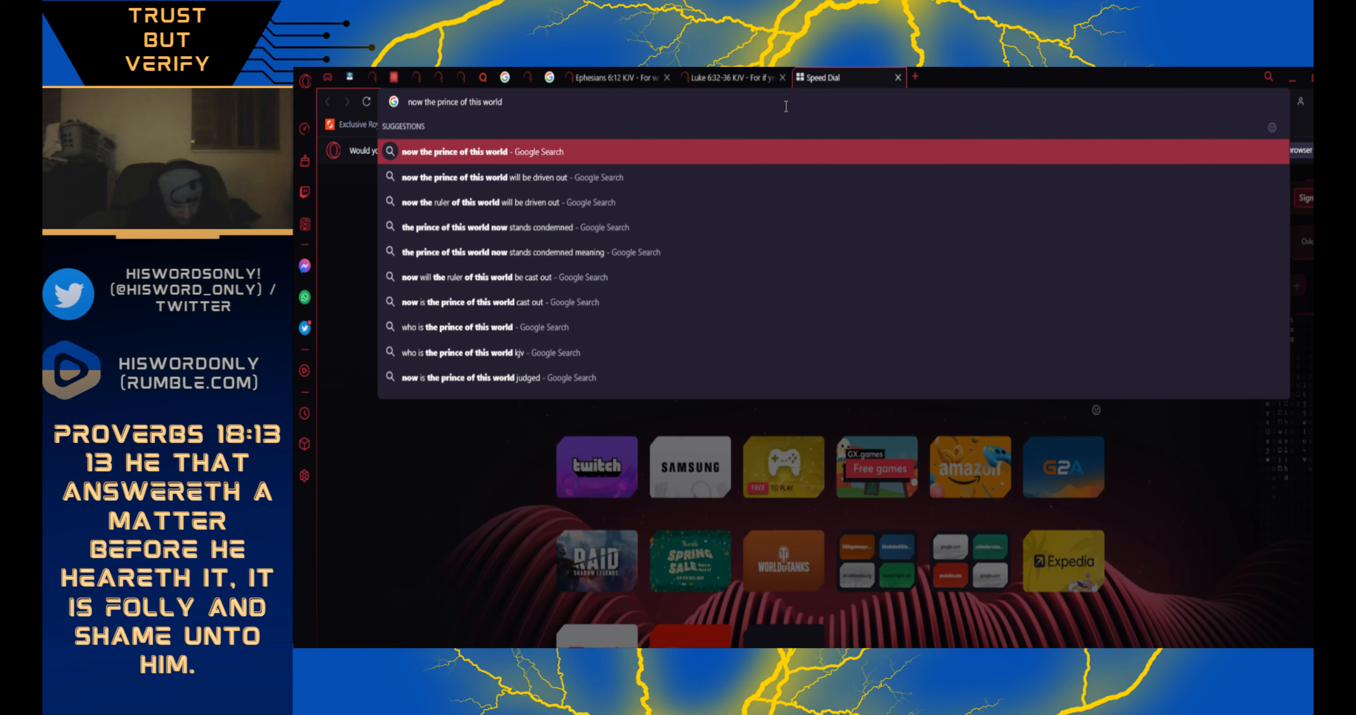
{"action": "type", "text": "is kjv"}
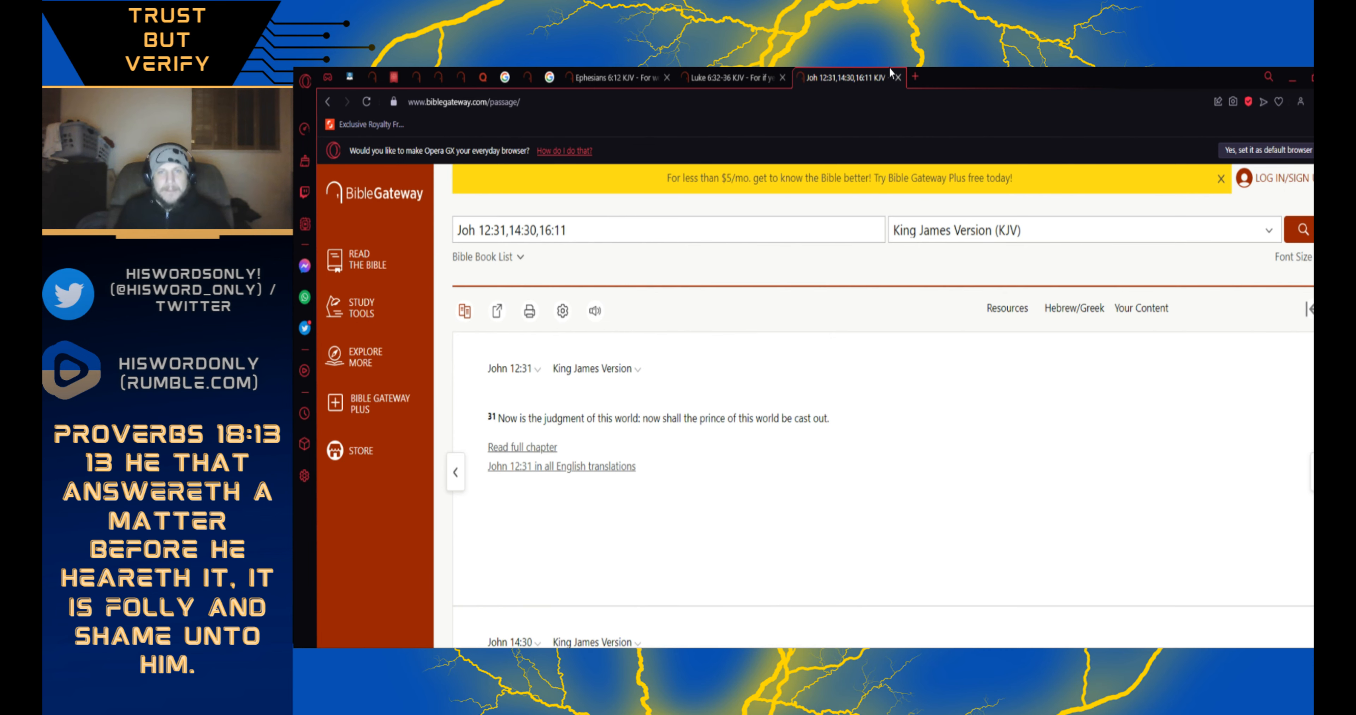
{"action": "left_click", "coordinate": [899, 77]}
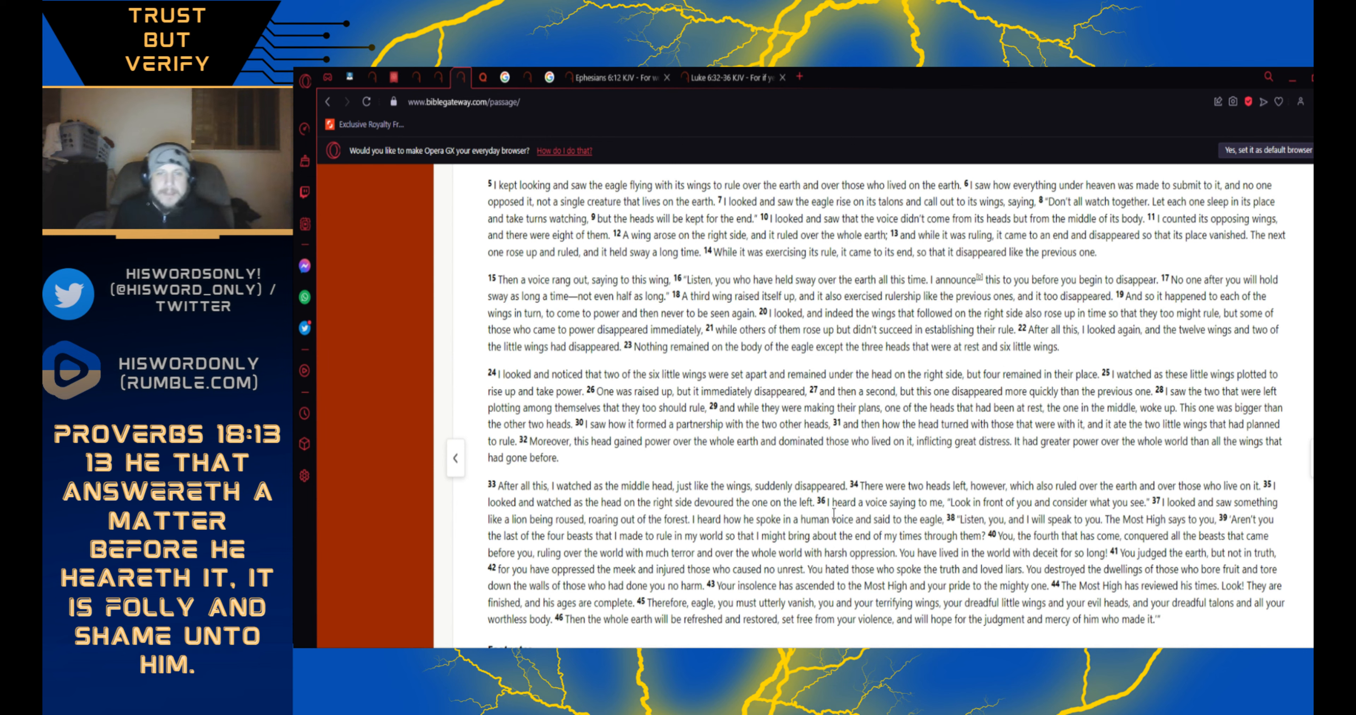
{"action": "mouse_move", "coordinate": [994, 500]}
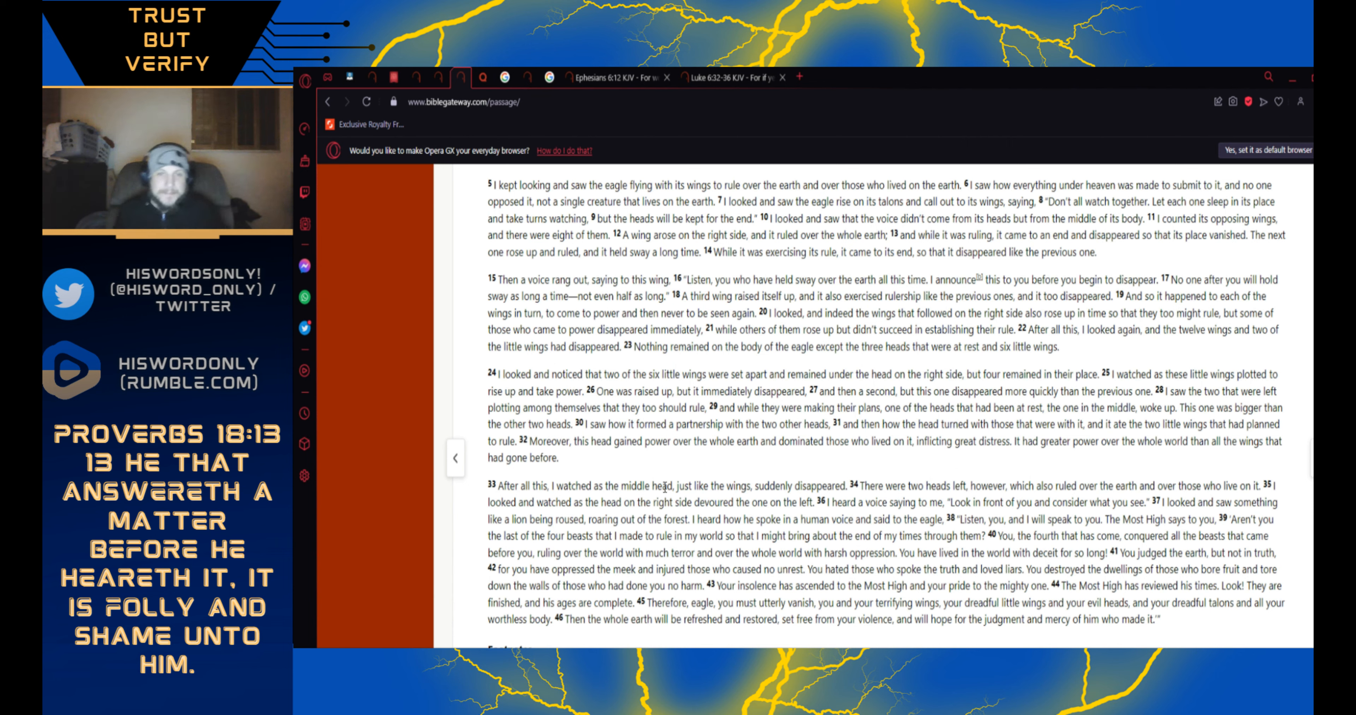
{"action": "mouse_move", "coordinate": [770, 470]}
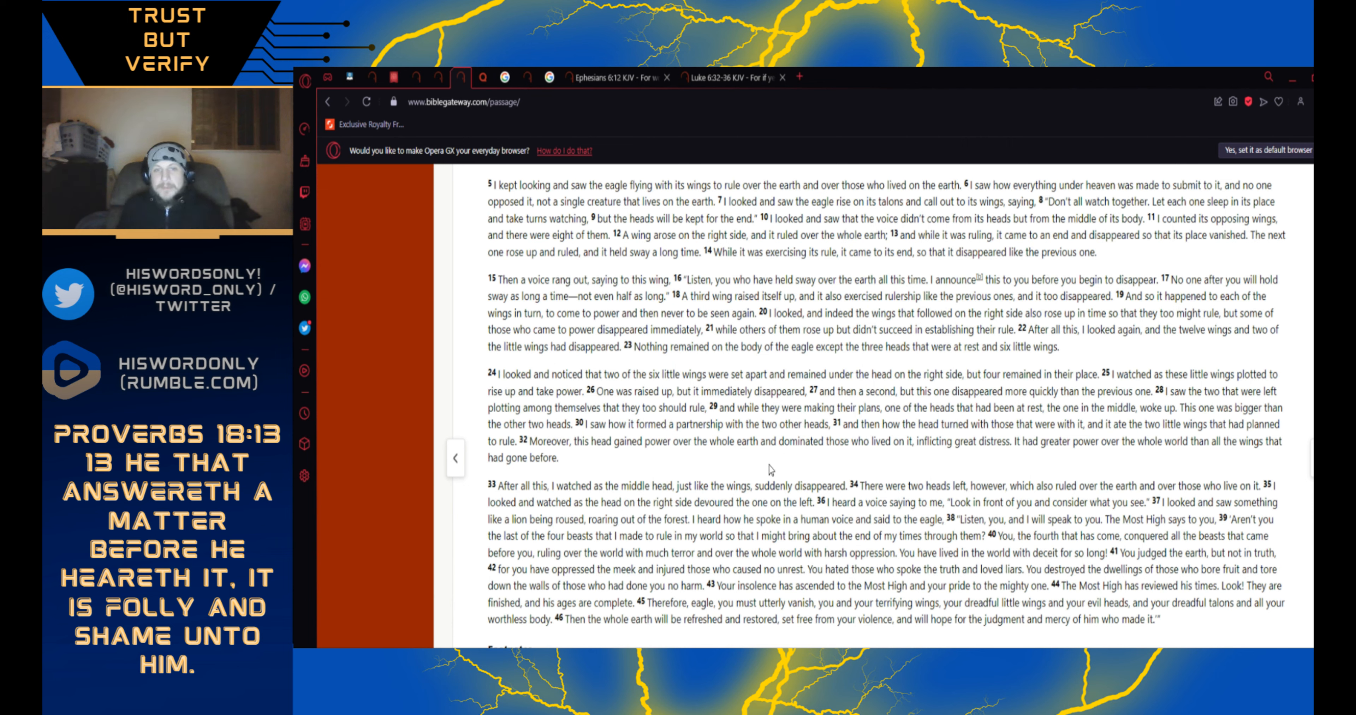
{"action": "mouse_move", "coordinate": [789, 489]}
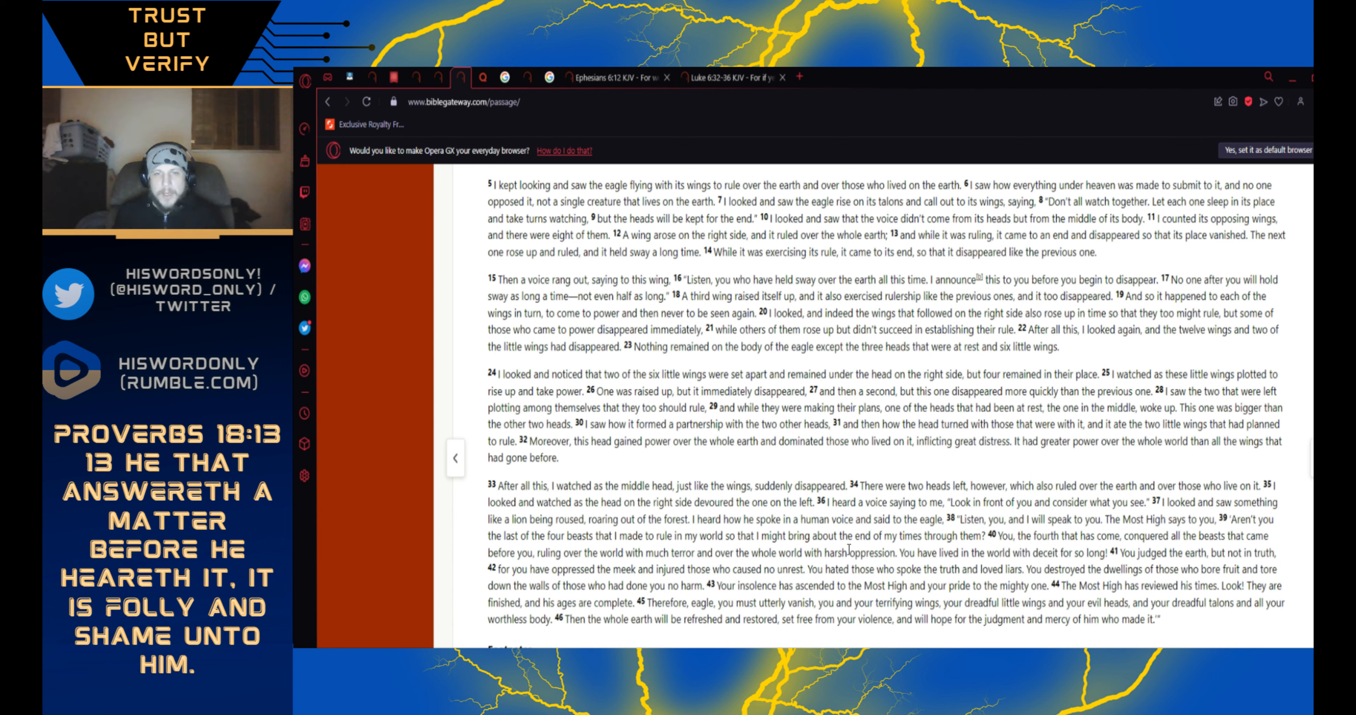
{"action": "mouse_move", "coordinate": [975, 551]}
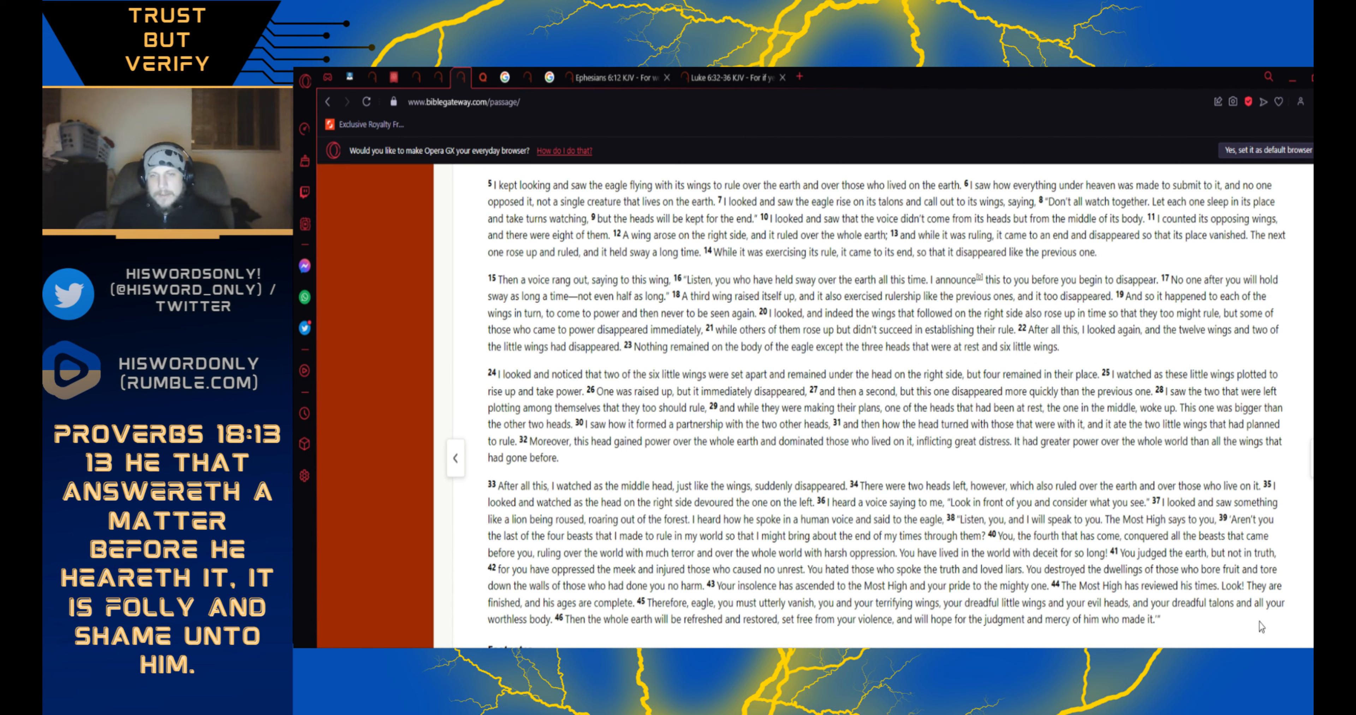
{"action": "mouse_move", "coordinate": [604, 635]}
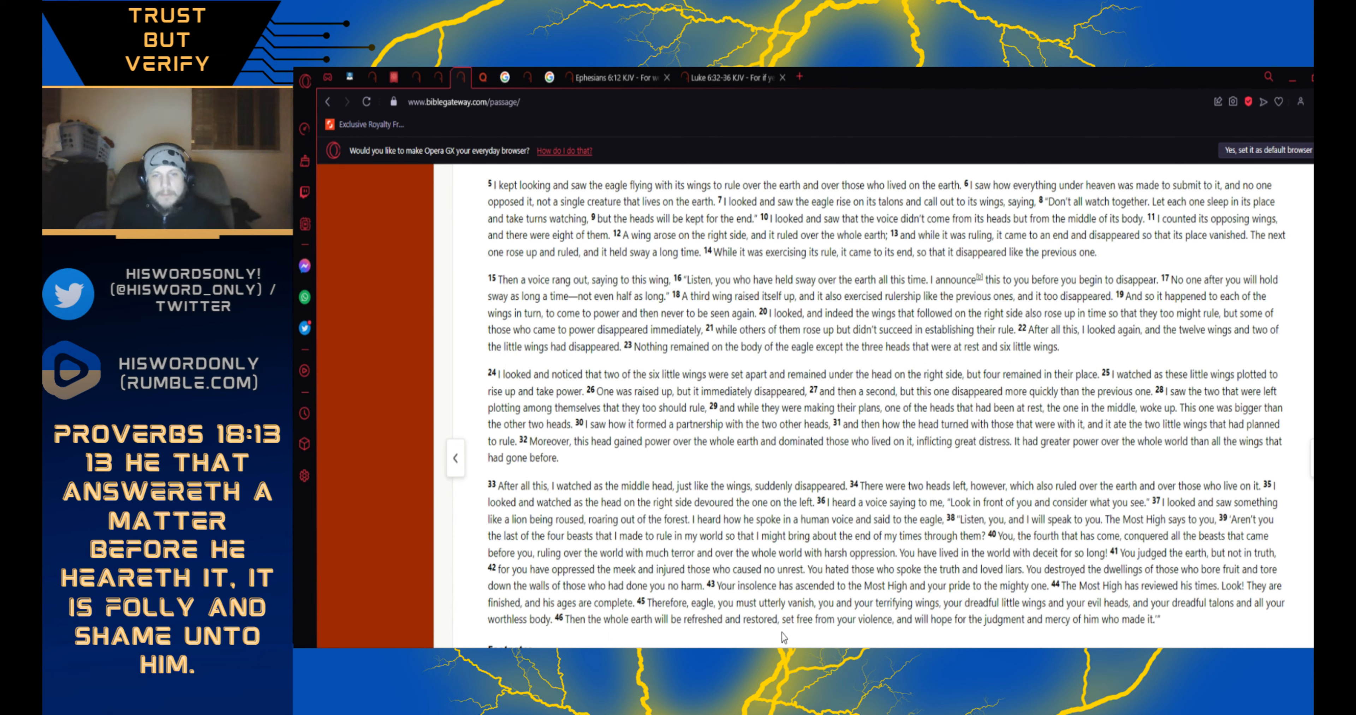
{"action": "mouse_move", "coordinate": [863, 634]}
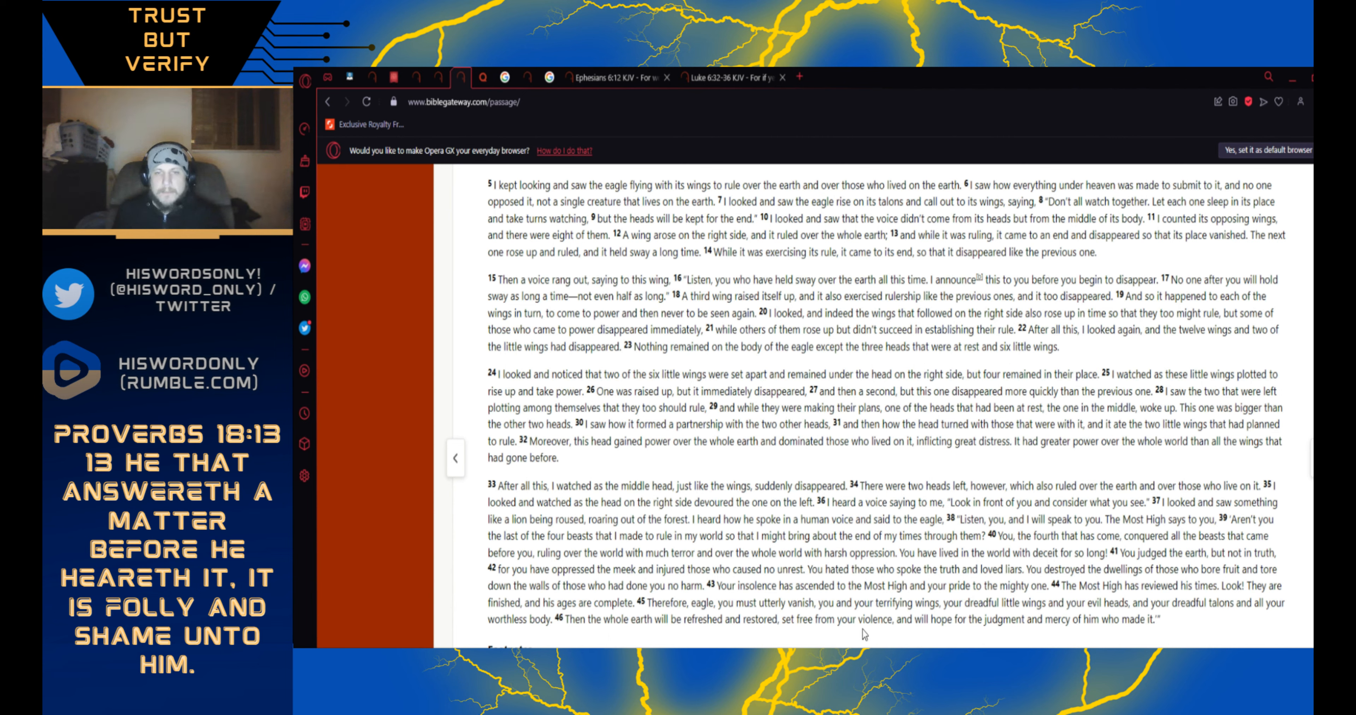
{"action": "mouse_move", "coordinate": [1008, 634]}
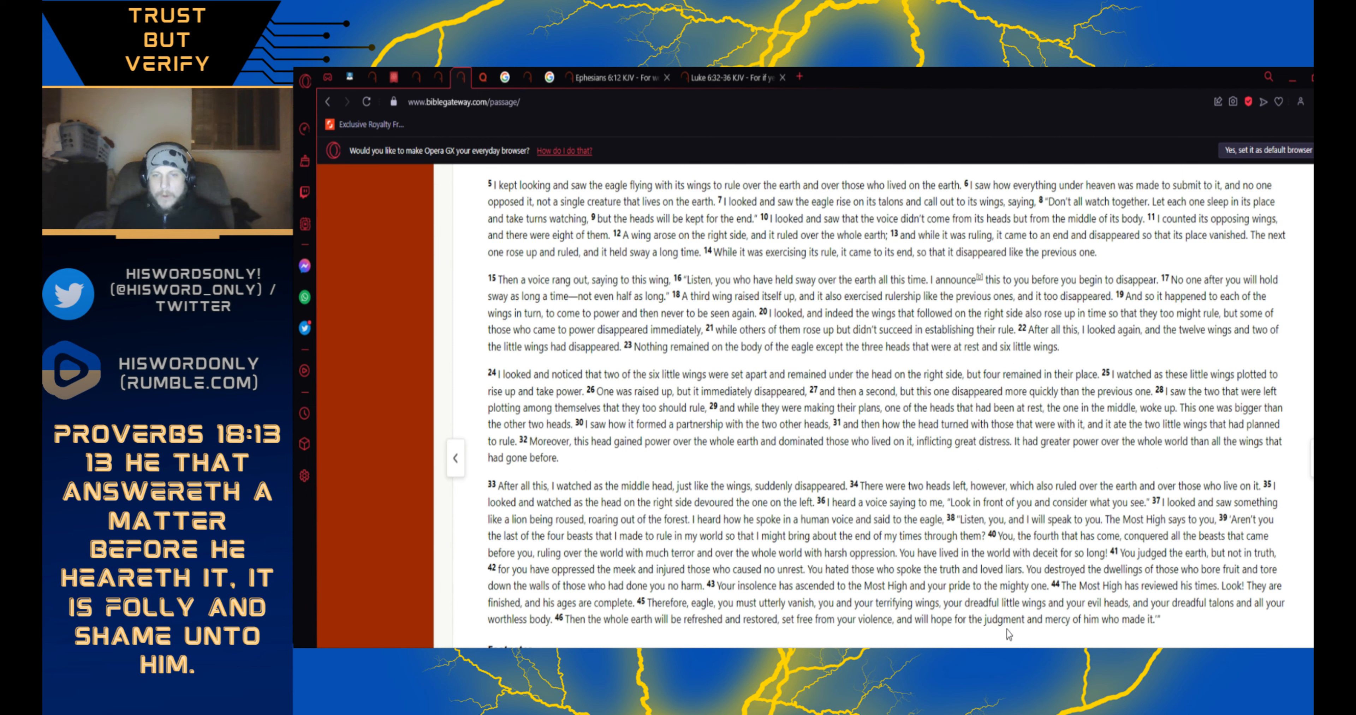
{"action": "mouse_move", "coordinate": [1142, 646]}
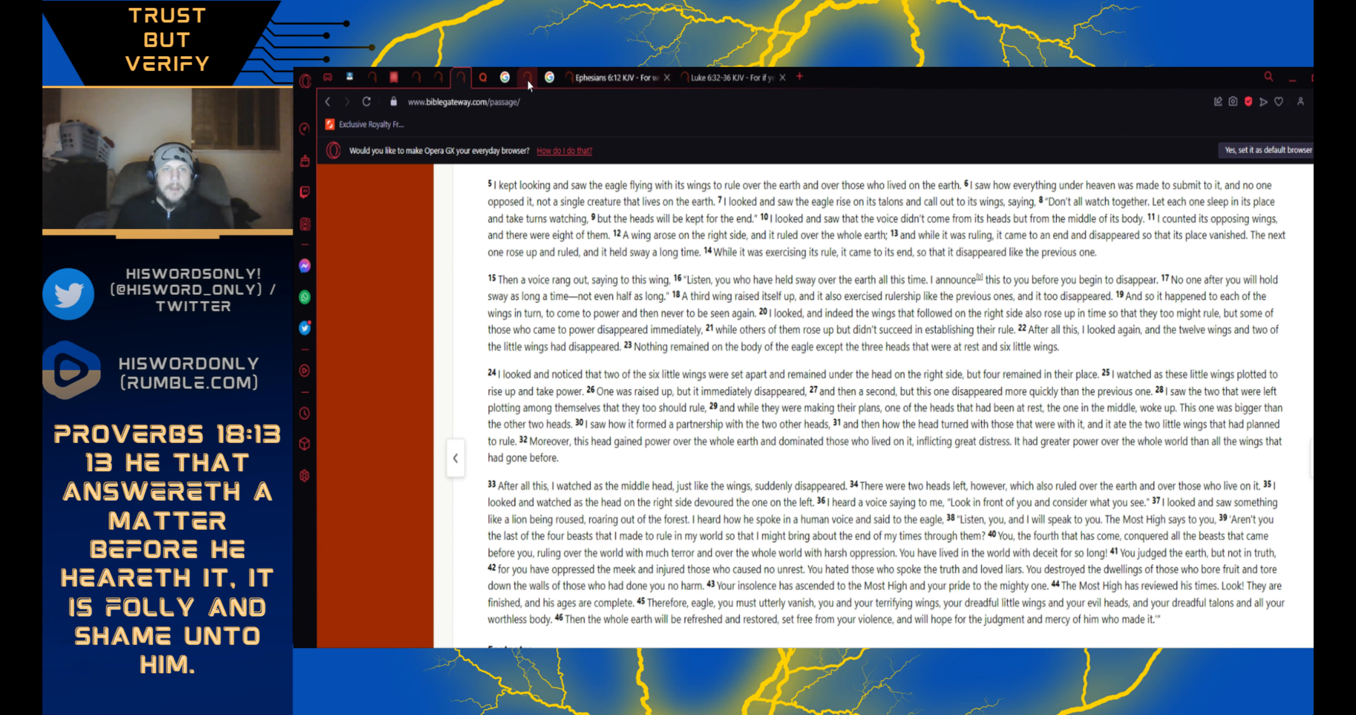
{"action": "mouse_move", "coordinate": [504, 77]}
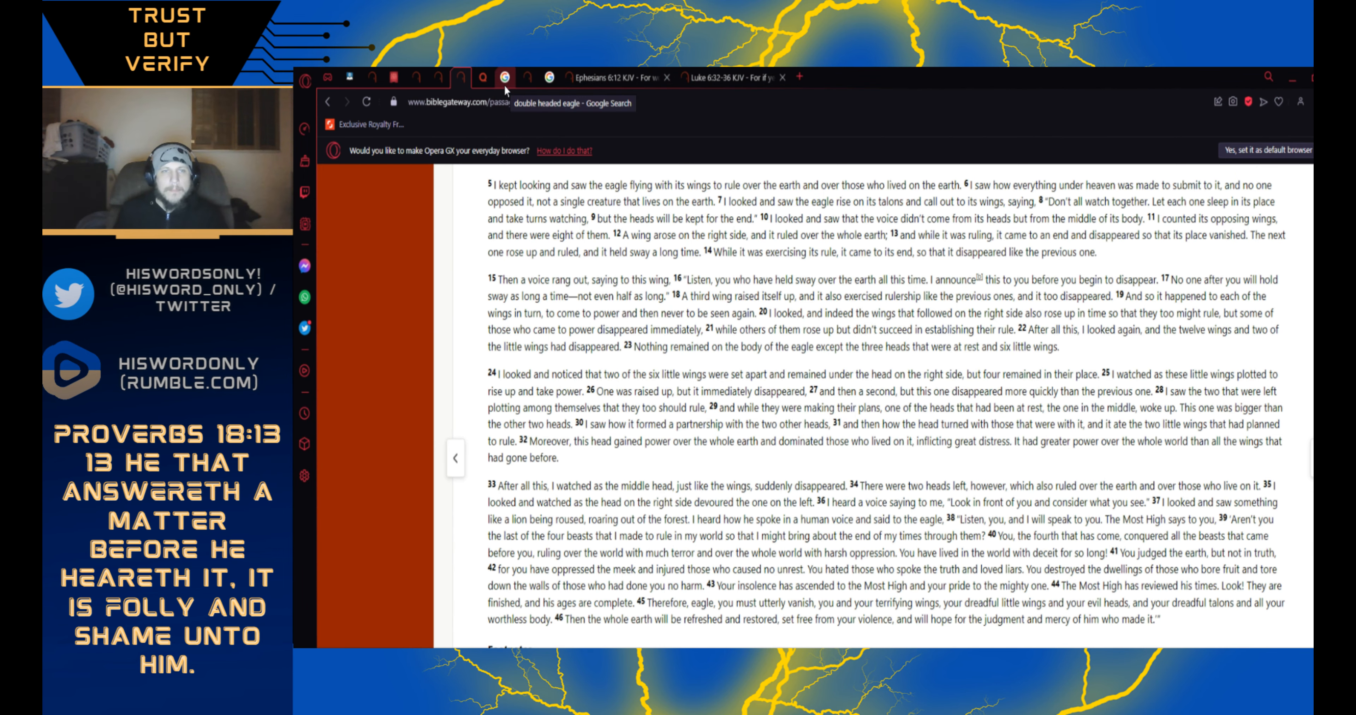
- Preview several double-headed eagle images: orange Russian eagle, crowned silhouette, fortress gate arms, golden statue
{"action": "left_click", "coordinate": [500, 80]}
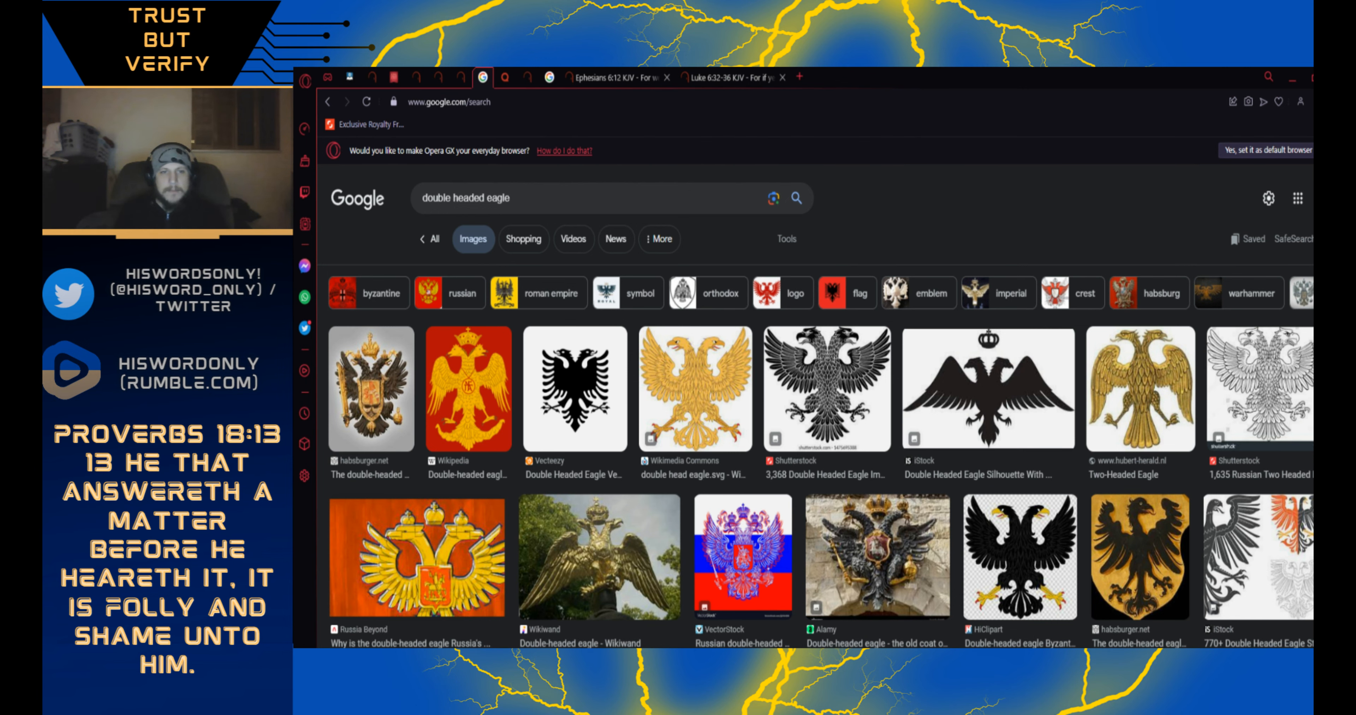
{"action": "mouse_move", "coordinate": [534, 547]}
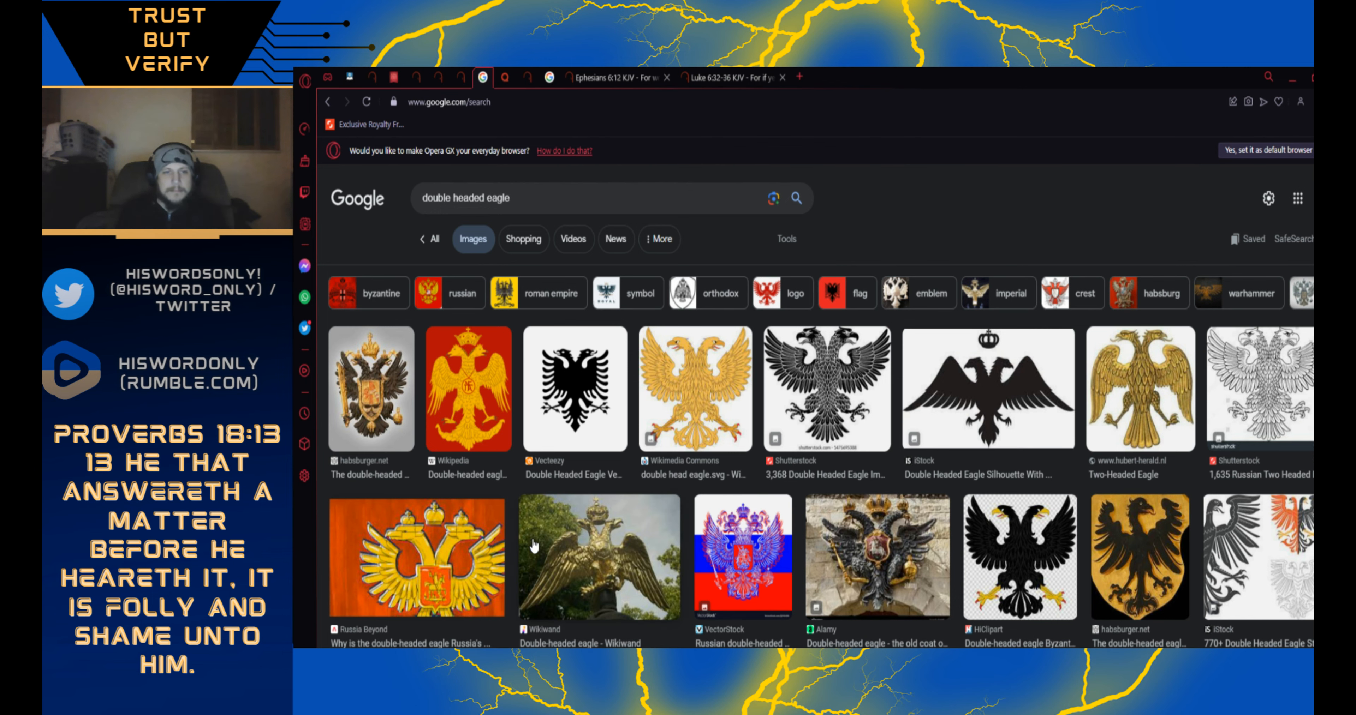
{"action": "left_click", "coordinate": [597, 556]}
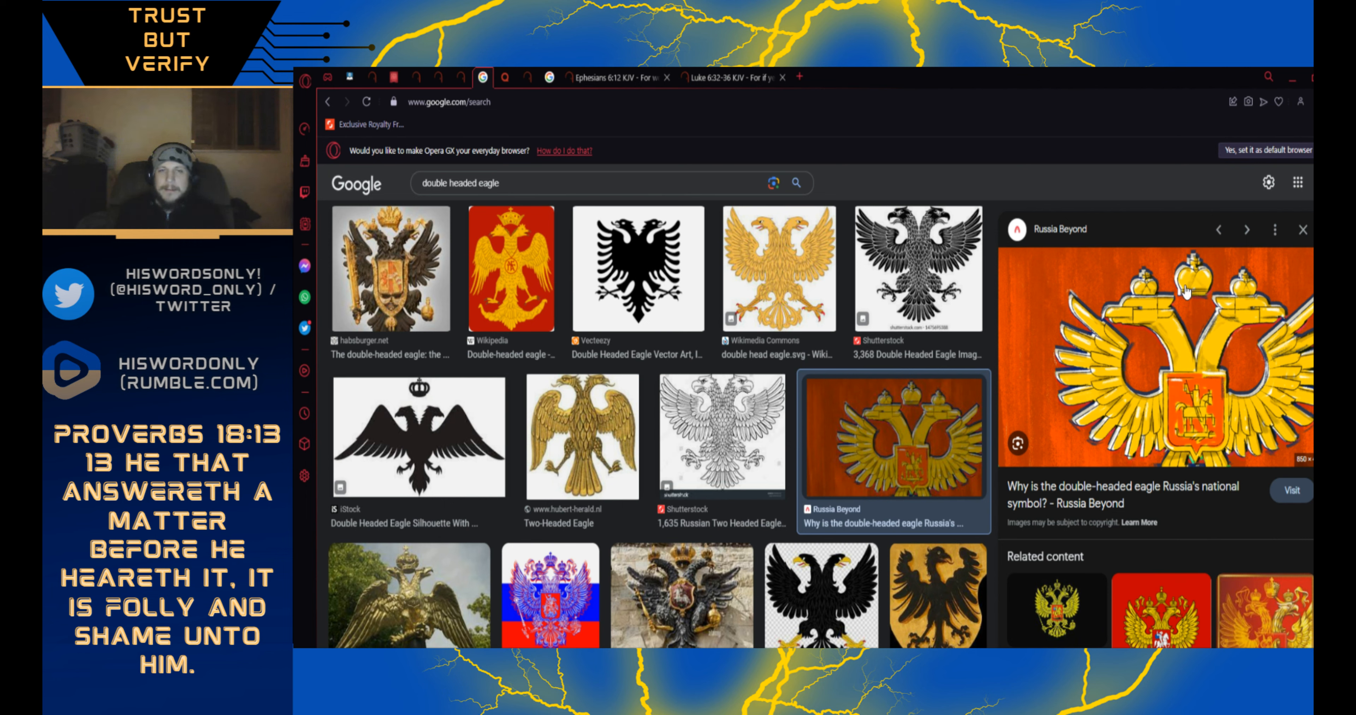
{"action": "mouse_move", "coordinate": [528, 476]}
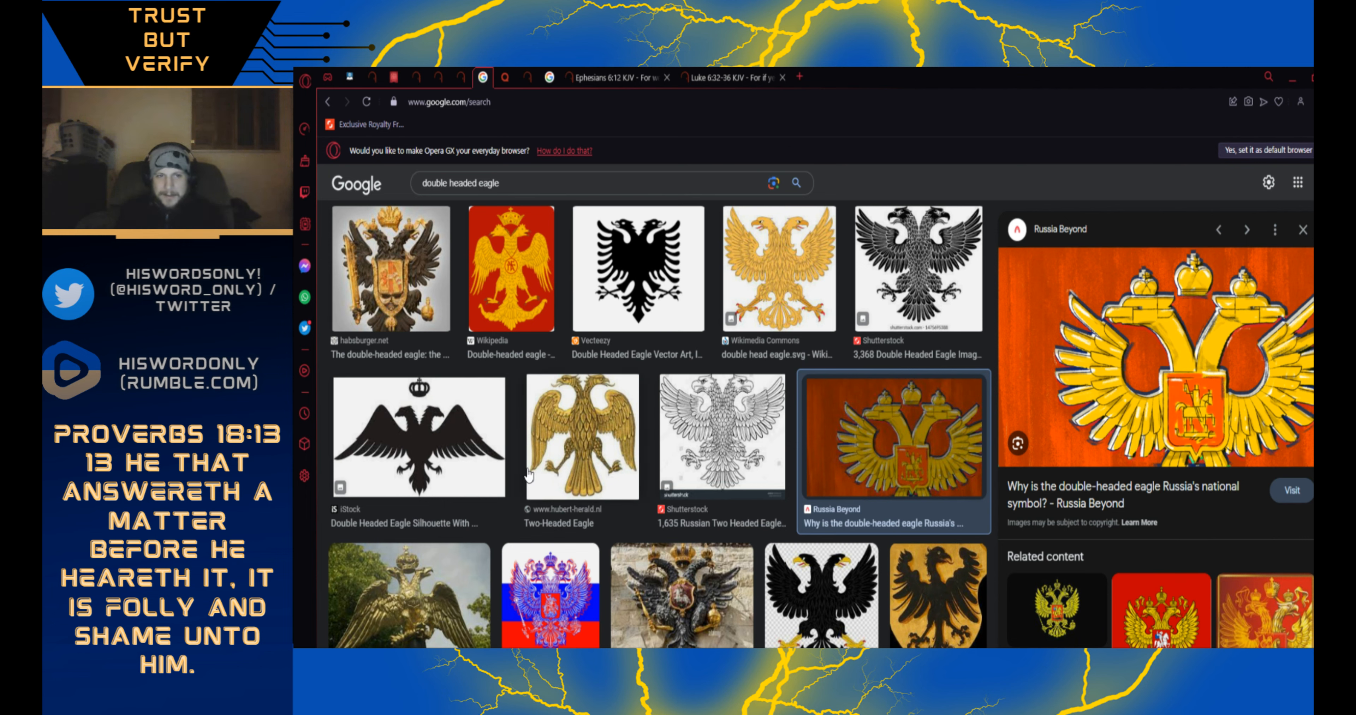
{"action": "left_click", "coordinate": [420, 437]}
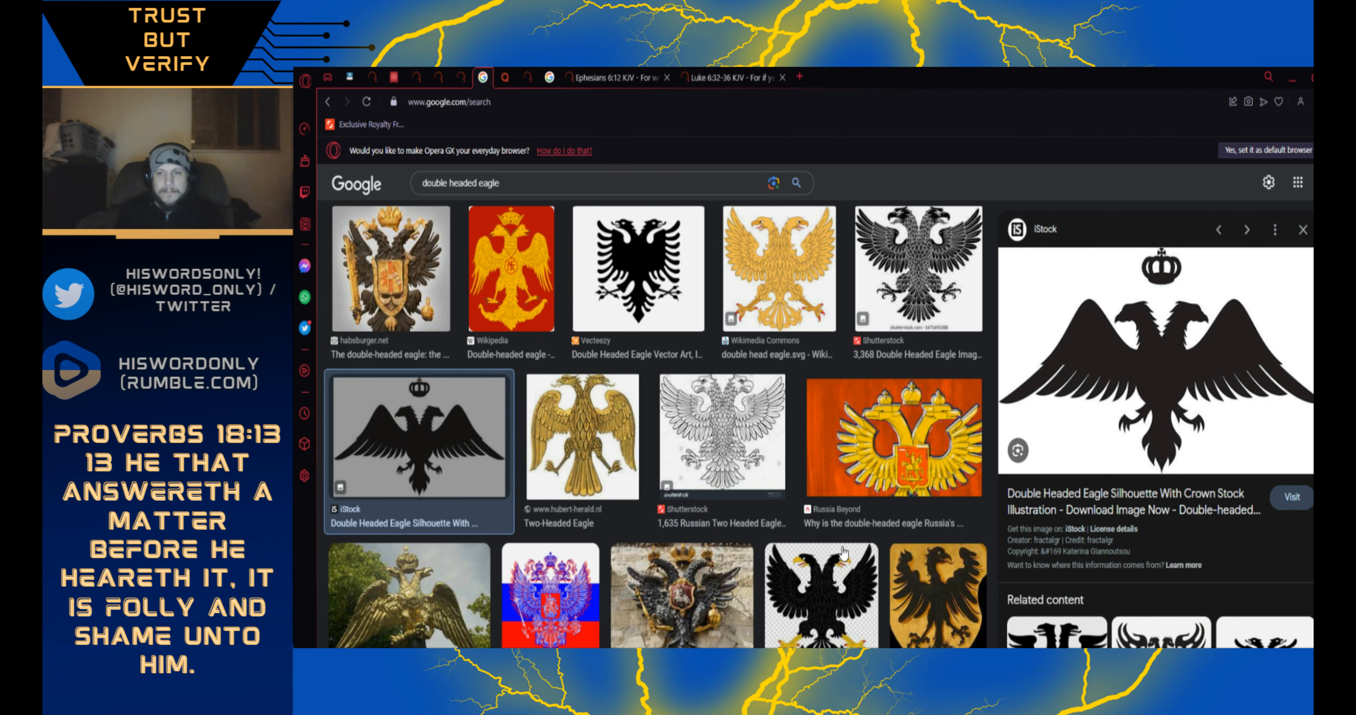
{"action": "mouse_move", "coordinate": [714, 608]}
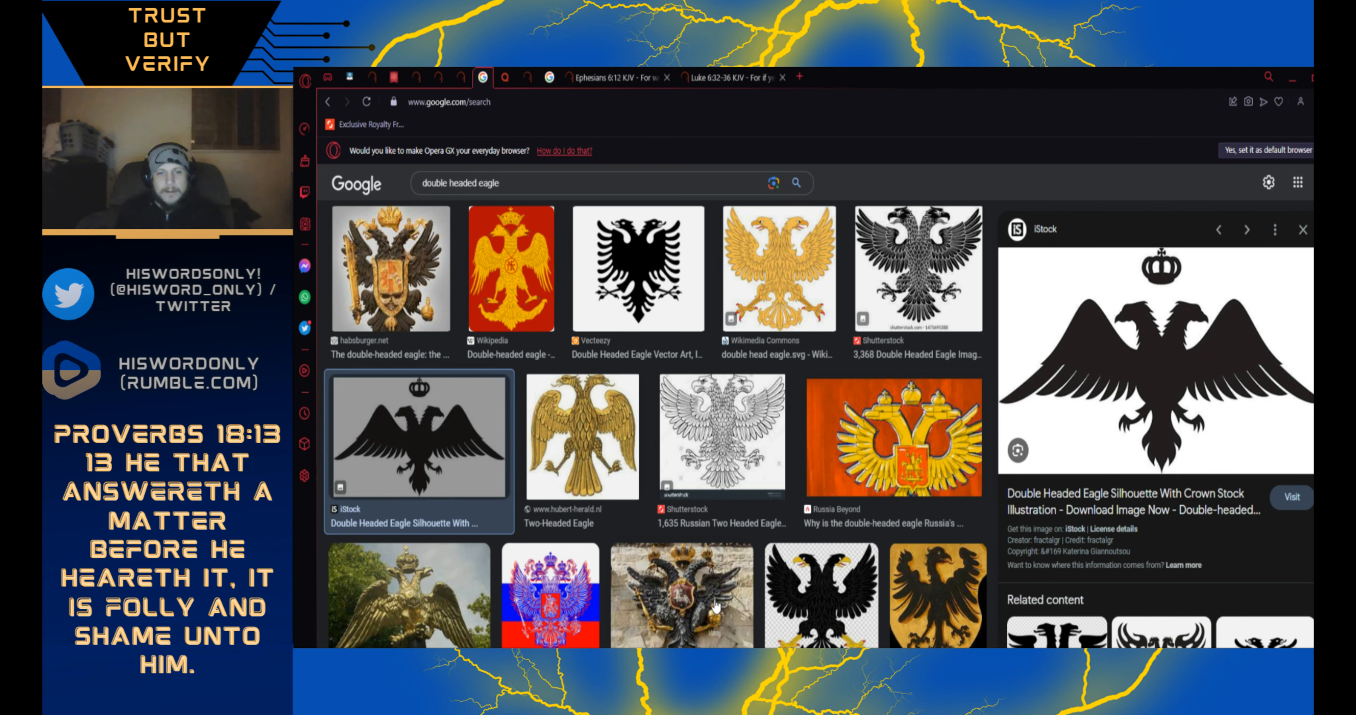
{"action": "left_click", "coordinate": [681, 592]}
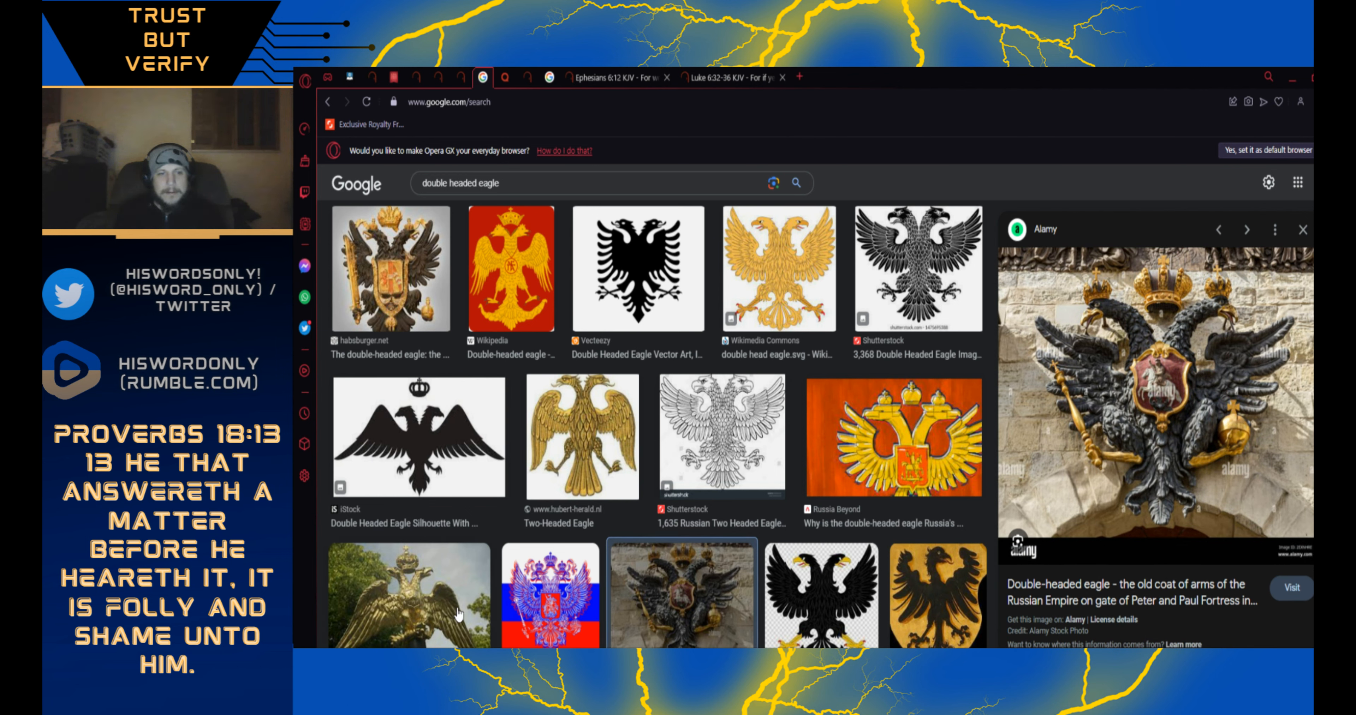
{"action": "left_click", "coordinate": [407, 593]}
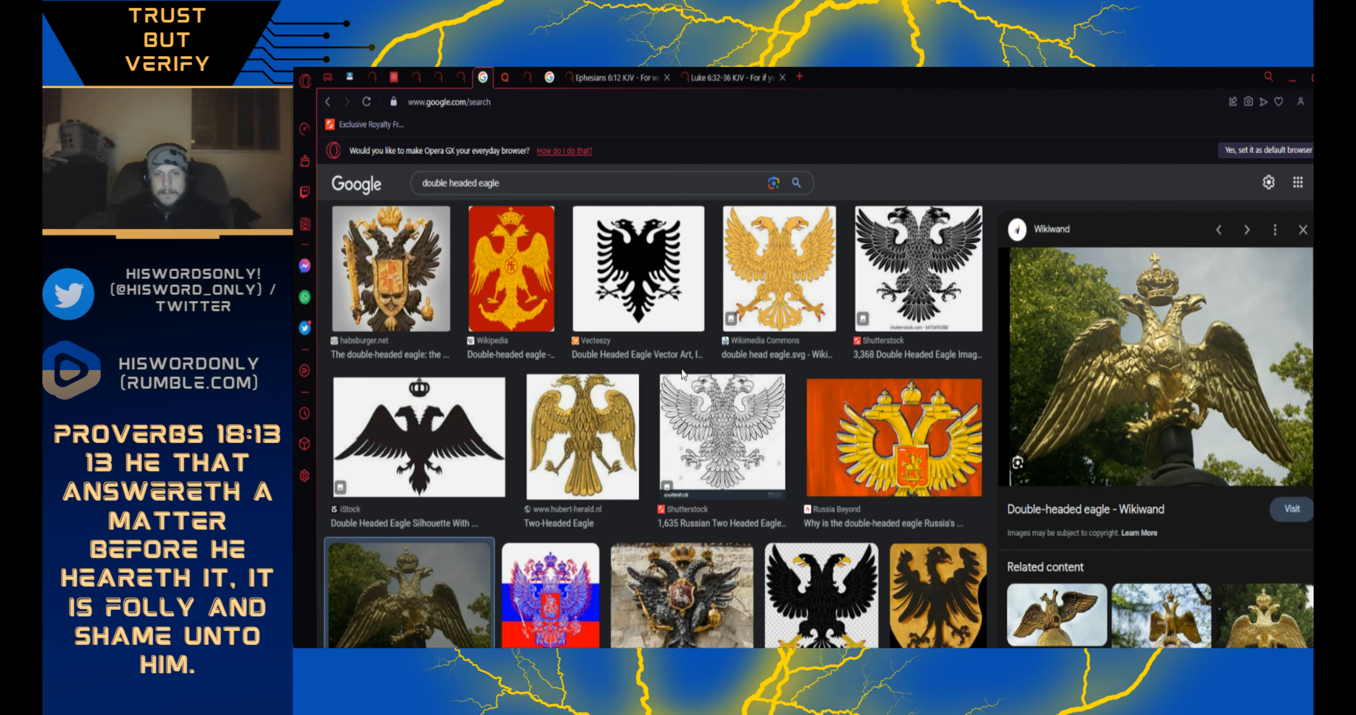
{"action": "scroll", "scroll_direction": "down", "scroll_amount": 3}
{"action": "type", "text": " all countries"}
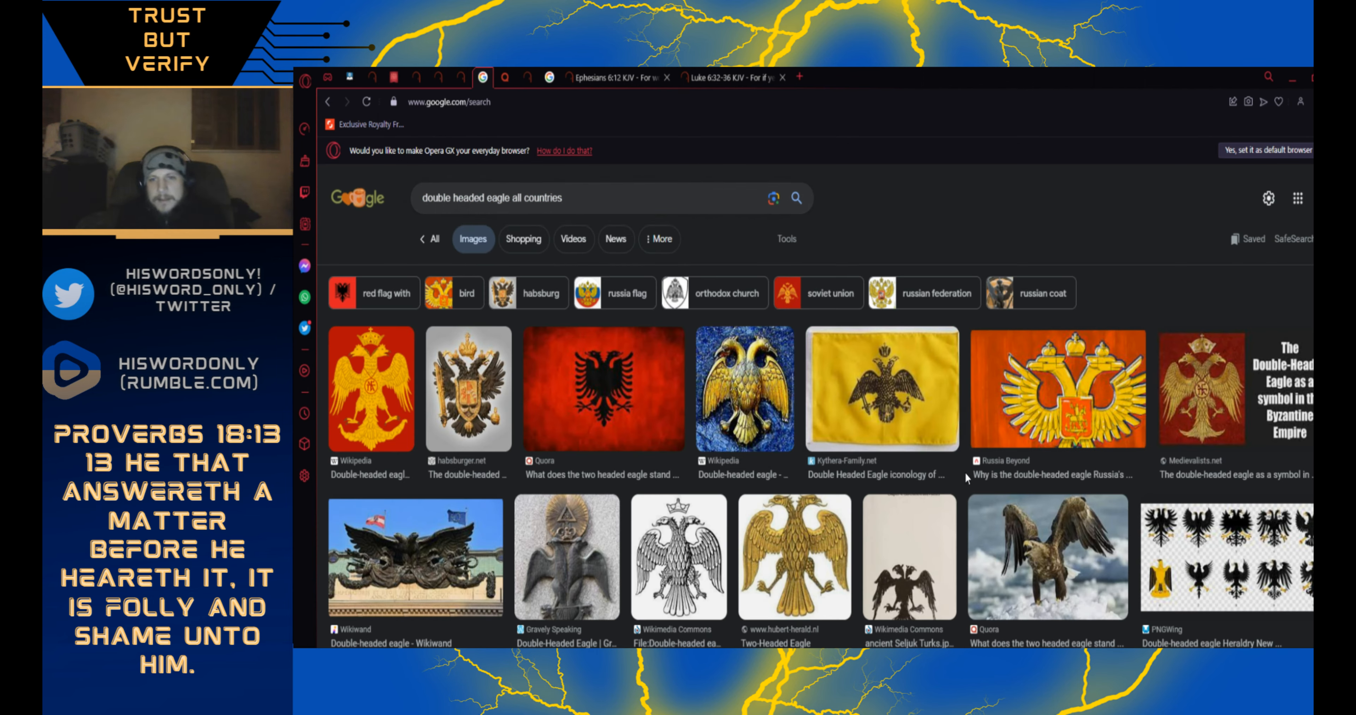
- Replace the image query with 'Automon empire eagle' and run the search
{"action": "left_click", "coordinate": [562, 197]}
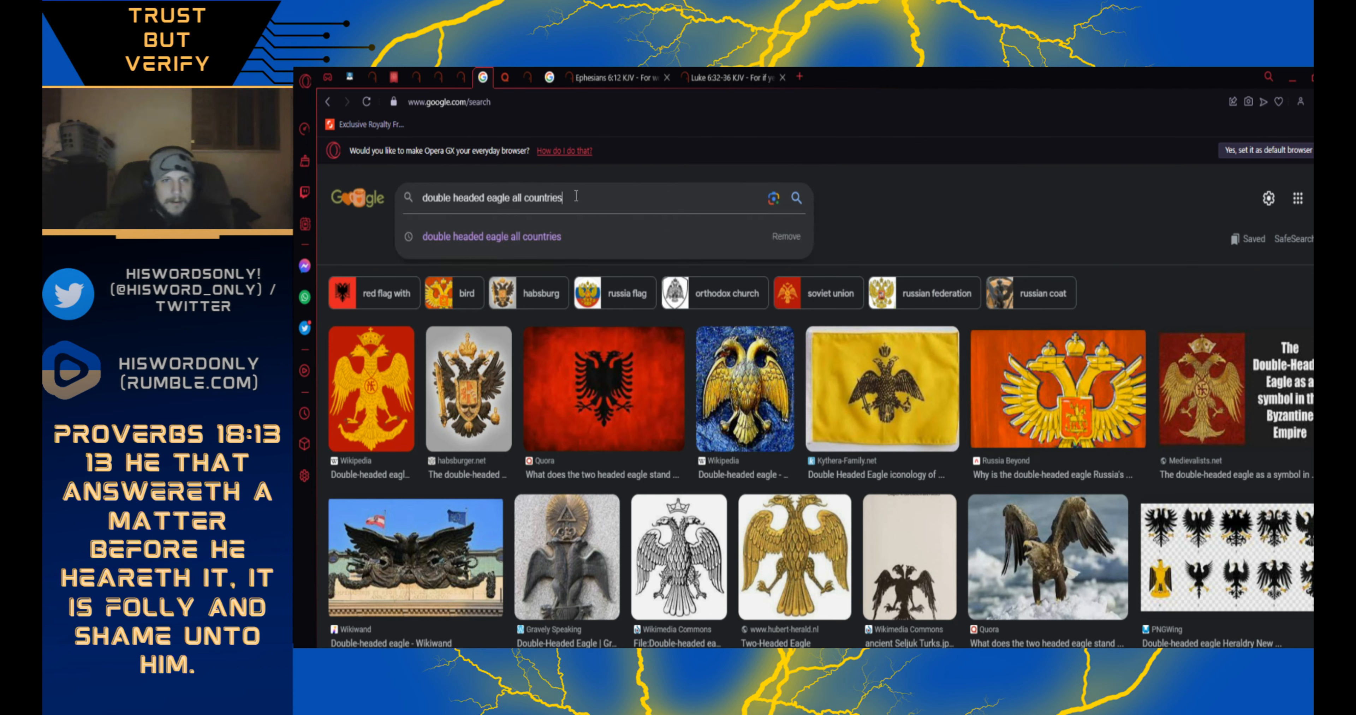
{"action": "triple_click", "coordinate": [491, 197]}
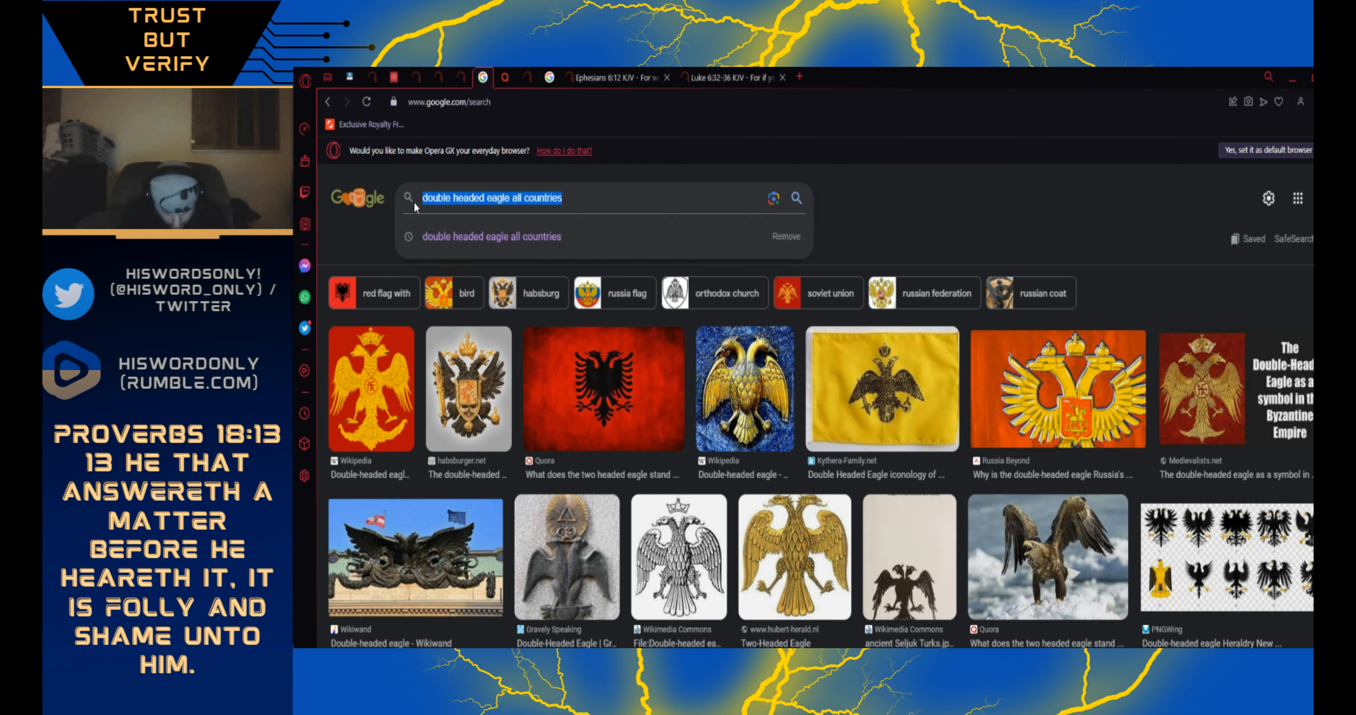
{"action": "type", "text": "Automon"}
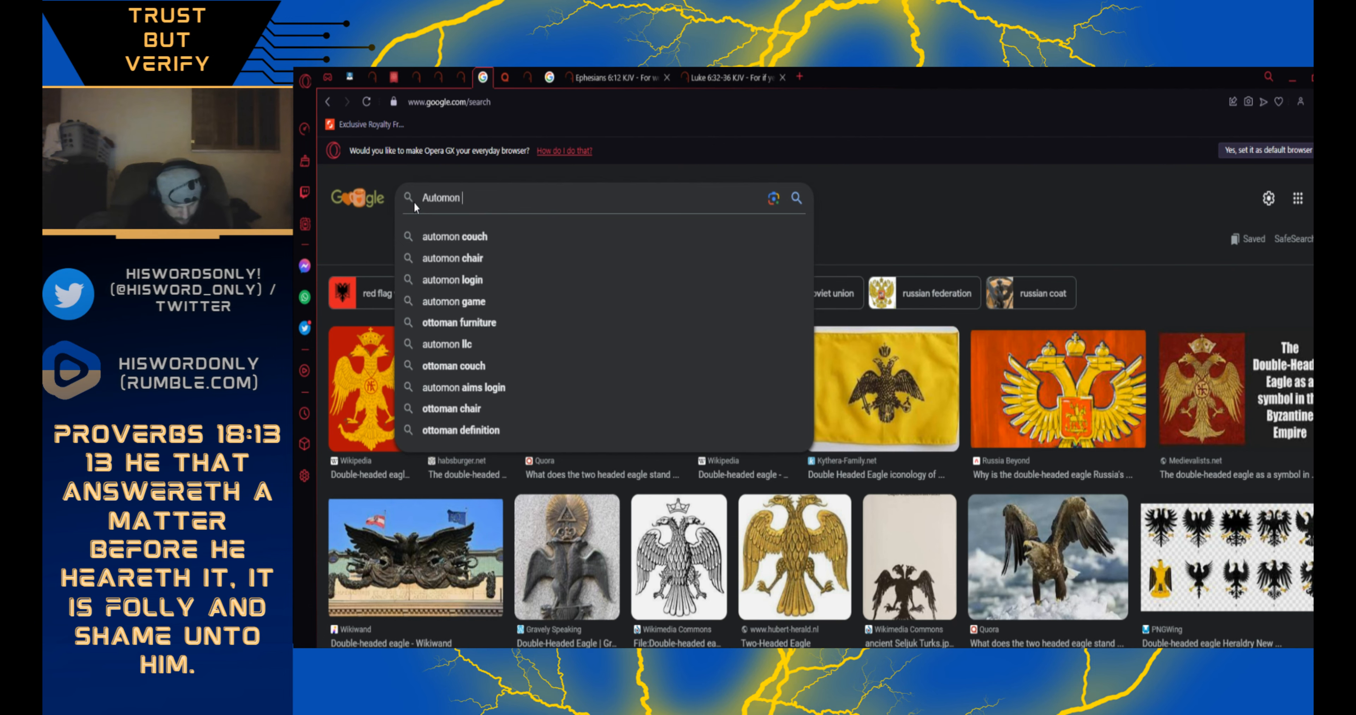
{"action": "type", "text": "empire"}
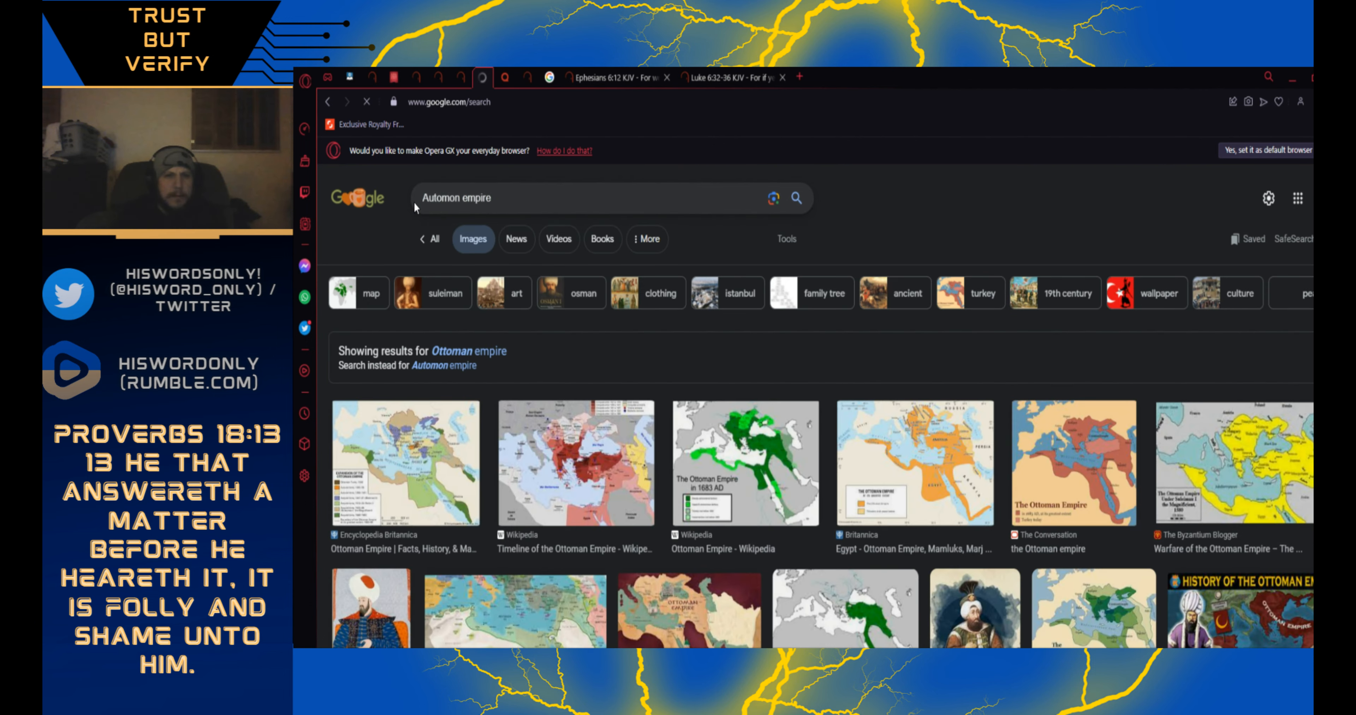
{"action": "left_click", "coordinate": [517, 199]}
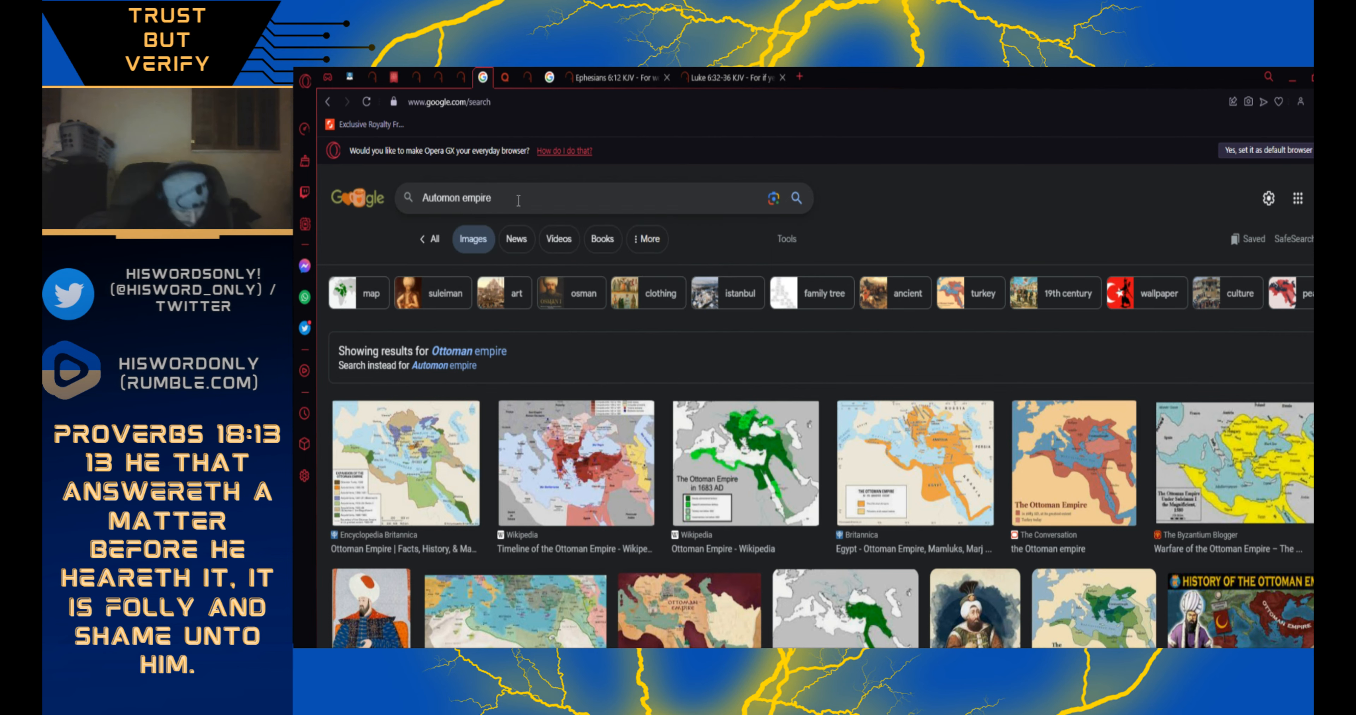
{"action": "type", "text": "eagle"}
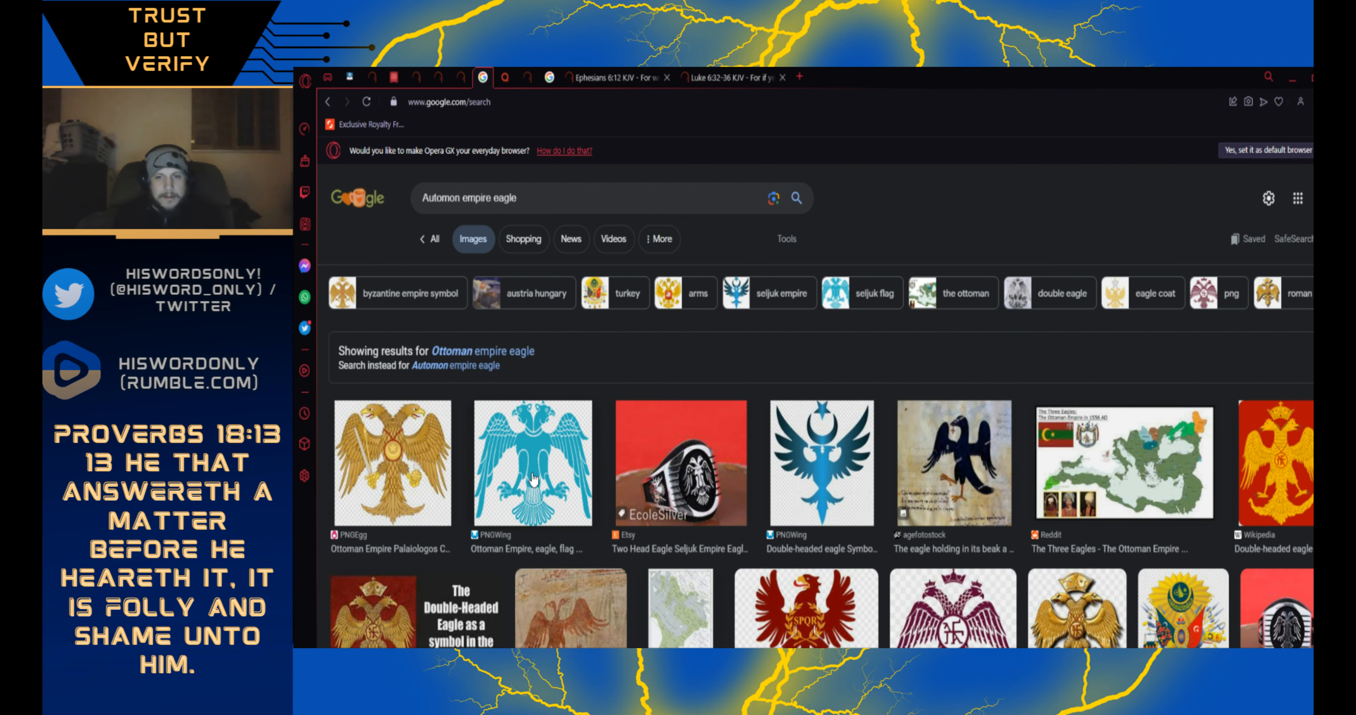
- Preview the blue Ottoman eagle, golden Palaiologos emblem, red Wikipedia eagle and Byzantine symbol images
{"action": "left_click", "coordinate": [530, 465]}
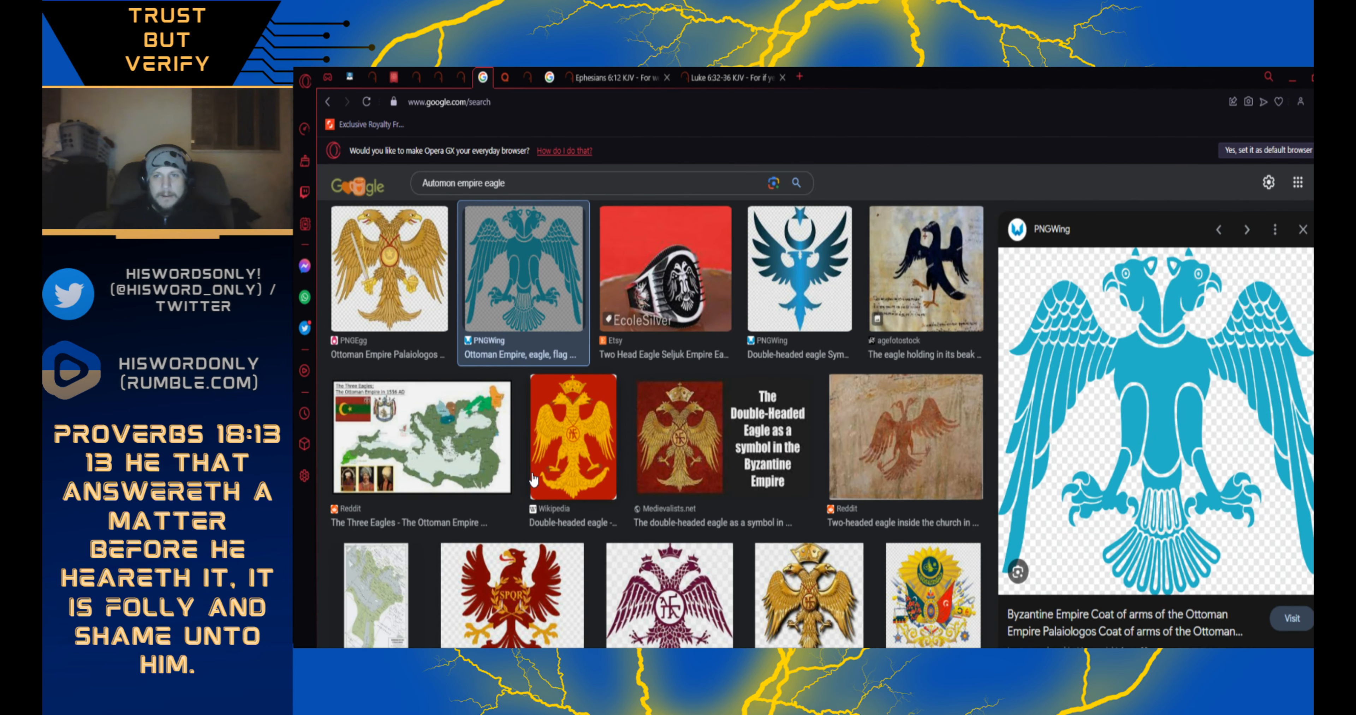
{"action": "mouse_move", "coordinate": [386, 307]}
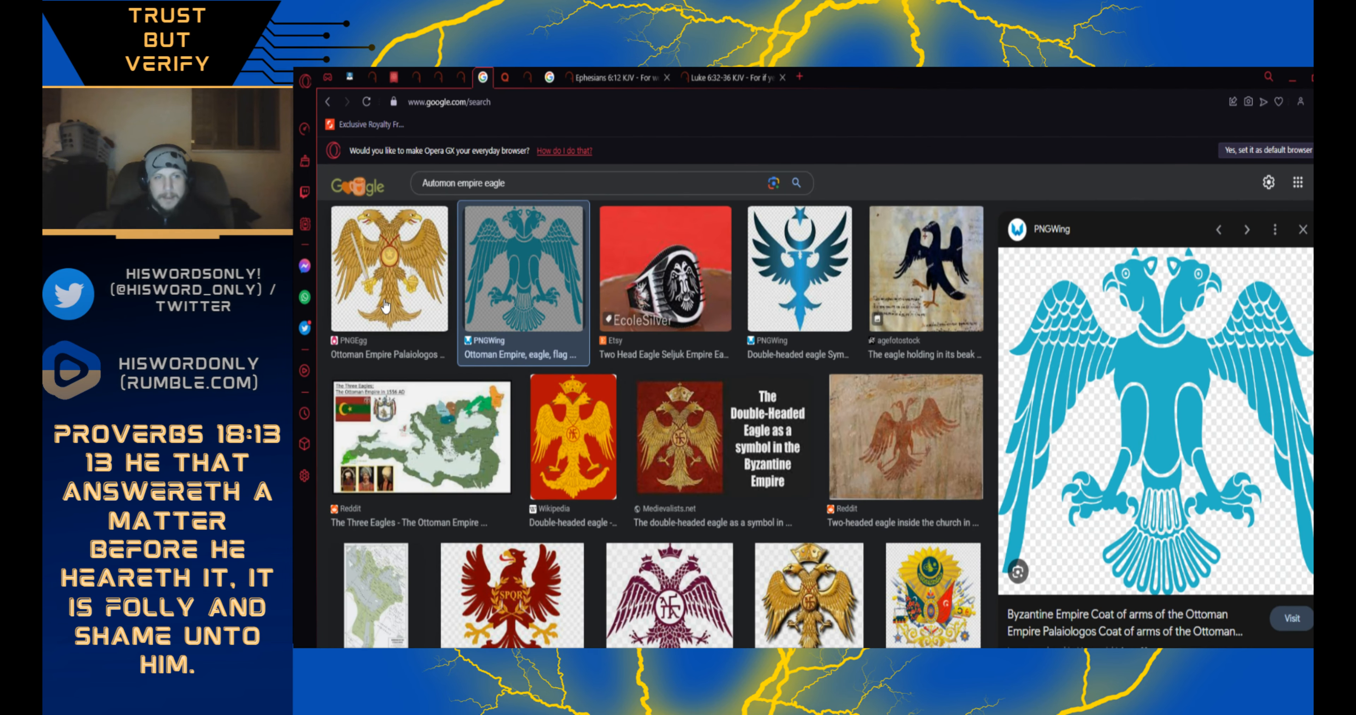
{"action": "left_click", "coordinate": [387, 270]}
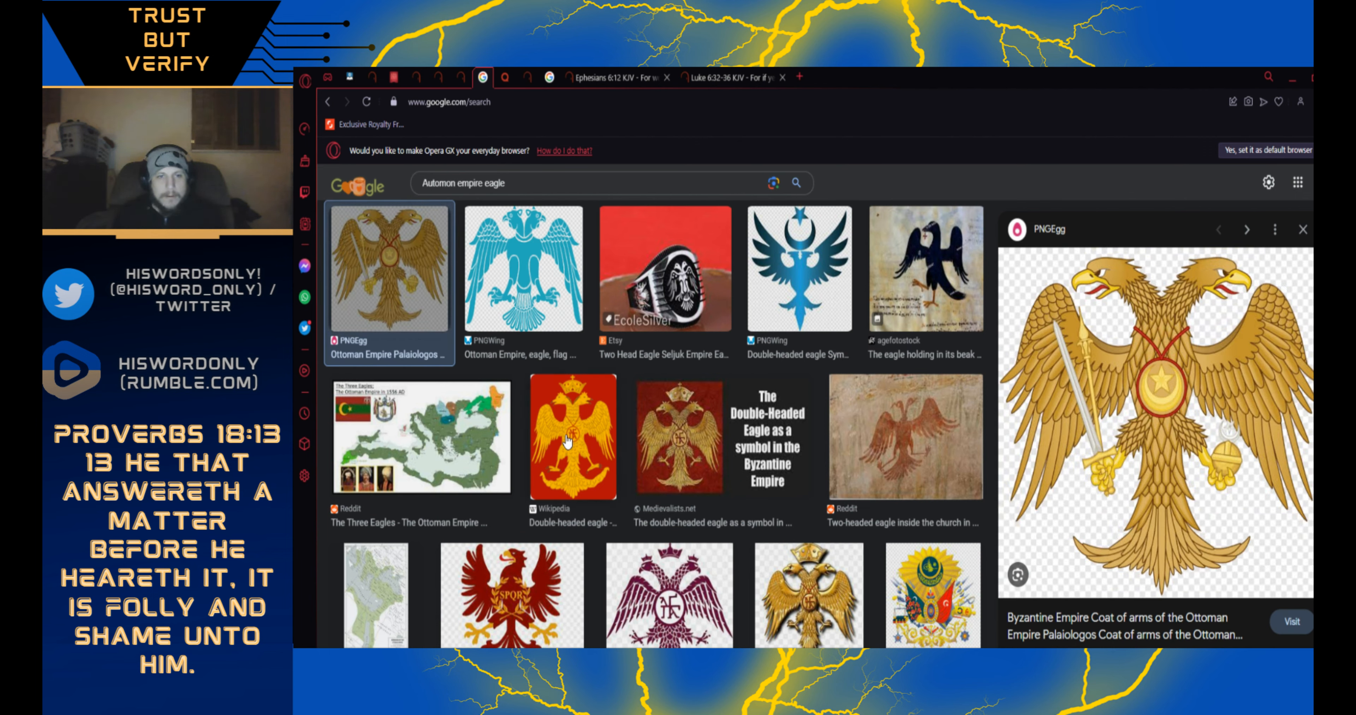
{"action": "left_click", "coordinate": [573, 437]}
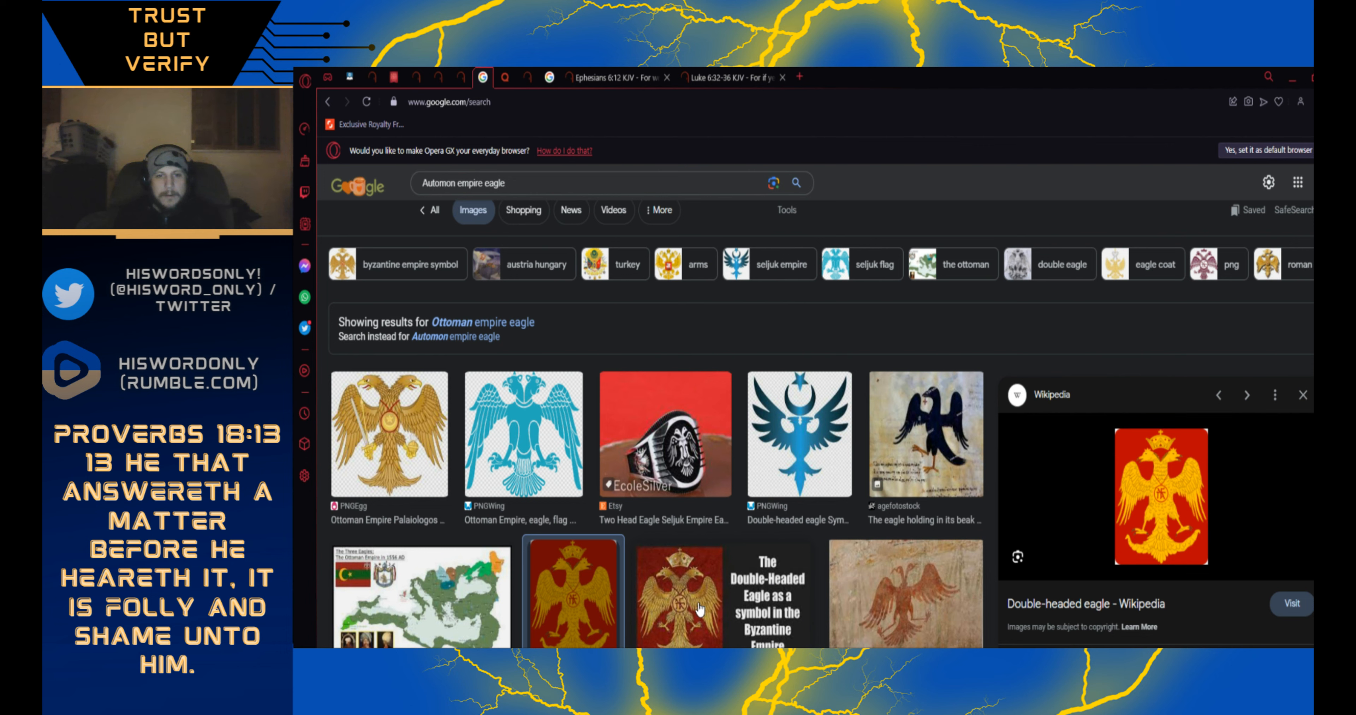
{"action": "left_click", "coordinate": [701, 597]}
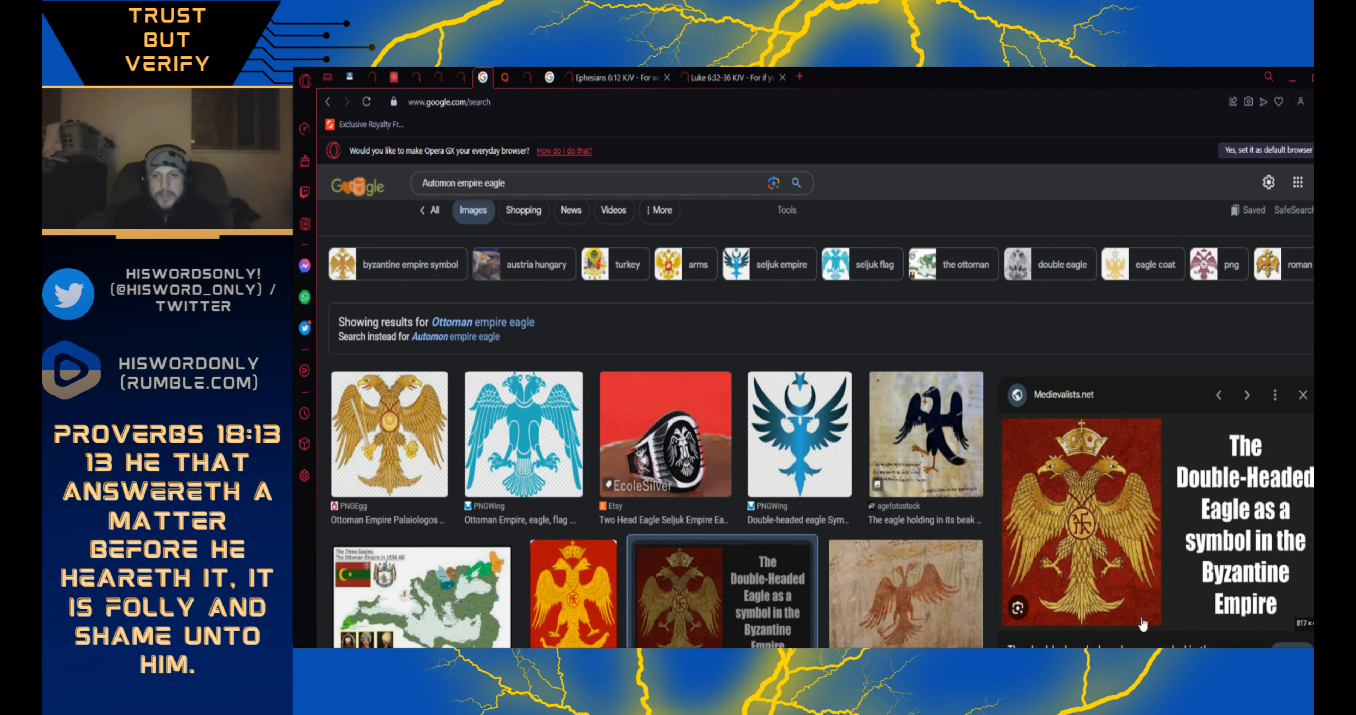
{"action": "mouse_move", "coordinate": [910, 594]}
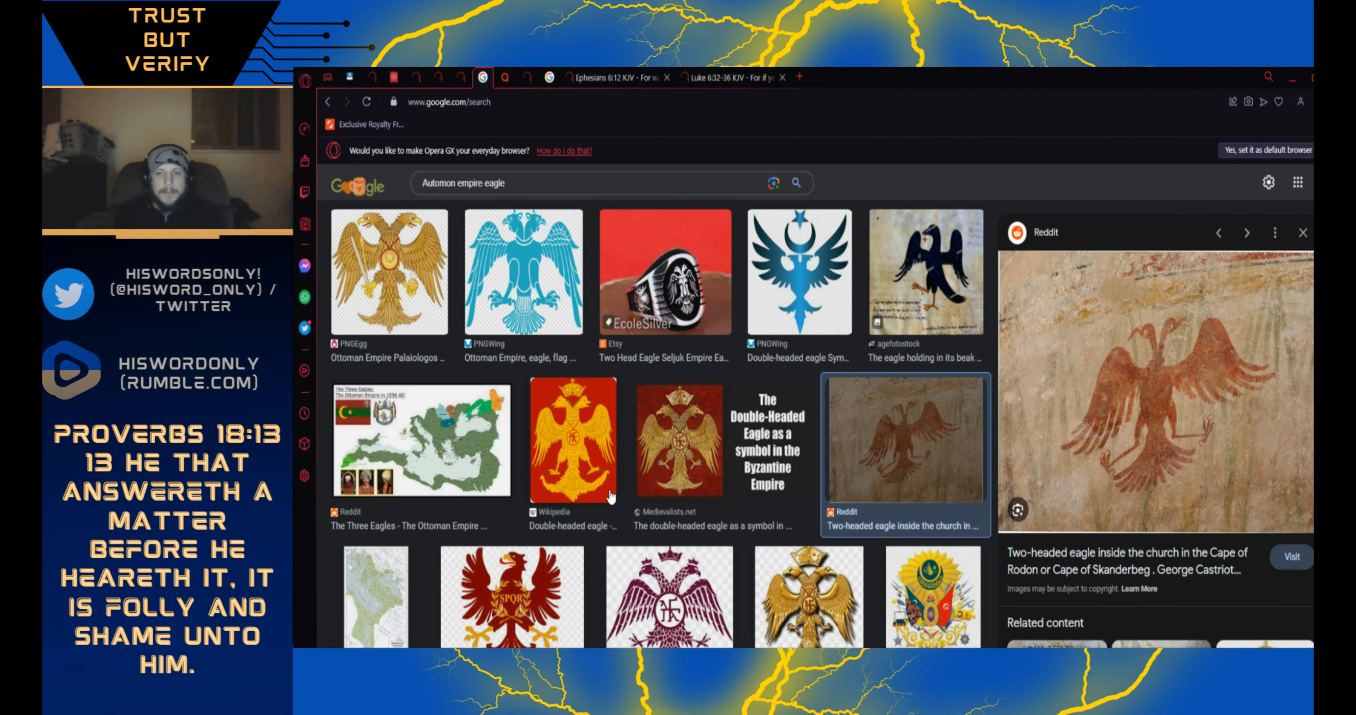
{"action": "scroll", "scroll_direction": "down", "scroll_amount": 3}
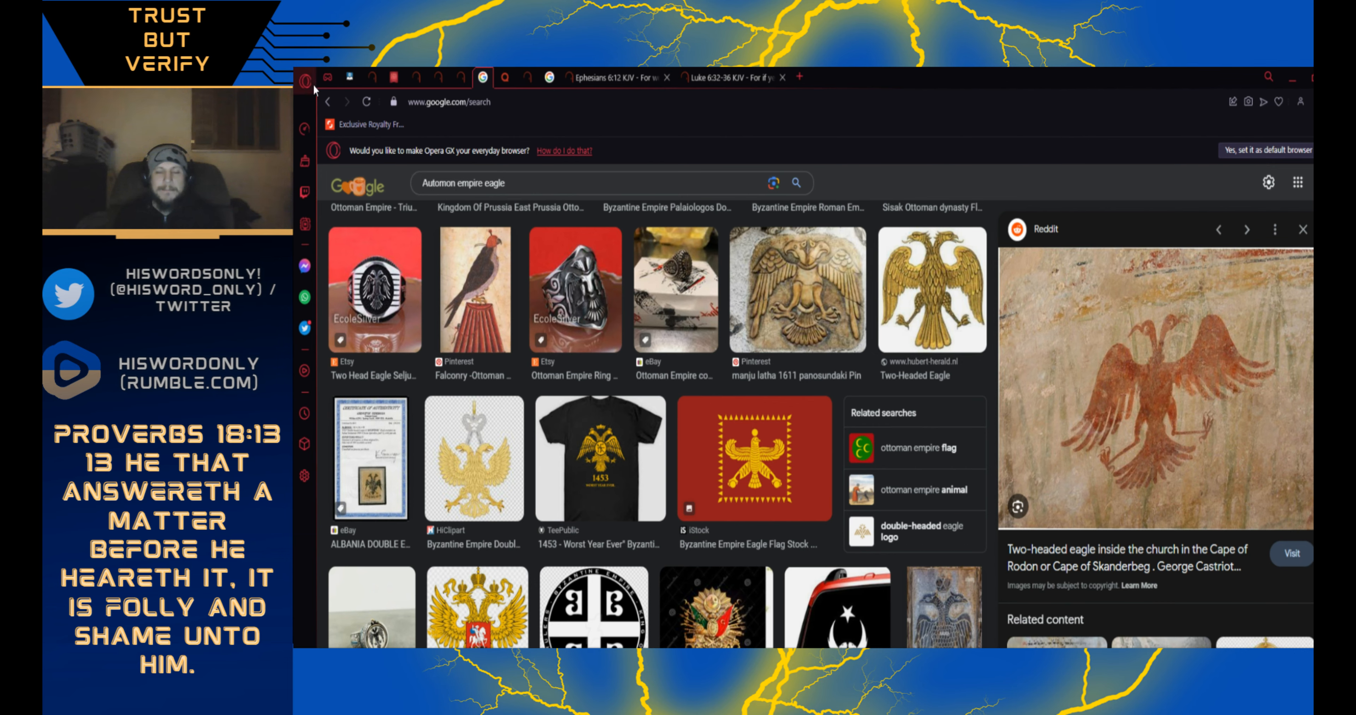
{"action": "scroll", "scroll_direction": "down", "scroll_amount": 3}
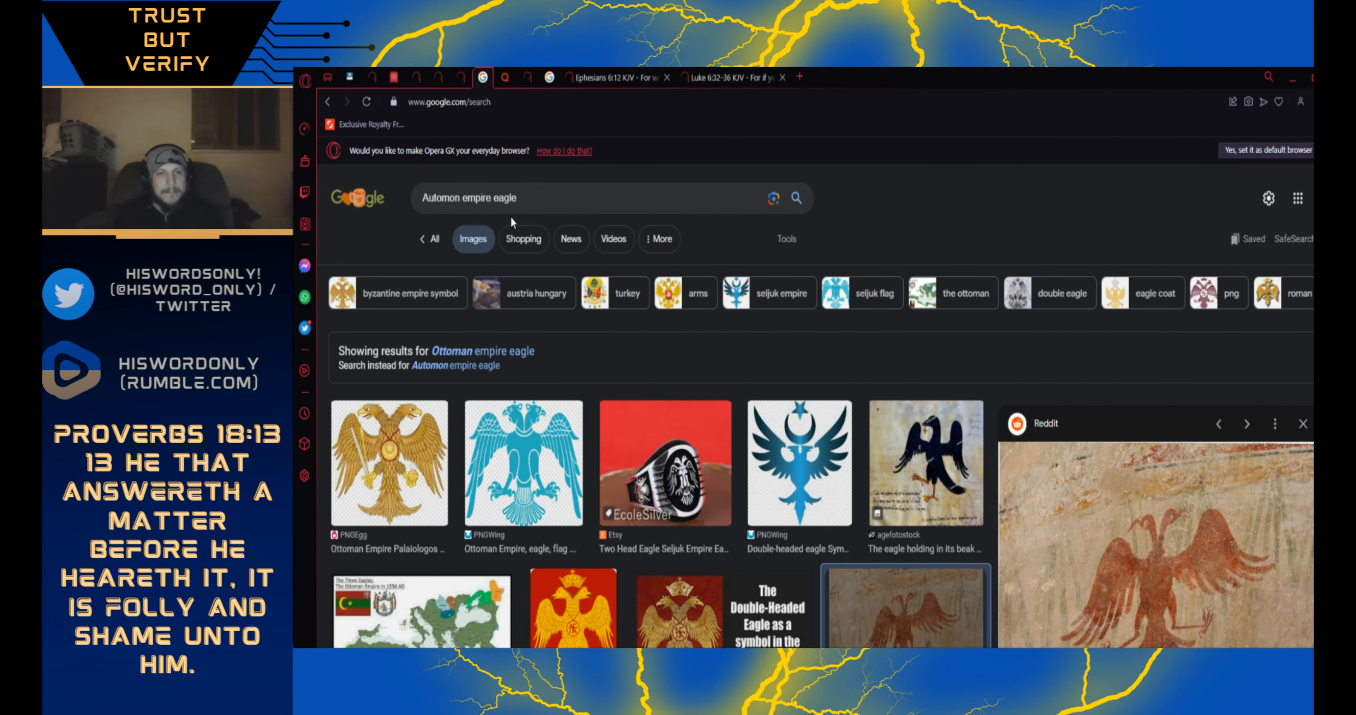
- On the Quora left-hand path thread, highlight the LHP answer's opening sentence and scroll to the occult answer
{"action": "left_click", "coordinate": [500, 82]}
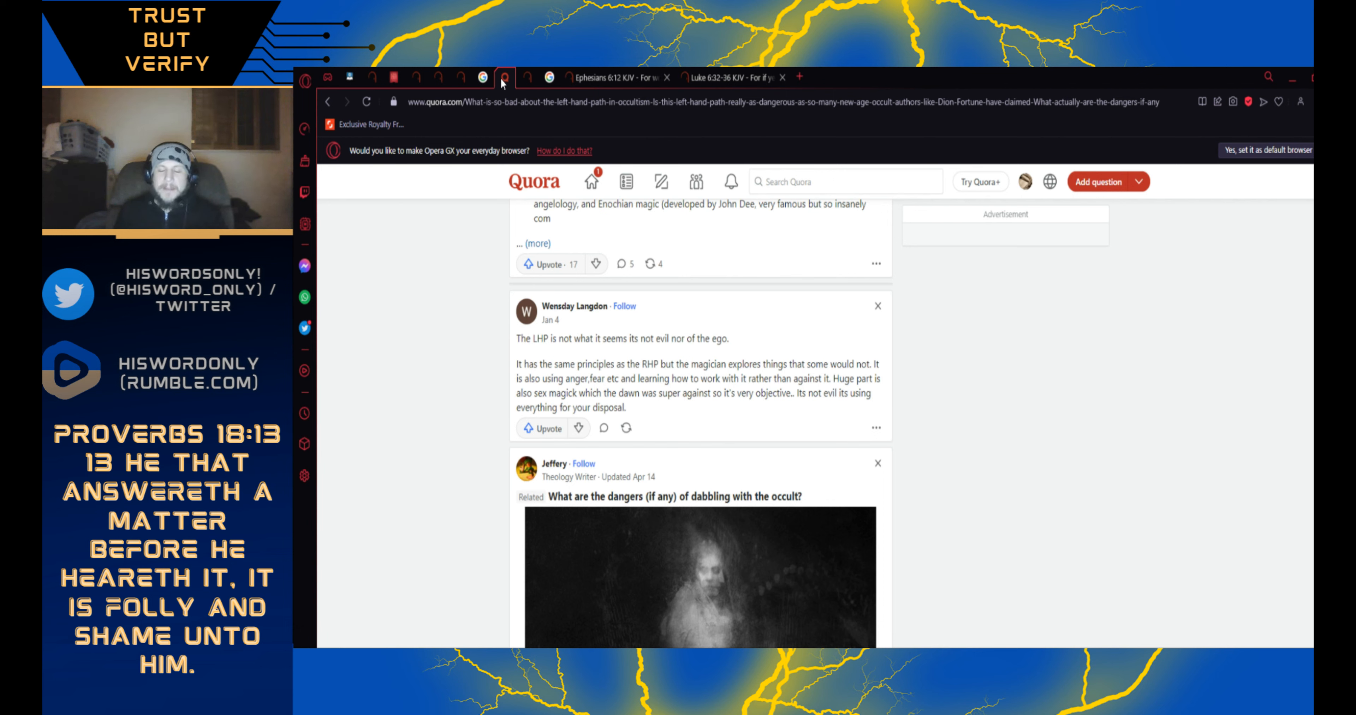
{"action": "mouse_move", "coordinate": [658, 423]}
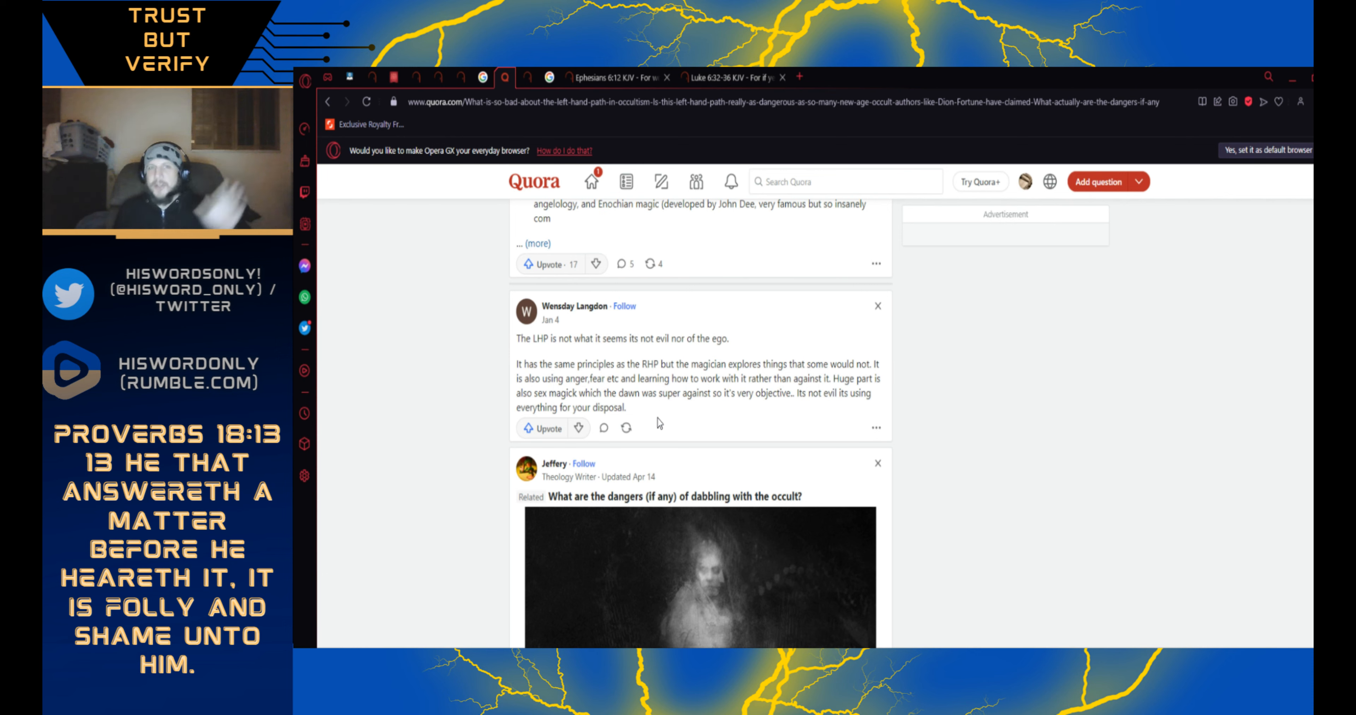
{"action": "mouse_move", "coordinate": [647, 507]}
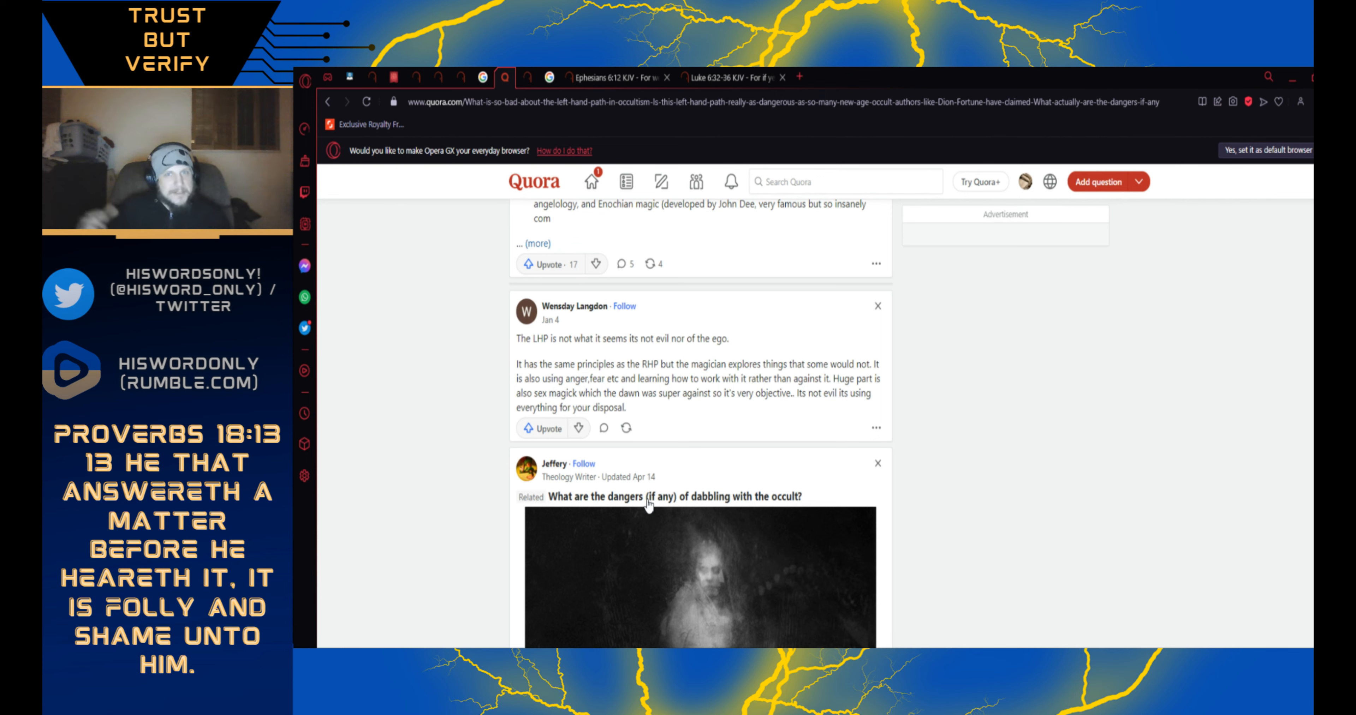
{"action": "mouse_move", "coordinate": [737, 430]}
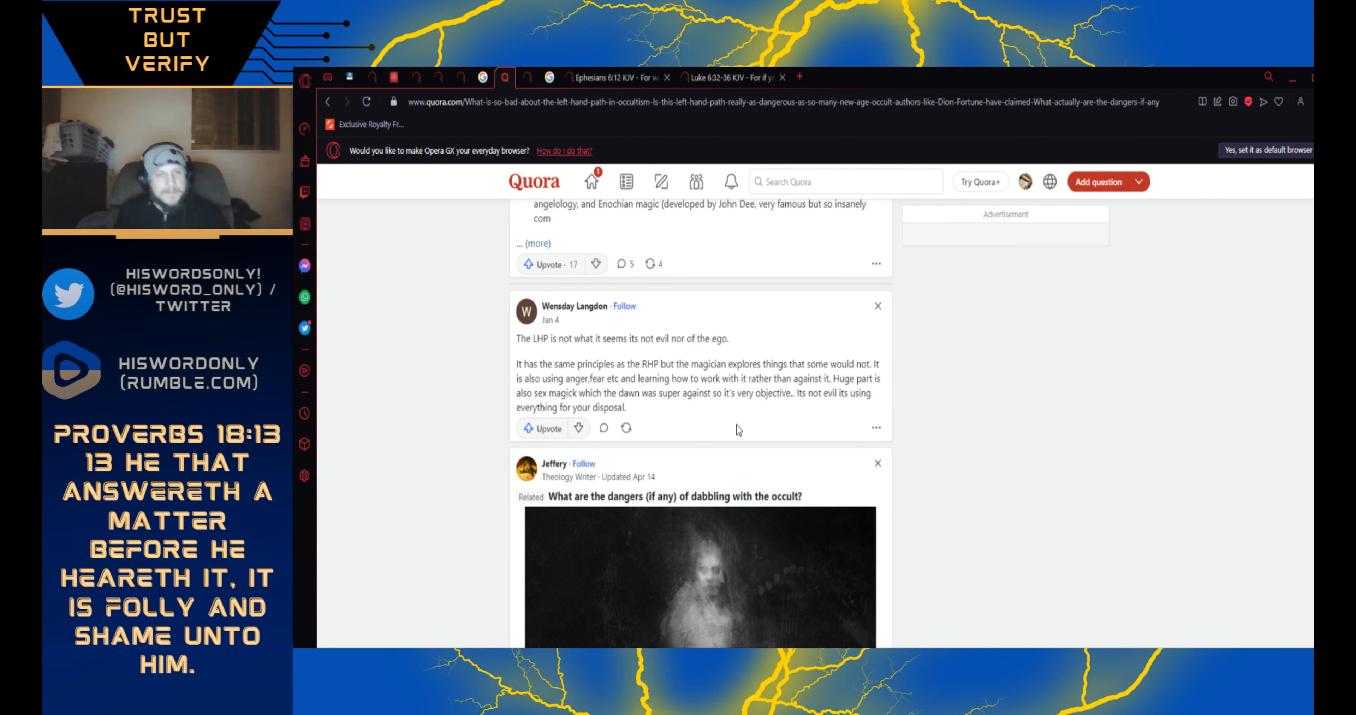
{"action": "mouse_move", "coordinate": [631, 367]}
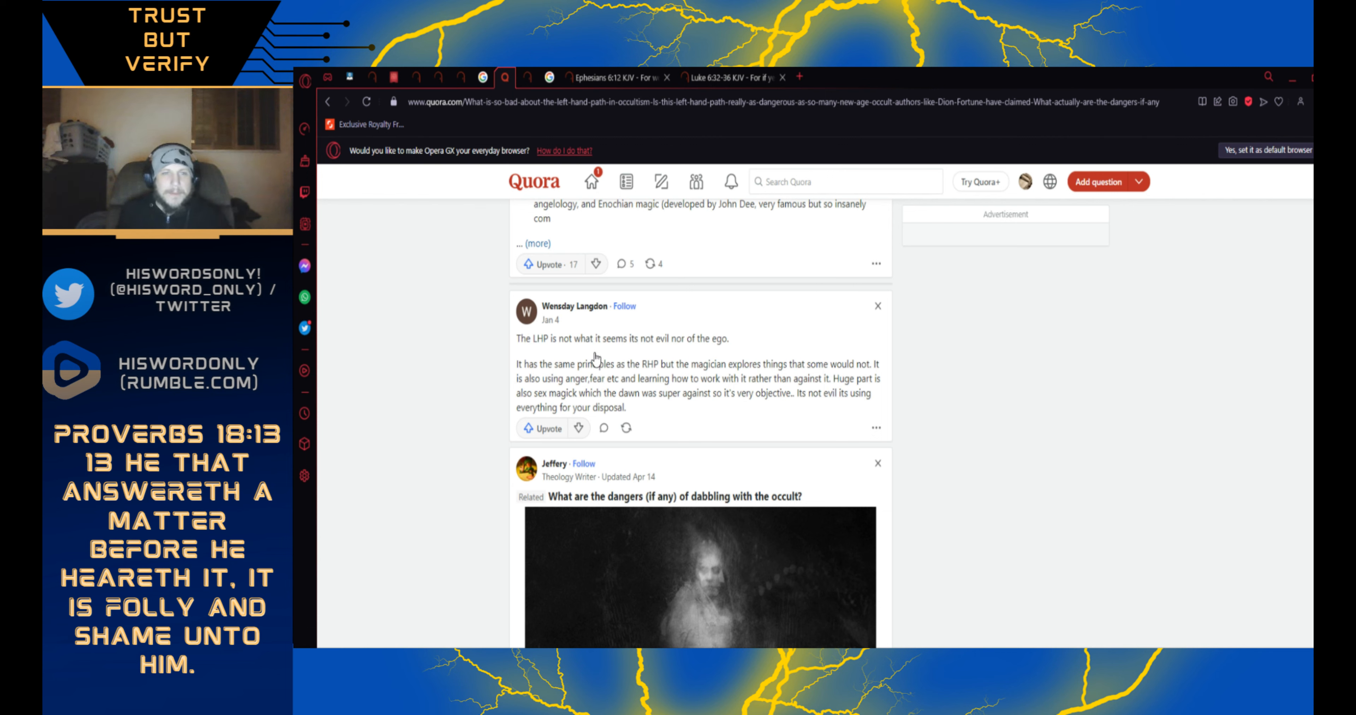
{"action": "mouse_move", "coordinate": [596, 385]}
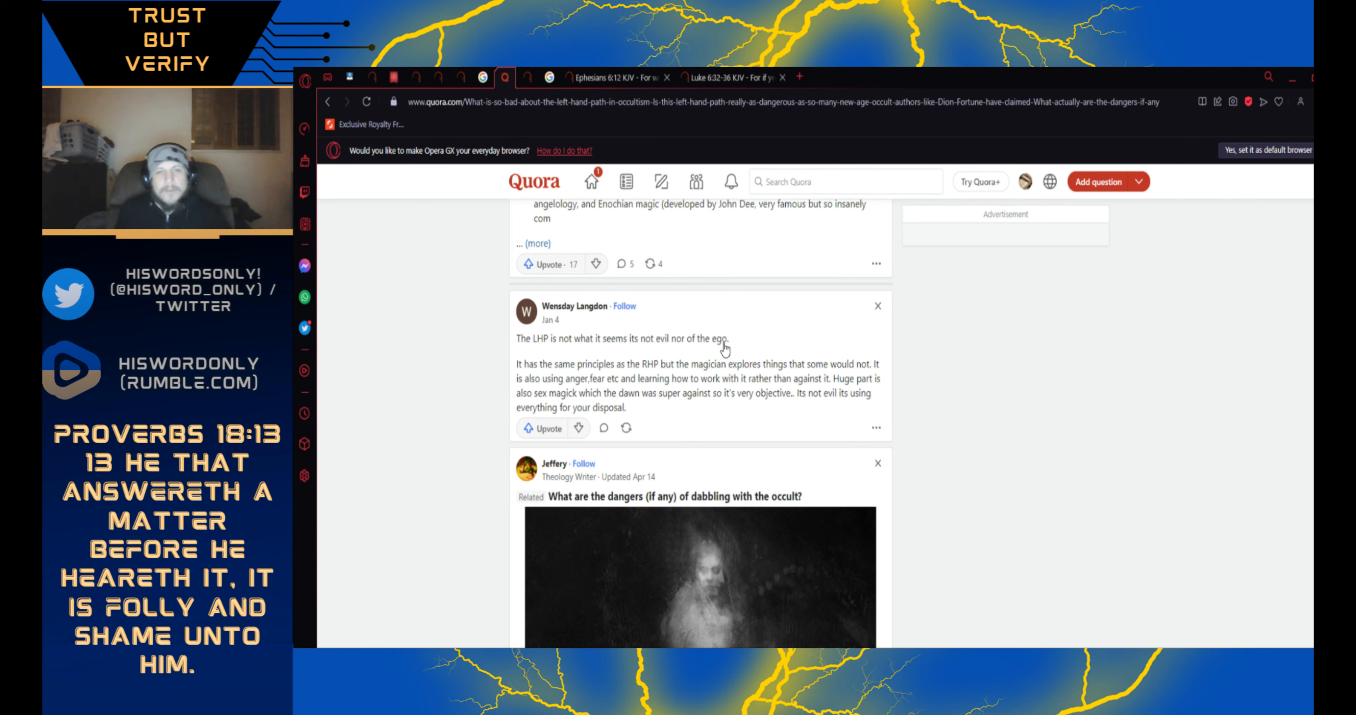
{"action": "mouse_move", "coordinate": [601, 388]}
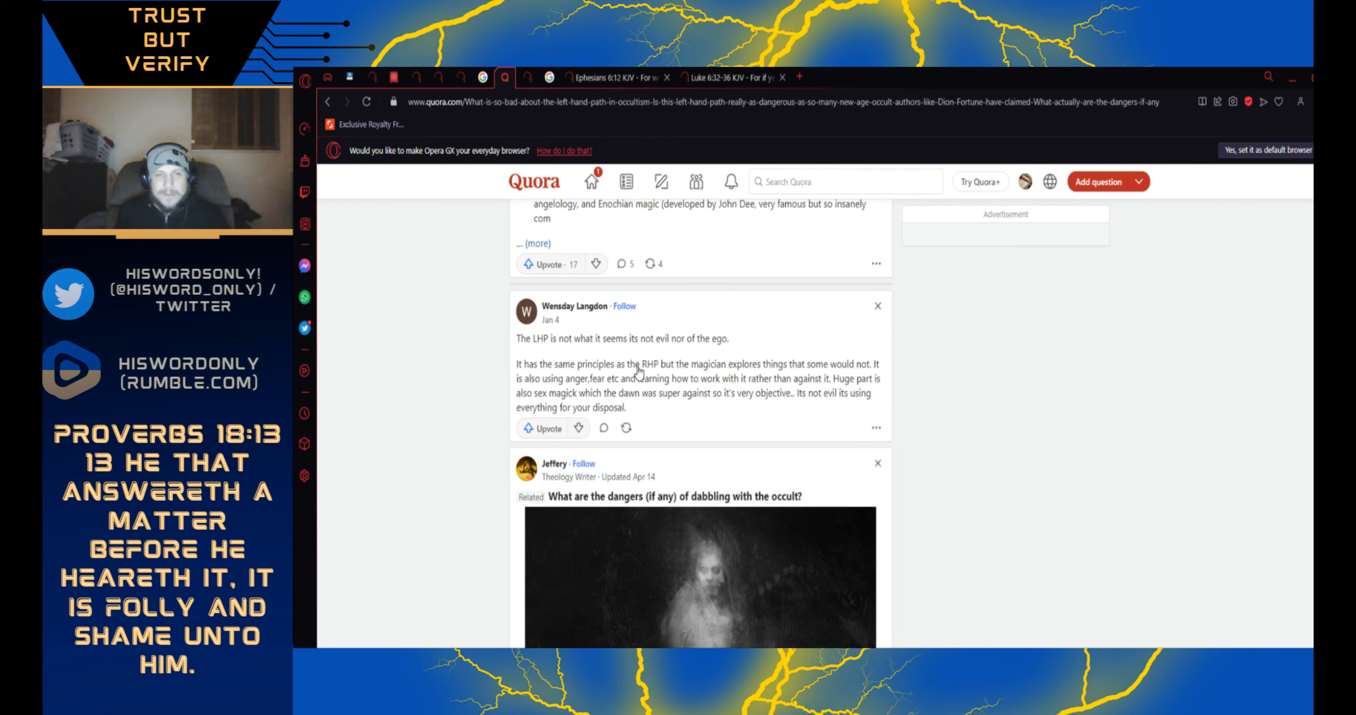
{"action": "left_click_drag", "start_coordinate": [594, 363], "coordinate": [657, 363]}
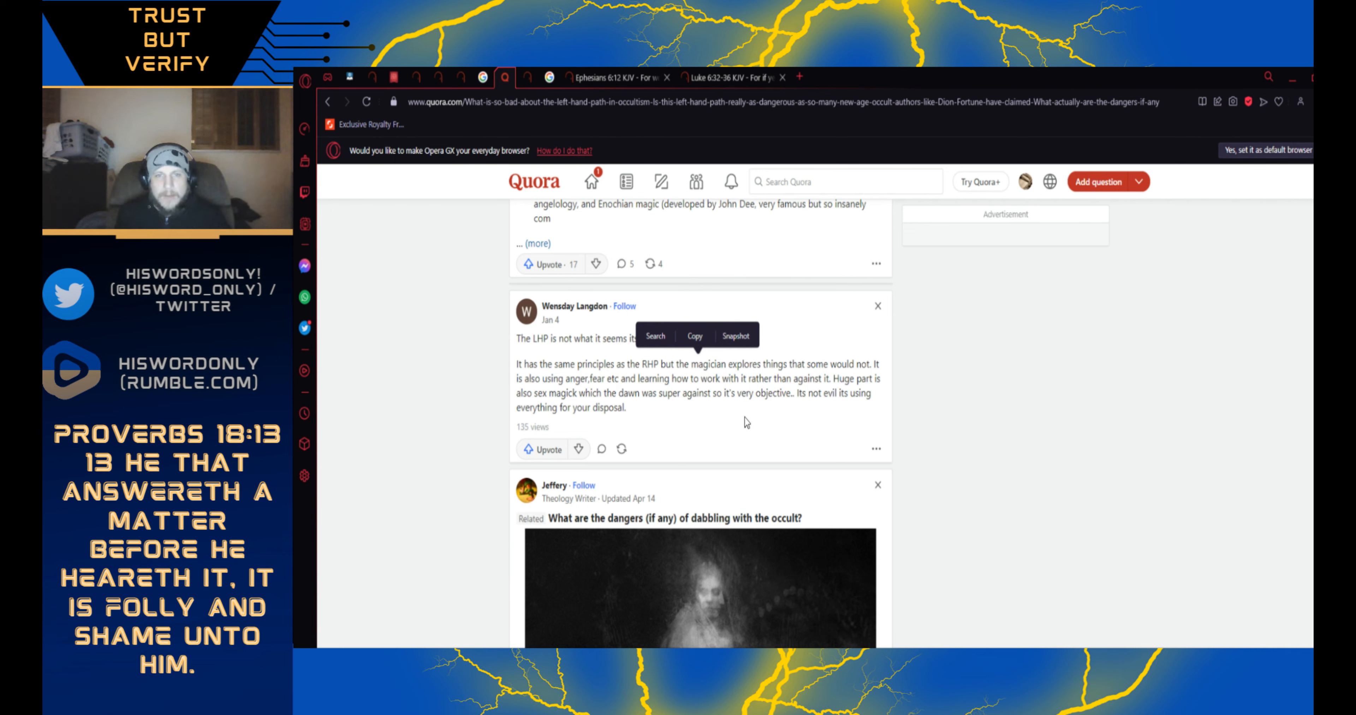
{"action": "mouse_move", "coordinate": [856, 397]}
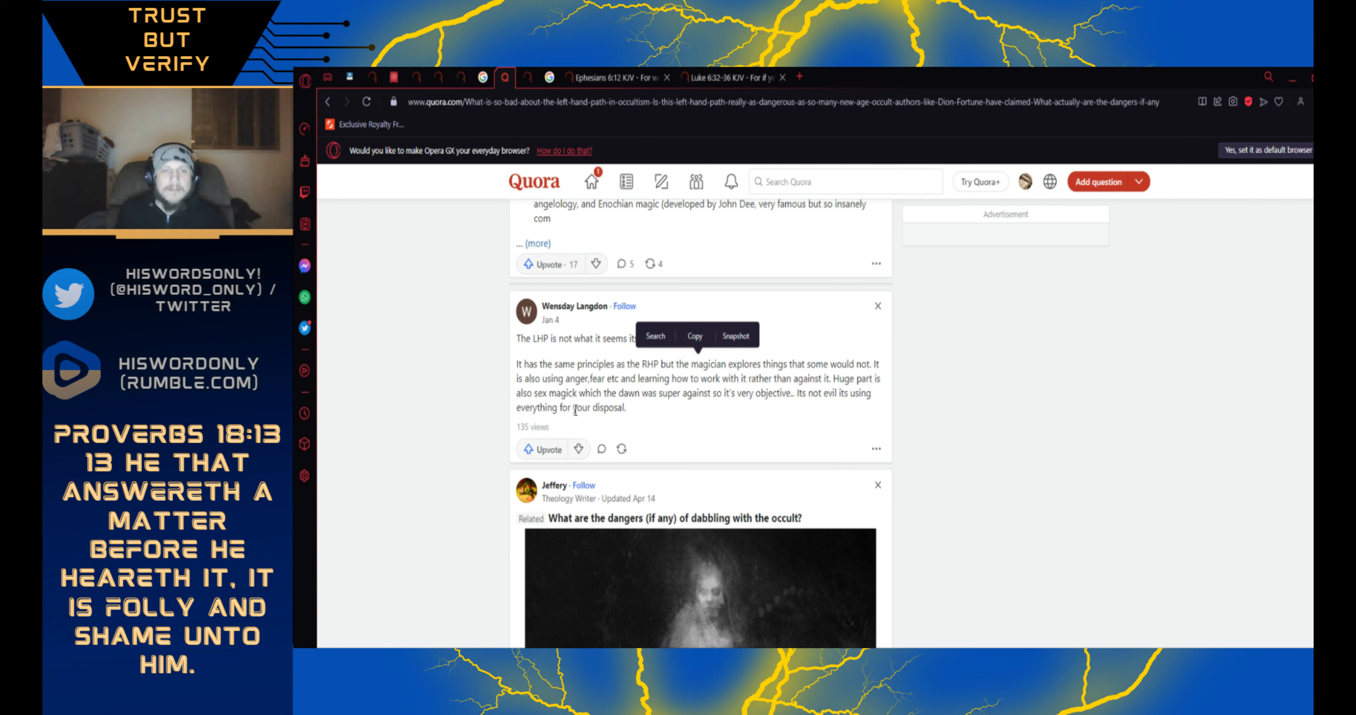
{"action": "mouse_move", "coordinate": [675, 451]}
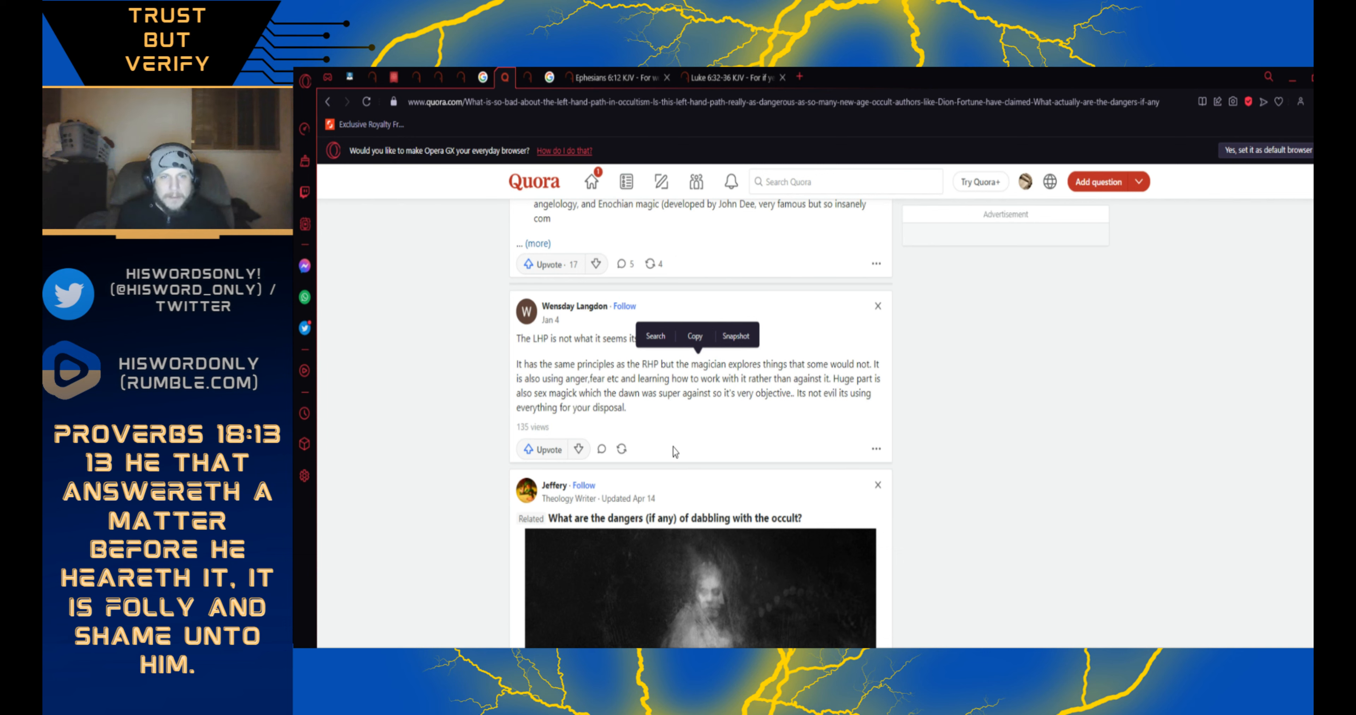
{"action": "mouse_move", "coordinate": [739, 419]}
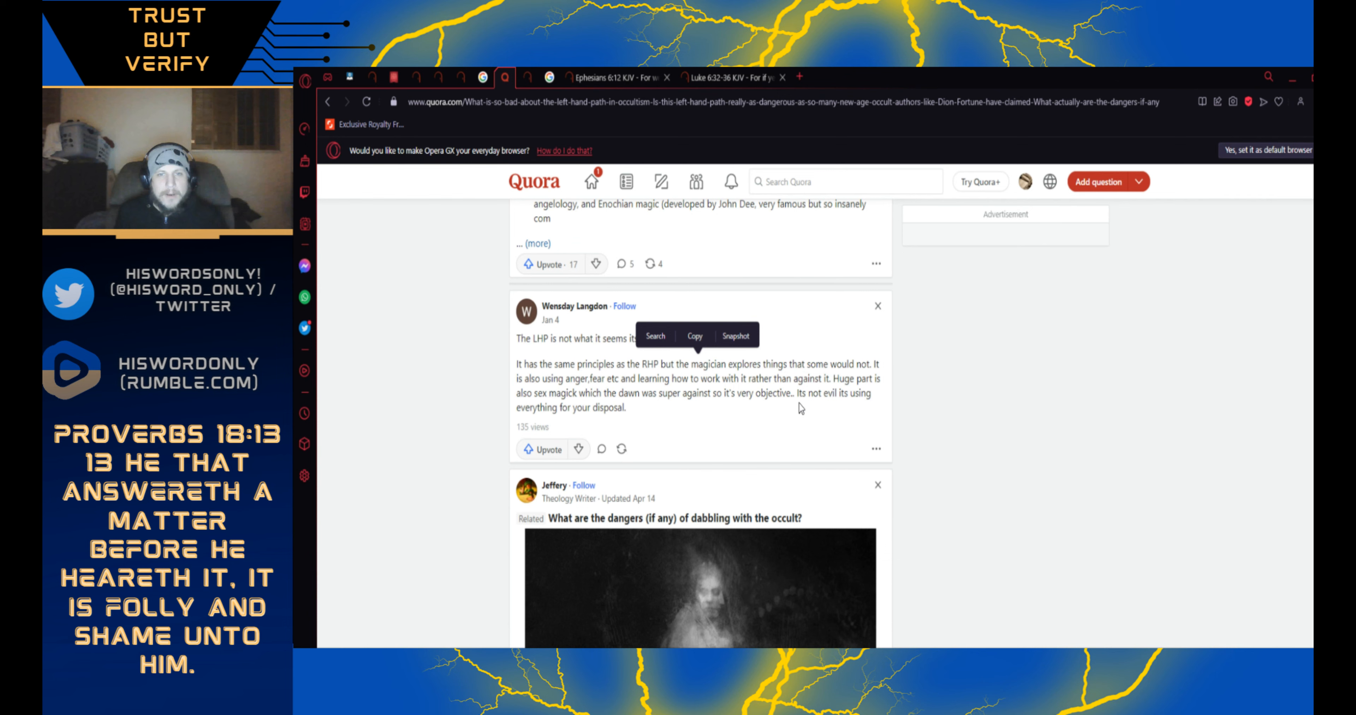
{"action": "mouse_move", "coordinate": [855, 398]}
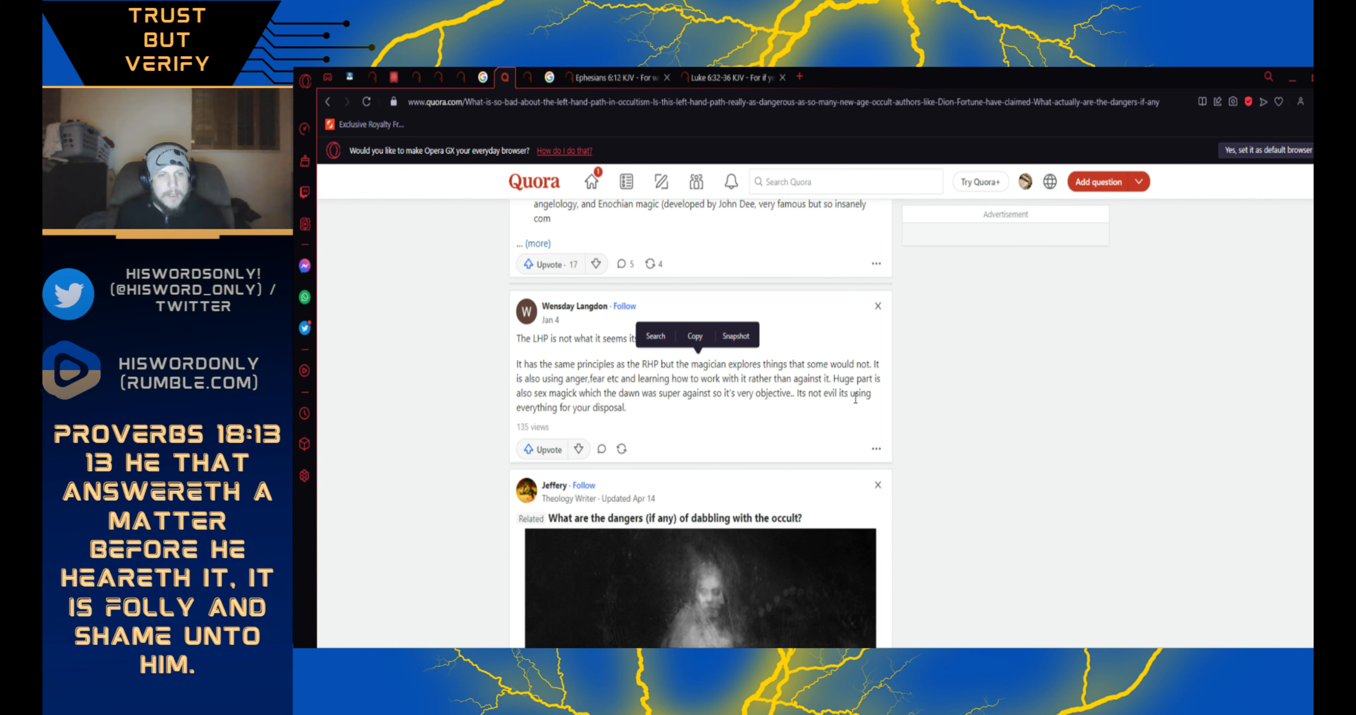
{"action": "mouse_move", "coordinate": [967, 479]}
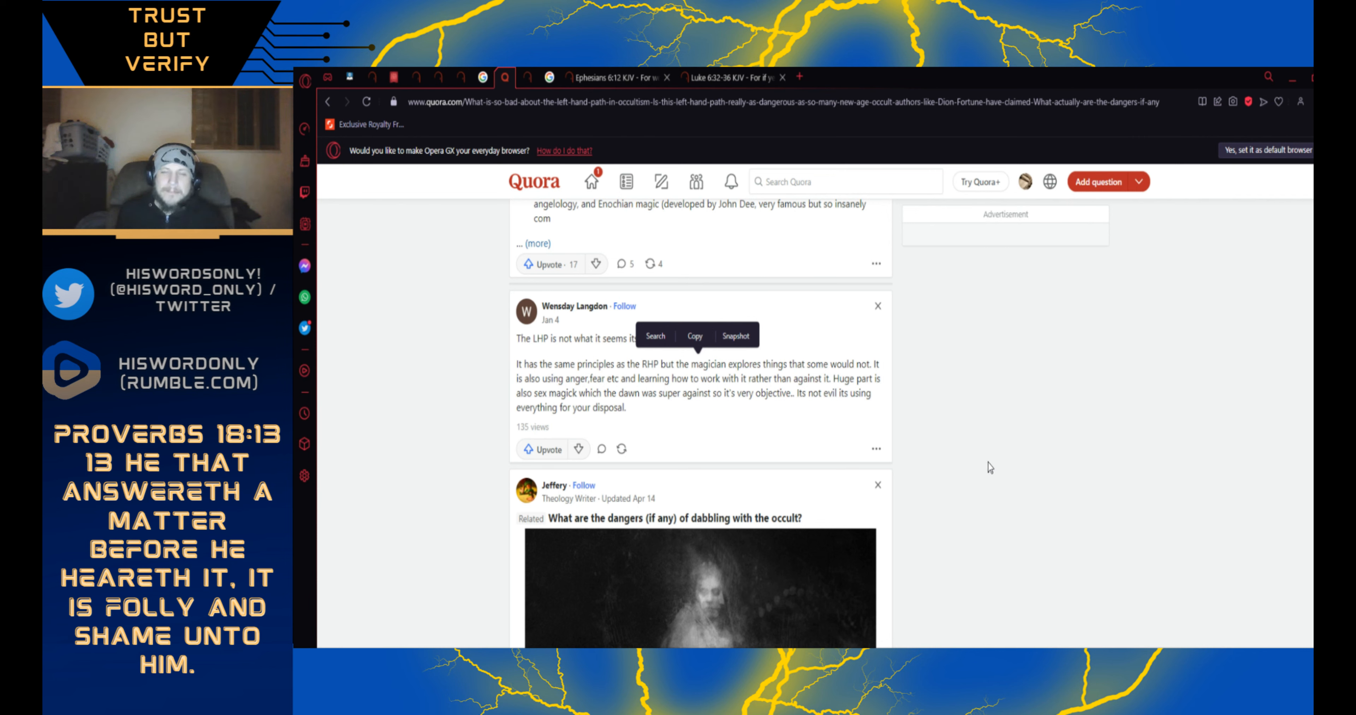
{"action": "mouse_move", "coordinate": [992, 459]}
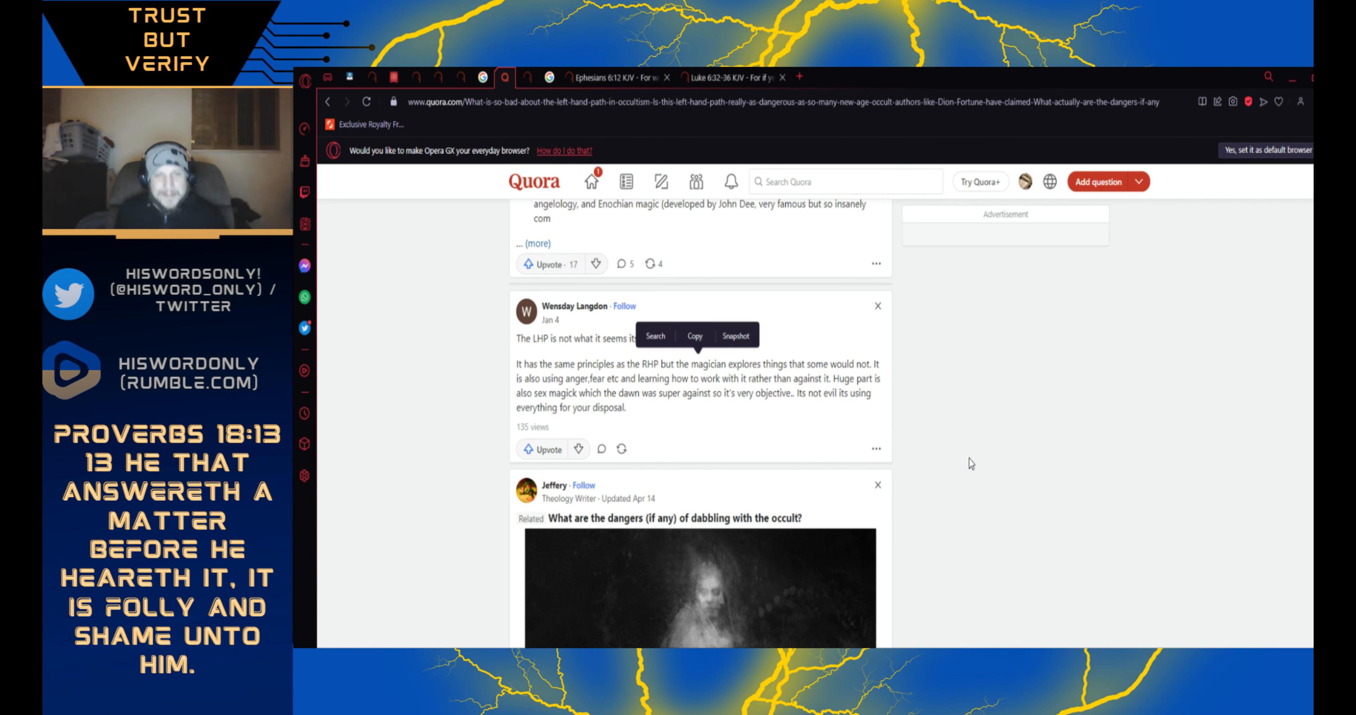
{"action": "scroll", "scroll_direction": "down", "scroll_amount": 3}
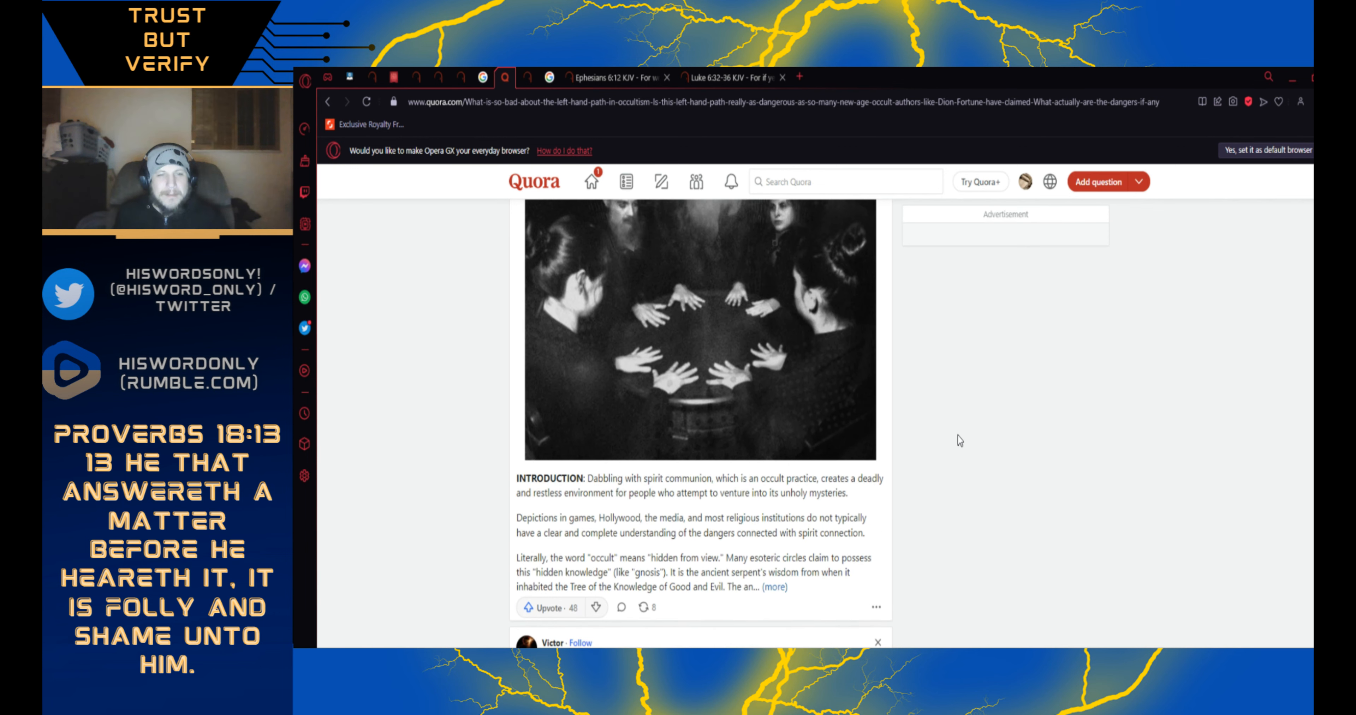
{"action": "scroll", "scroll_direction": "down", "scroll_amount": 3}
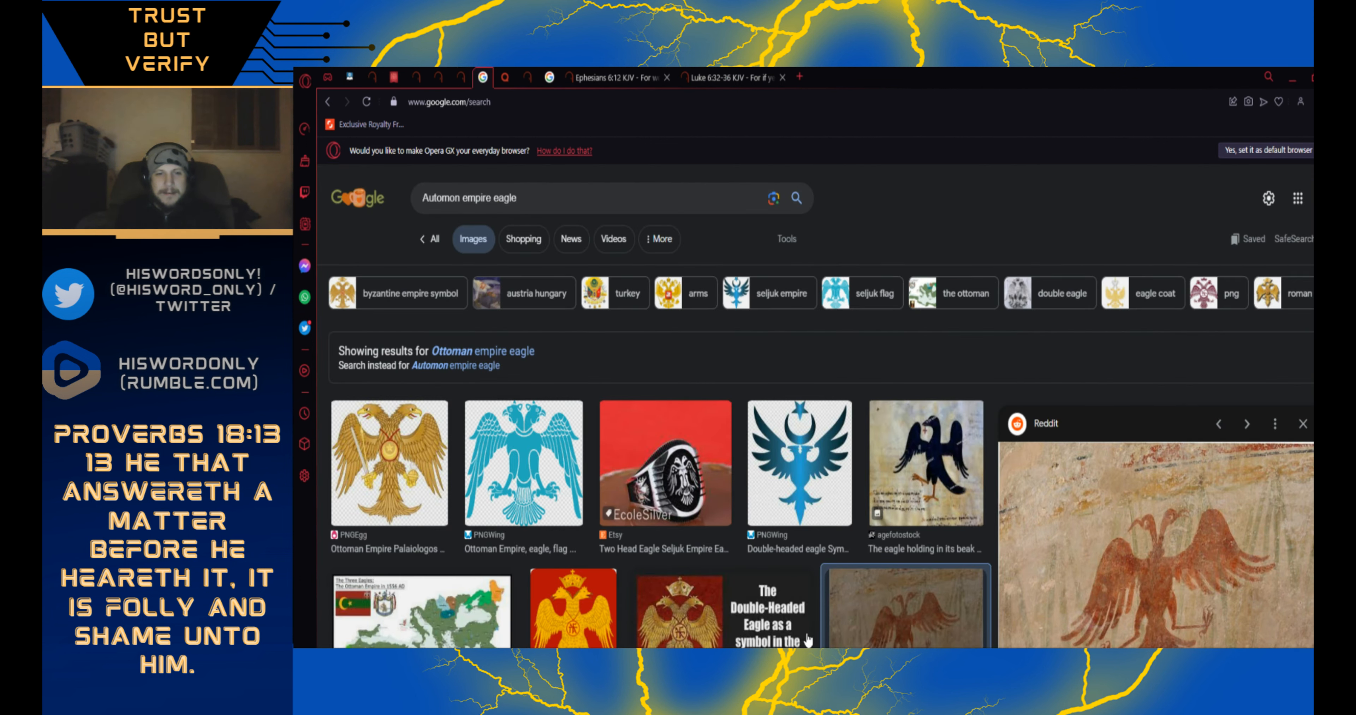
{"action": "mouse_move", "coordinate": [740, 478]}
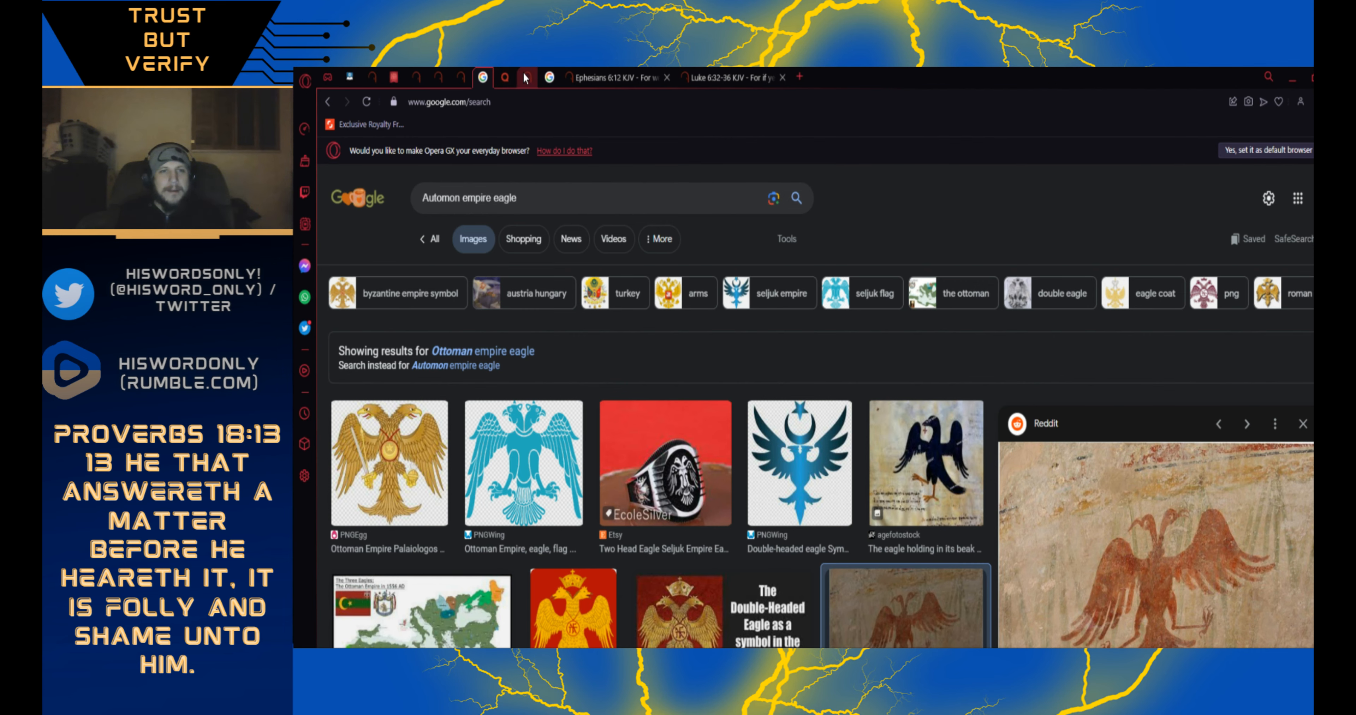
{"action": "mouse_move", "coordinate": [510, 77]}
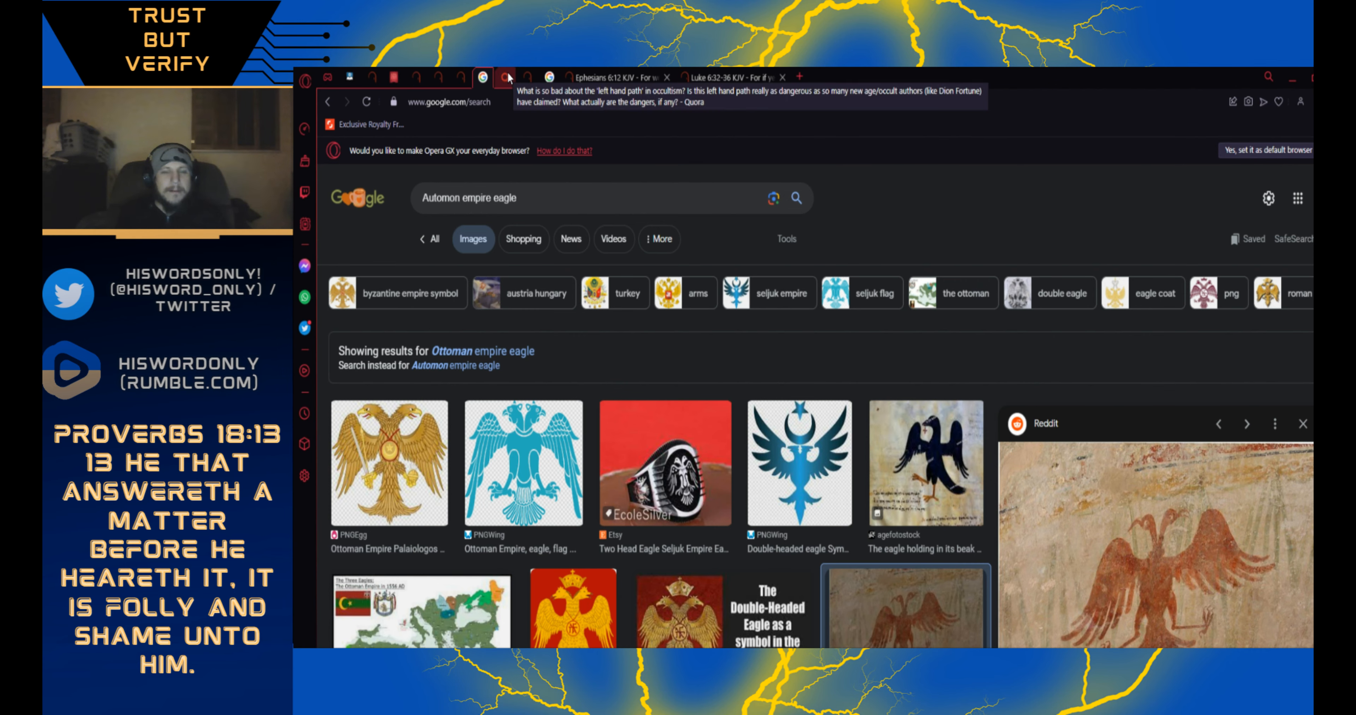
{"action": "left_click", "coordinate": [502, 77]}
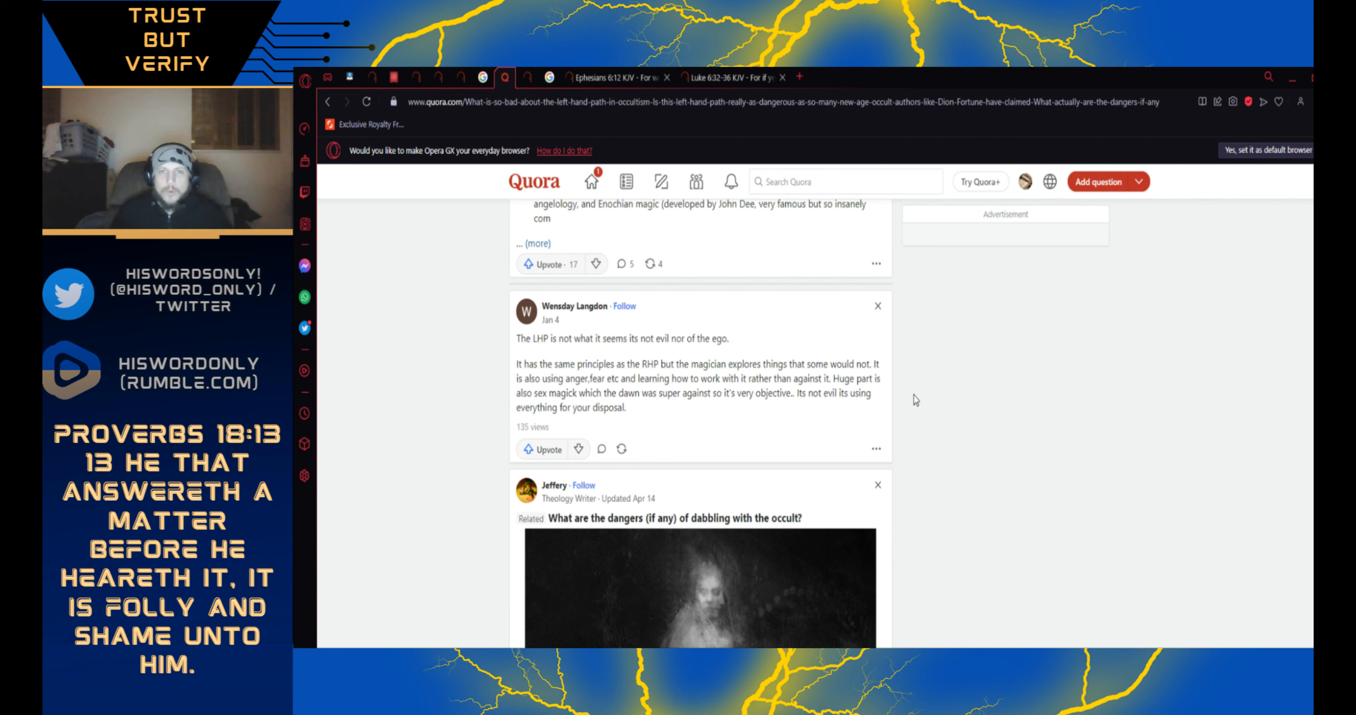
{"action": "mouse_move", "coordinate": [632, 147]}
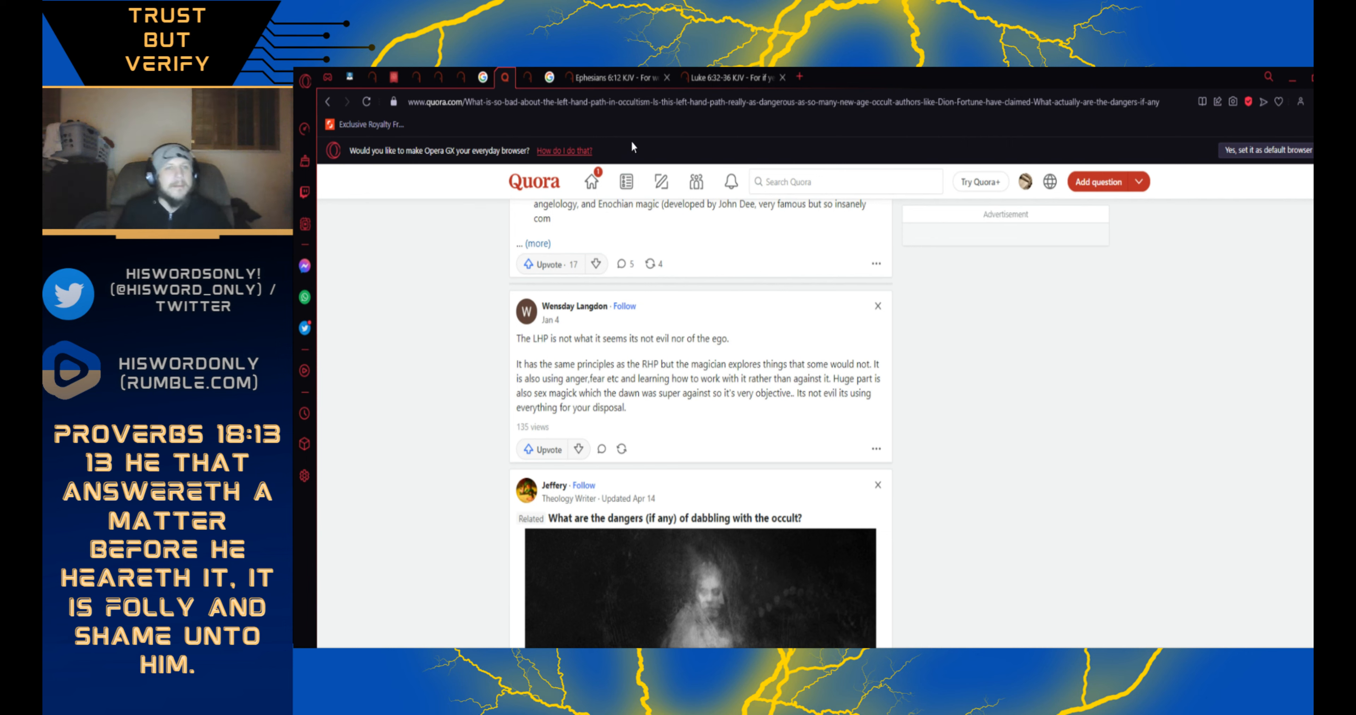
- Switch to the Bible Gateway tab showing Mark 5:9 KJV, 'My name is Legion'
{"action": "left_click", "coordinate": [504, 77]}
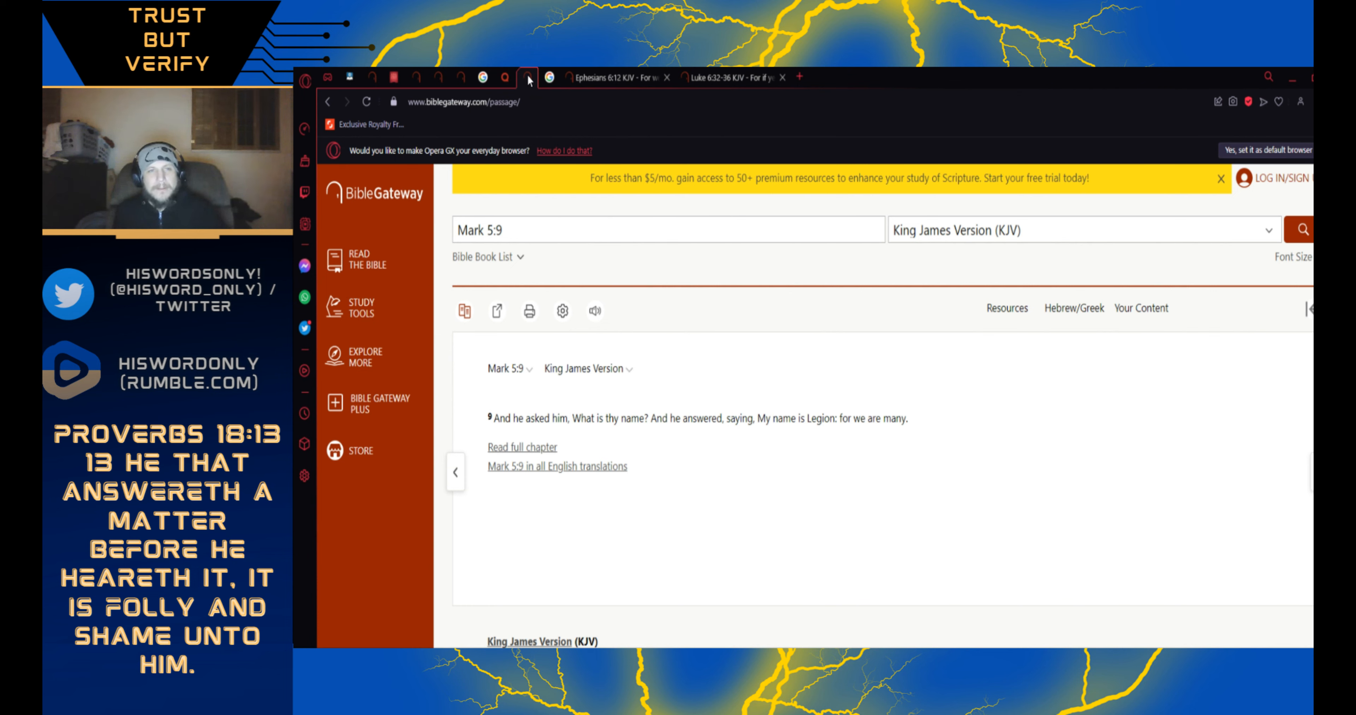
{"action": "mouse_move", "coordinate": [534, 82]}
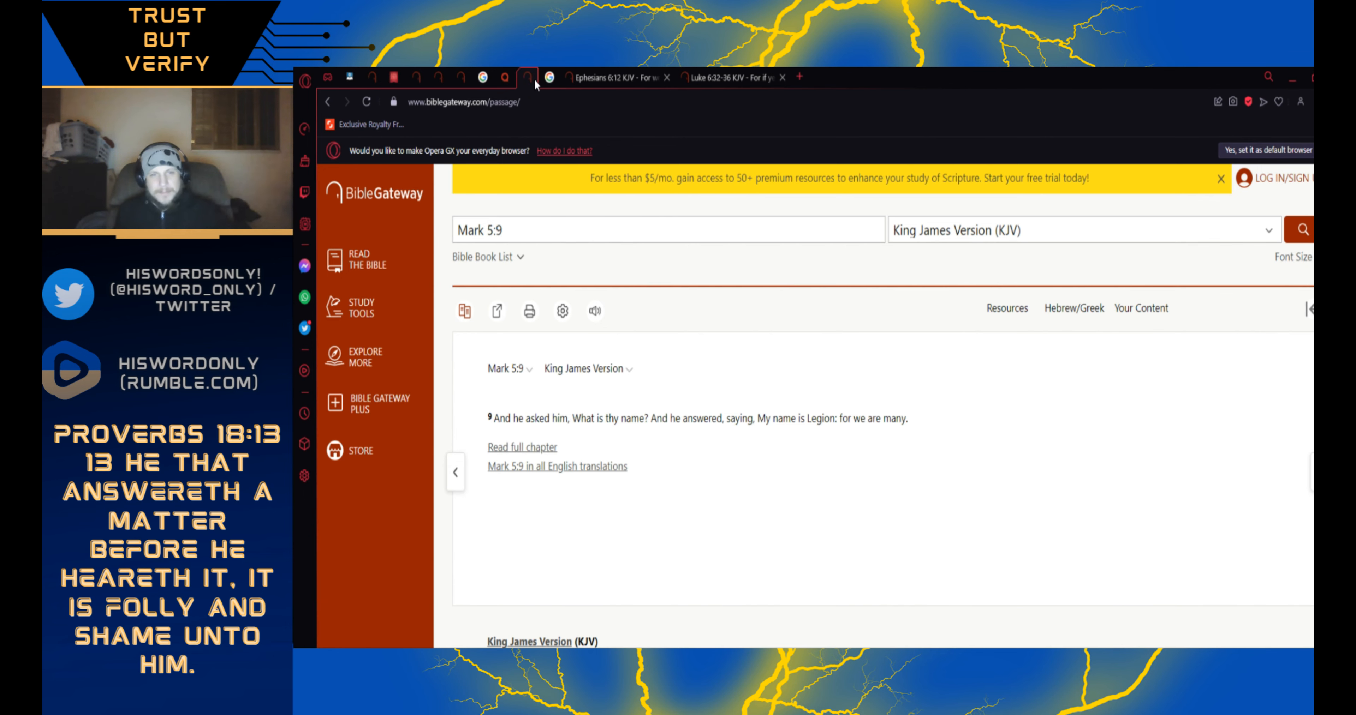
- Switch to the Google Images tab of Democrat and republican donkey and elephant emblems
{"action": "left_click", "coordinate": [545, 81]}
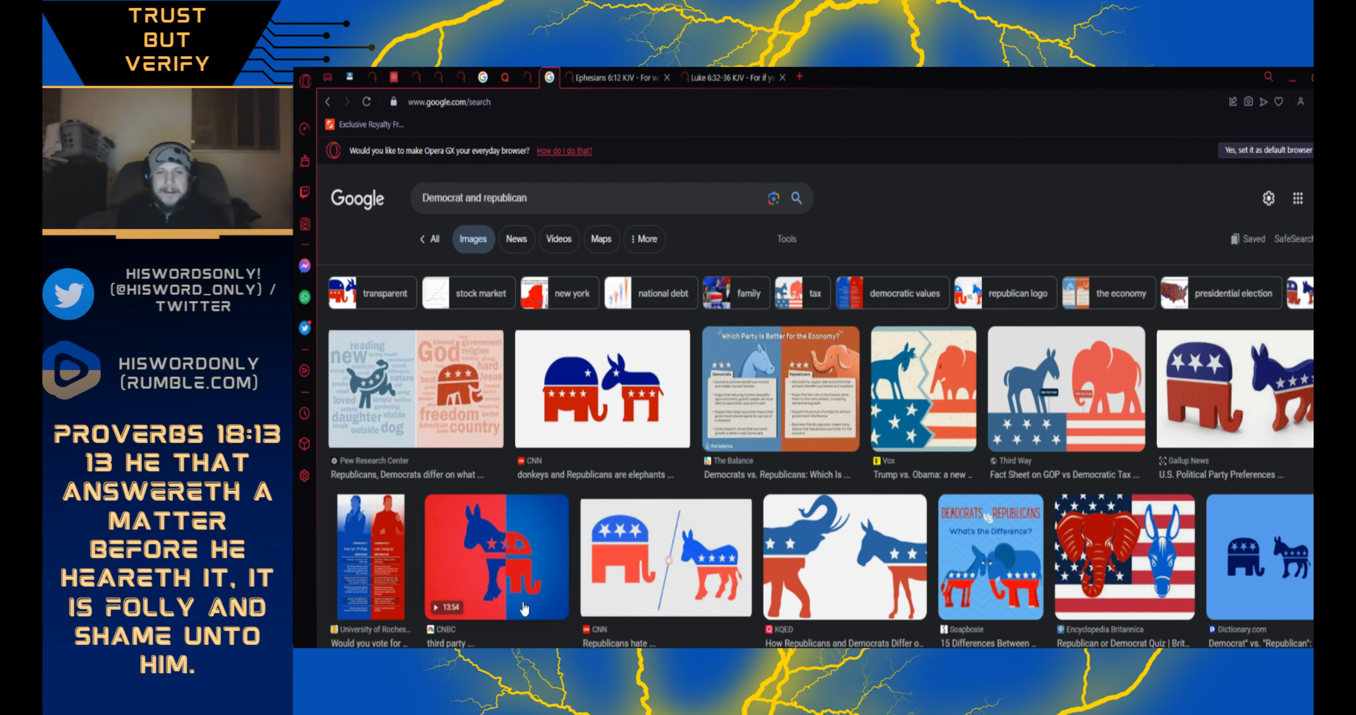
{"action": "mouse_move", "coordinate": [634, 365]}
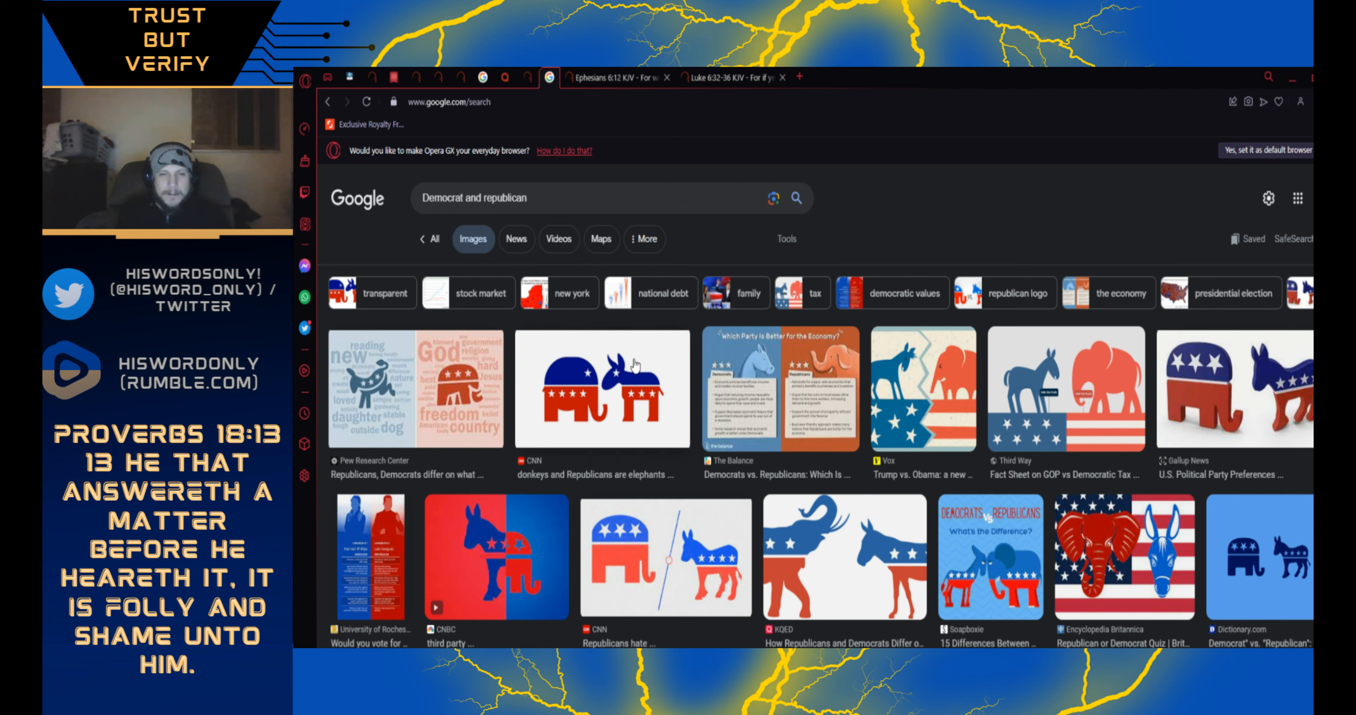
{"action": "mouse_move", "coordinate": [545, 385]}
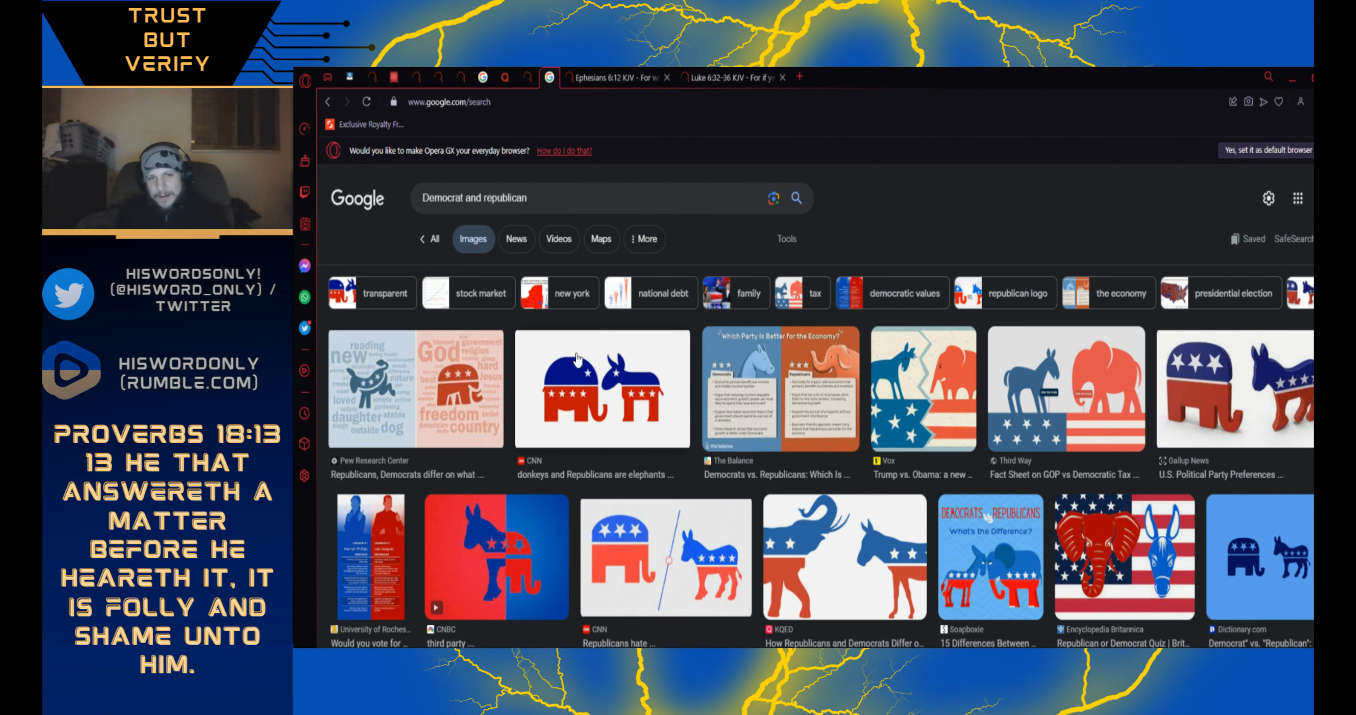
{"action": "mouse_move", "coordinate": [674, 397]}
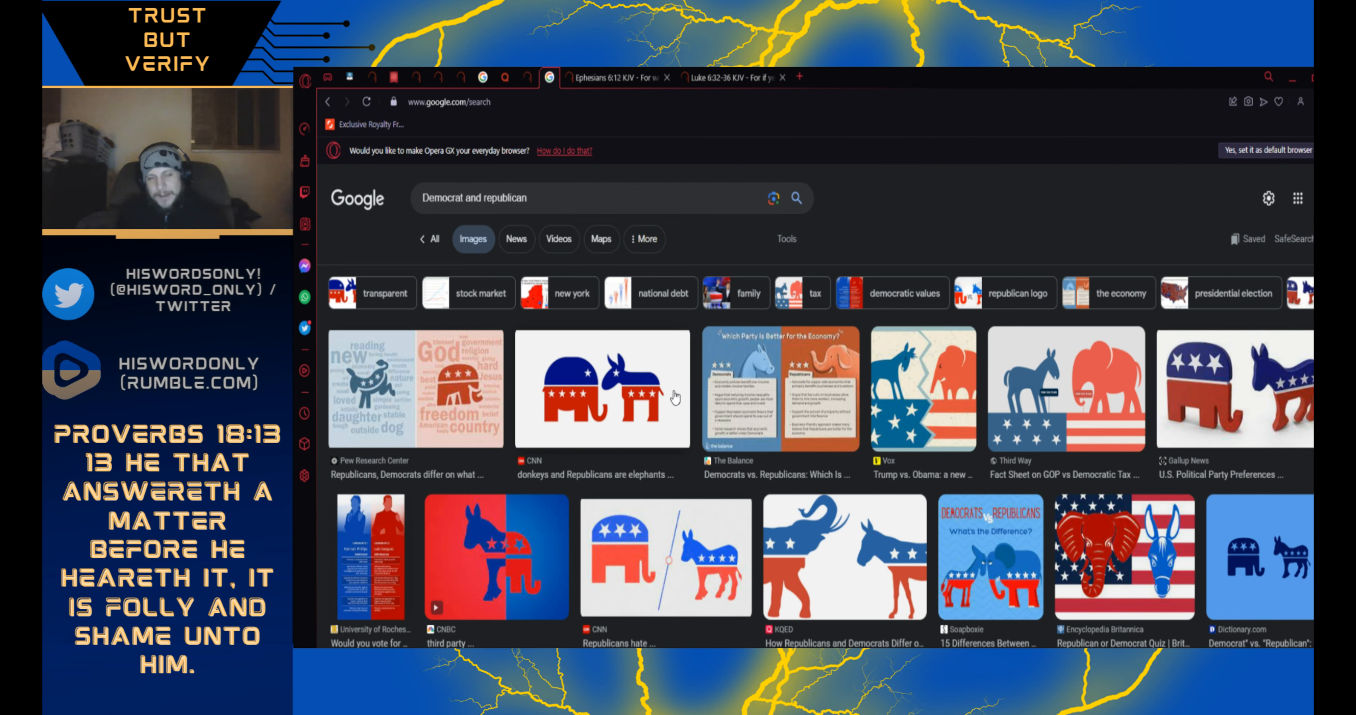
{"action": "mouse_move", "coordinate": [658, 365]}
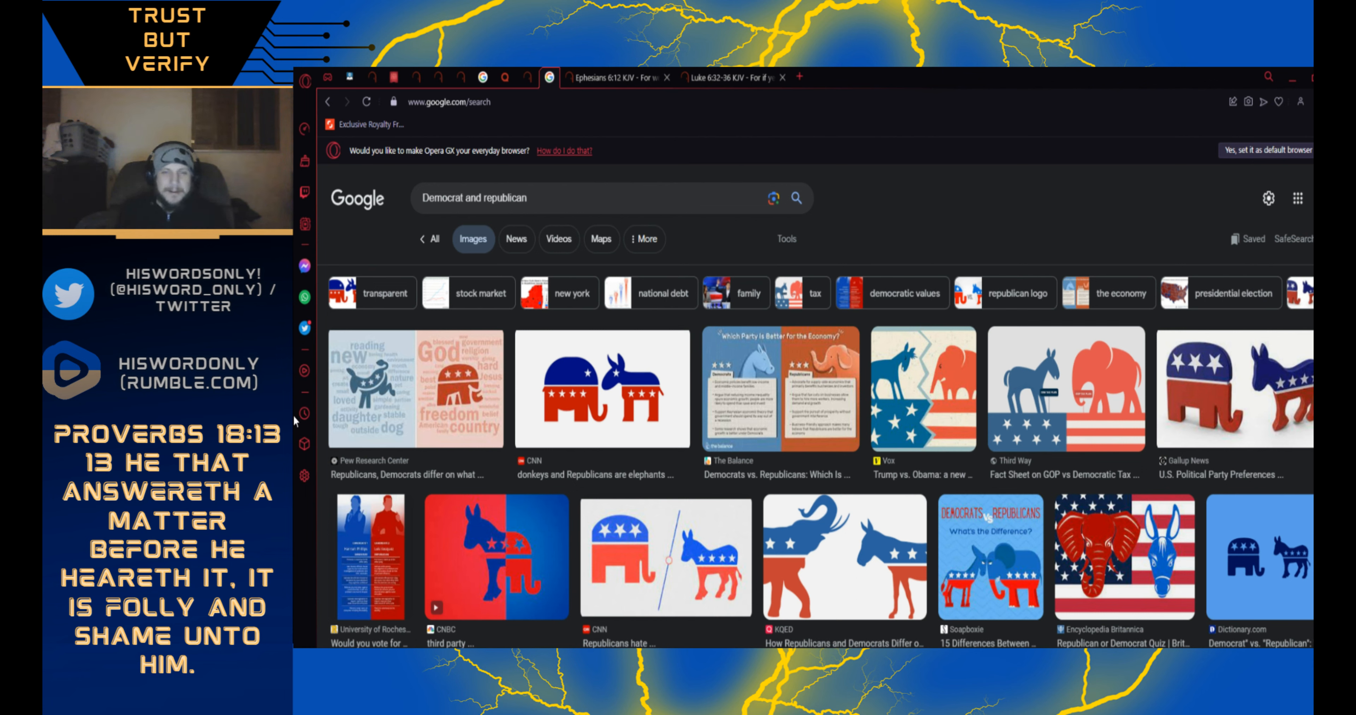
{"action": "mouse_move", "coordinate": [789, 400]}
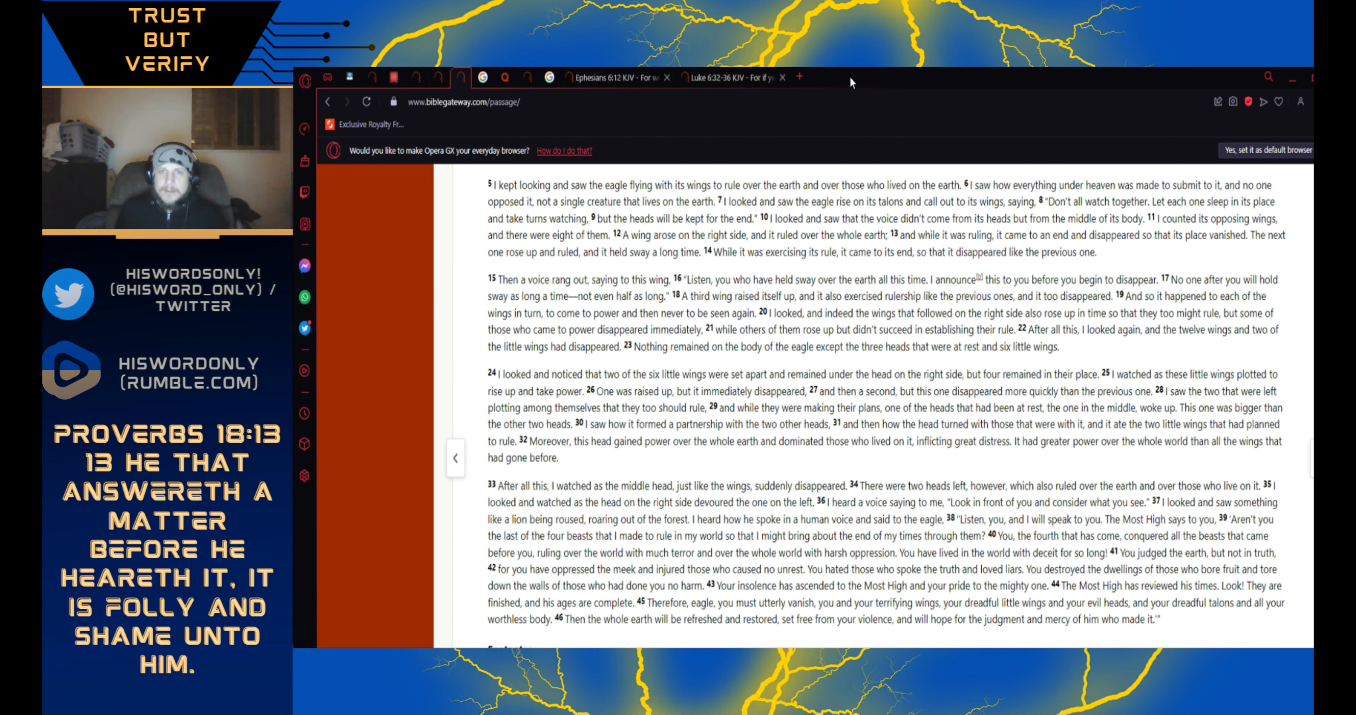
{"action": "mouse_move", "coordinate": [828, 127]}
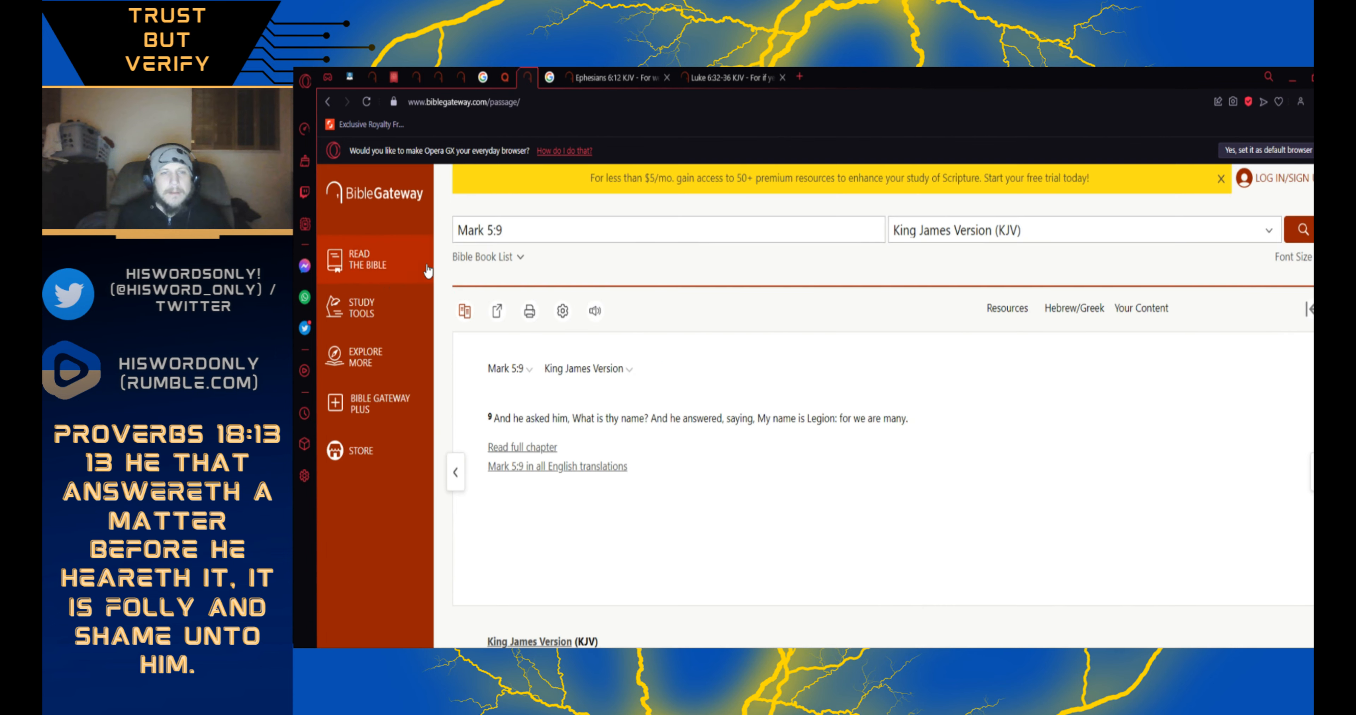
- Switch to the Google tab showing results for the left and right hand path query
{"action": "left_click", "coordinate": [509, 79]}
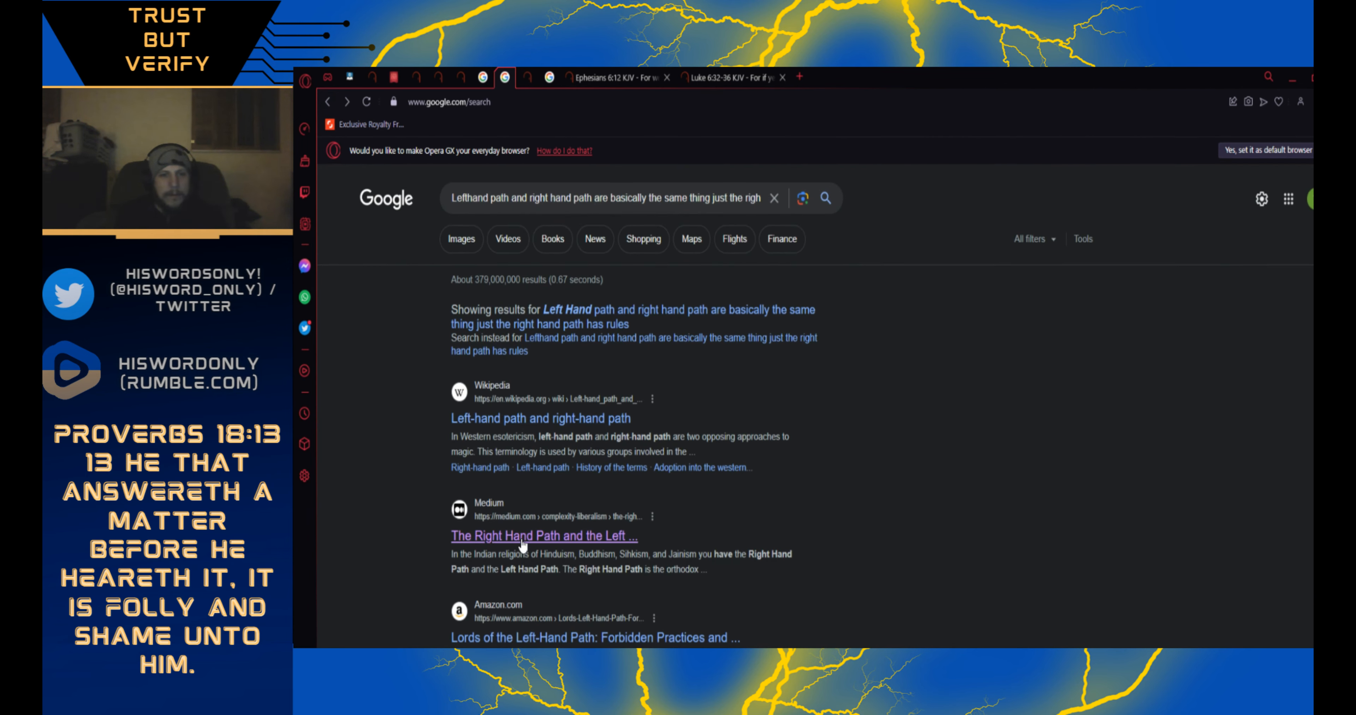
- Open Troy Campling's Medium article on the Right Hand Path, Left Hand Path and Middle Way
{"action": "left_click", "coordinate": [543, 536]}
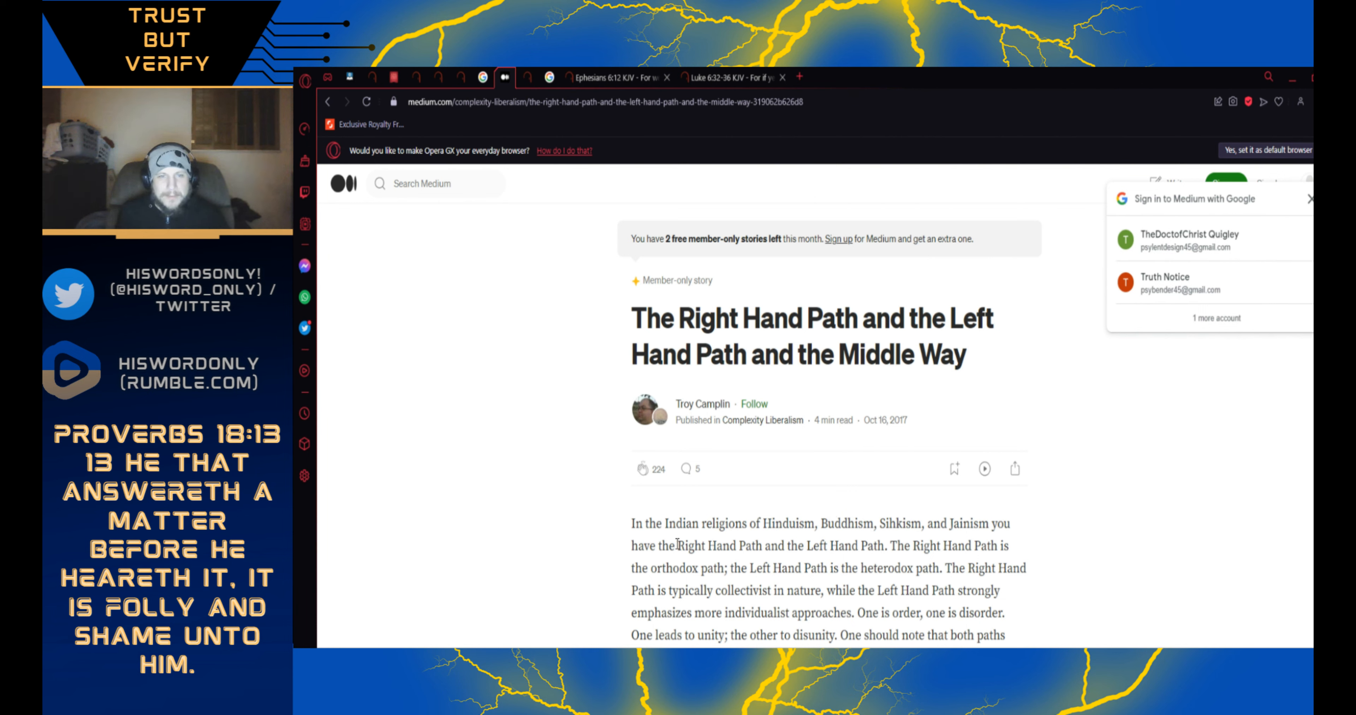
{"action": "mouse_move", "coordinate": [770, 543]}
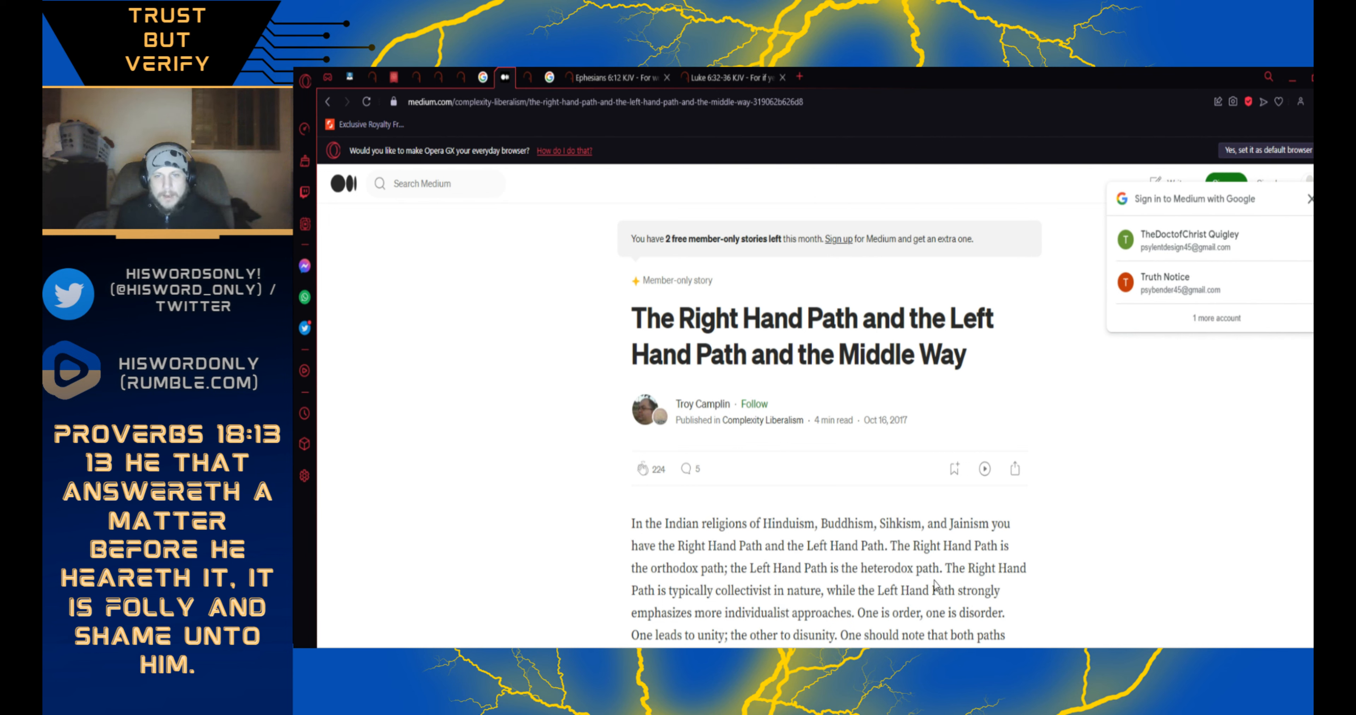
{"action": "mouse_move", "coordinate": [833, 596]}
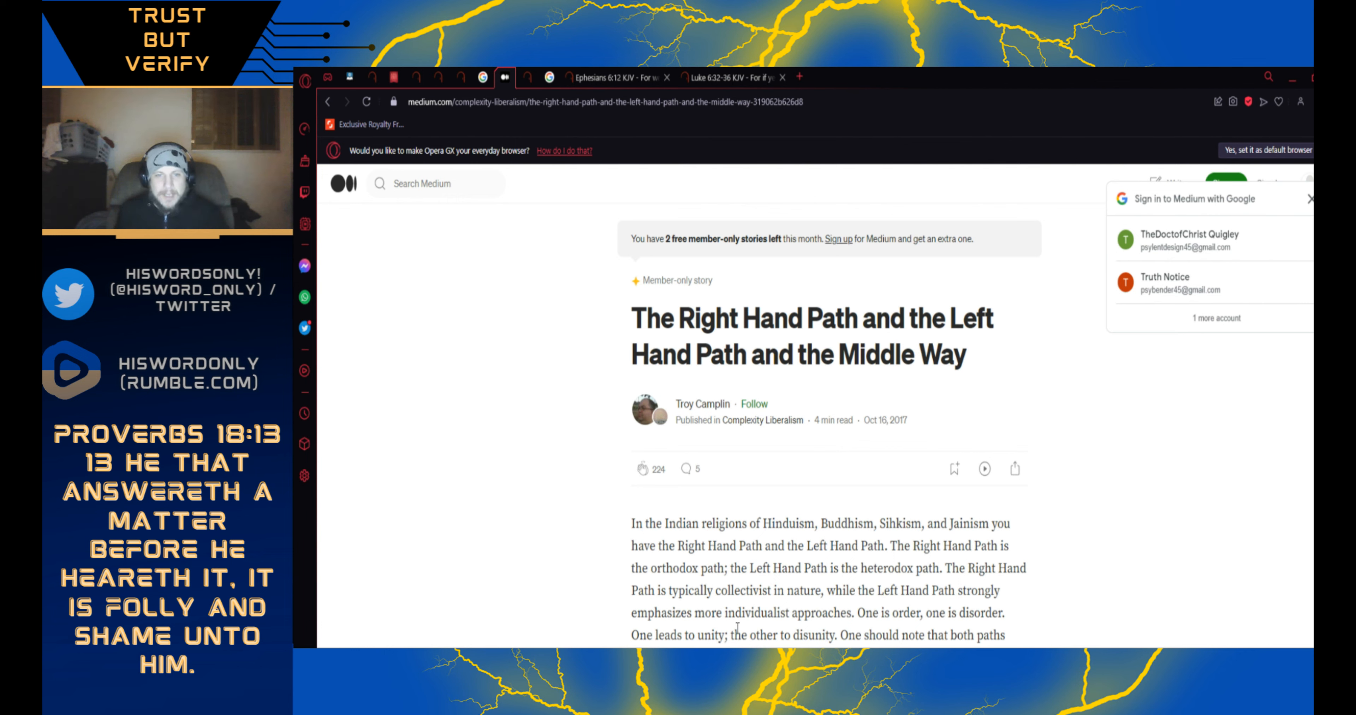
{"action": "mouse_move", "coordinate": [841, 630]}
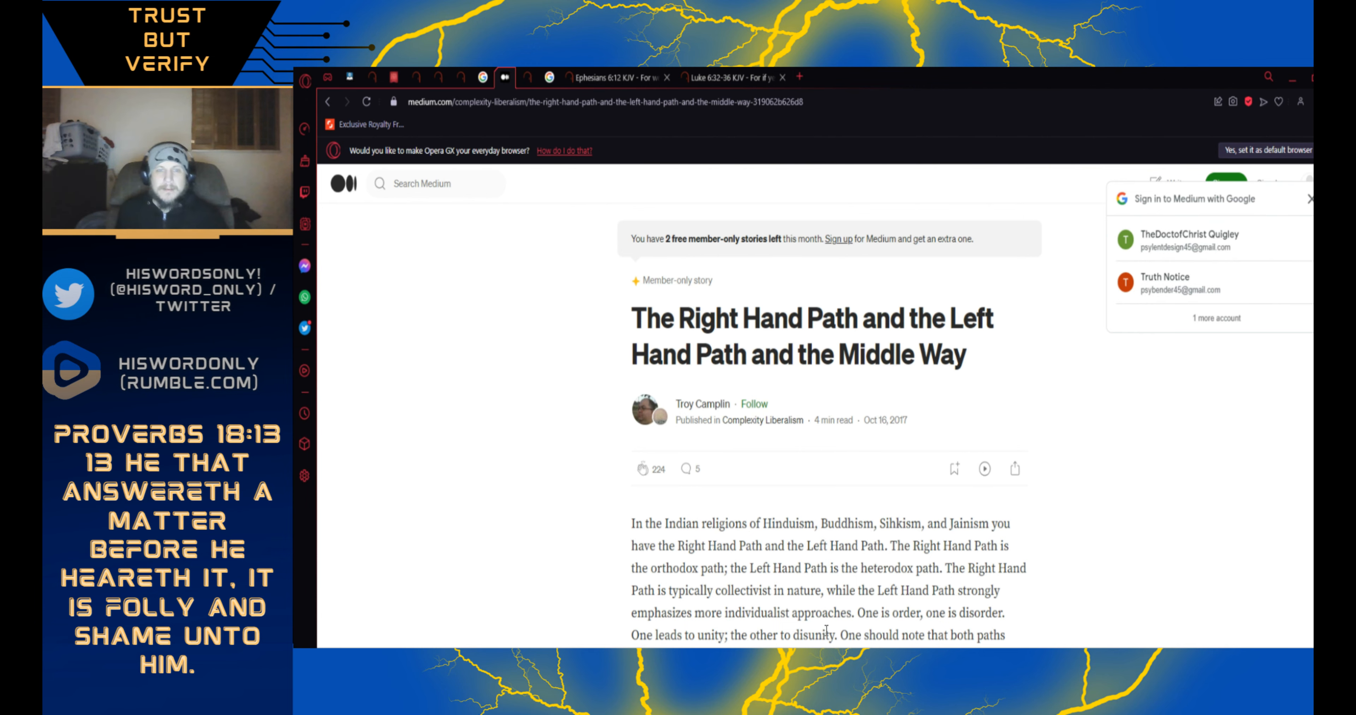
{"action": "scroll", "scroll_direction": "down", "scroll_amount": 3}
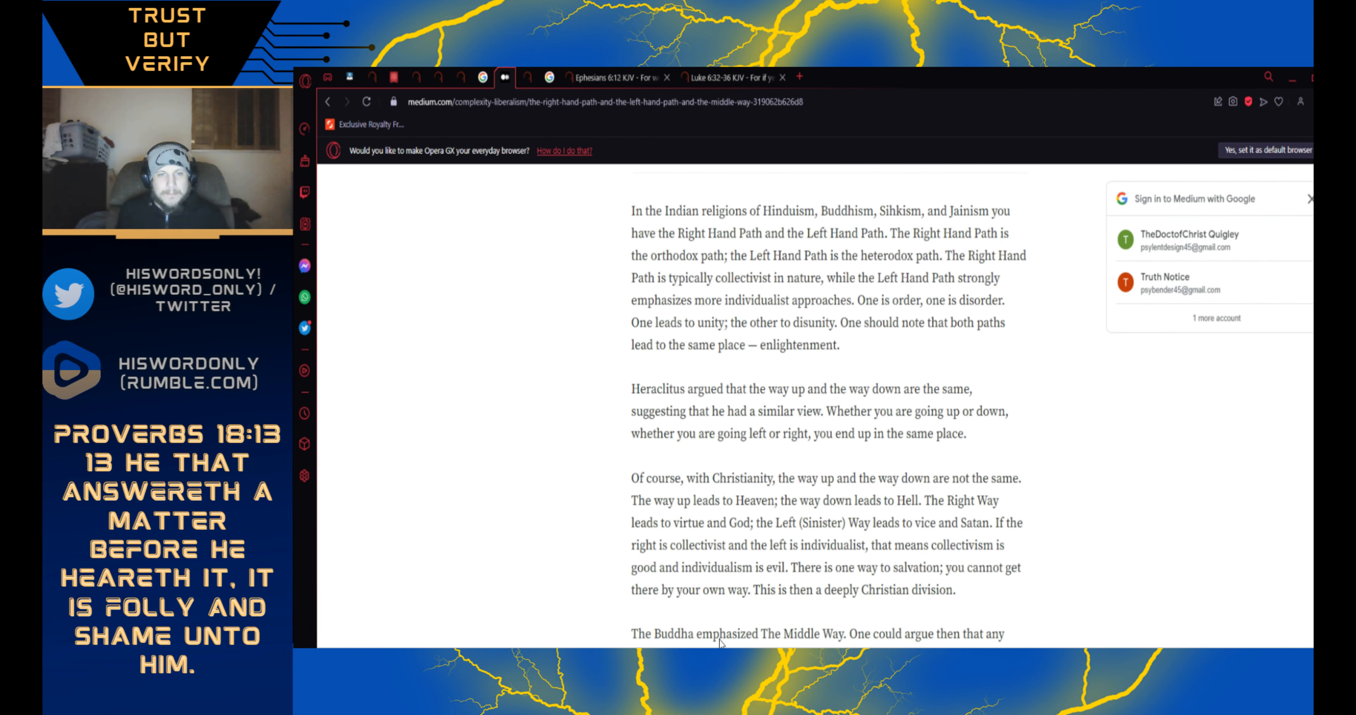
{"action": "scroll", "scroll_direction": "down", "scroll_amount": 3}
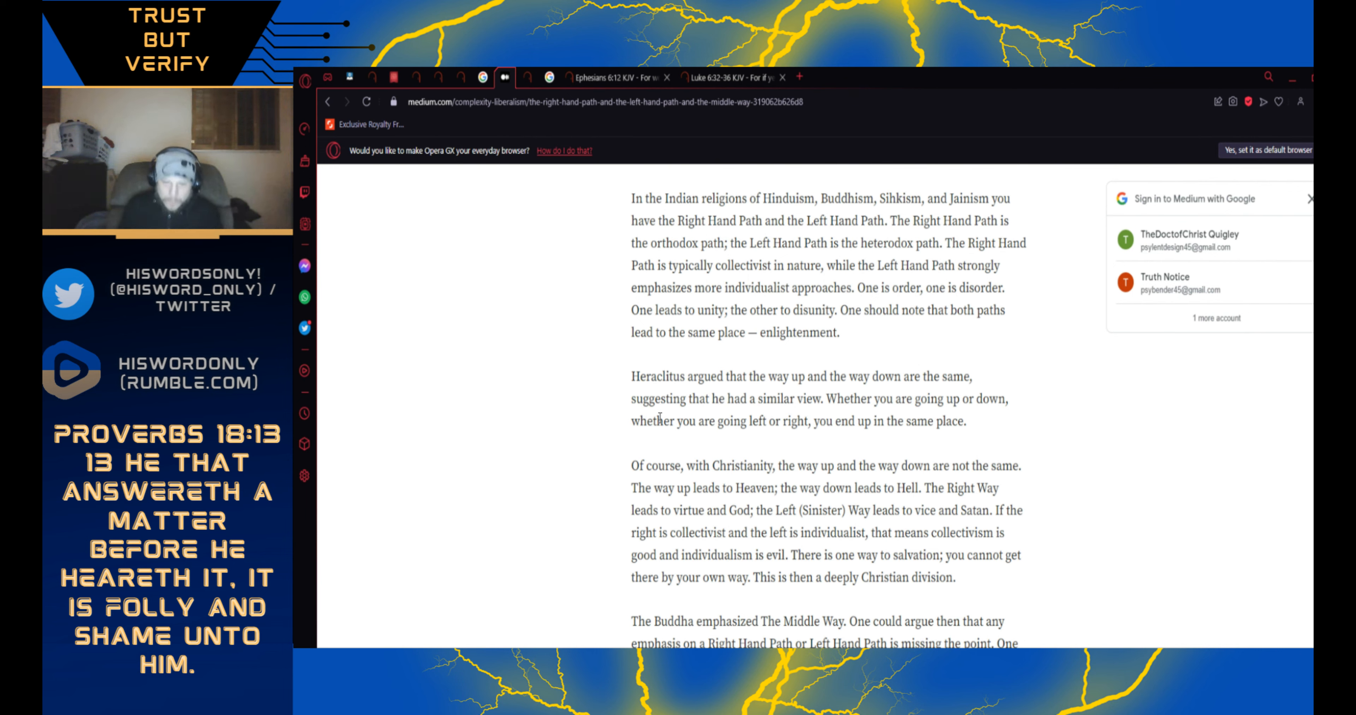
{"action": "mouse_move", "coordinate": [740, 420]}
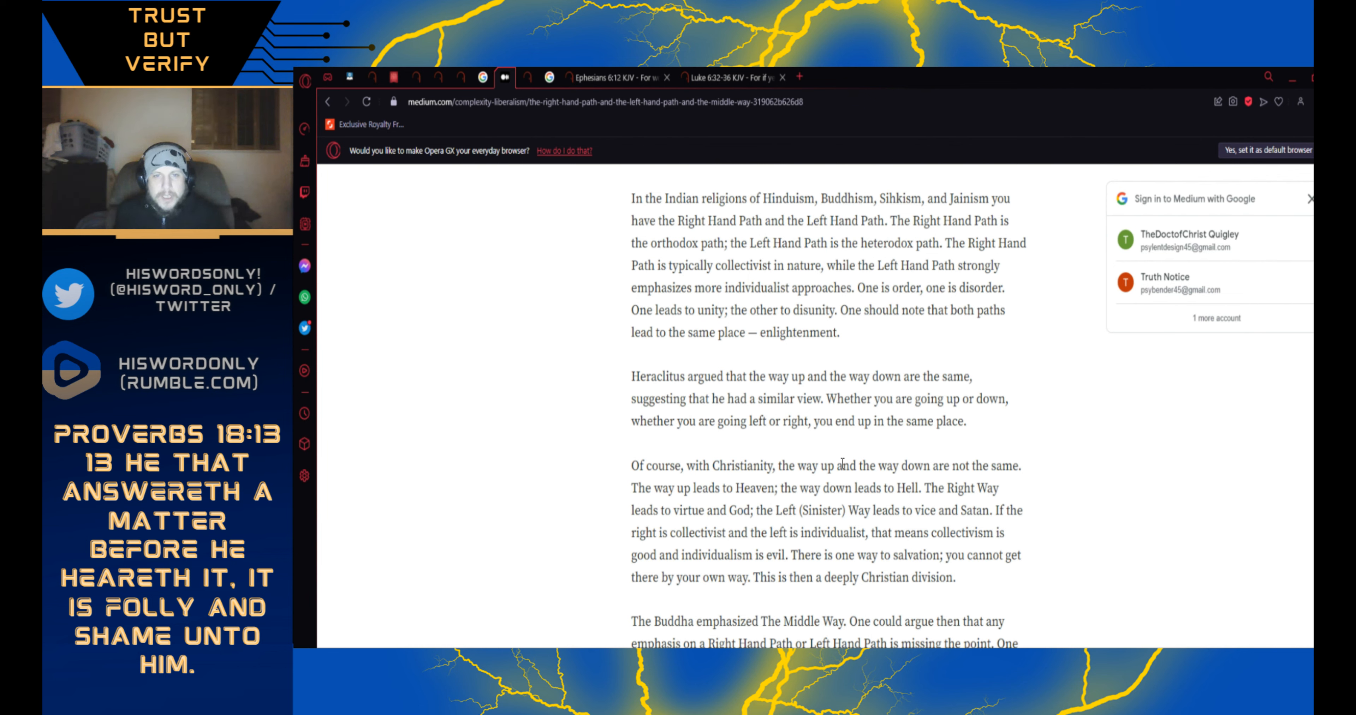
{"action": "mouse_move", "coordinate": [999, 484]}
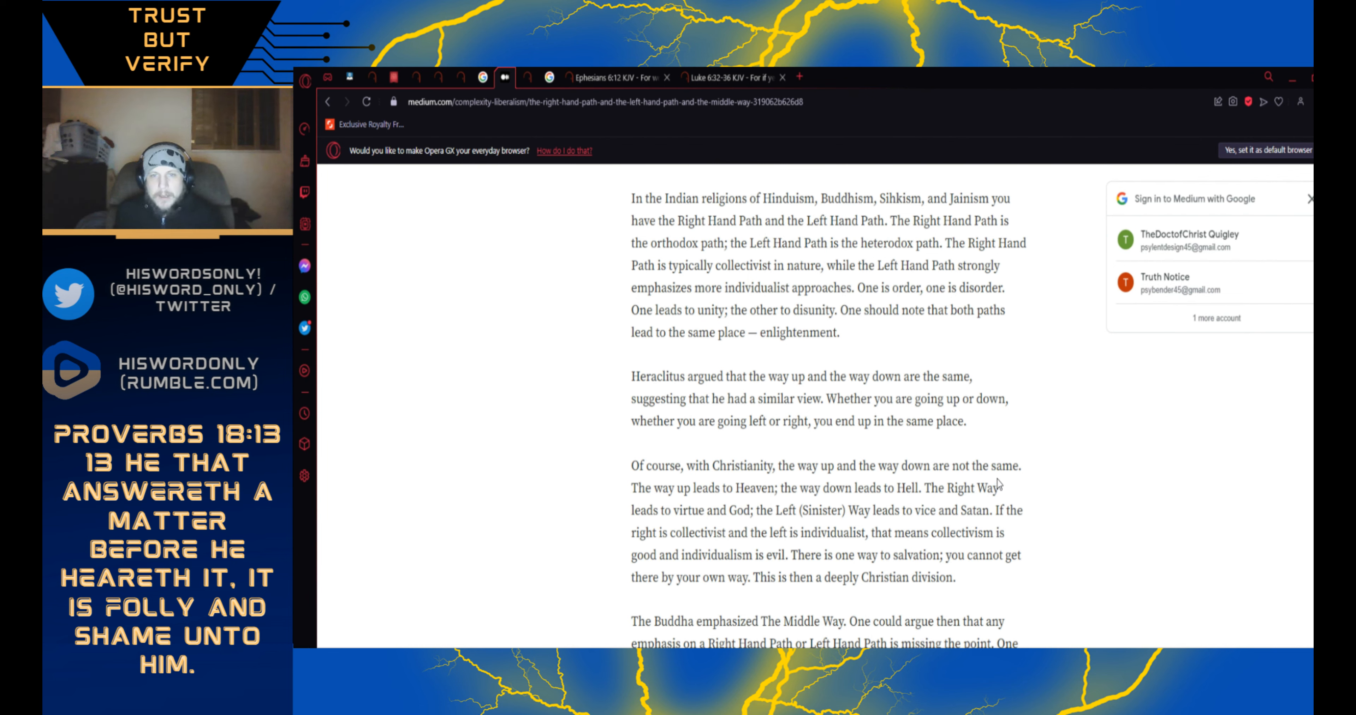
{"action": "mouse_move", "coordinate": [1020, 488]}
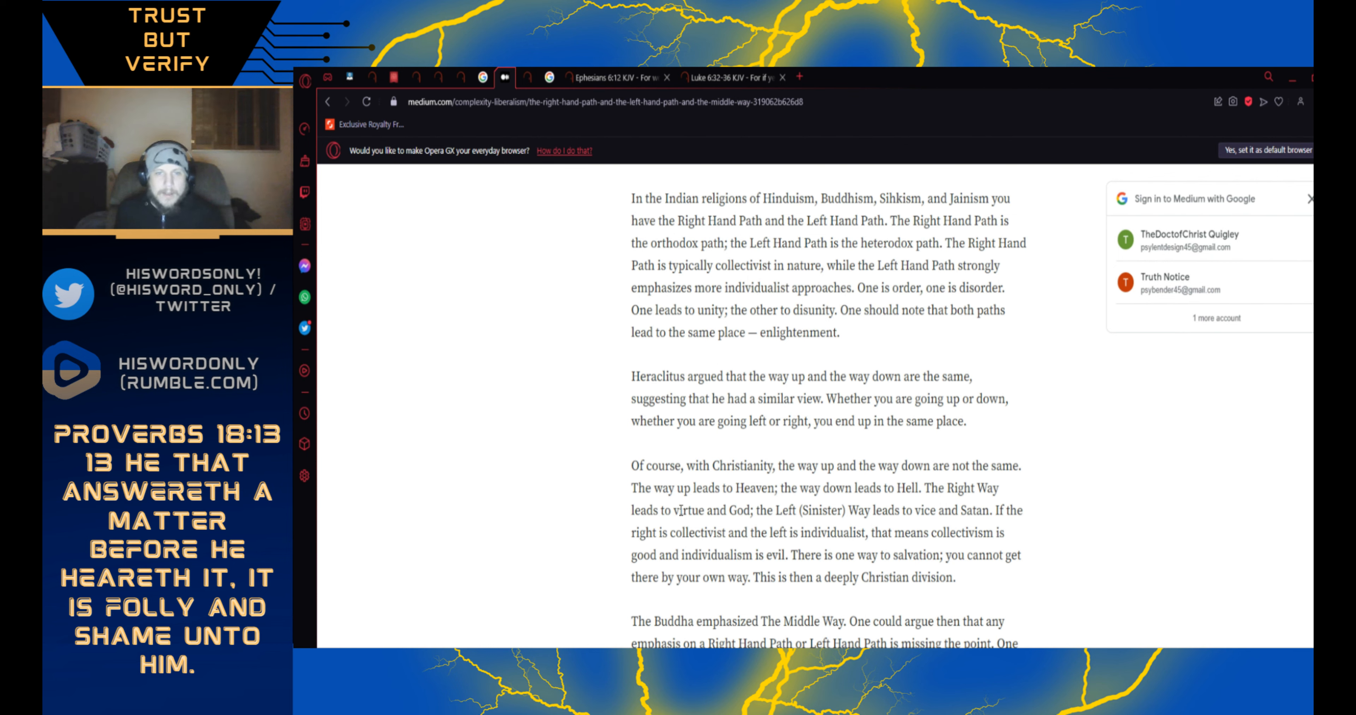
{"action": "mouse_move", "coordinate": [878, 525]}
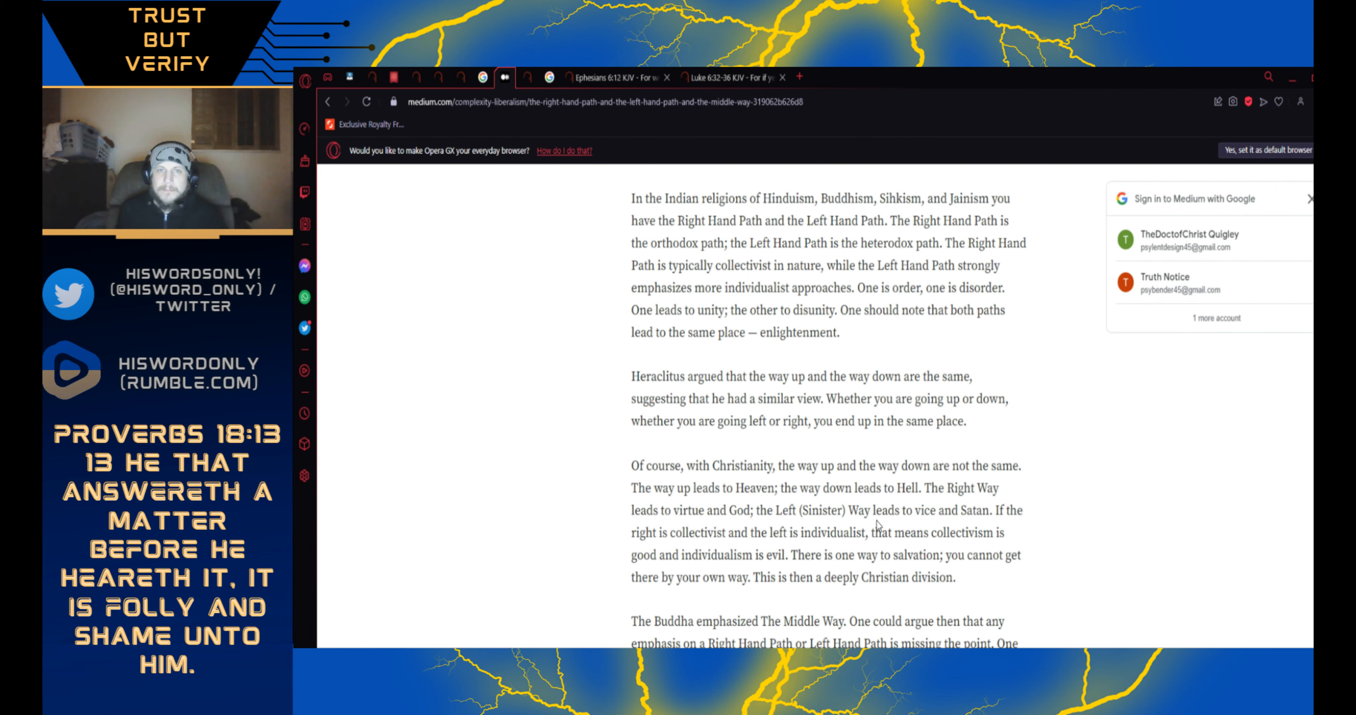
{"action": "mouse_move", "coordinate": [839, 251]}
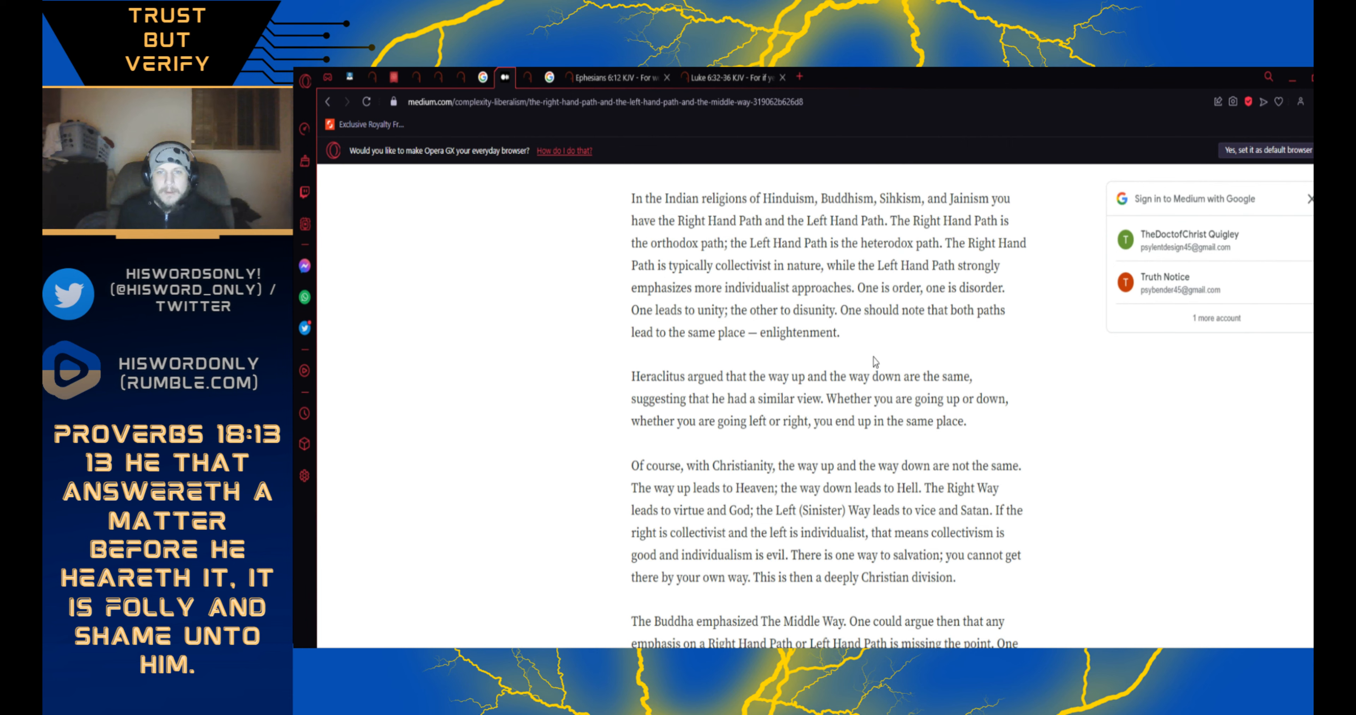
{"action": "mouse_move", "coordinate": [647, 368]}
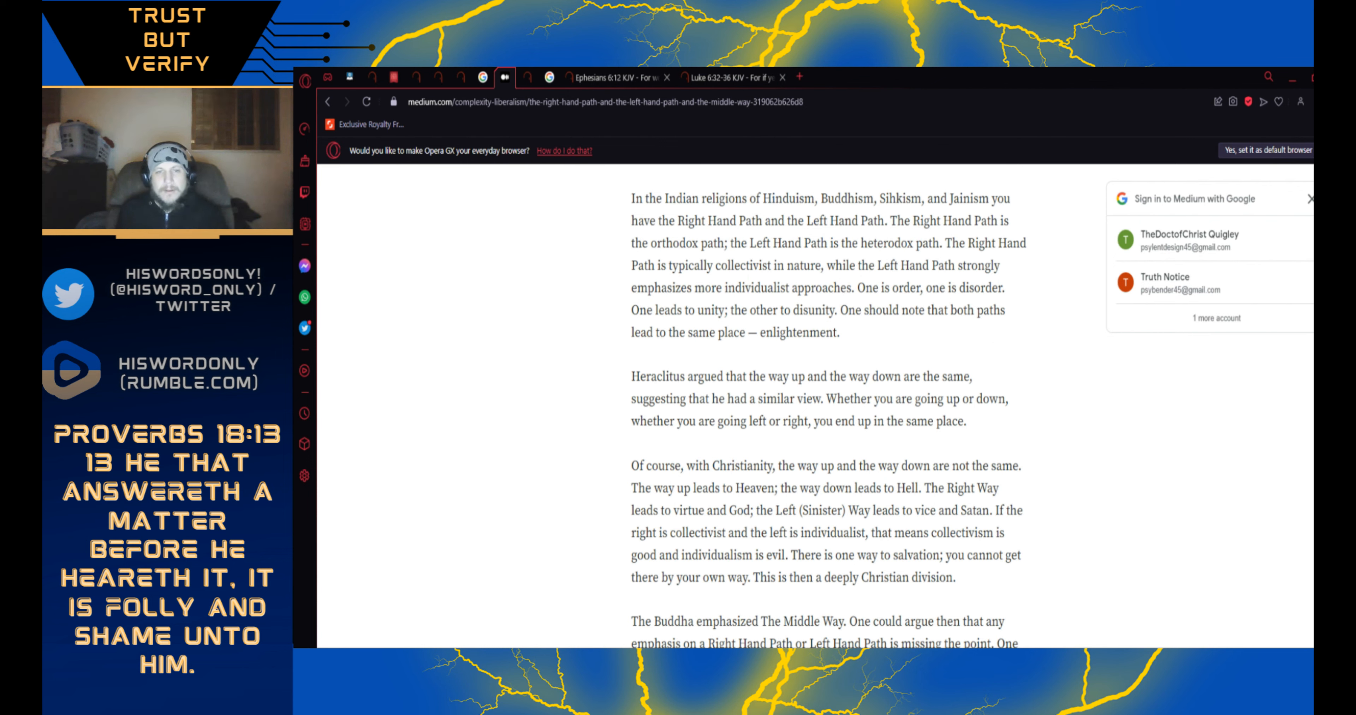
{"action": "mouse_move", "coordinate": [721, 605]}
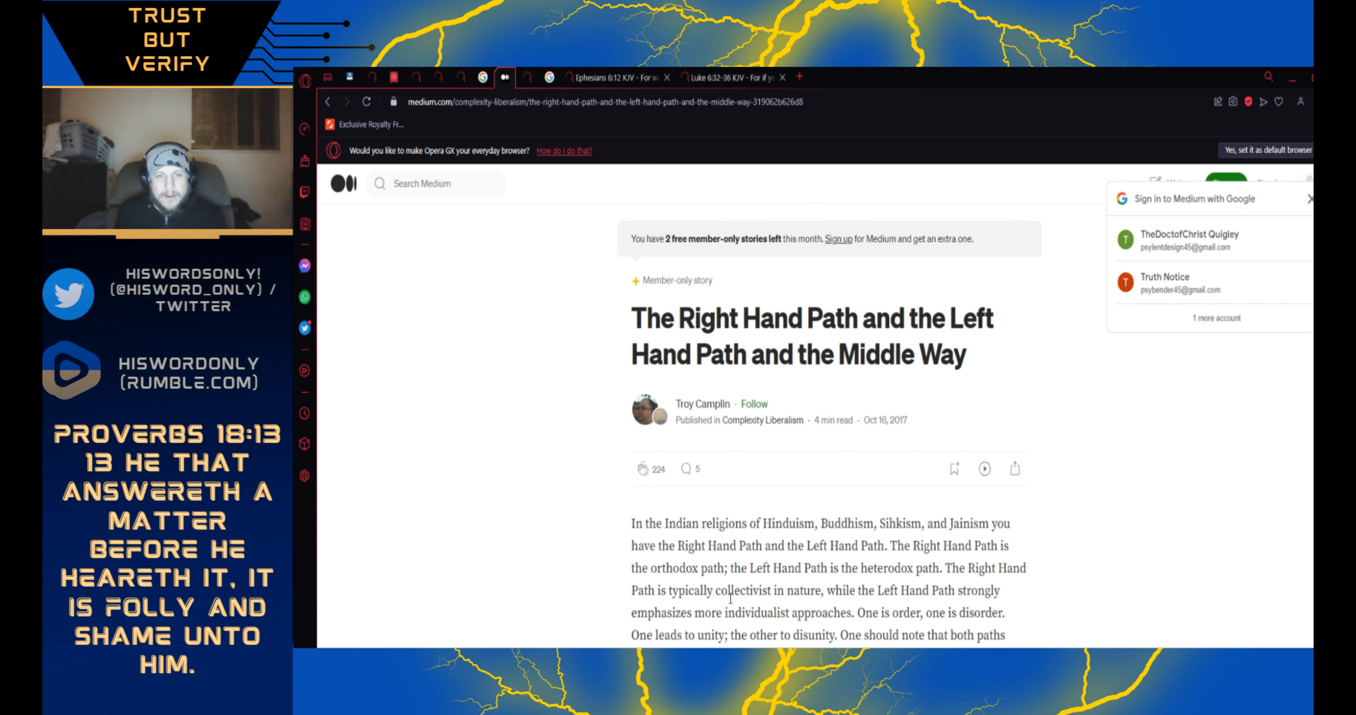
- Return to Mark 5:9 (KJV) and highlight 'My name' and 'Legion' in the verse, then clear it
{"action": "left_click", "coordinate": [506, 77]}
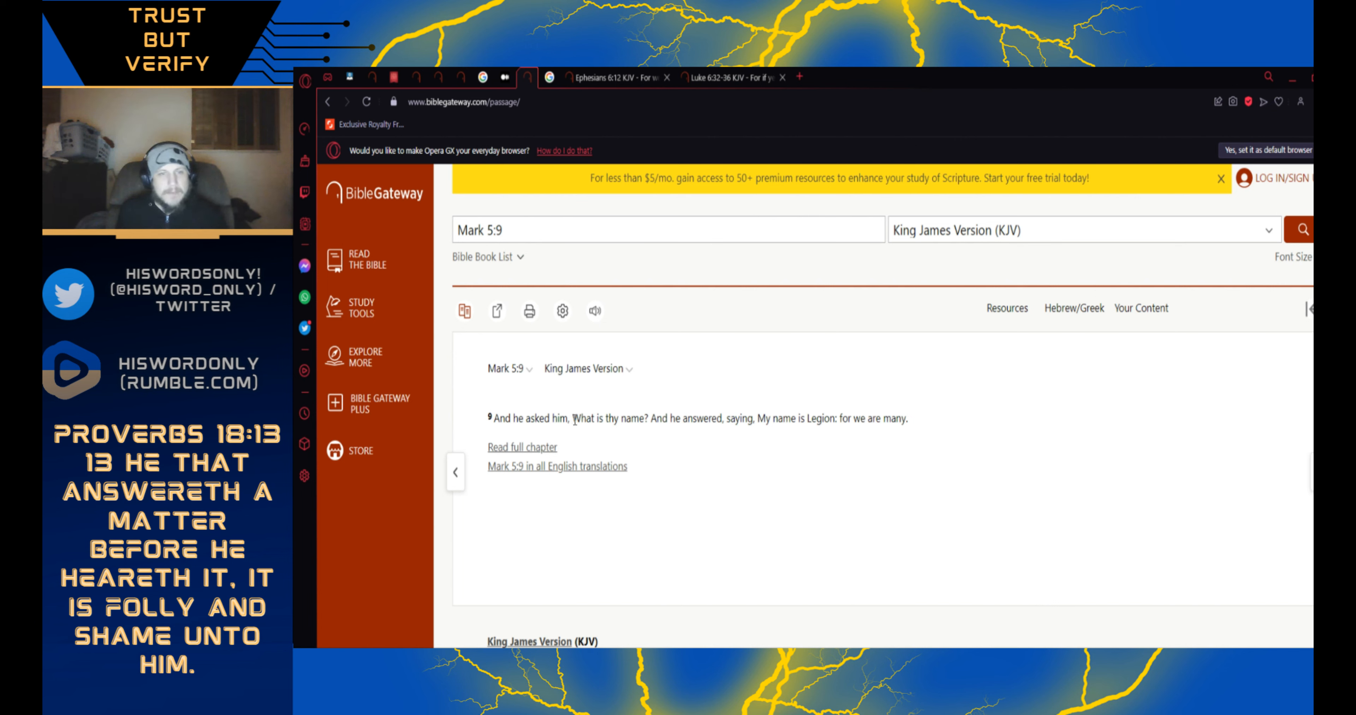
{"action": "mouse_move", "coordinate": [594, 446]}
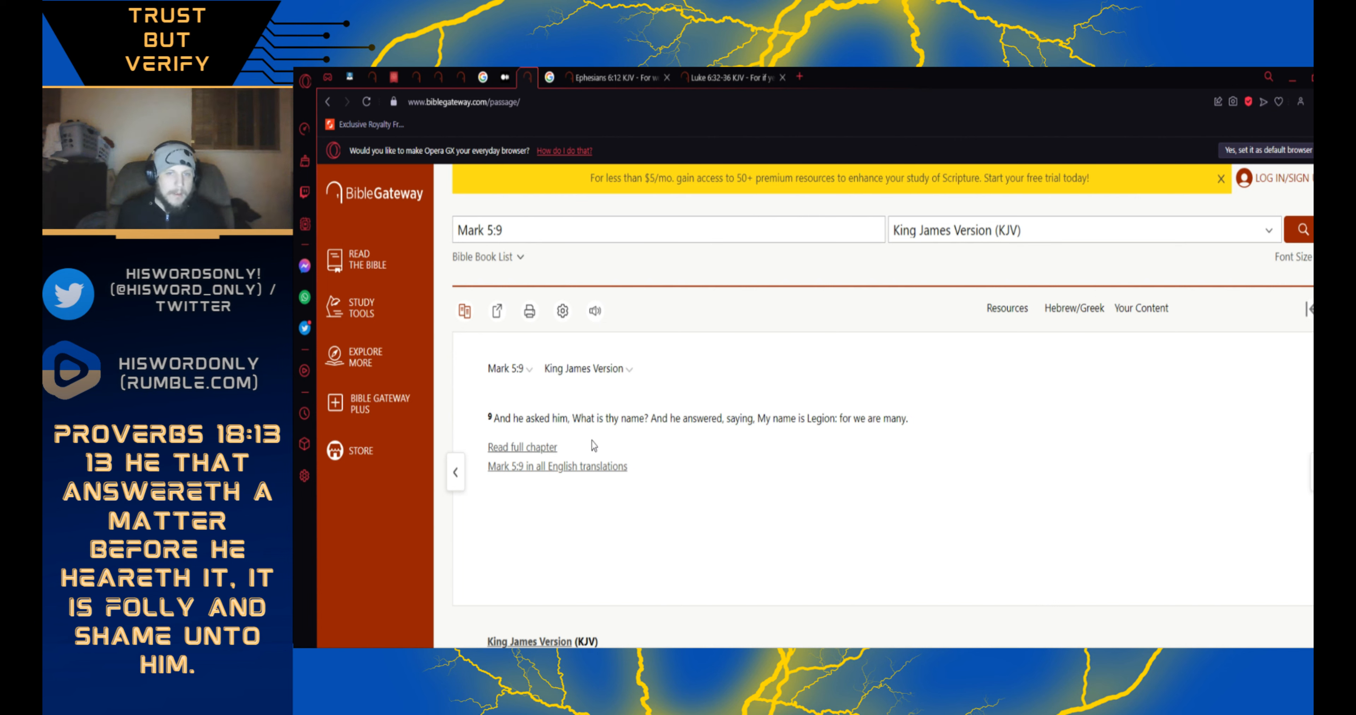
{"action": "mouse_move", "coordinate": [869, 444]}
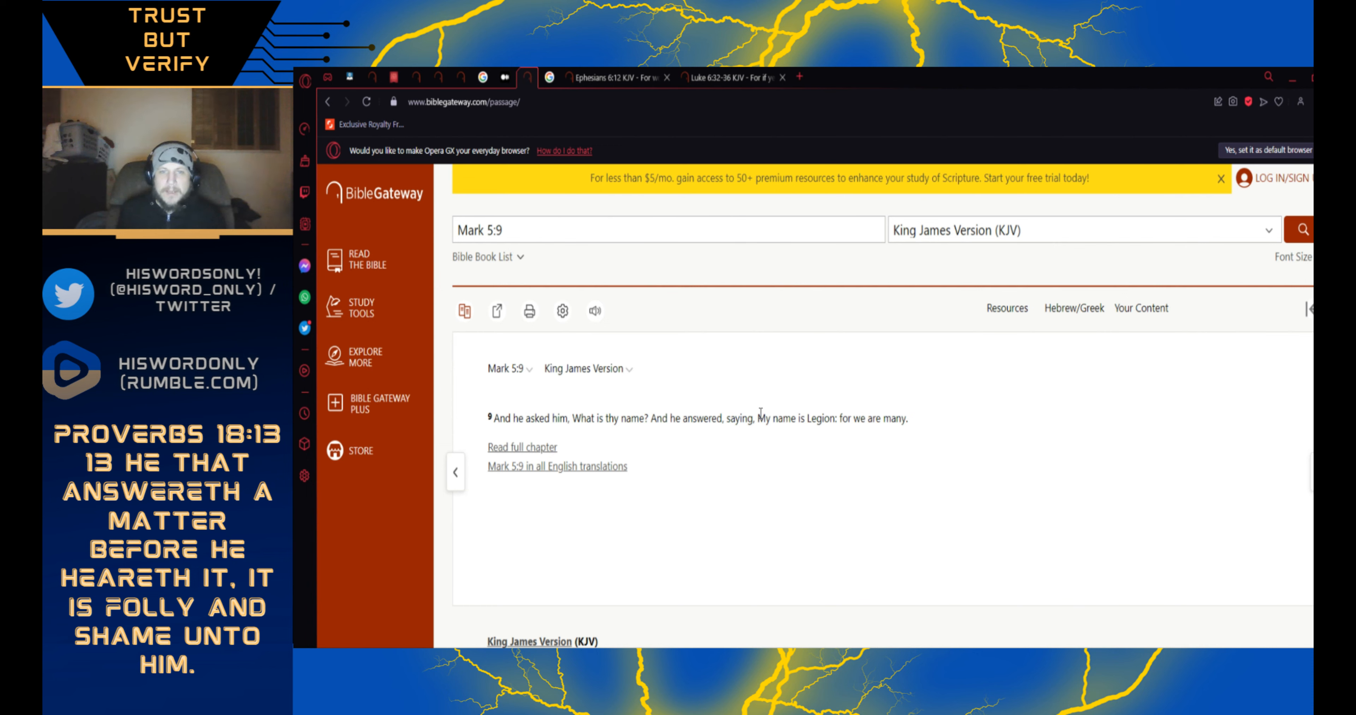
{"action": "double_click", "coordinate": [764, 418]}
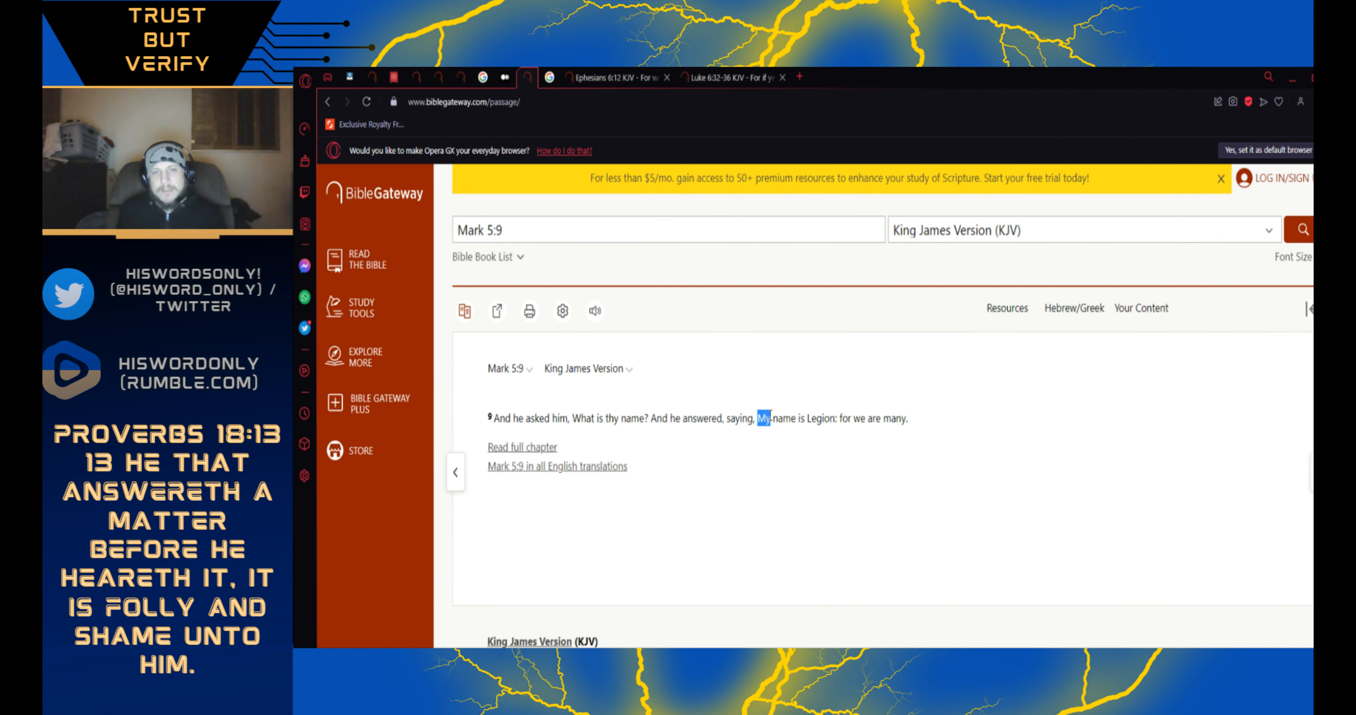
{"action": "left_click_drag", "start_coordinate": [760, 419], "coordinate": [817, 419]}
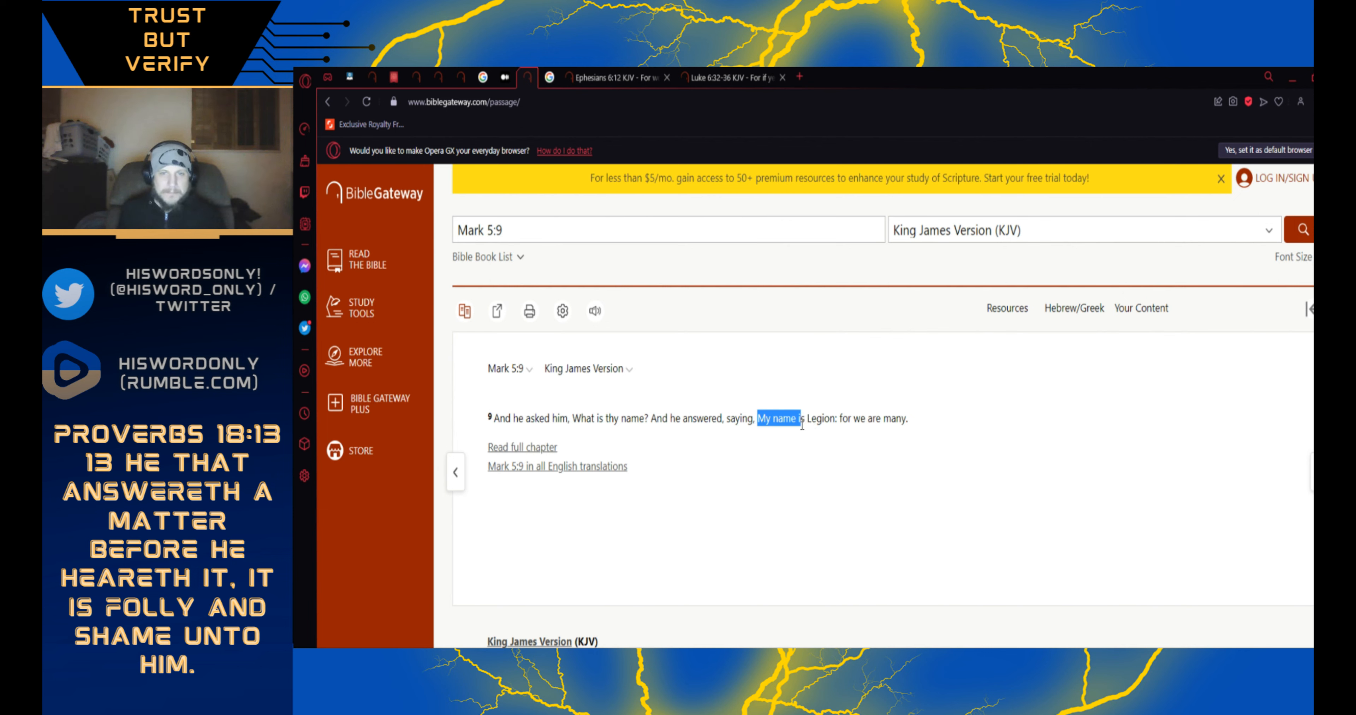
{"action": "left_click_drag", "start_coordinate": [797, 419], "coordinate": [764, 419]}
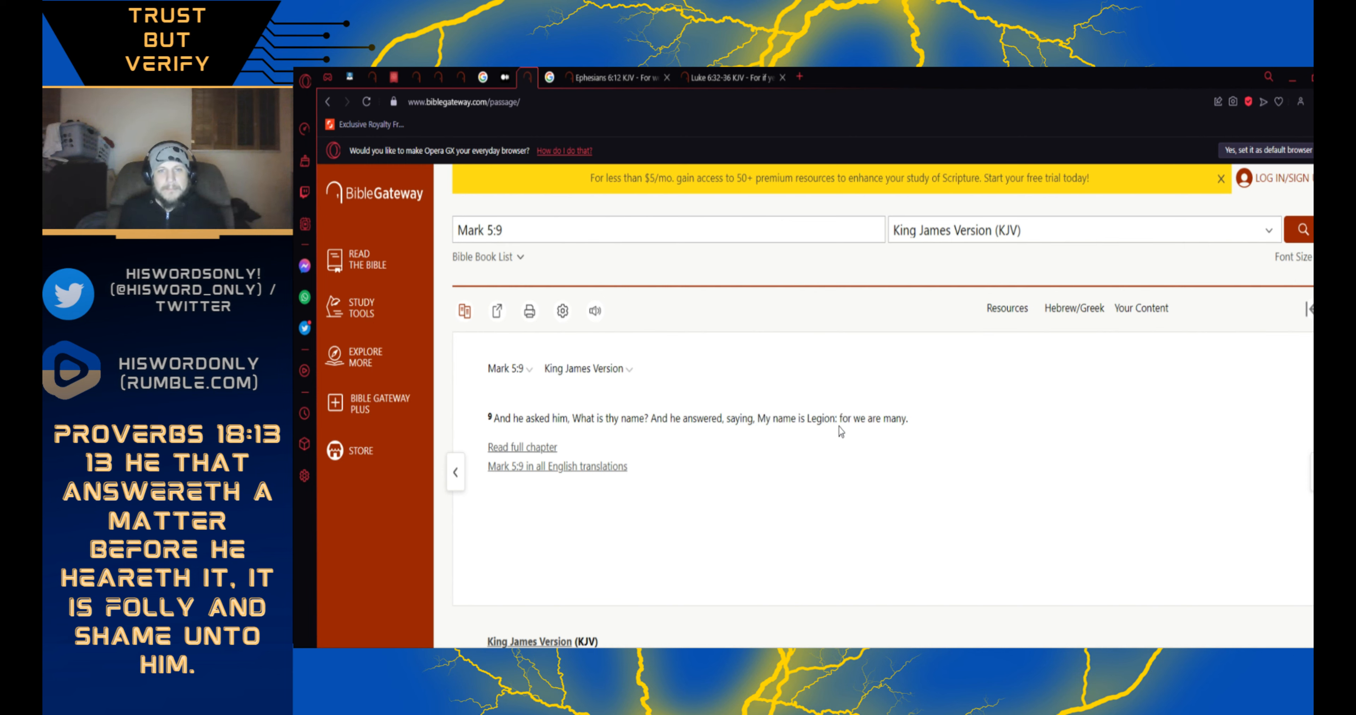
{"action": "double_click", "coordinate": [817, 418]}
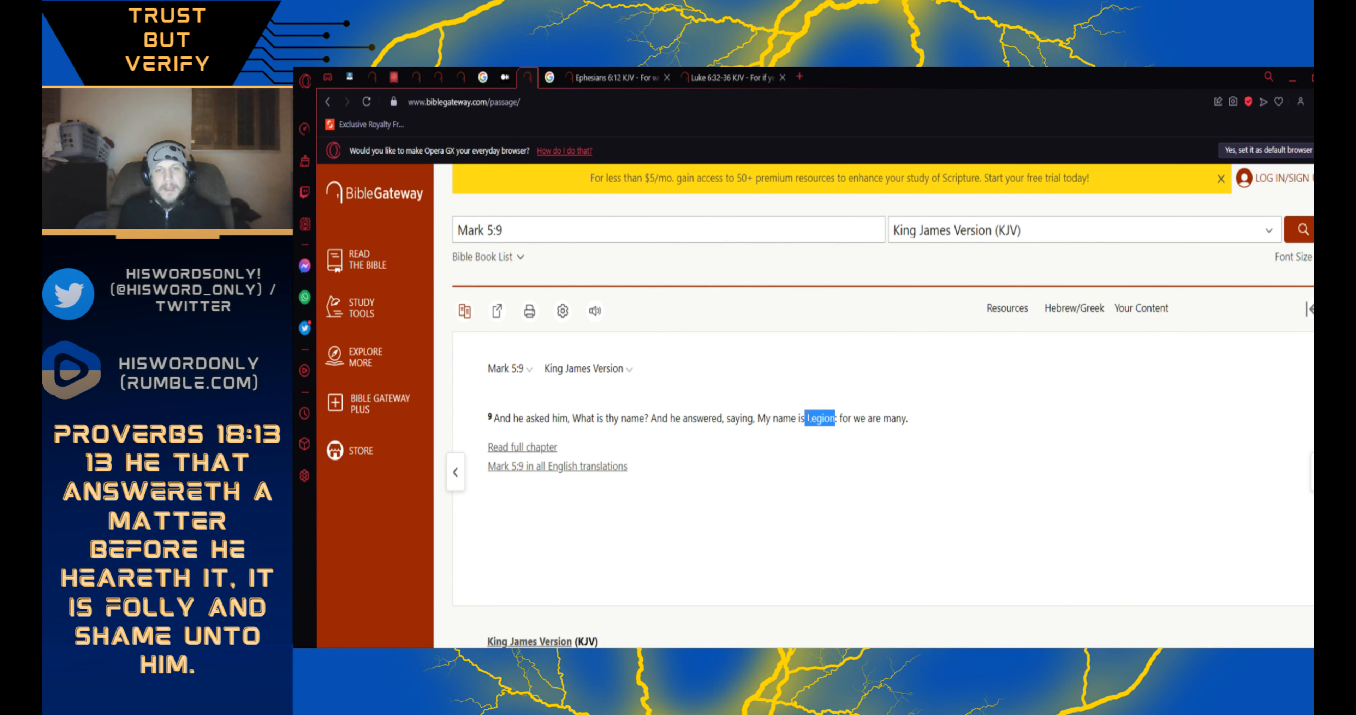
{"action": "left_click", "coordinate": [817, 419]}
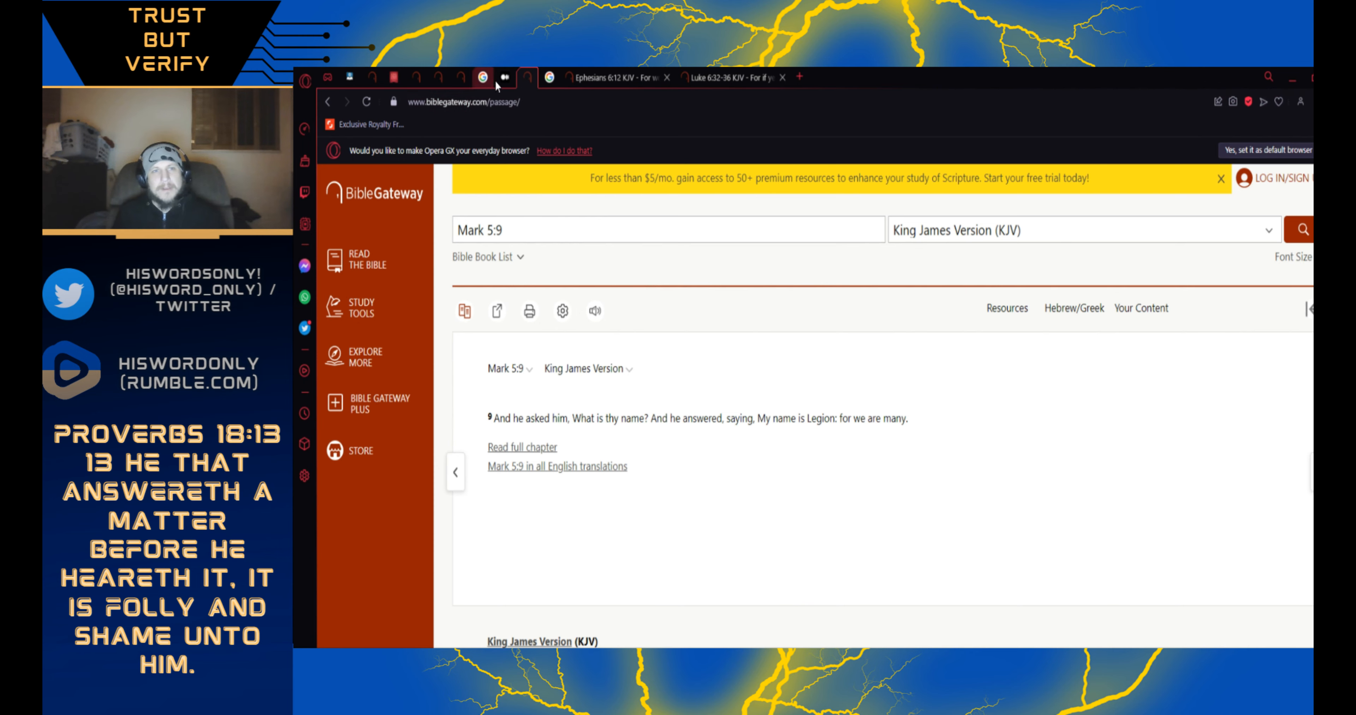
- Cycle through the eagle images, Medium, Mark 5:9 and Ephesians 6:12 tabs, ending on Democrat and republican images
{"action": "left_click", "coordinate": [482, 78]}
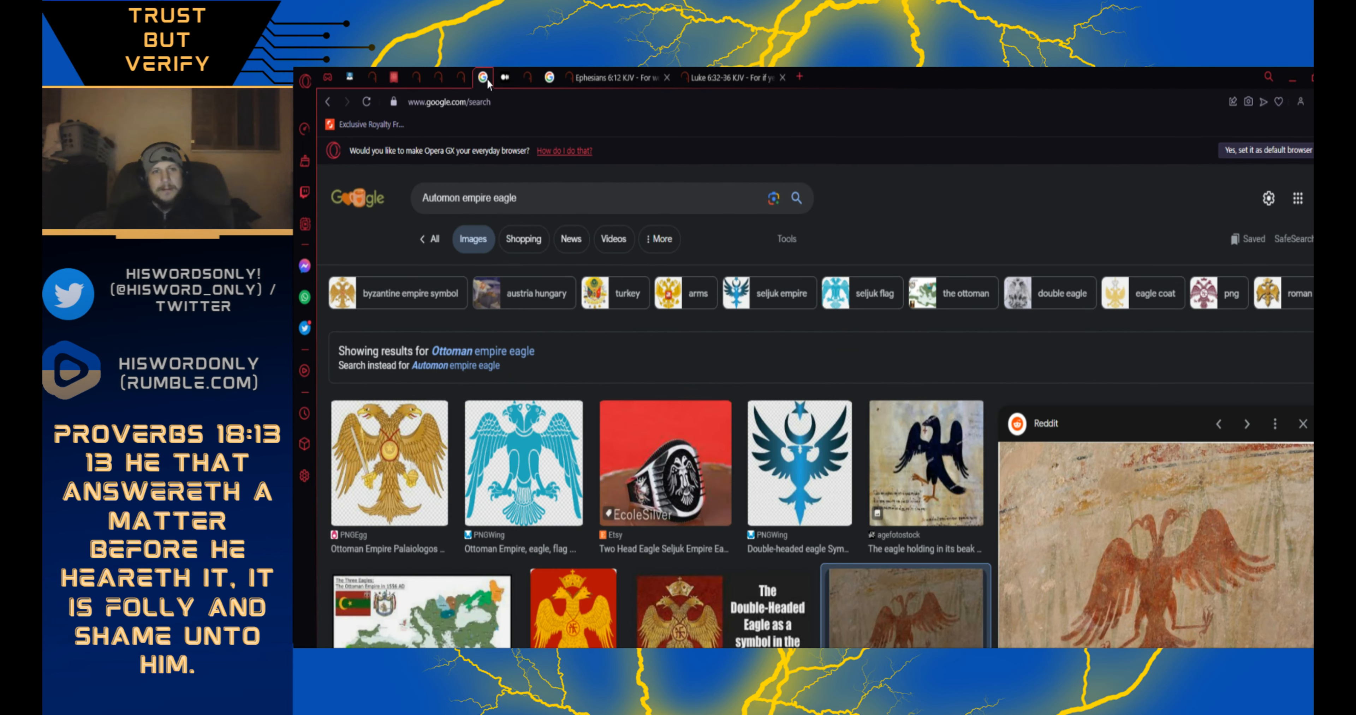
{"action": "left_click", "coordinate": [504, 77]}
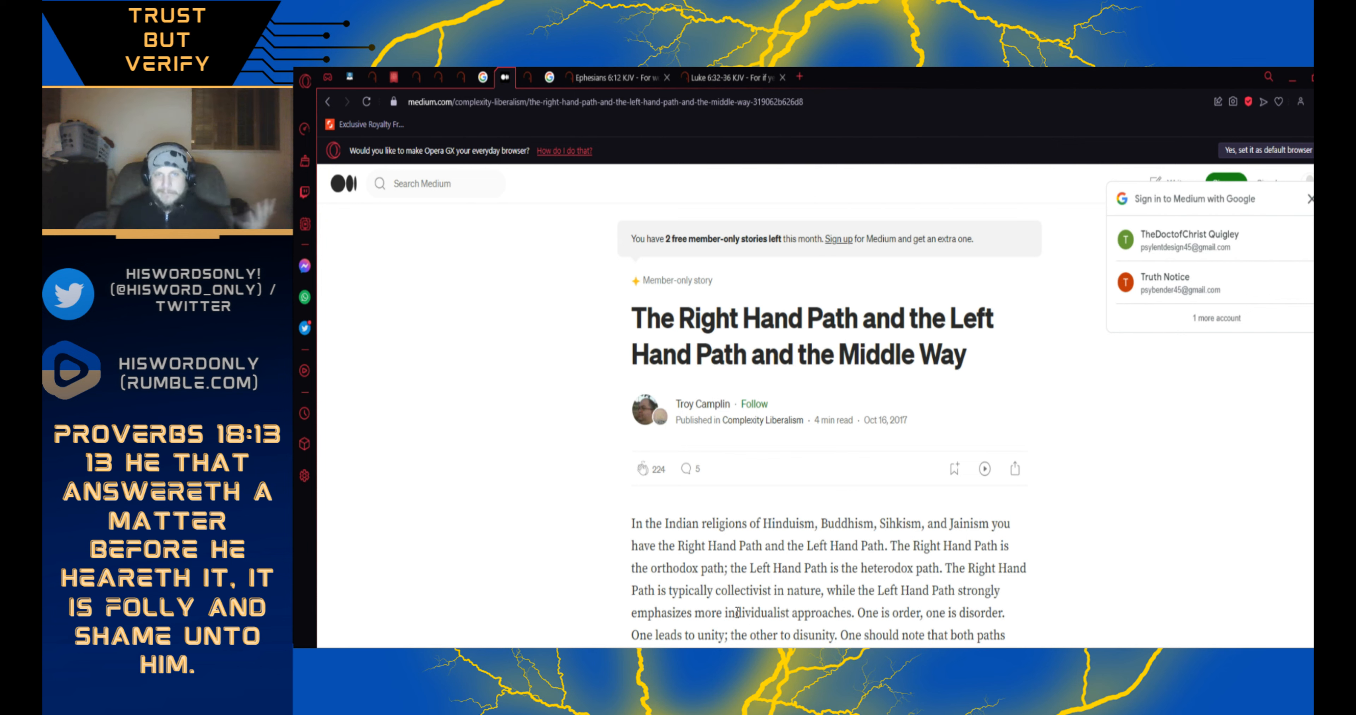
{"action": "left_click", "coordinate": [733, 77]}
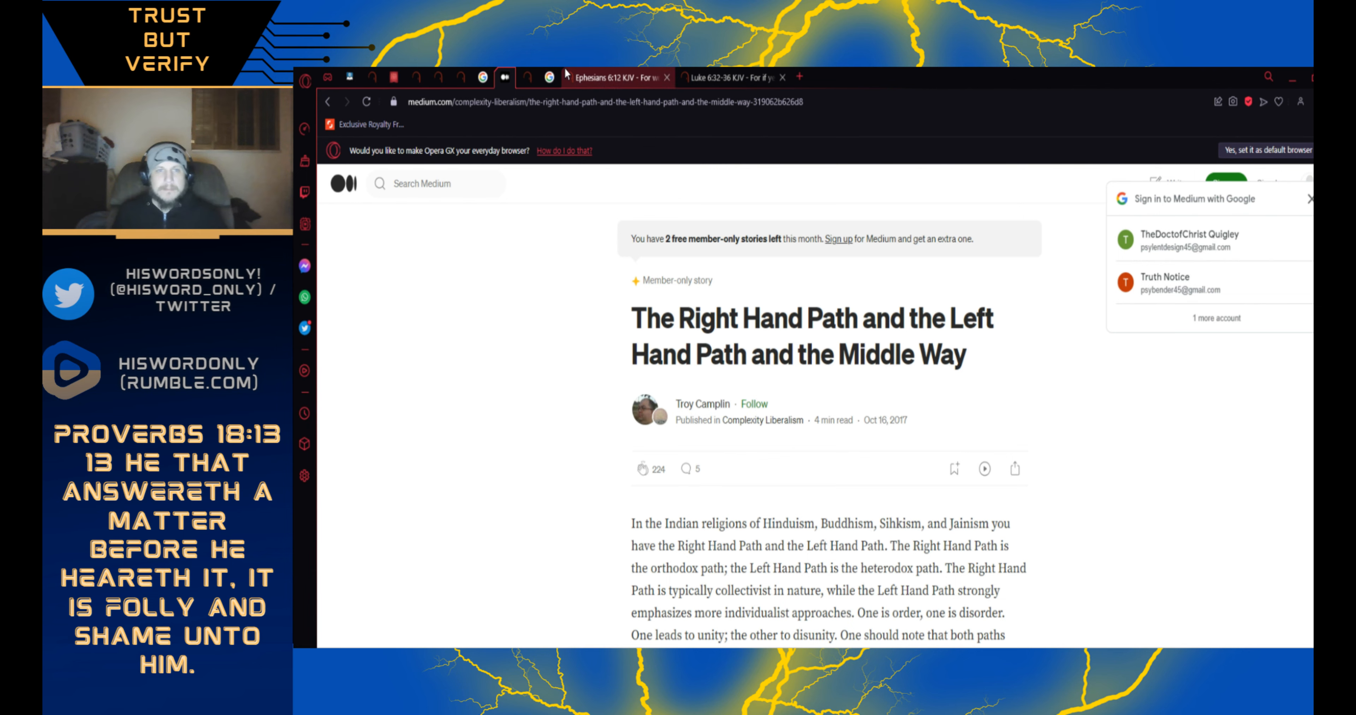
{"action": "left_click", "coordinate": [614, 77]}
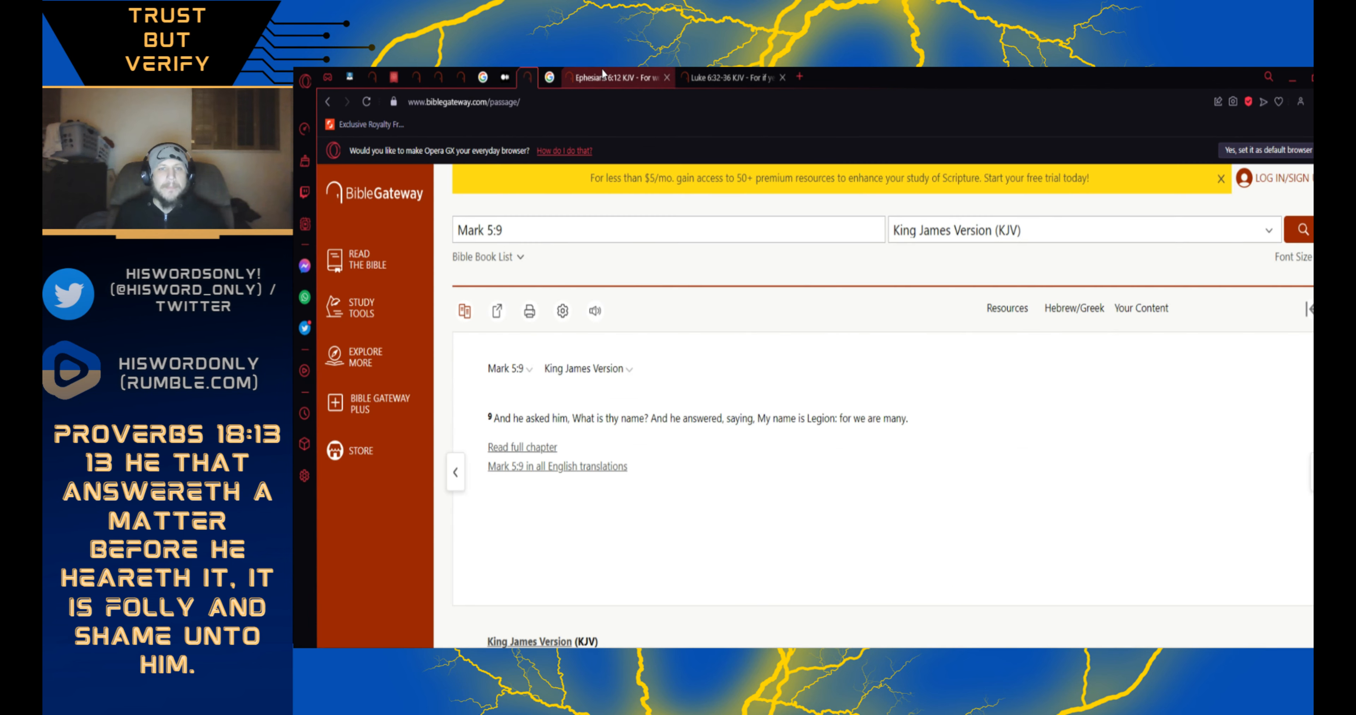
{"action": "left_click", "coordinate": [614, 77]}
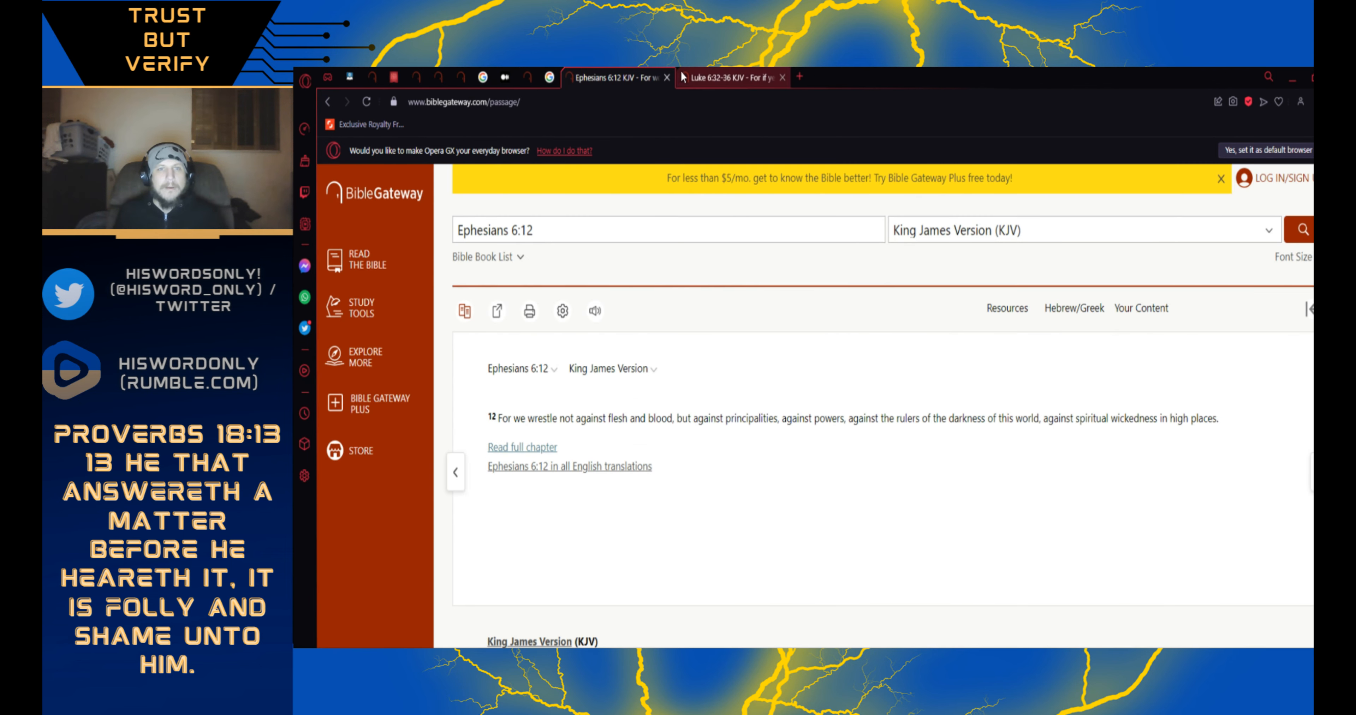
{"action": "left_click", "coordinate": [731, 77]}
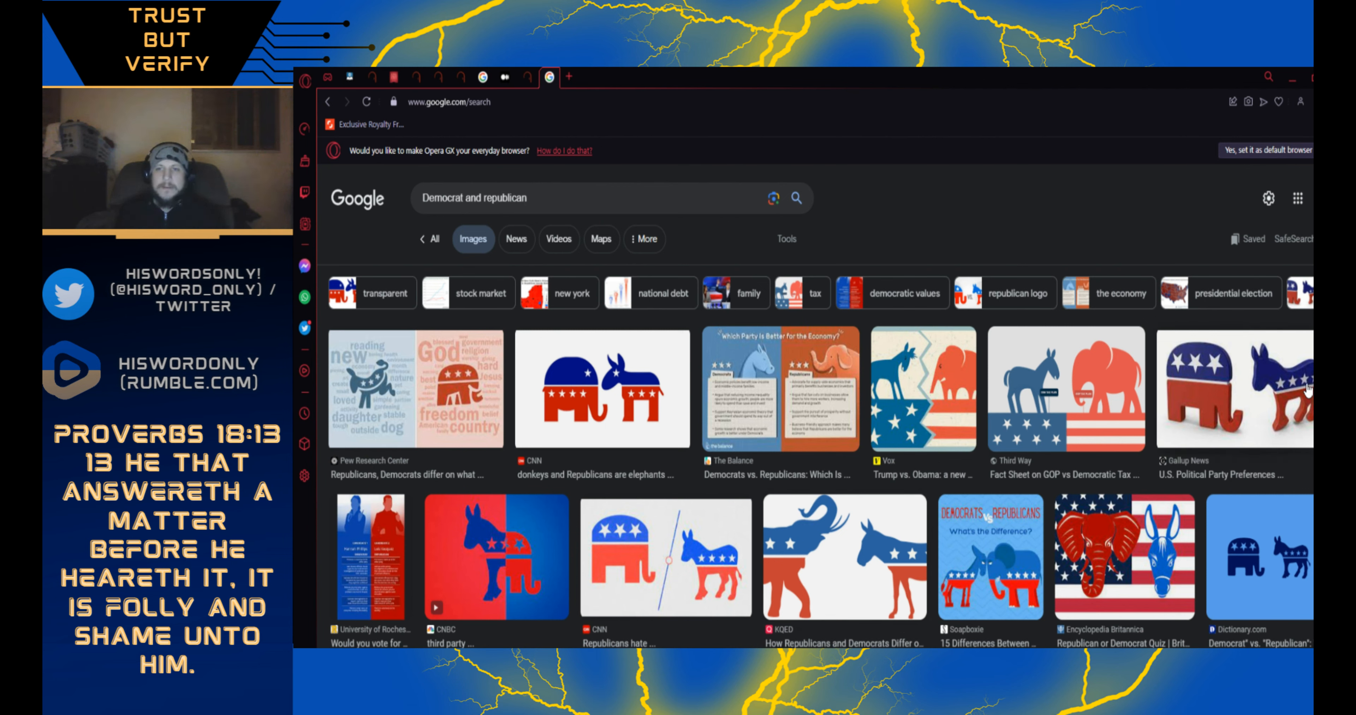
{"action": "mouse_move", "coordinate": [1019, 489]}
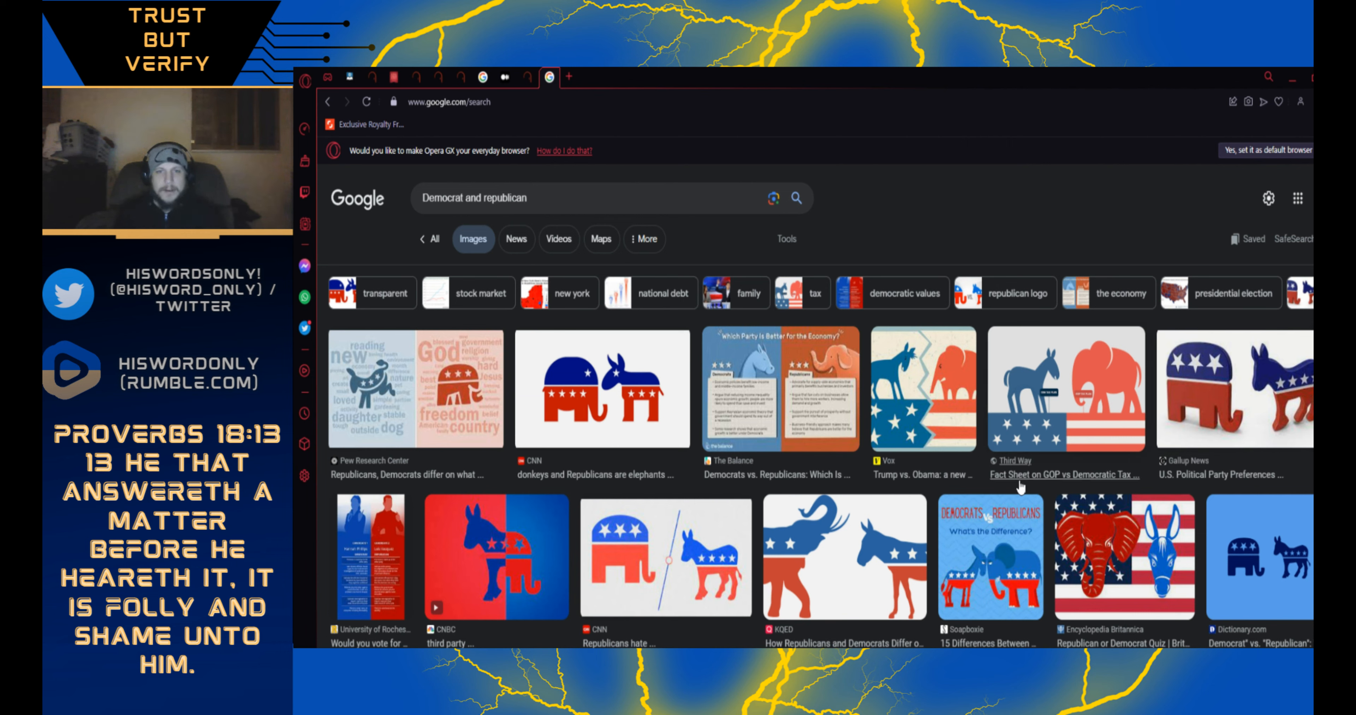